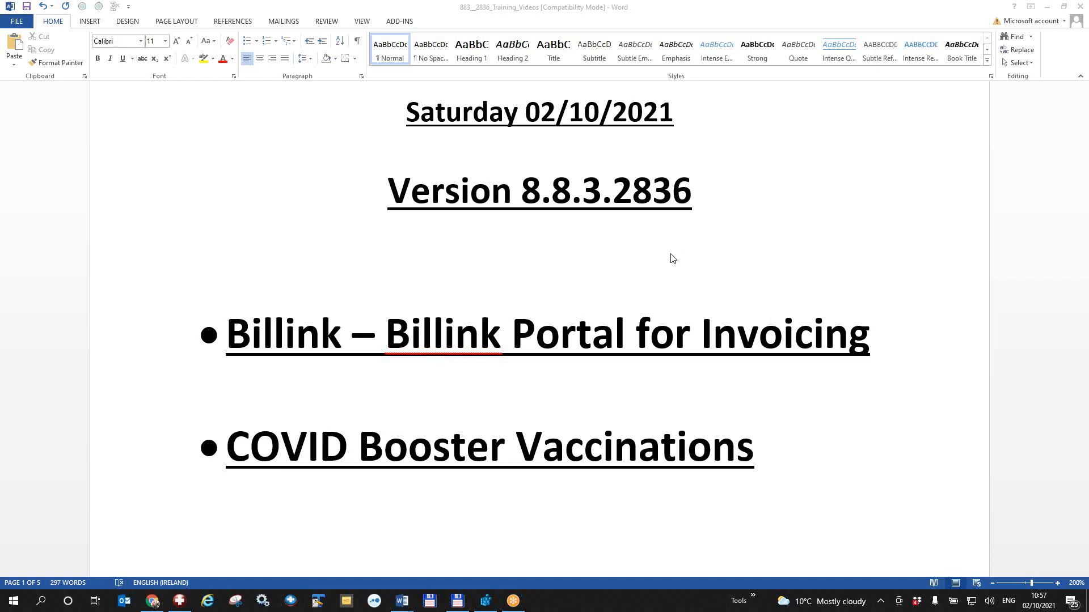
pyautogui.moveTo(642, 237)
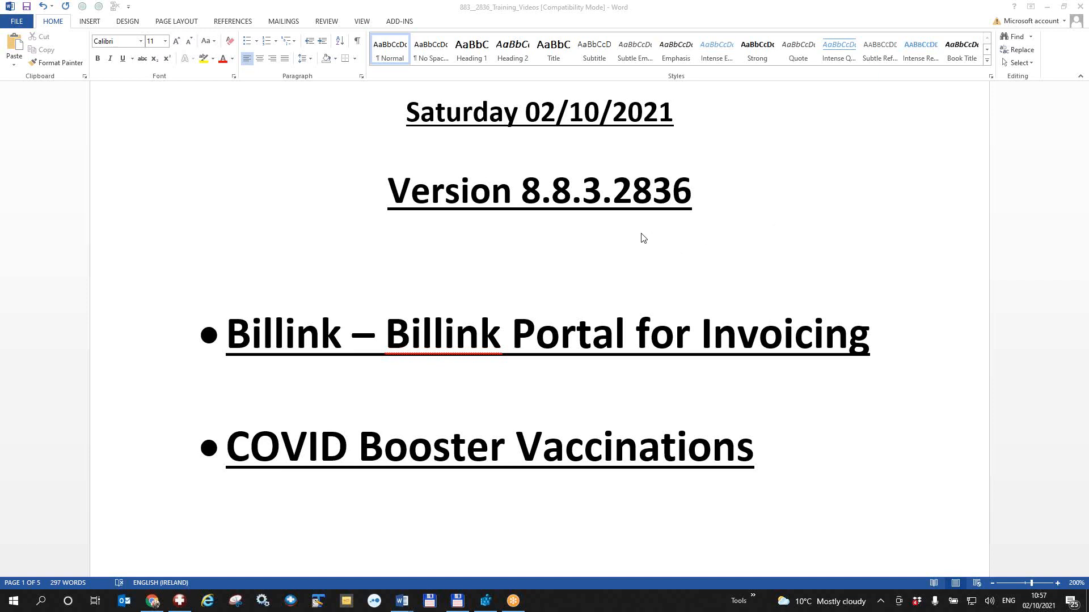
pyautogui.moveTo(655, 216)
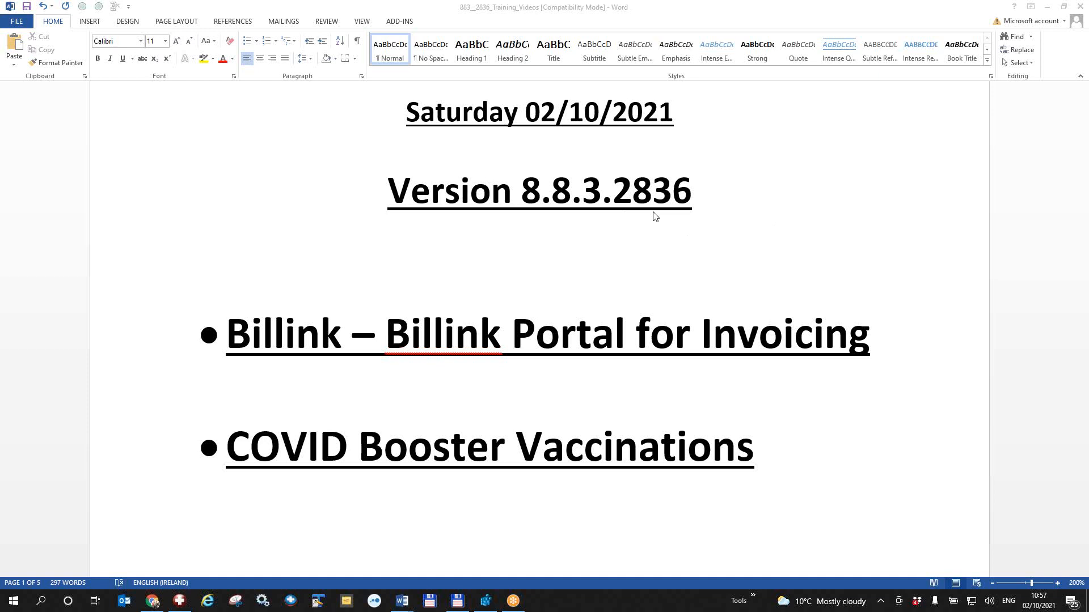
pyautogui.moveTo(614, 224)
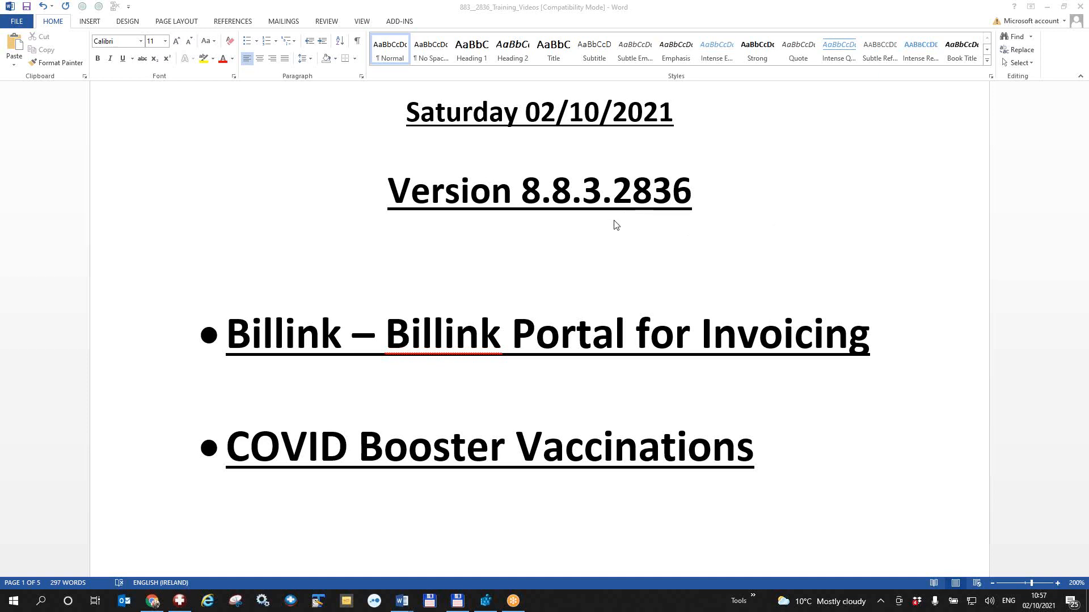
pyautogui.moveTo(265, 379)
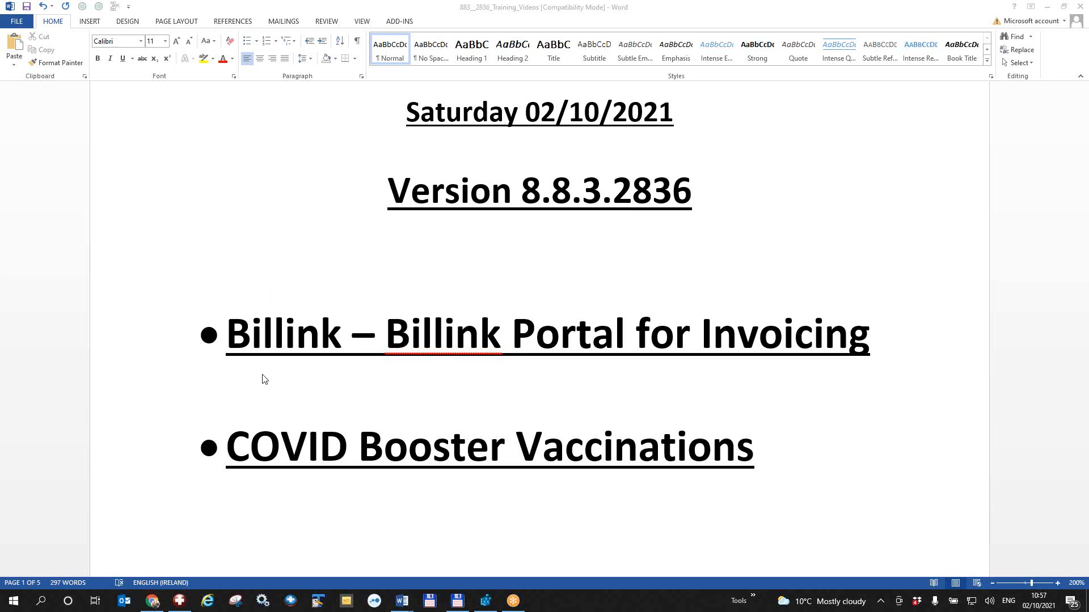
pyautogui.moveTo(327, 452)
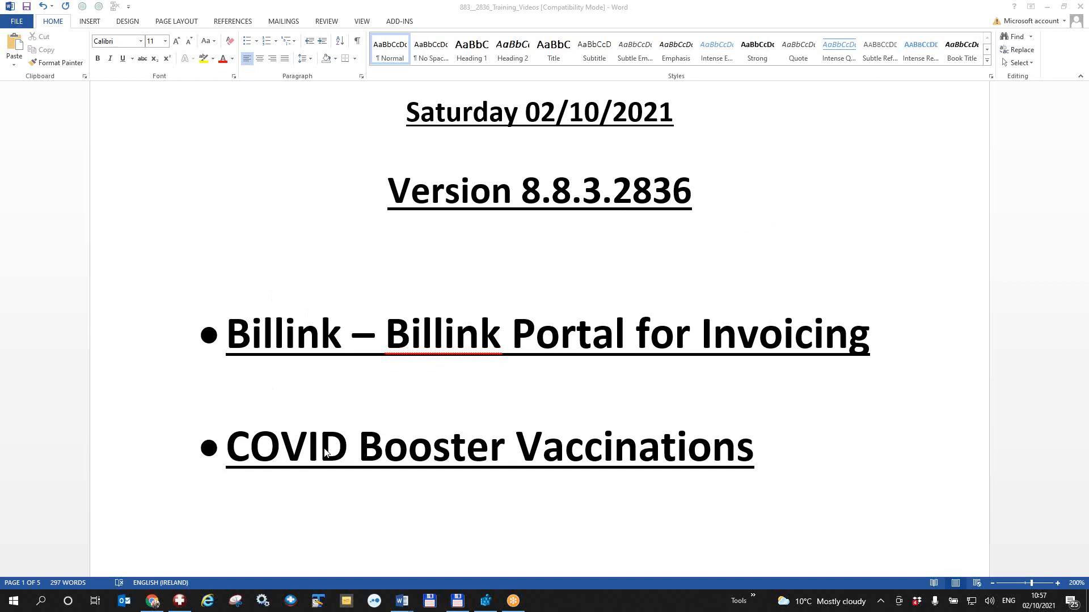
pyautogui.moveTo(339, 356)
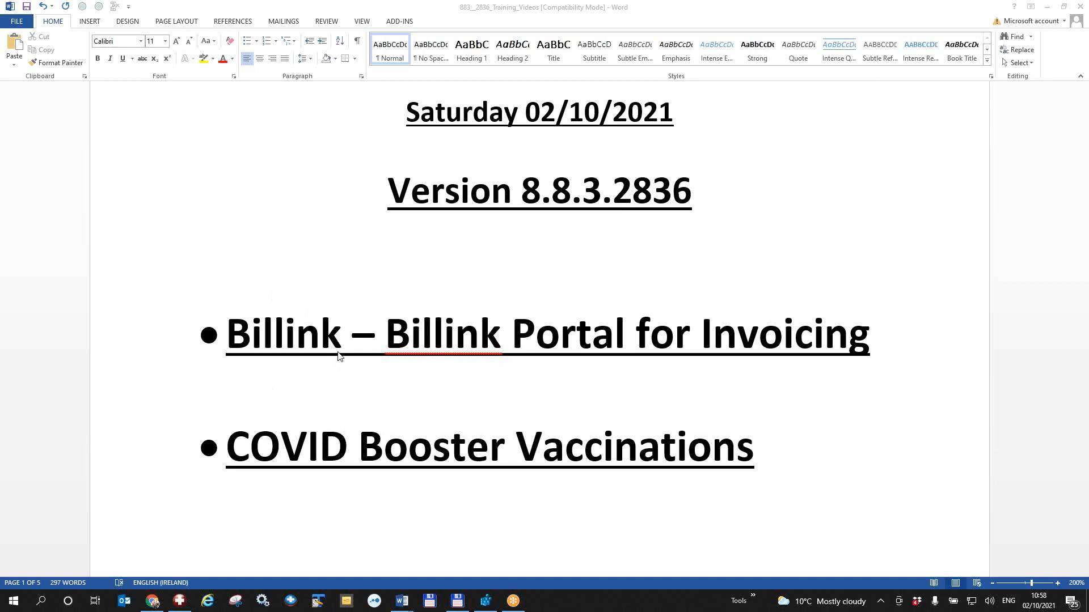
pyautogui.moveTo(327, 356)
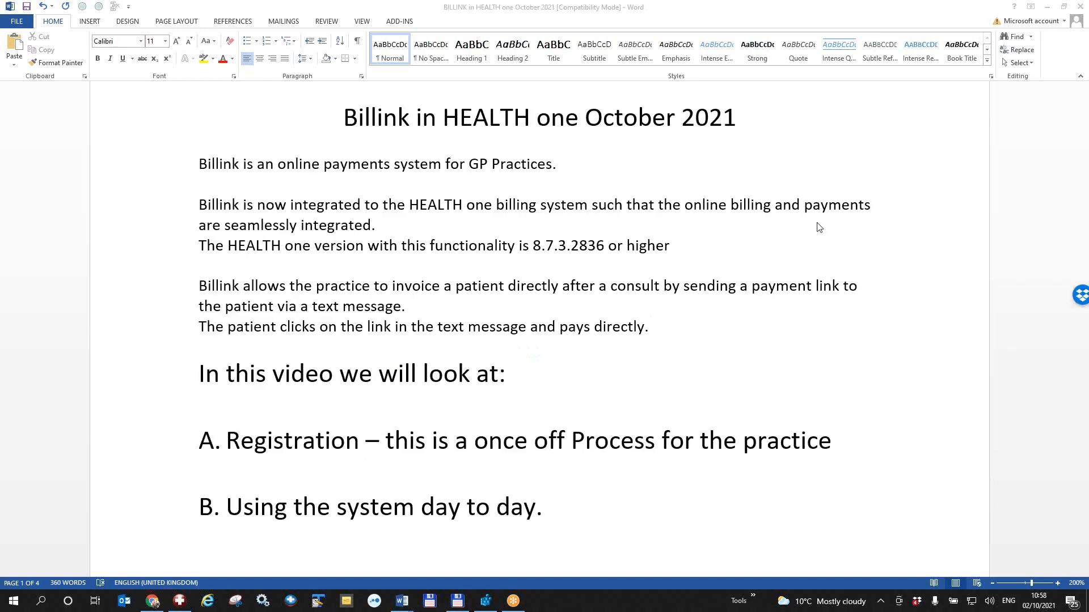
pyautogui.moveTo(423, 258)
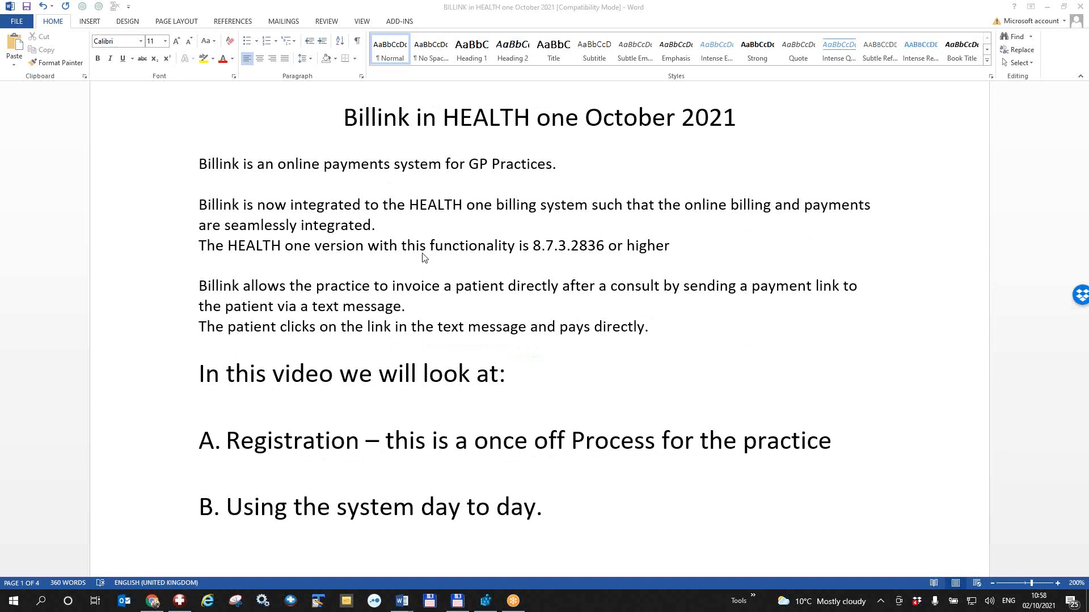
pyautogui.moveTo(432, 255)
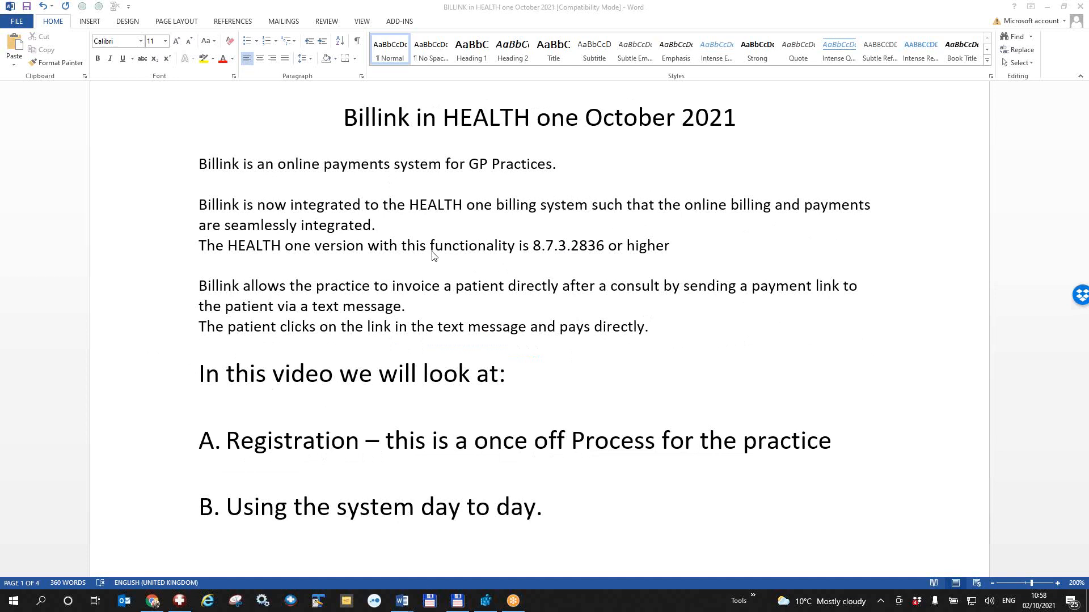
pyautogui.moveTo(452, 249)
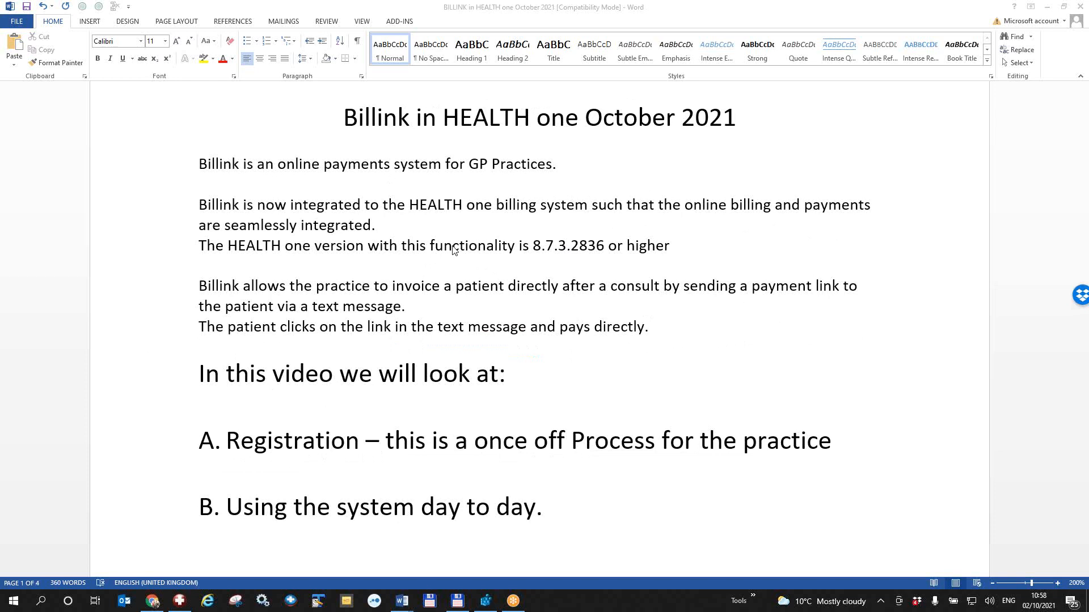
pyautogui.moveTo(574, 259)
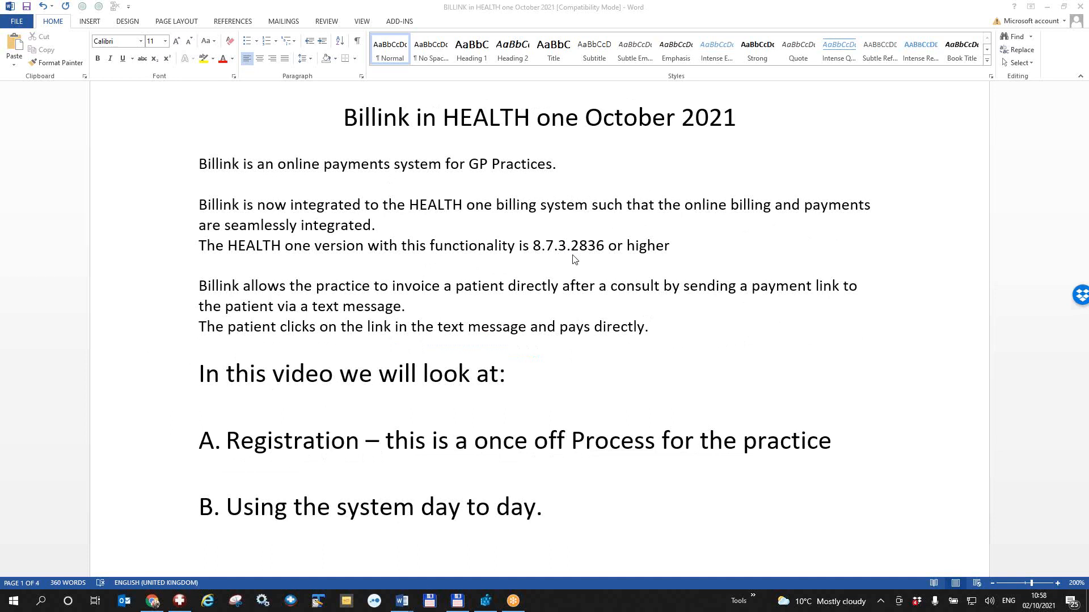
pyautogui.moveTo(583, 252)
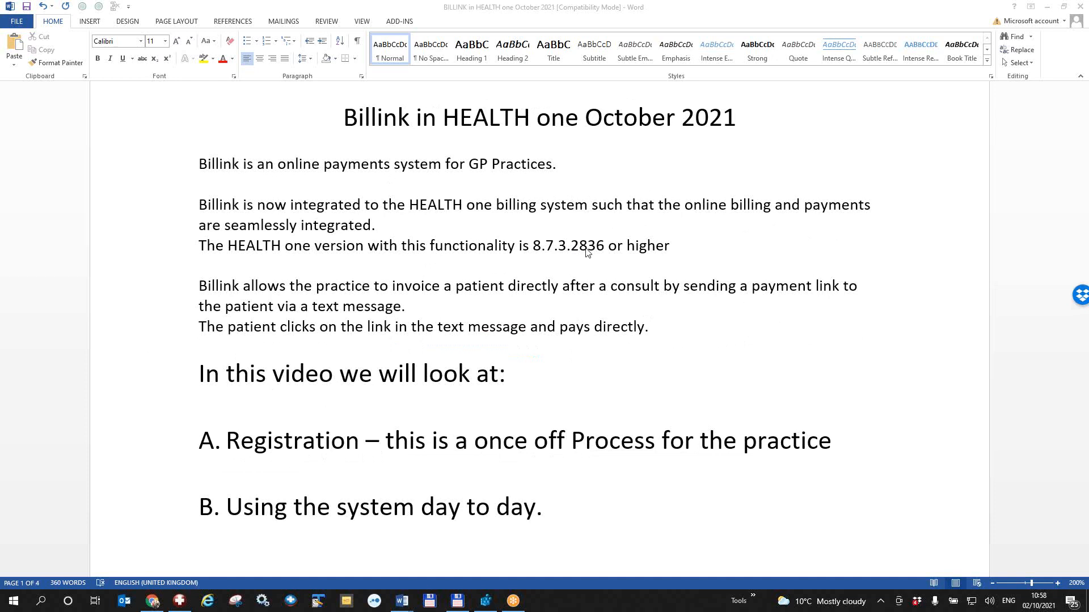
pyautogui.moveTo(379, 276)
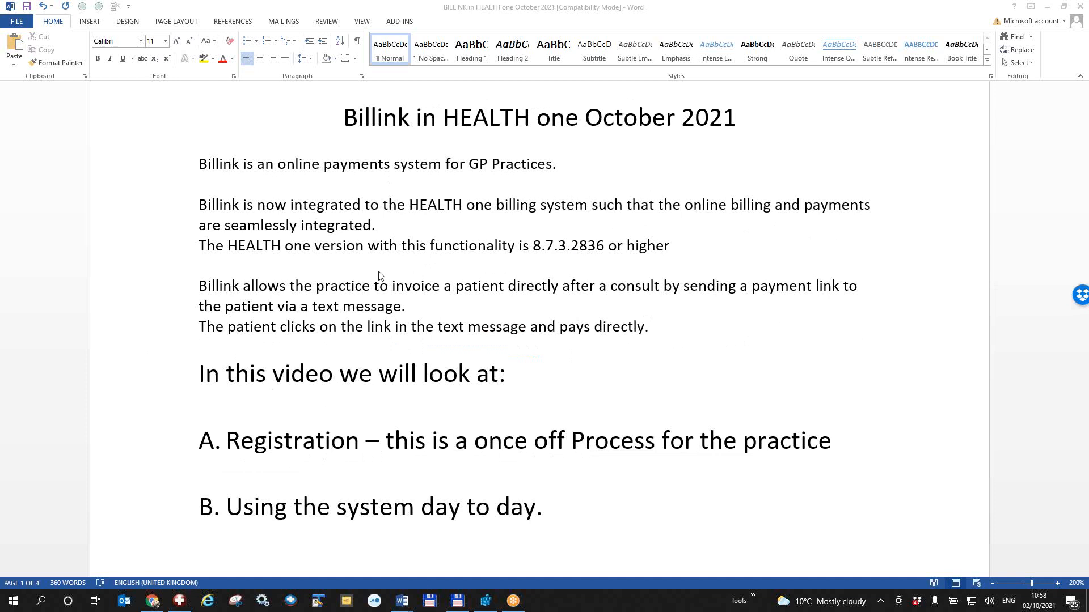
pyautogui.moveTo(349, 302)
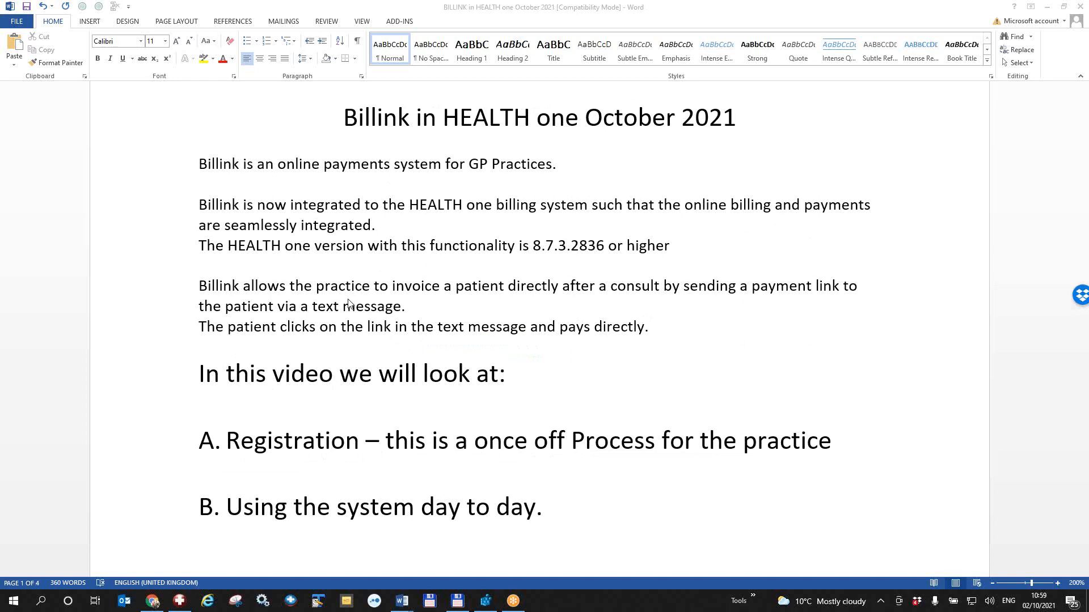
pyautogui.moveTo(308, 348)
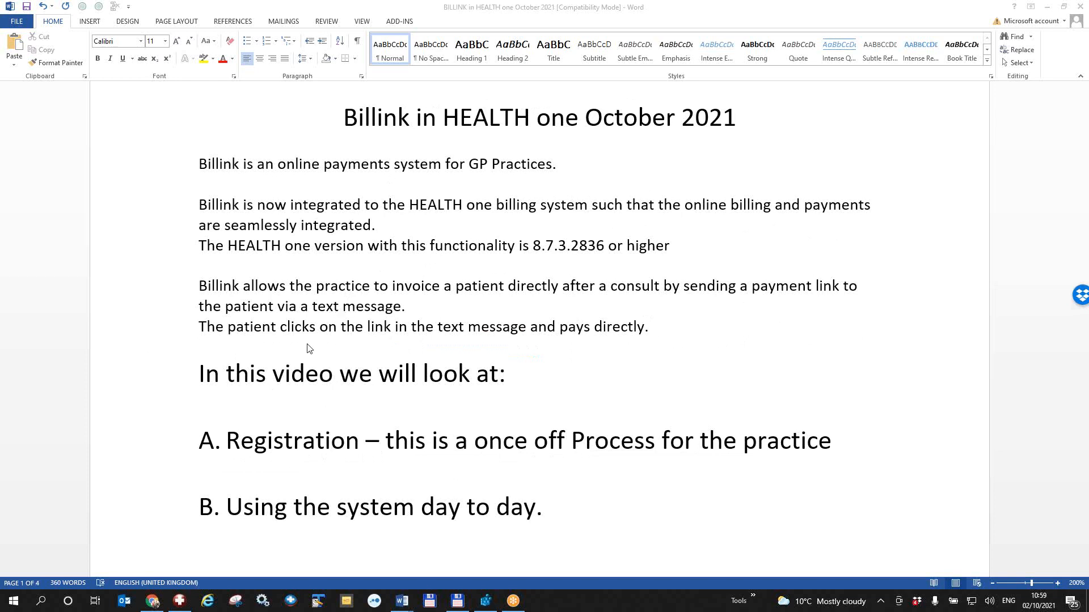
pyautogui.moveTo(293, 456)
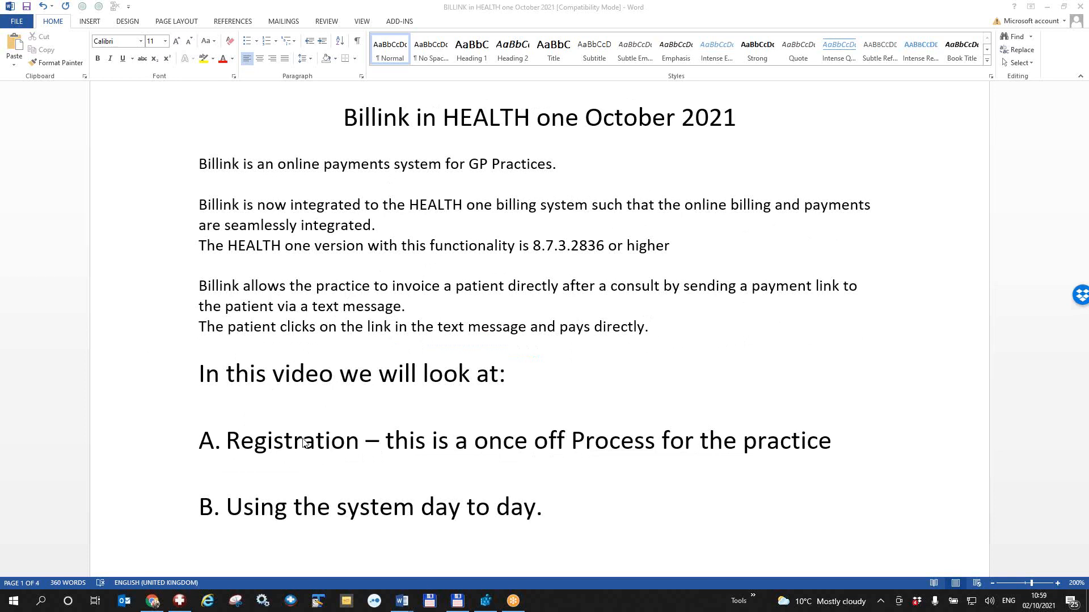
pyautogui.moveTo(542, 440)
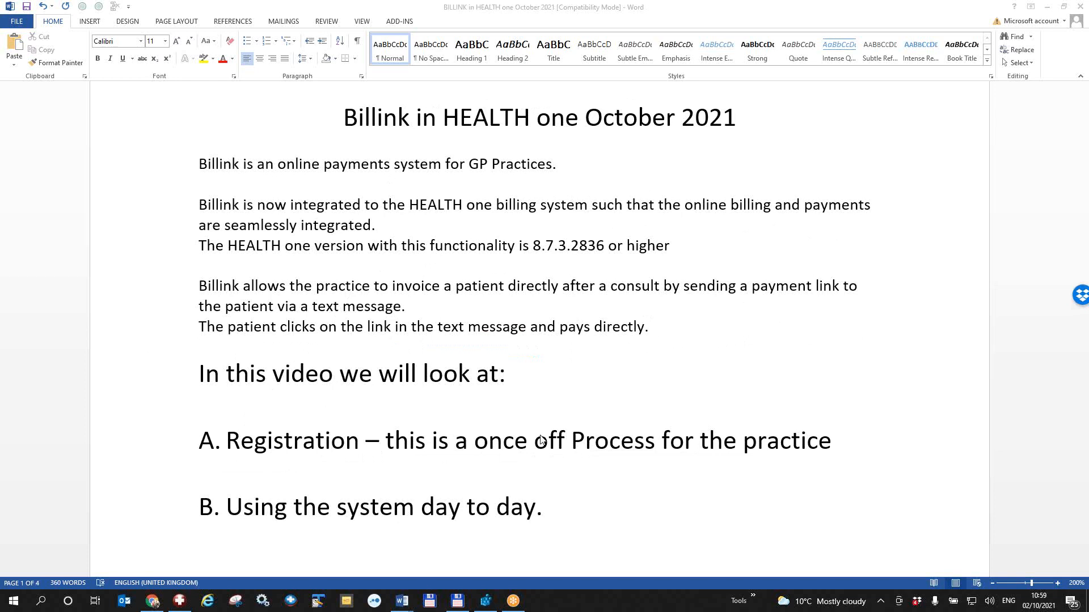
pyautogui.moveTo(808, 234)
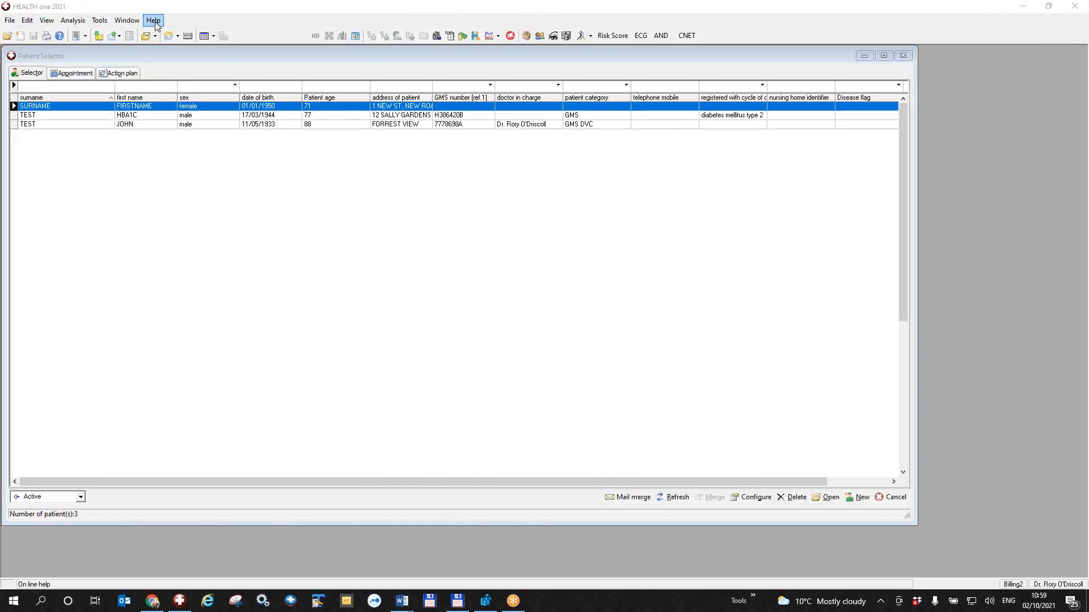
pyautogui.click(153, 19)
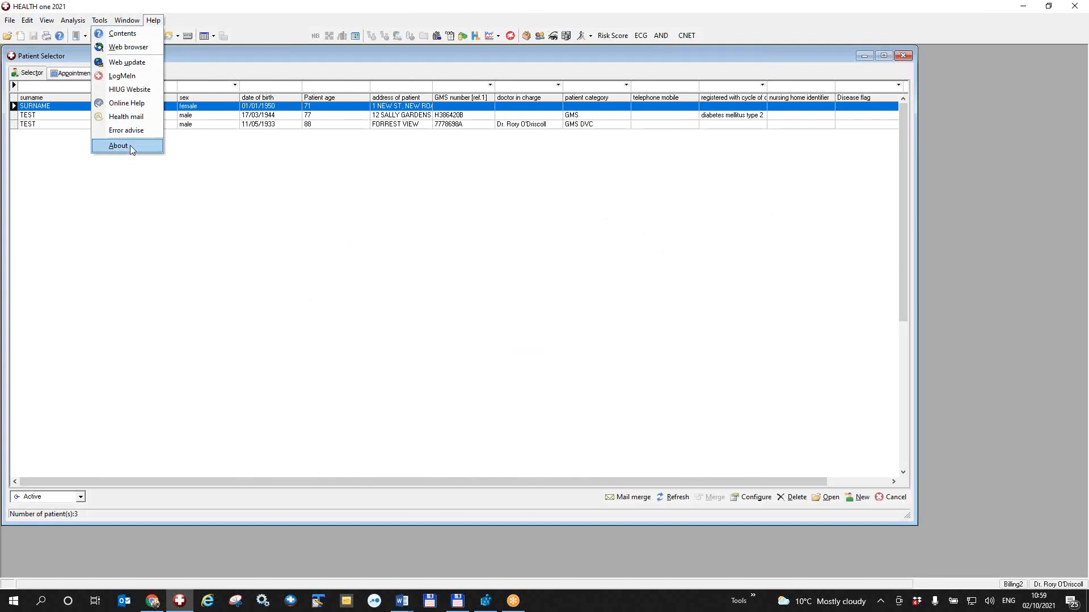
pyautogui.click(117, 147)
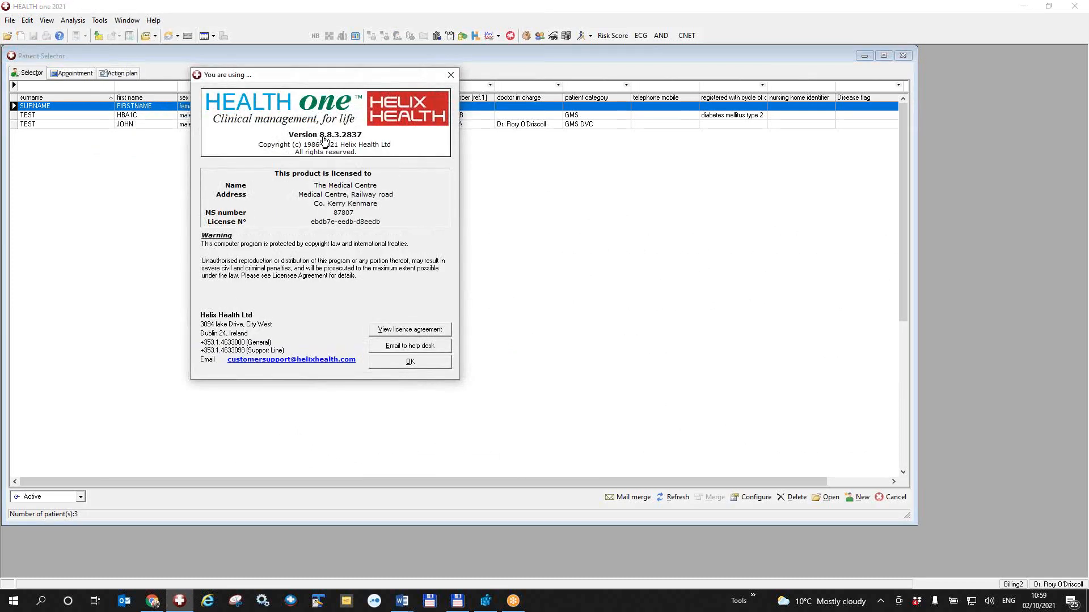
pyautogui.moveTo(411, 350)
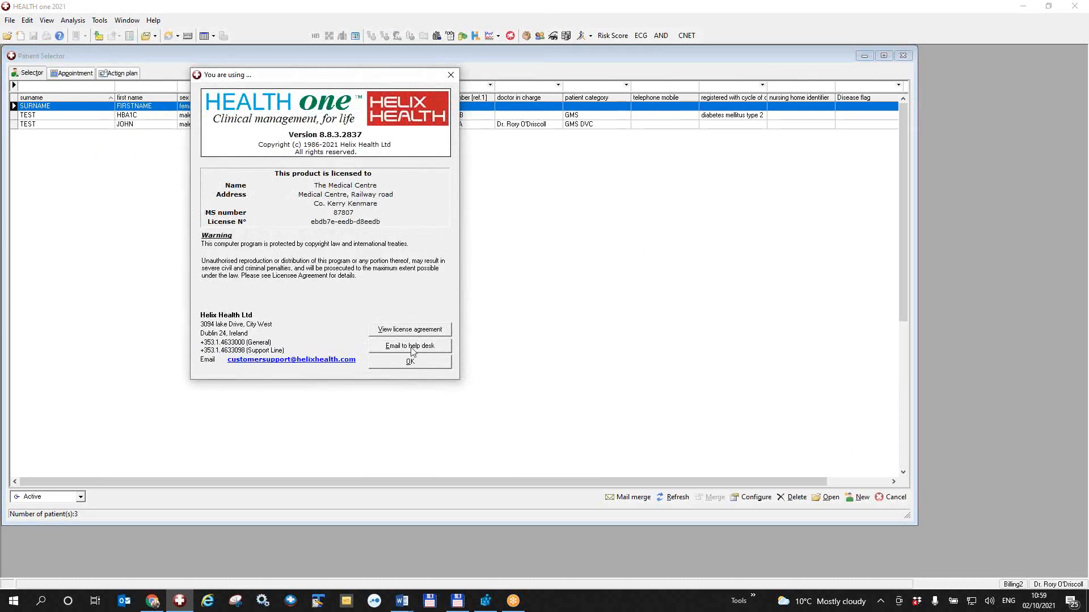
pyautogui.click(409, 362)
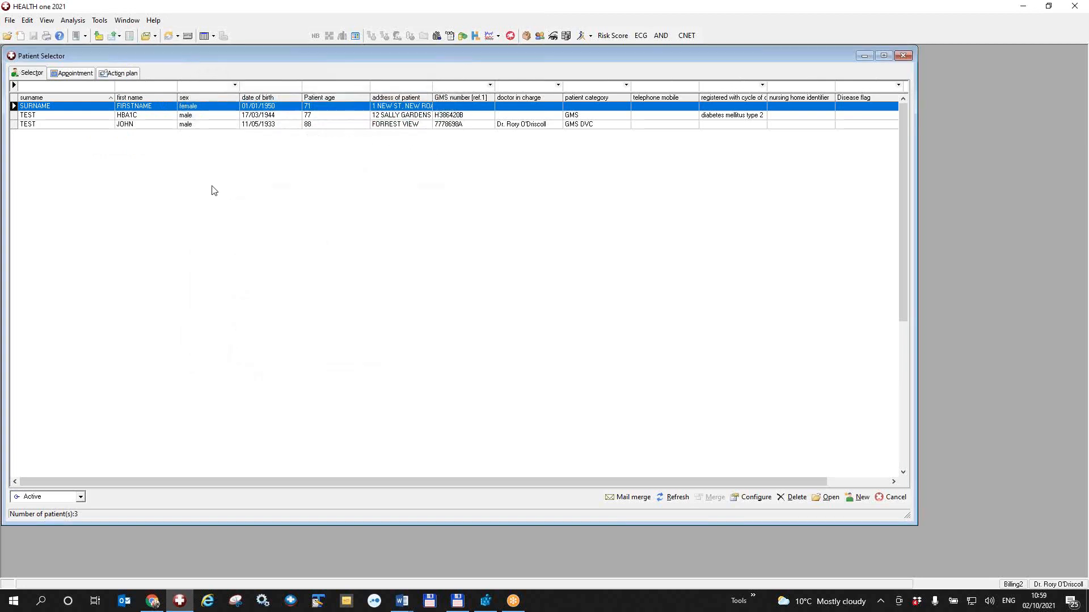
pyautogui.moveTo(98, 20)
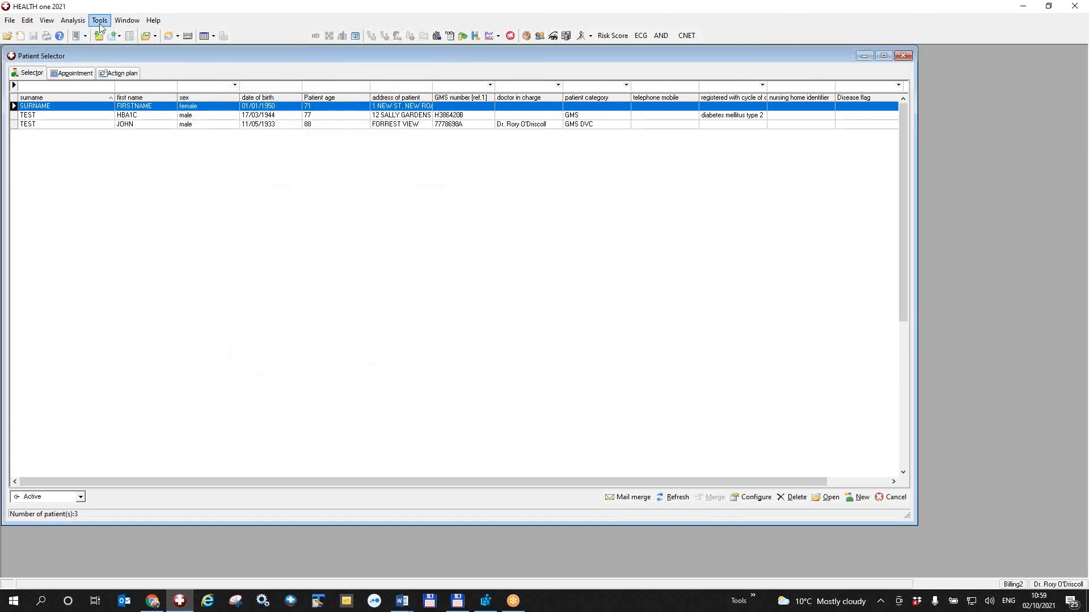
# Step: Start Billink registration from the Tools > Billink menu
pyautogui.click(99, 19)
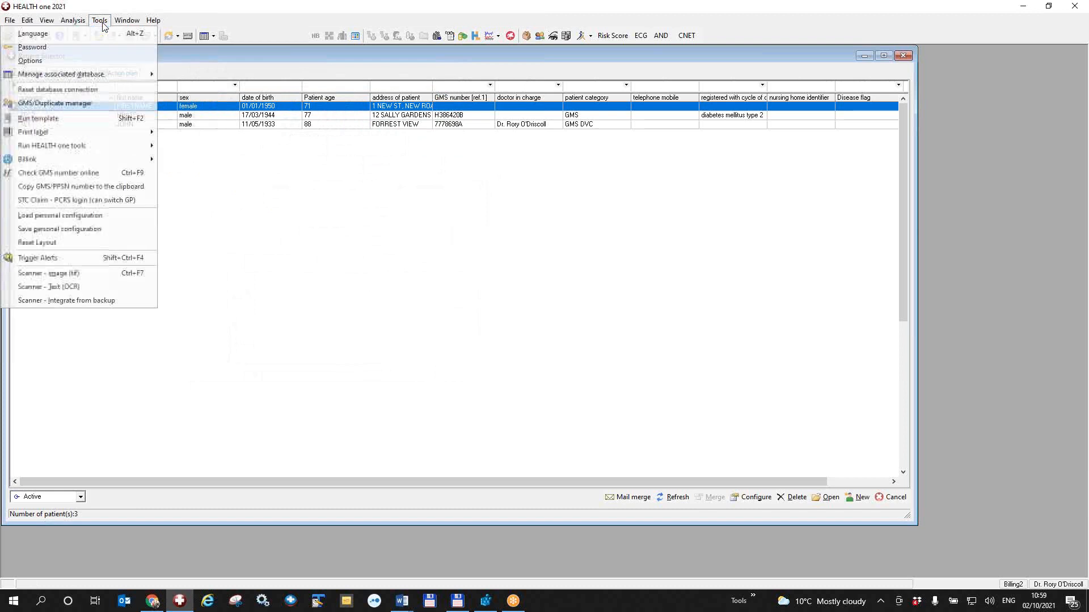
pyautogui.moveTo(75, 103)
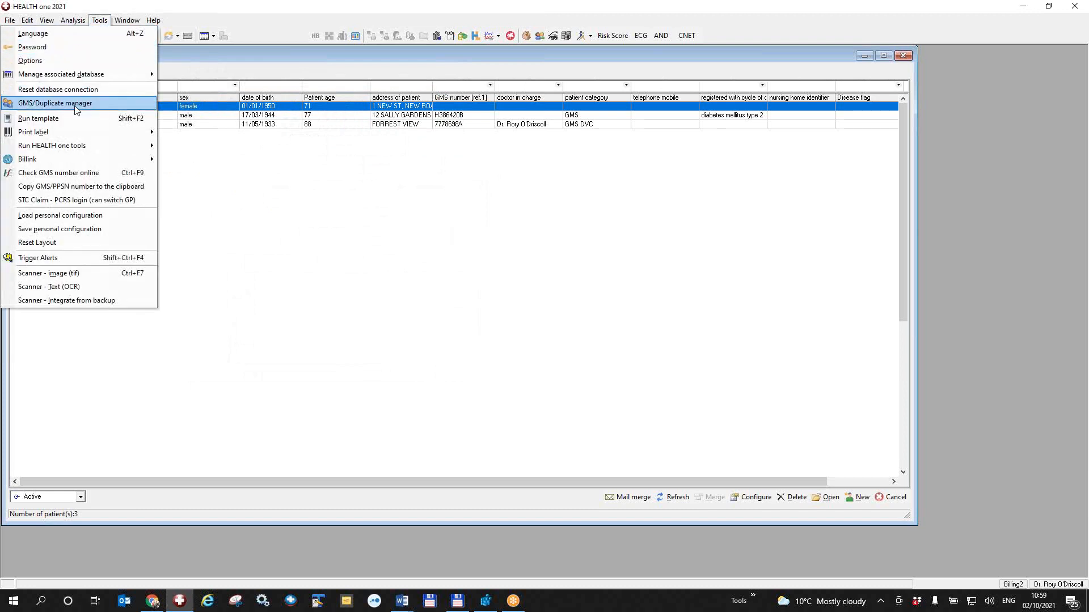
pyautogui.moveTo(28, 159)
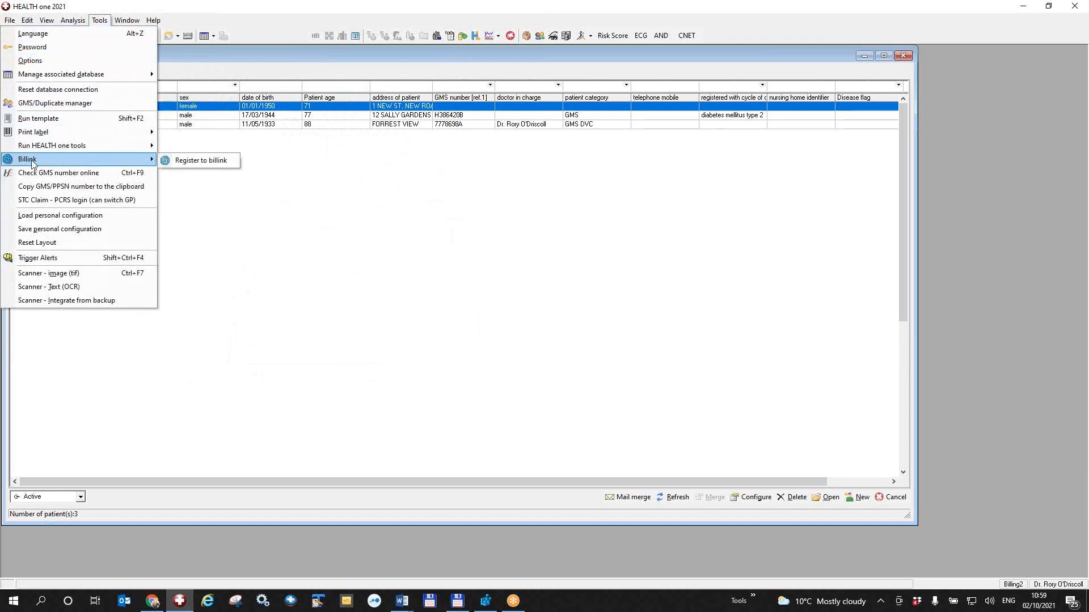
pyautogui.moveTo(200, 160)
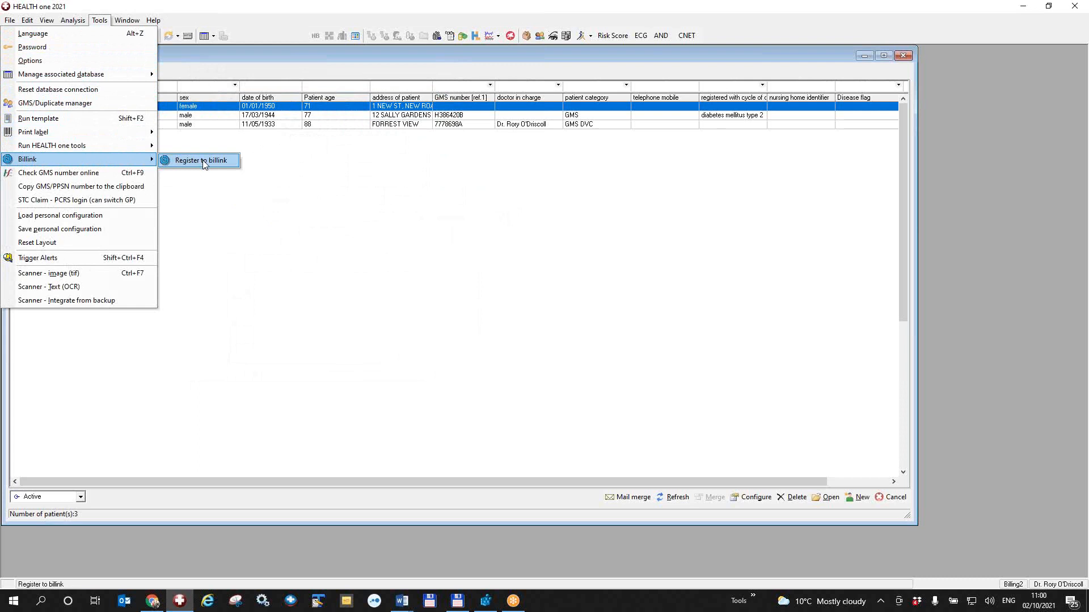
pyautogui.click(200, 160)
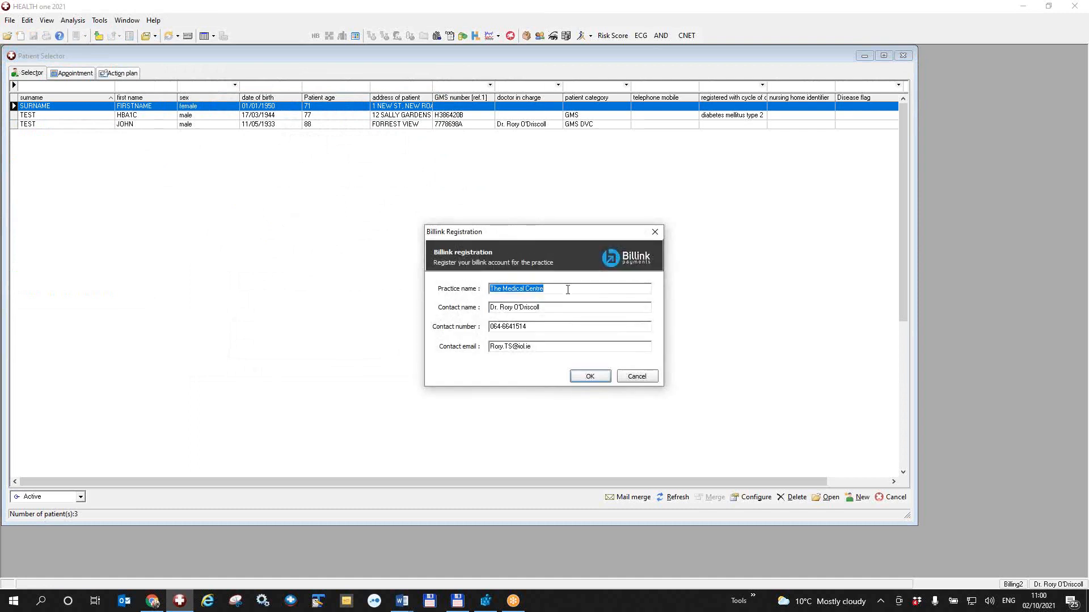
pyautogui.moveTo(518, 275)
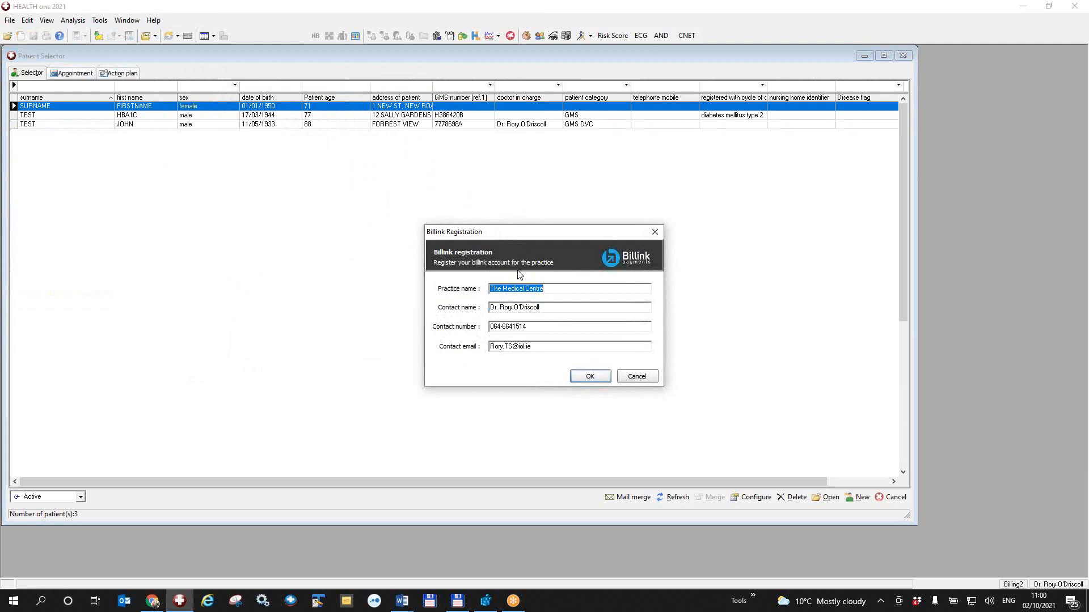
pyautogui.moveTo(548, 281)
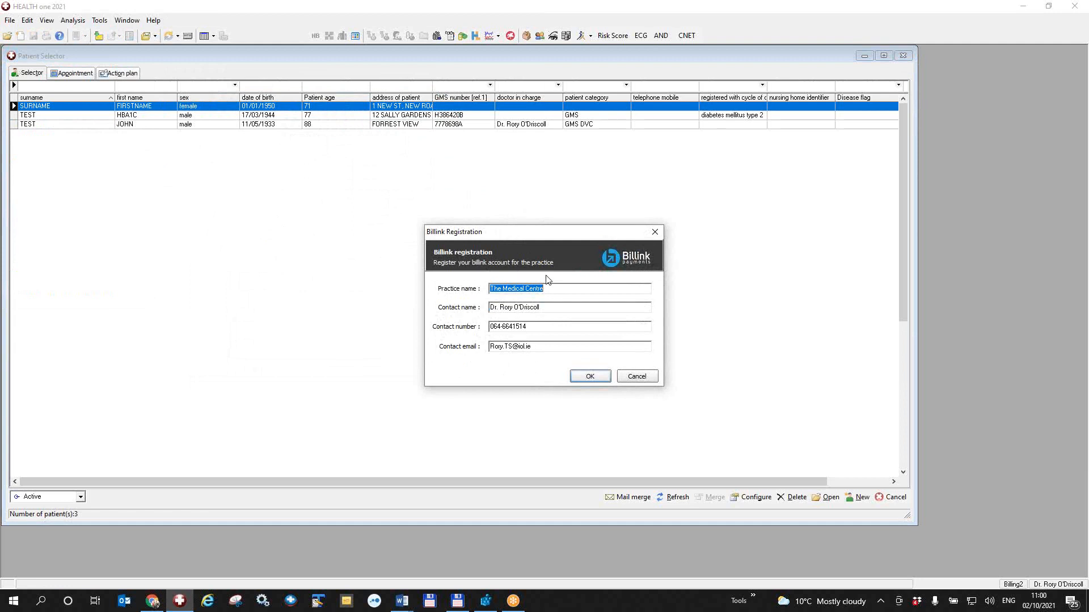
pyautogui.moveTo(542, 347)
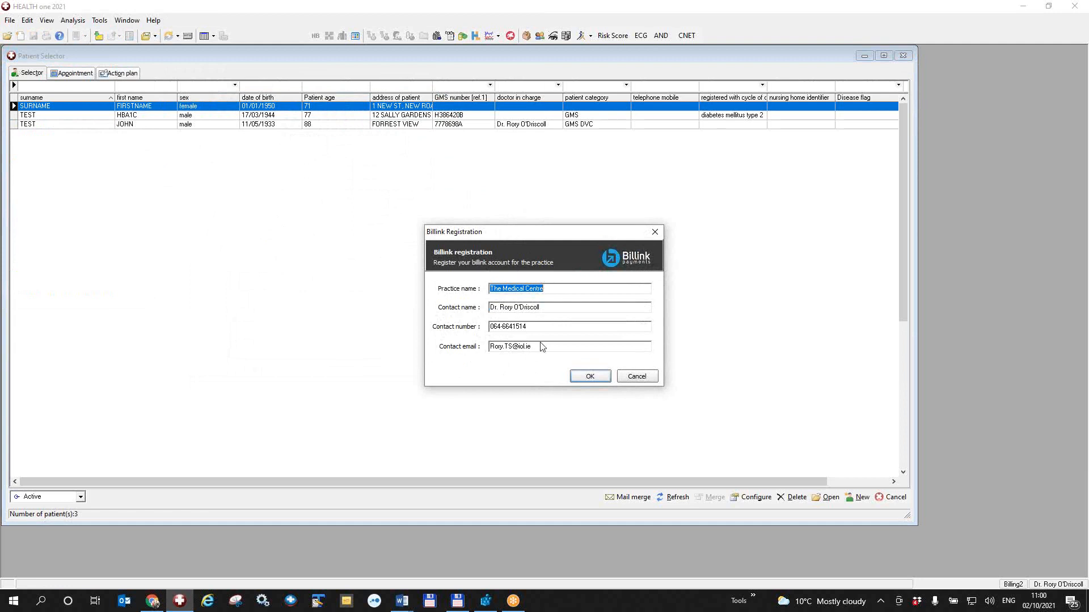
pyautogui.moveTo(836, 230)
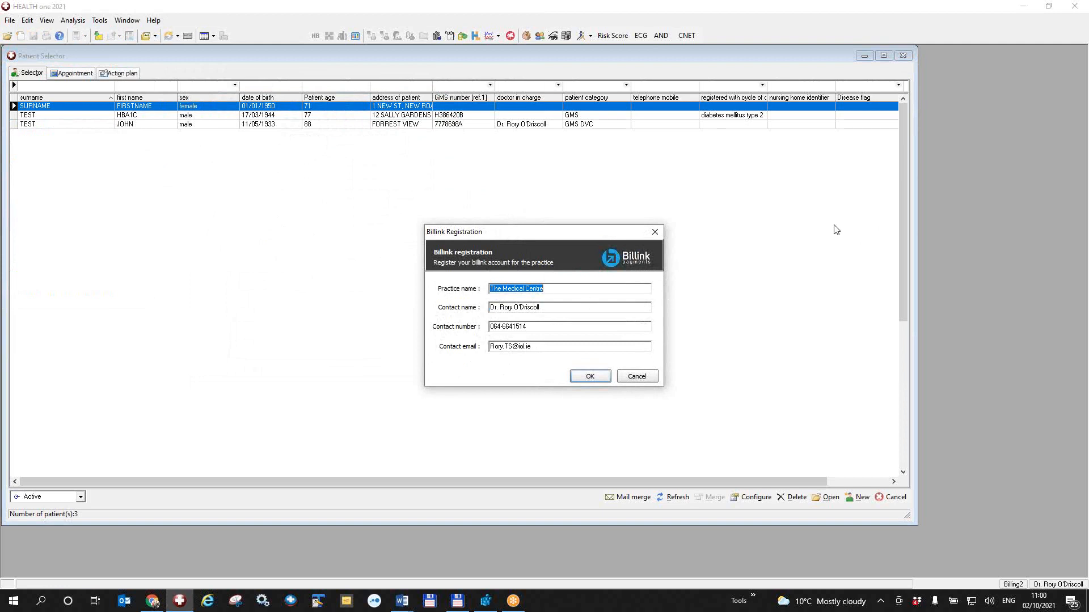
pyautogui.moveTo(818, 229)
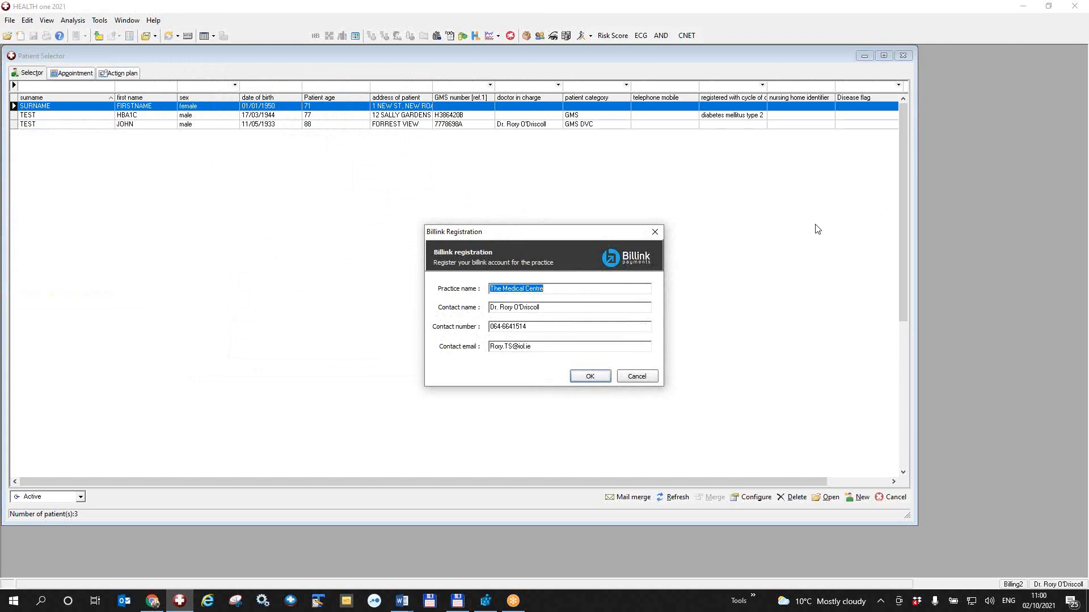
# Step: Submit registration, tick both partner and bank-account confirmations, and start onboarding to reach Practice Details
pyautogui.click(589, 375)
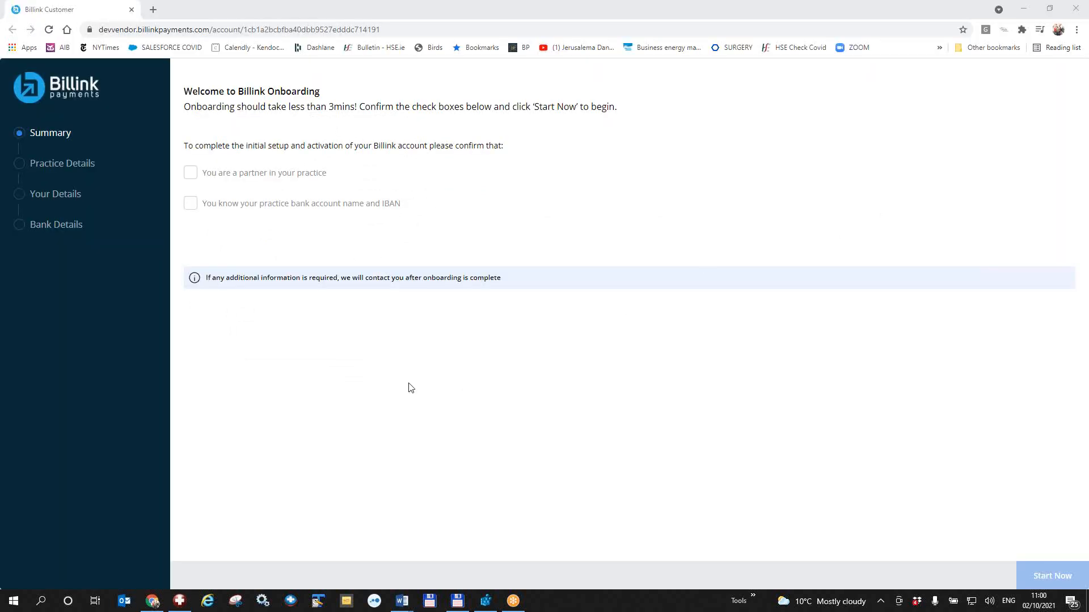
pyautogui.moveTo(128, 208)
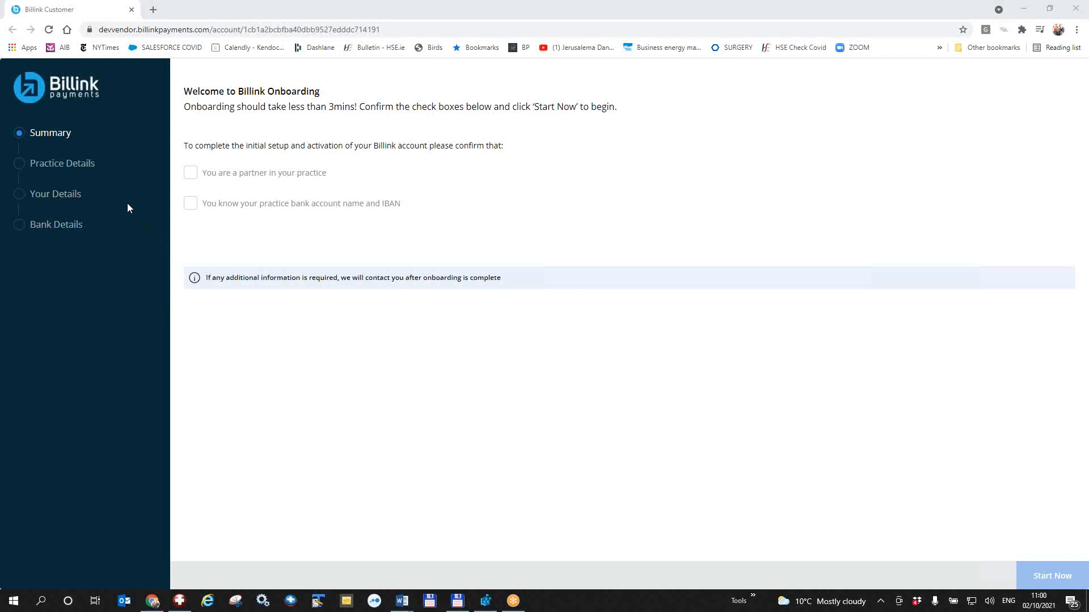
pyautogui.moveTo(118, 160)
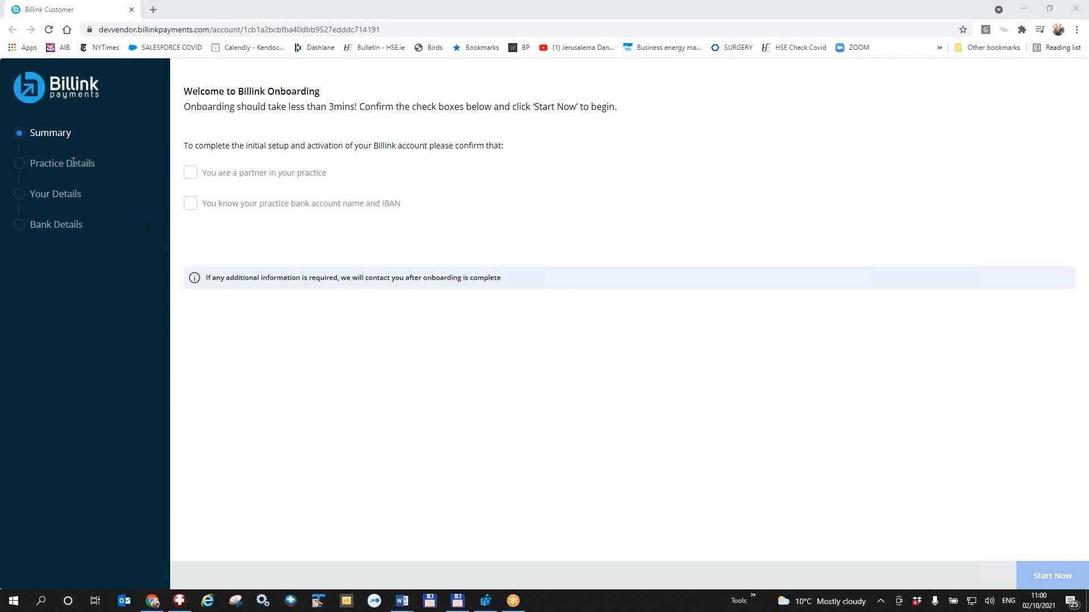
pyautogui.moveTo(71, 193)
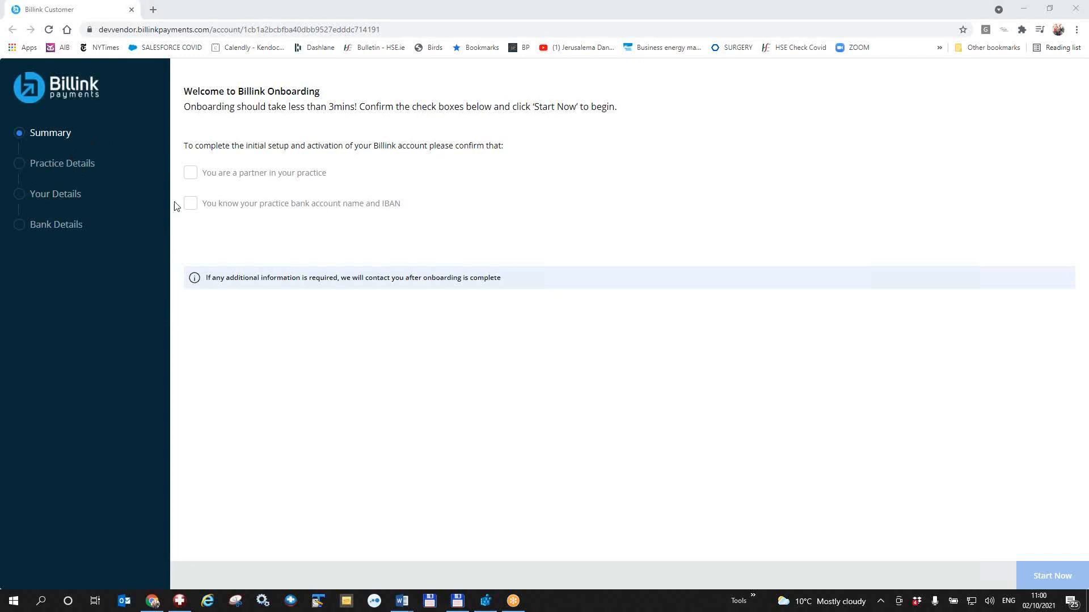
pyautogui.click(191, 172)
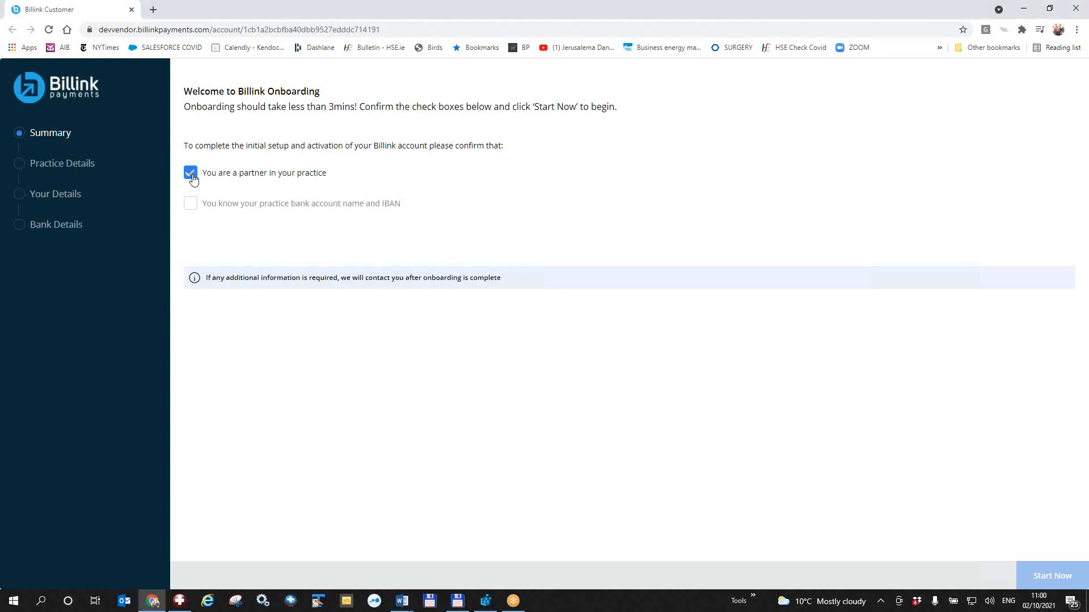
pyautogui.click(190, 203)
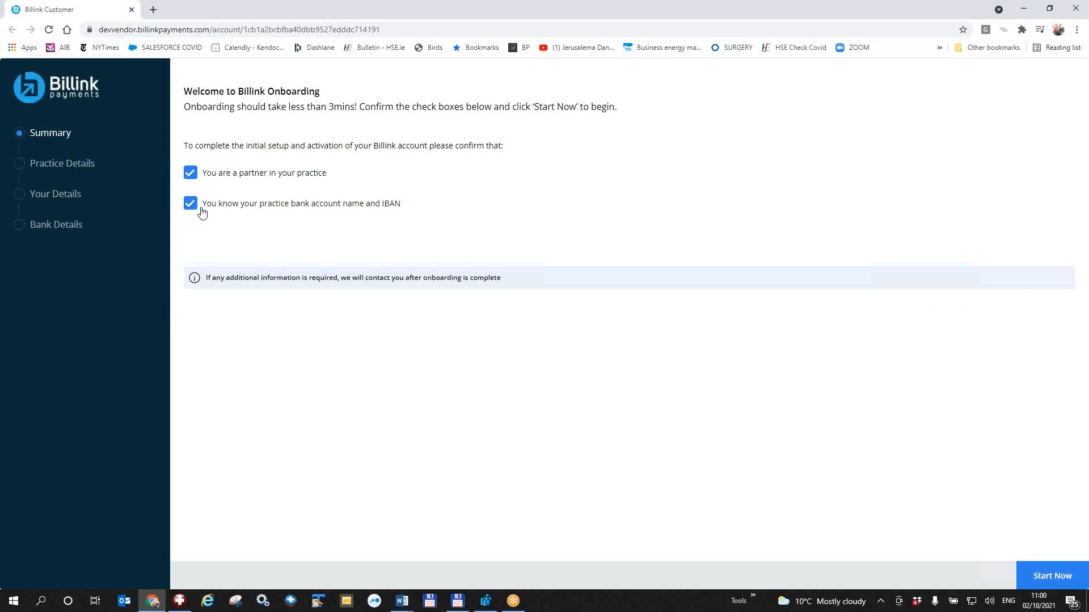
pyautogui.moveTo(1012, 563)
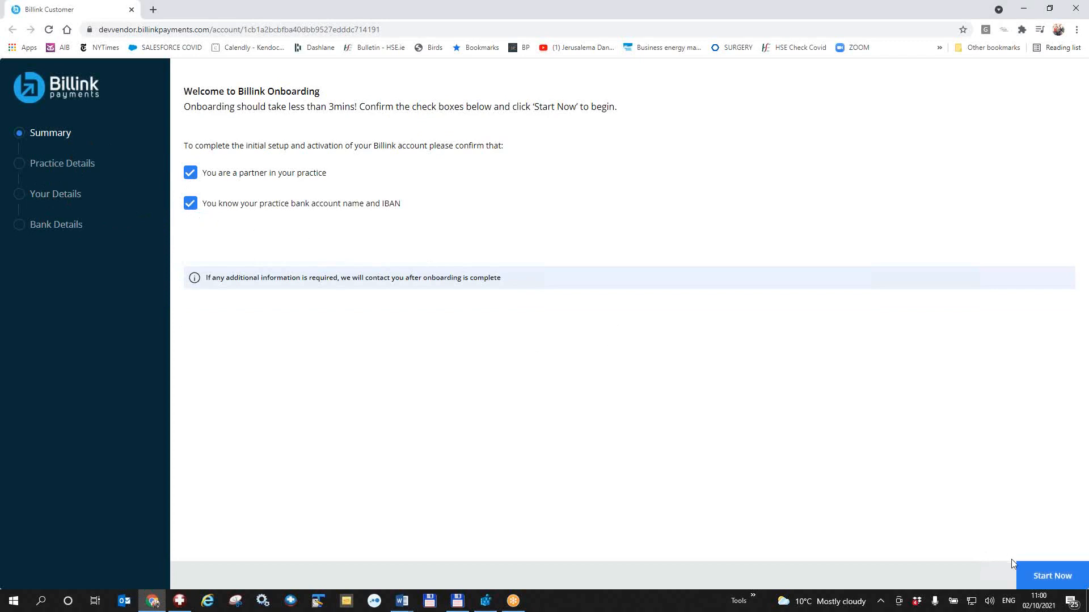
pyautogui.click(1051, 576)
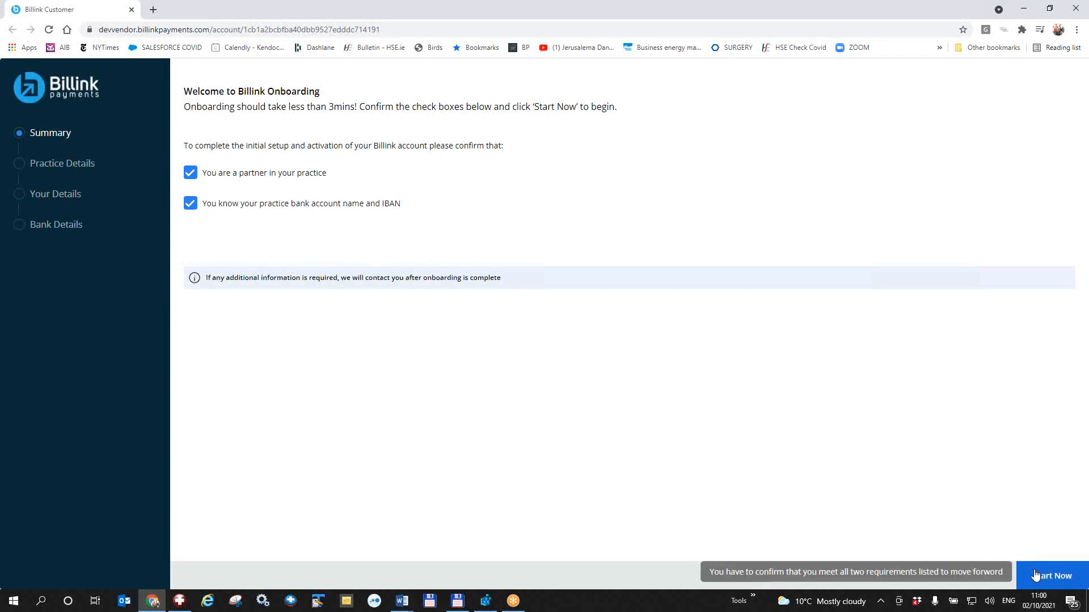
pyautogui.click(1050, 576)
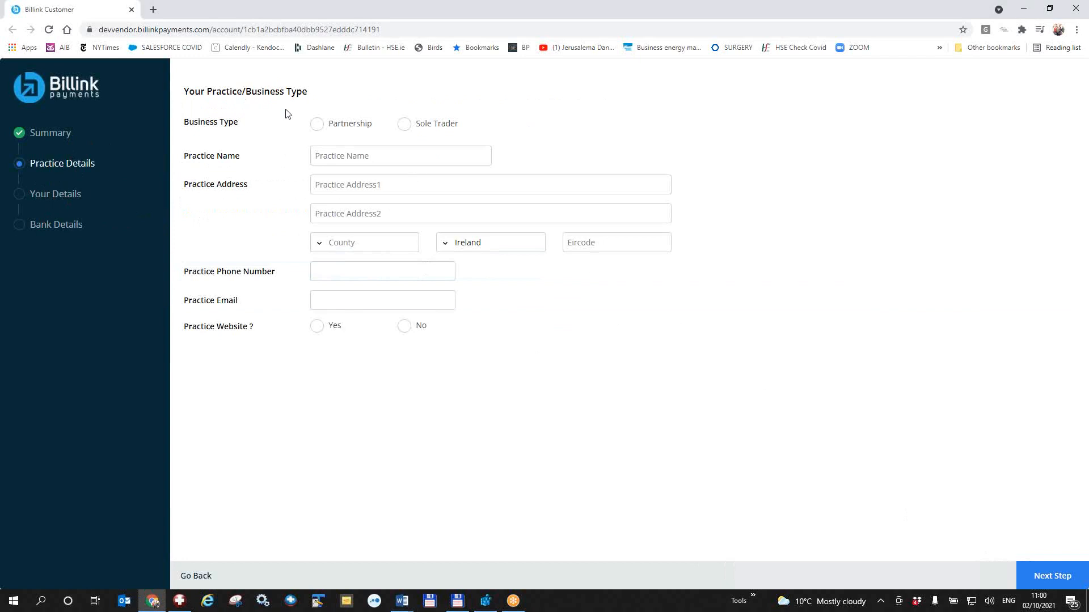
pyautogui.moveTo(880, 222)
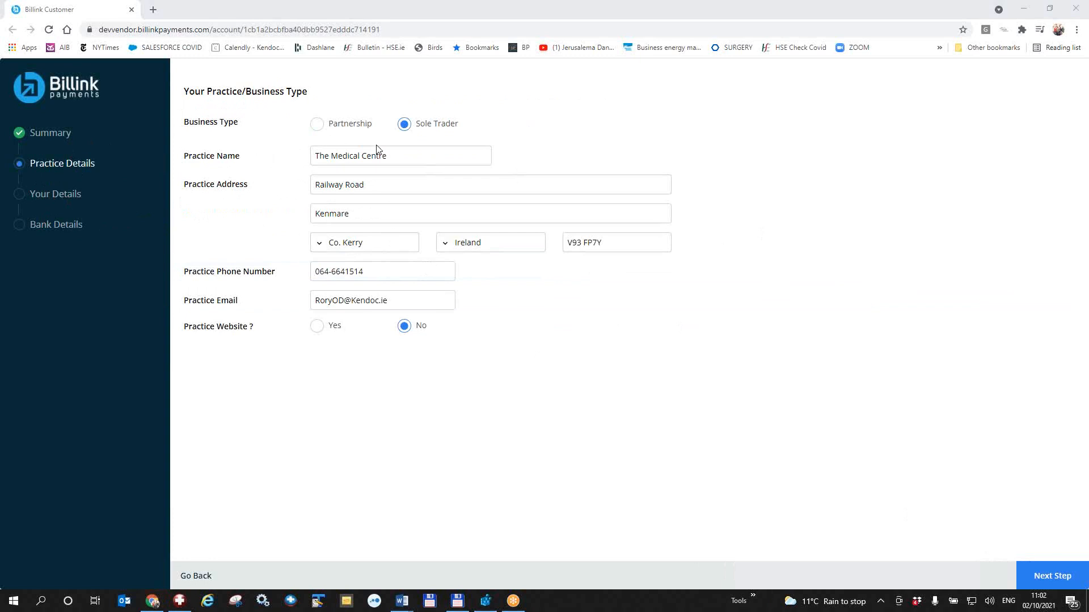
pyautogui.moveTo(233, 218)
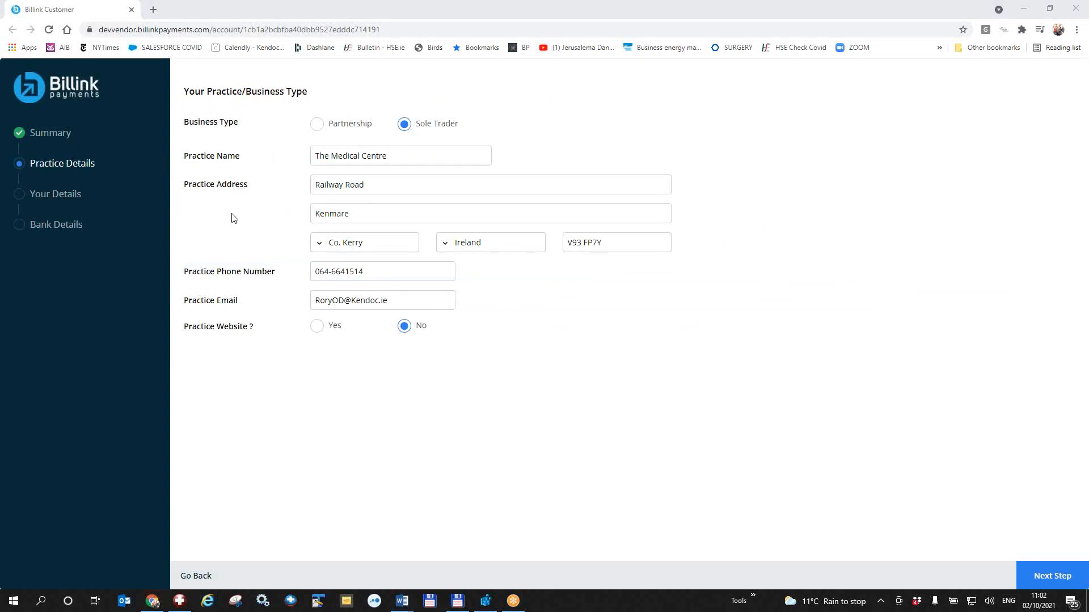
pyautogui.moveTo(264, 311)
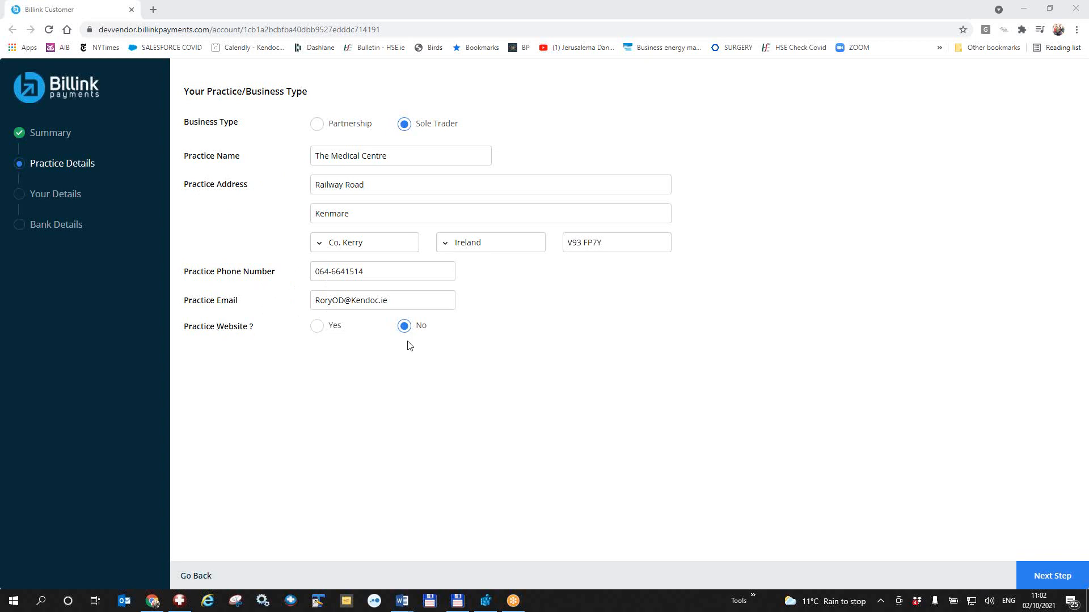
pyautogui.moveTo(399, 339)
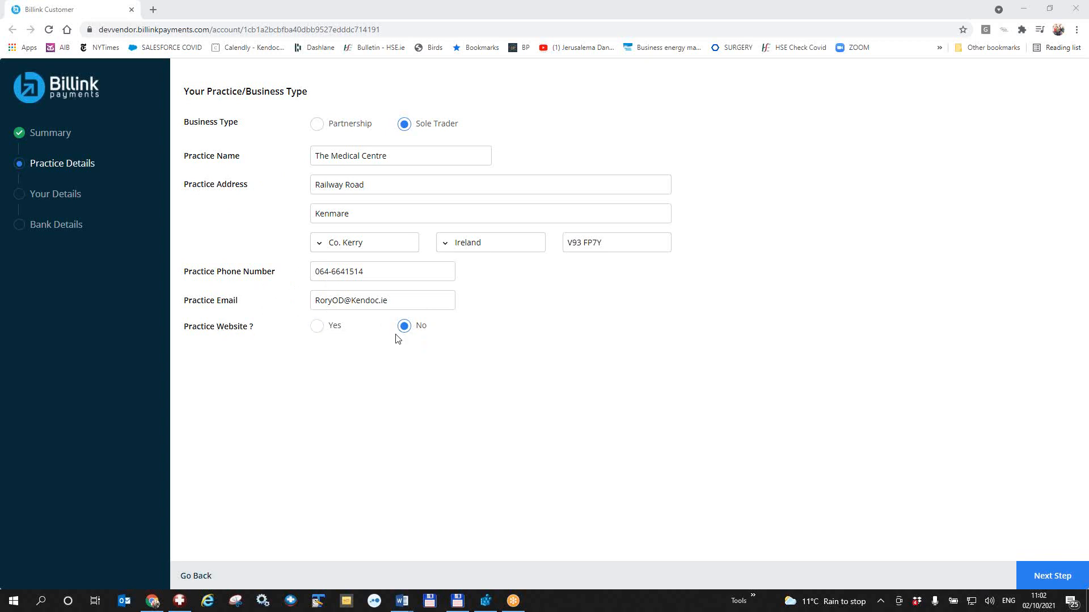
pyautogui.moveTo(59, 205)
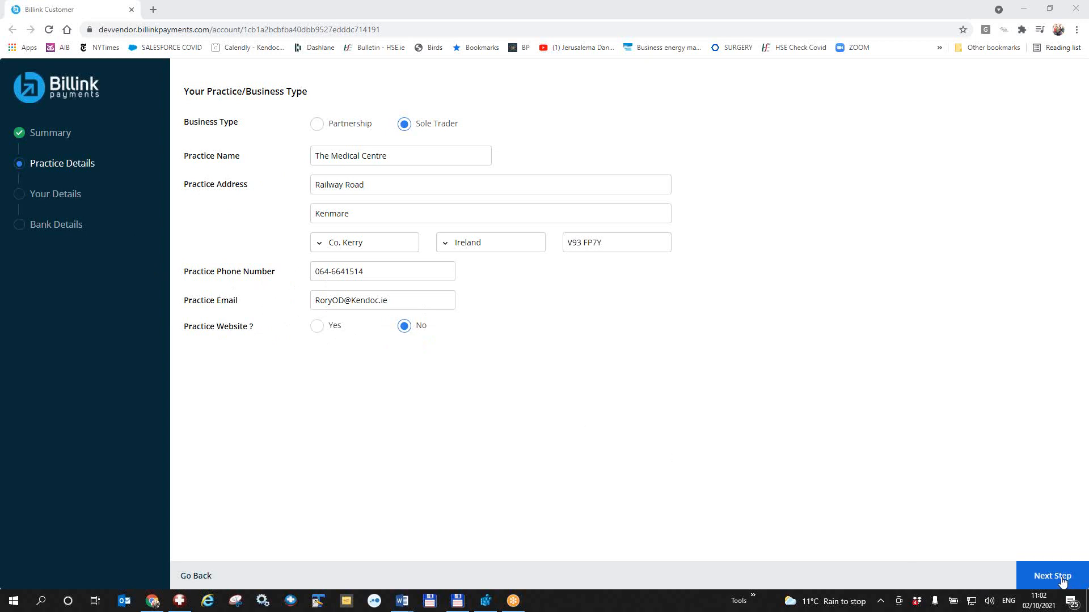
# Step: Advance from Practice Details to the Your Details form
pyautogui.click(1052, 576)
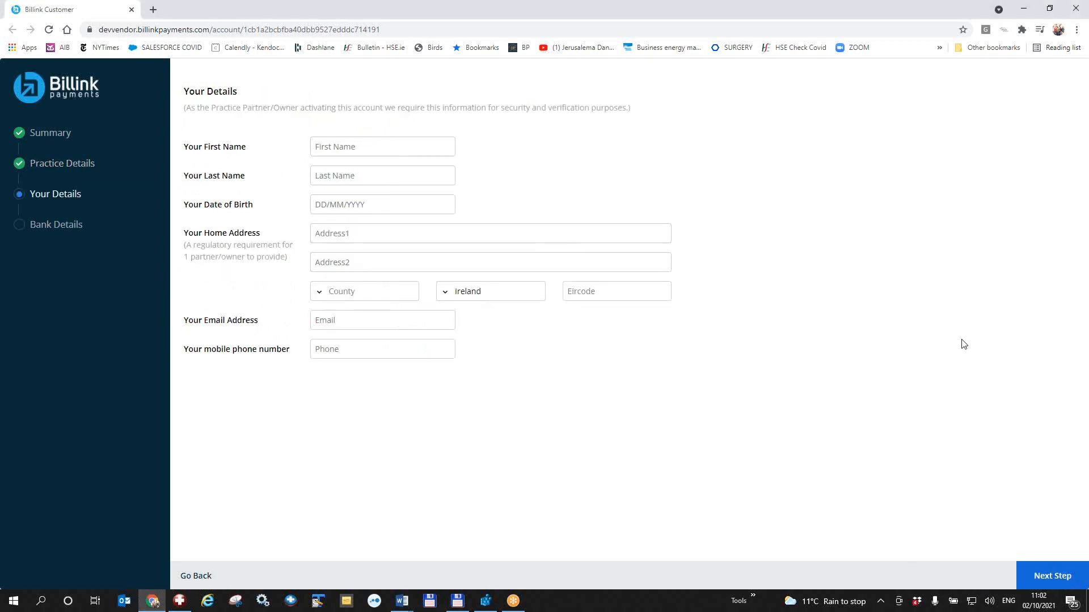
pyautogui.moveTo(784, 229)
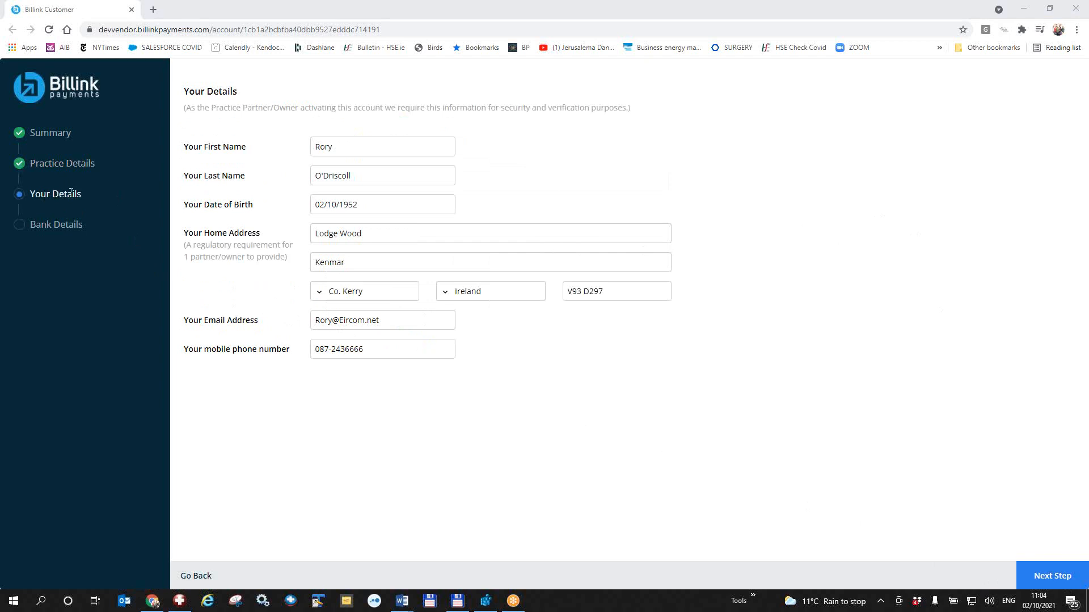
pyautogui.moveTo(80, 231)
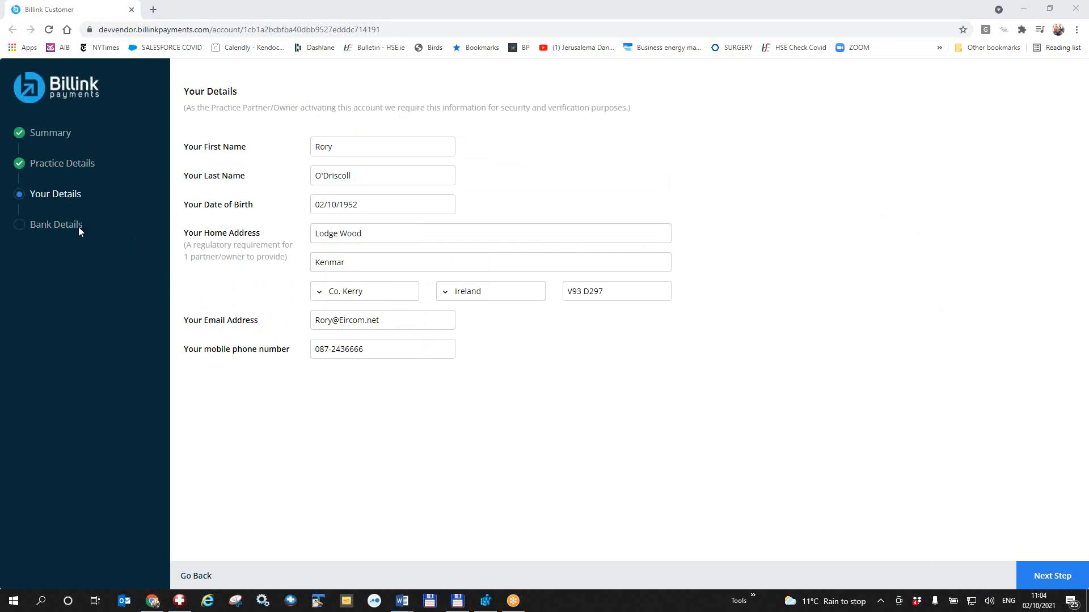
pyautogui.moveTo(1053, 576)
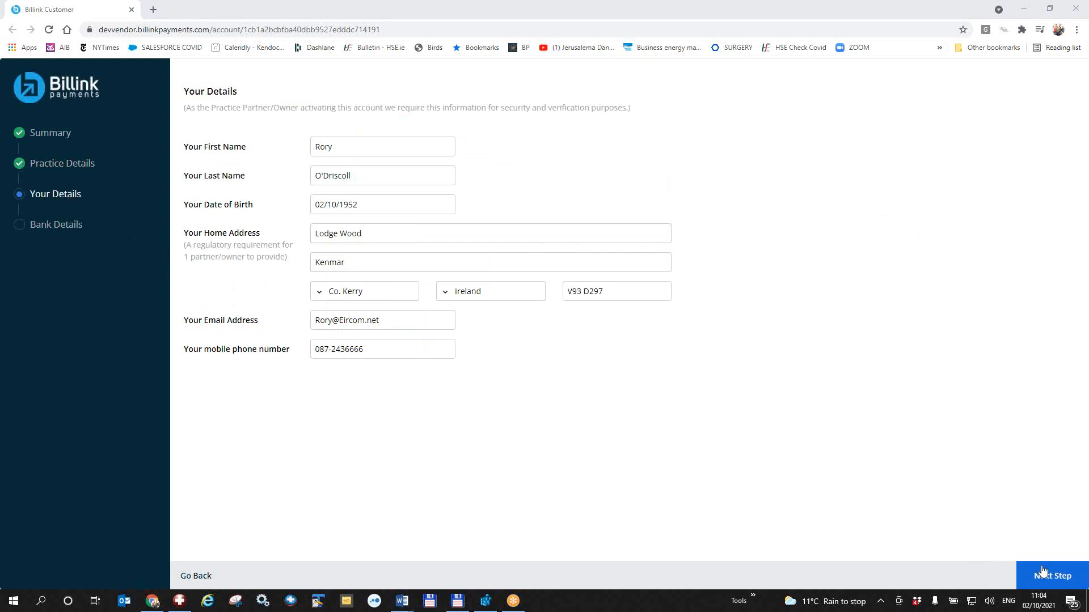
pyautogui.moveTo(831, 232)
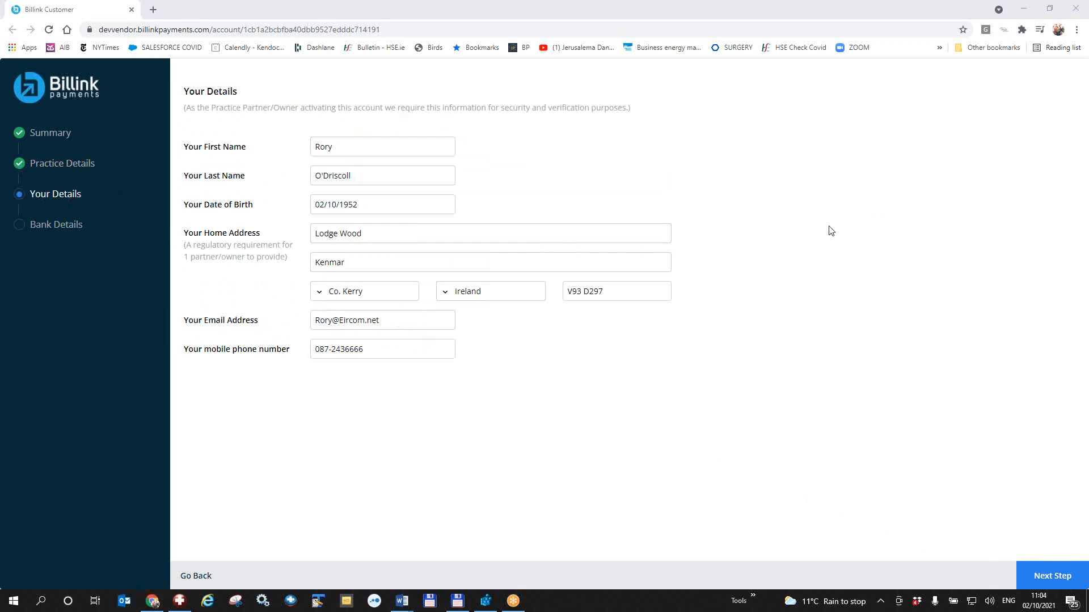
pyautogui.click(1050, 576)
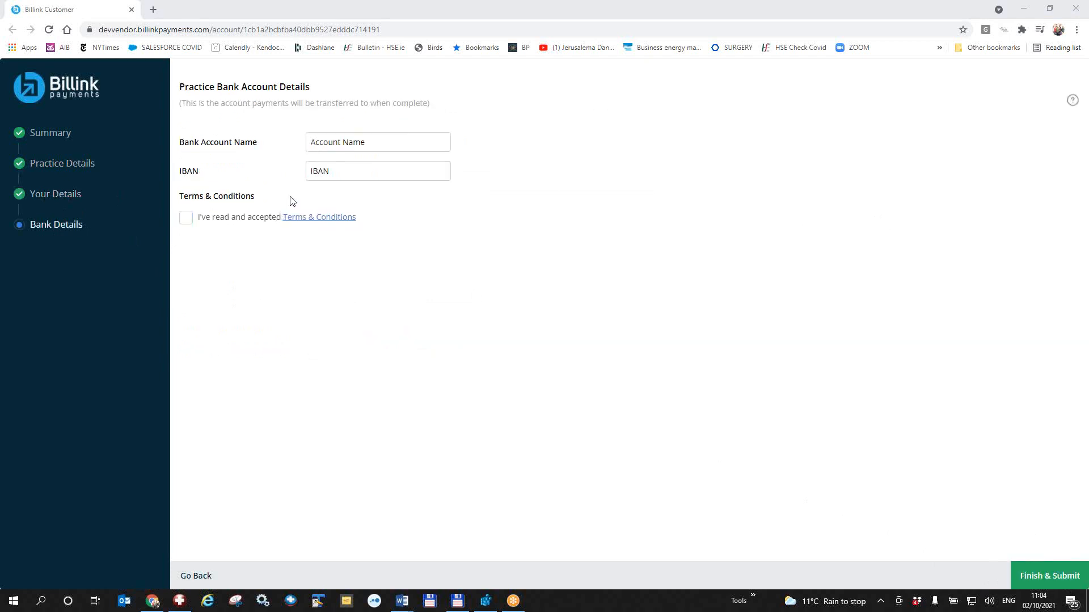
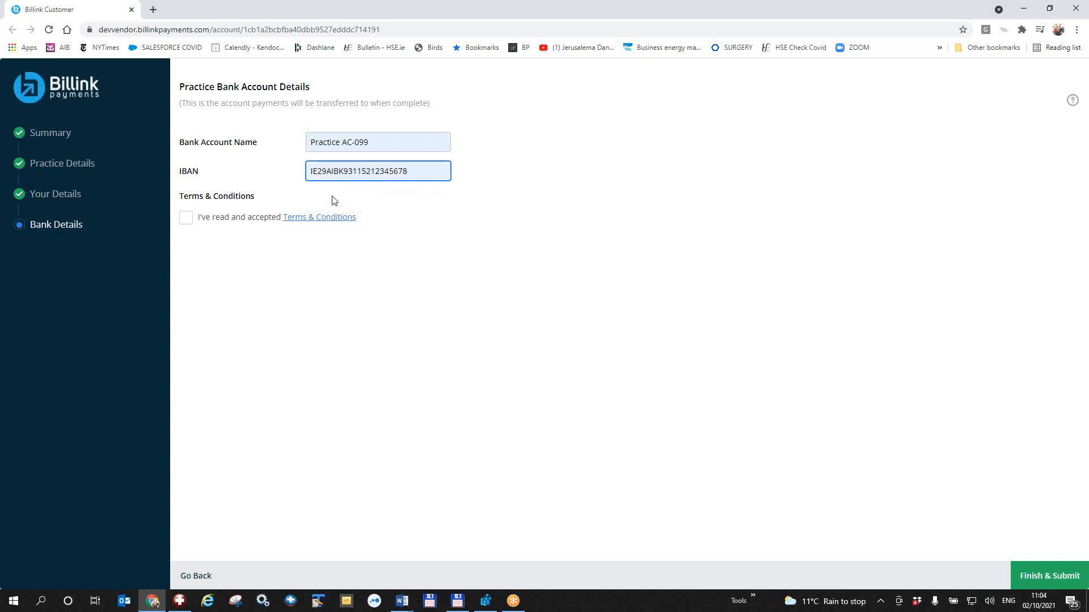
pyautogui.moveTo(328, 201)
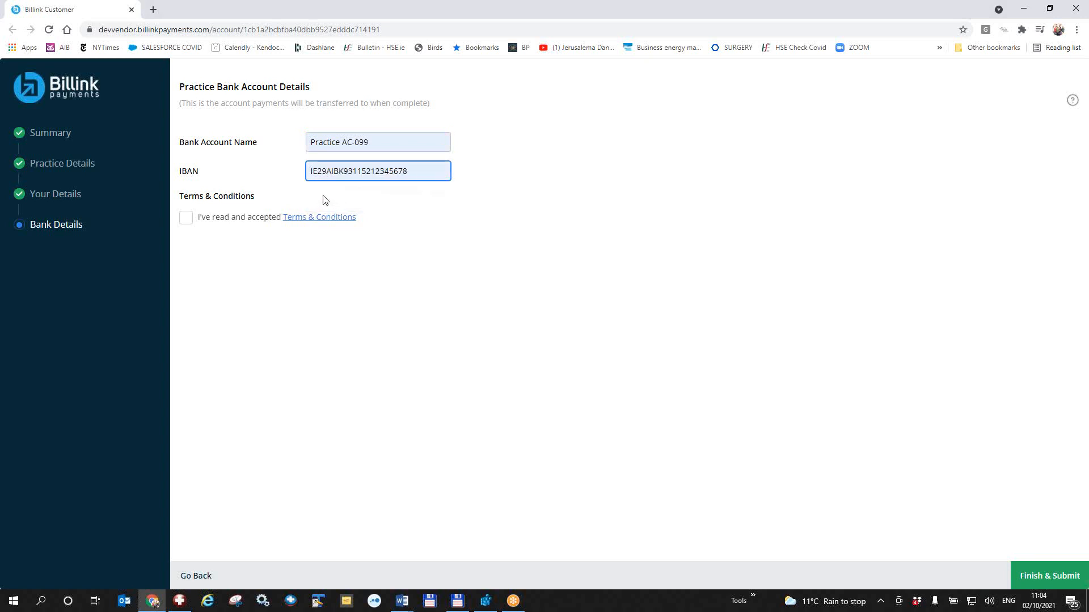
pyautogui.click(378, 171)
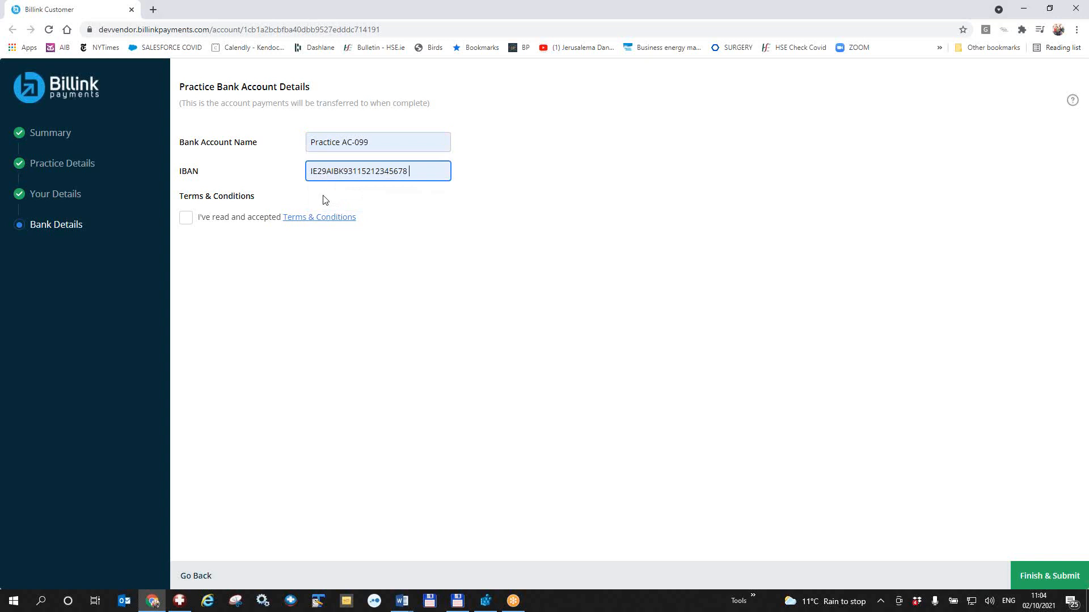
pyautogui.click(185, 218)
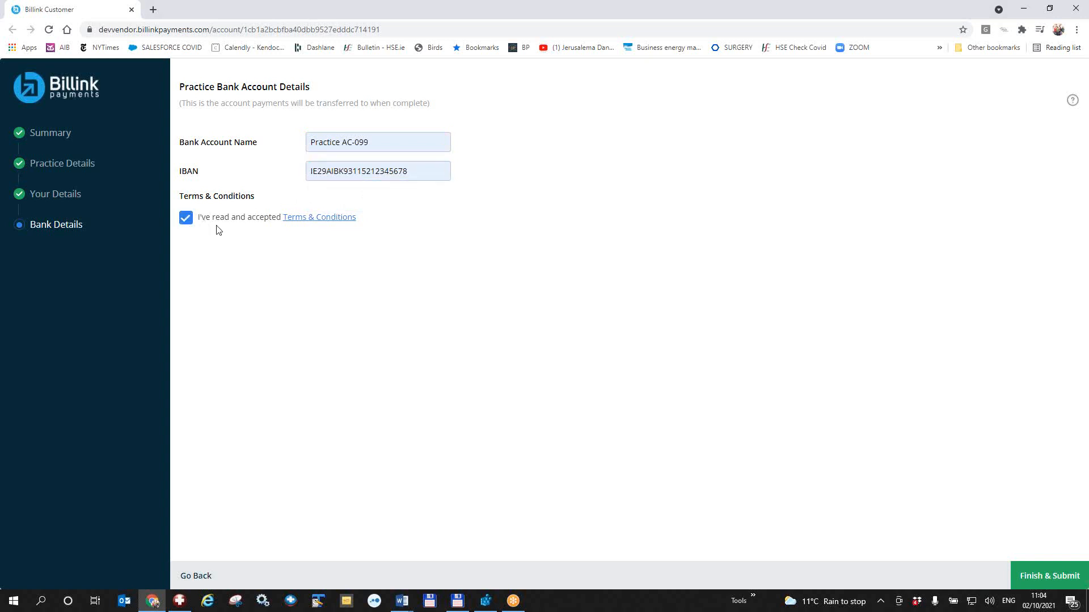
pyautogui.moveTo(904, 242)
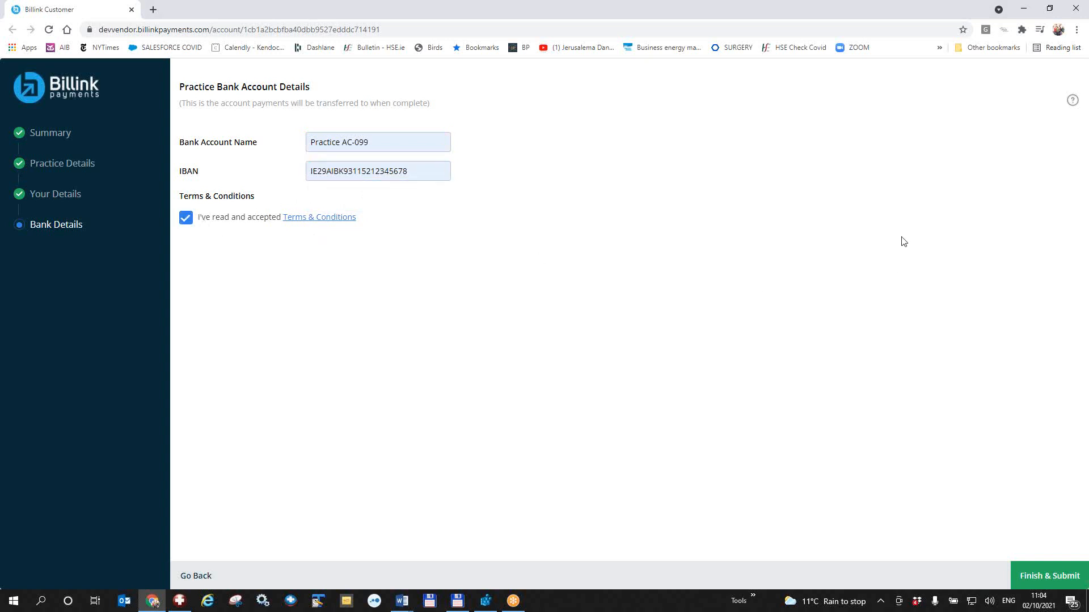
pyautogui.moveTo(816, 230)
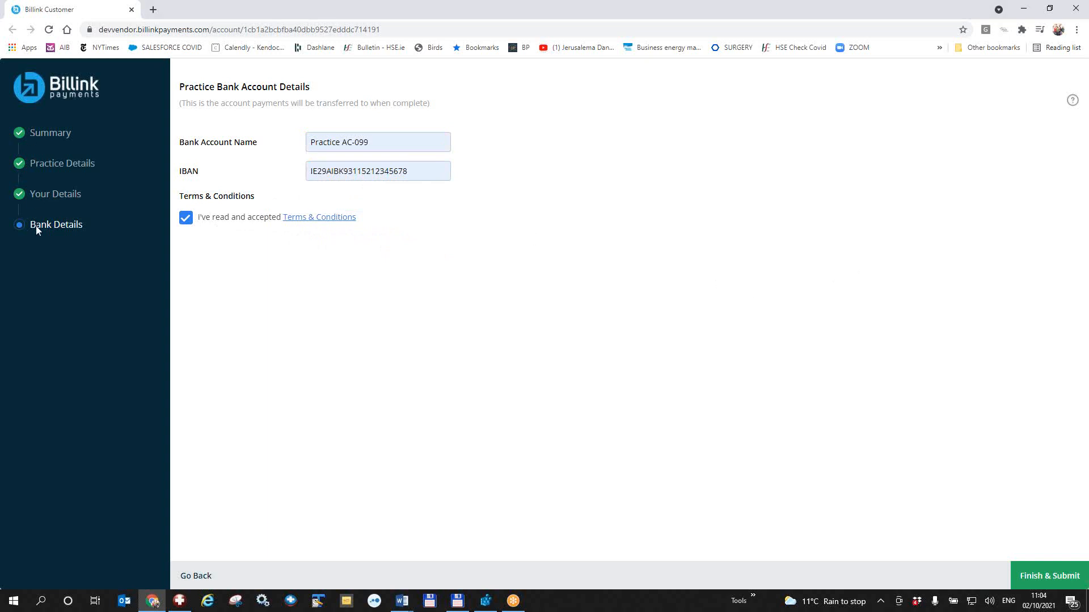
pyautogui.click(1047, 576)
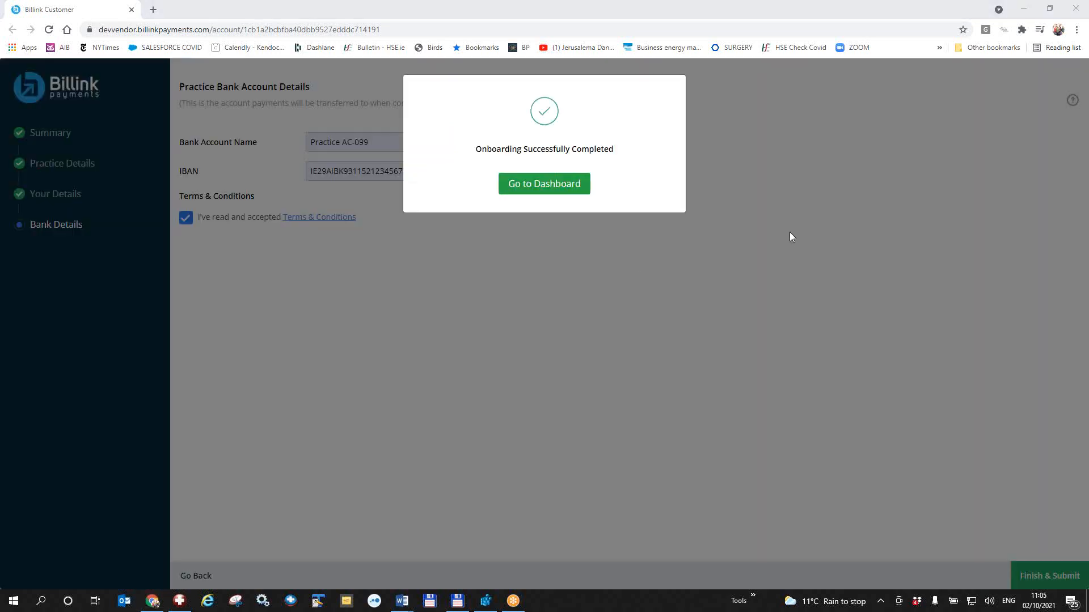
pyautogui.moveTo(444, 167)
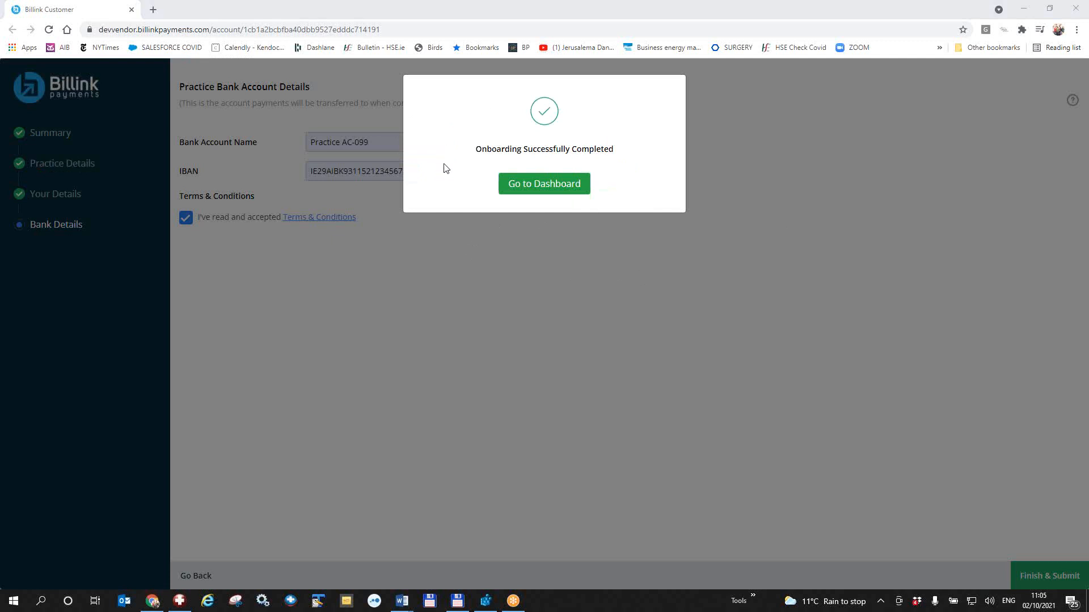
pyautogui.moveTo(493, 181)
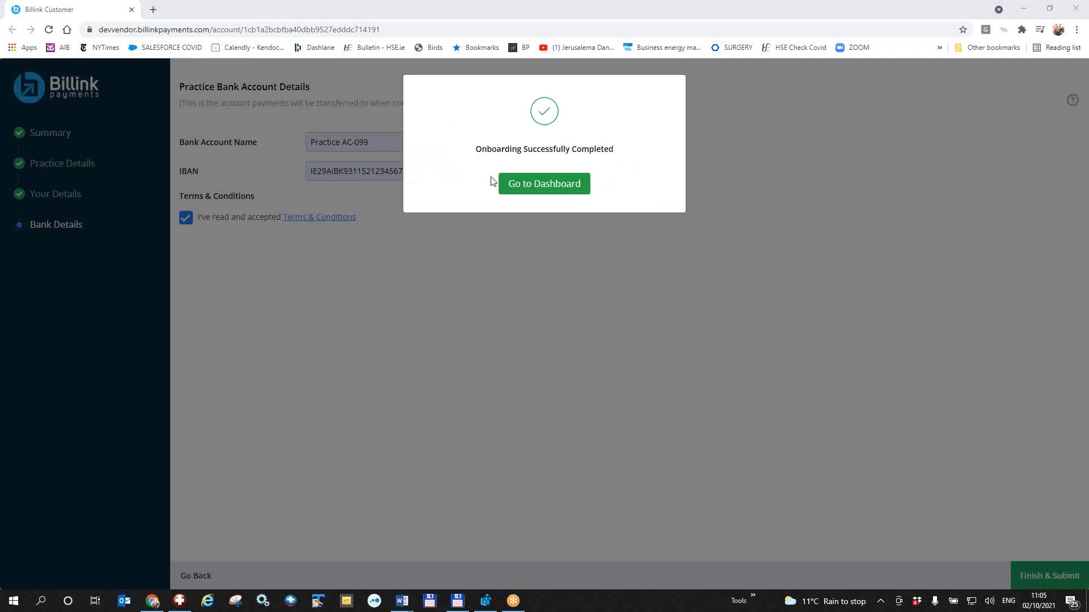
pyautogui.moveTo(590, 164)
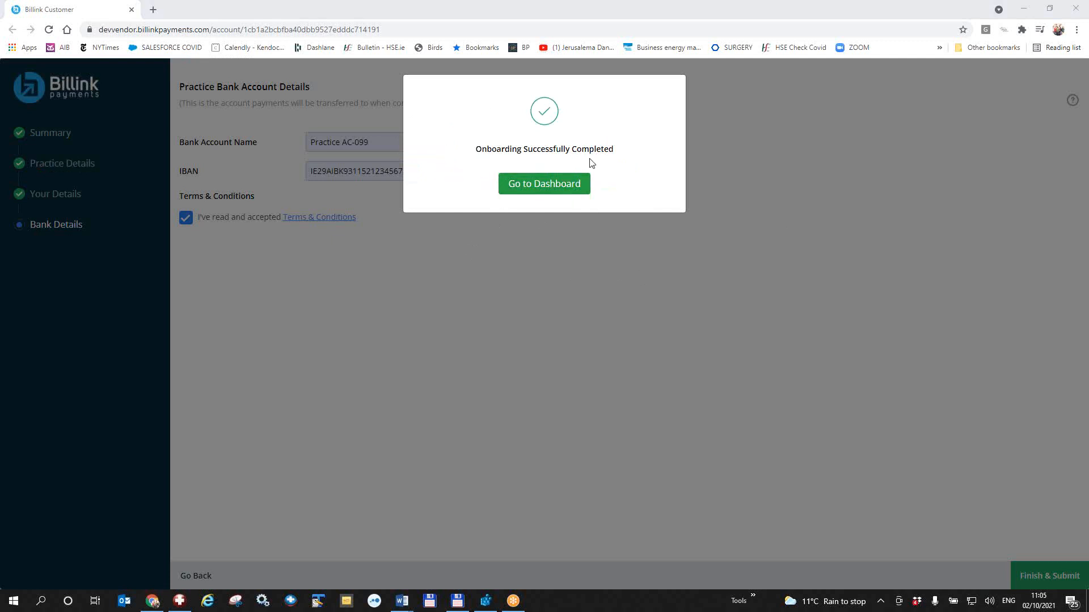
pyautogui.moveTo(543, 183)
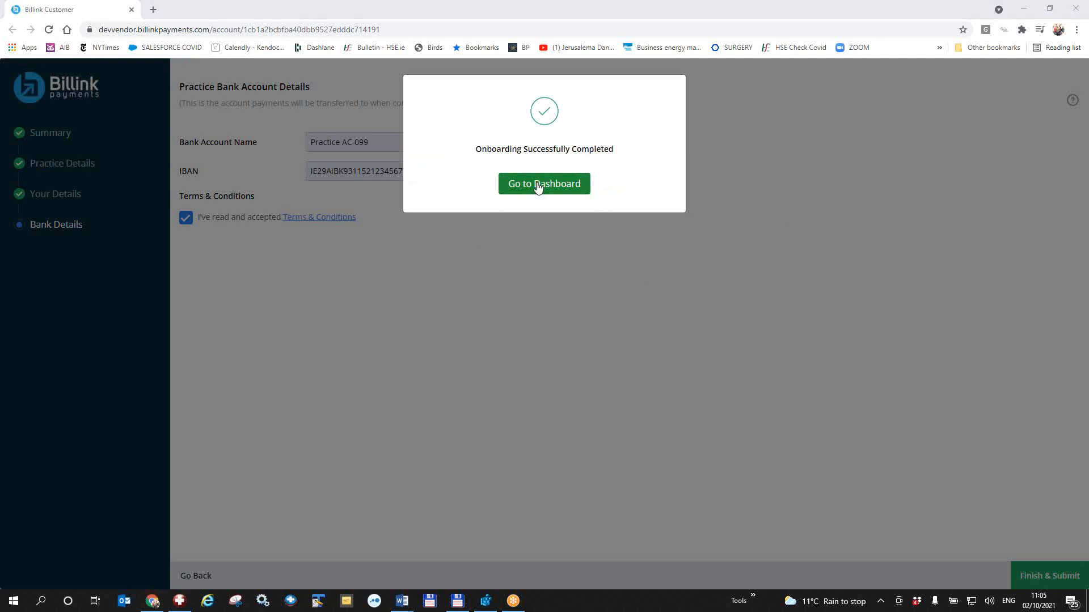
pyautogui.moveTo(886, 222)
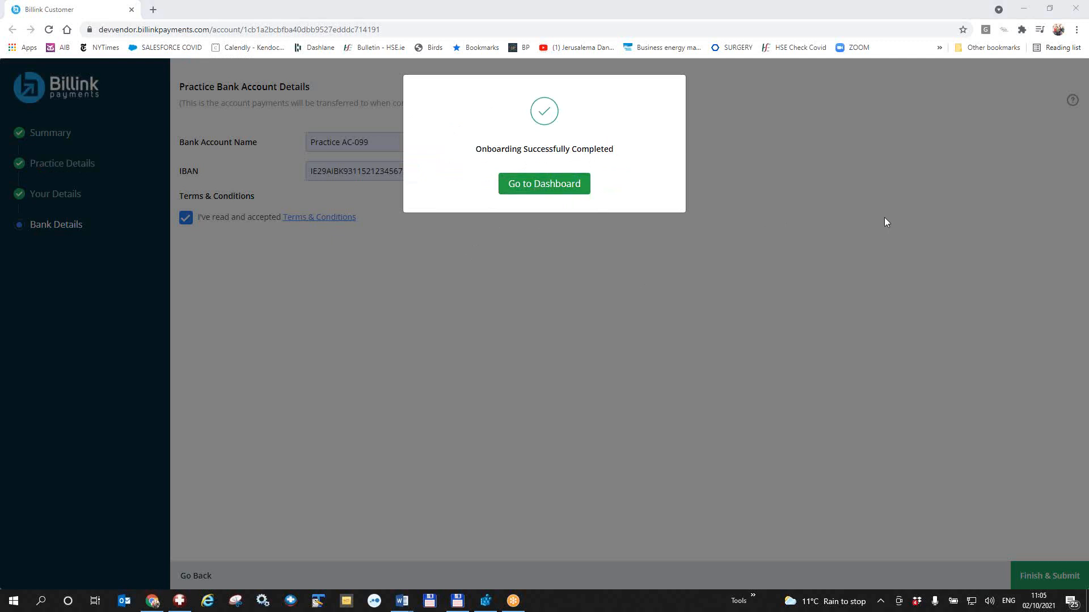
pyautogui.moveTo(816, 229)
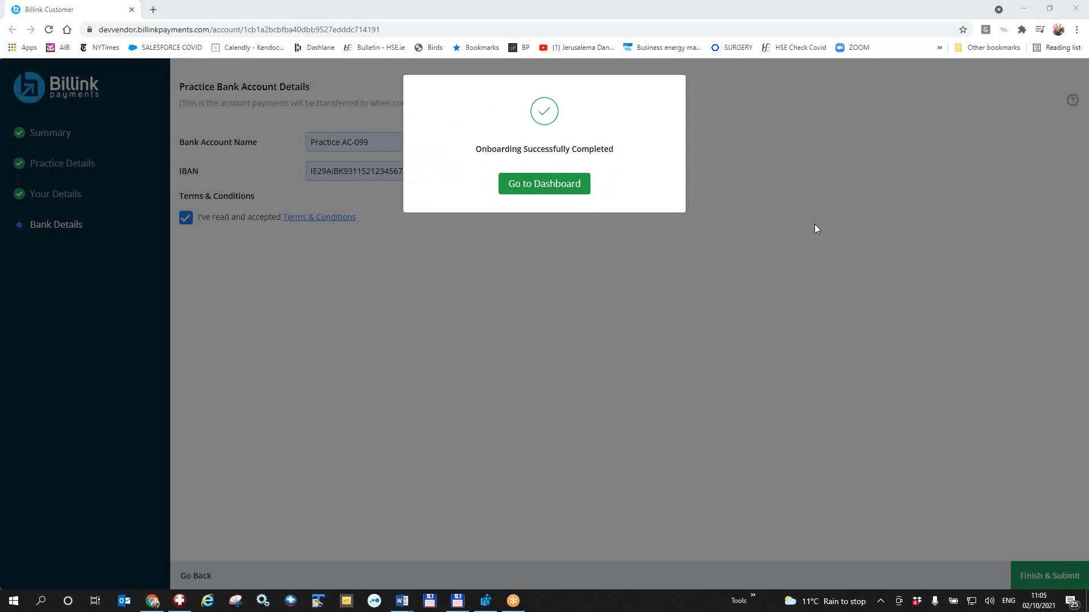
# Step: Go to the practice account dashboard showing payment summary and SMS settings
pyautogui.click(543, 183)
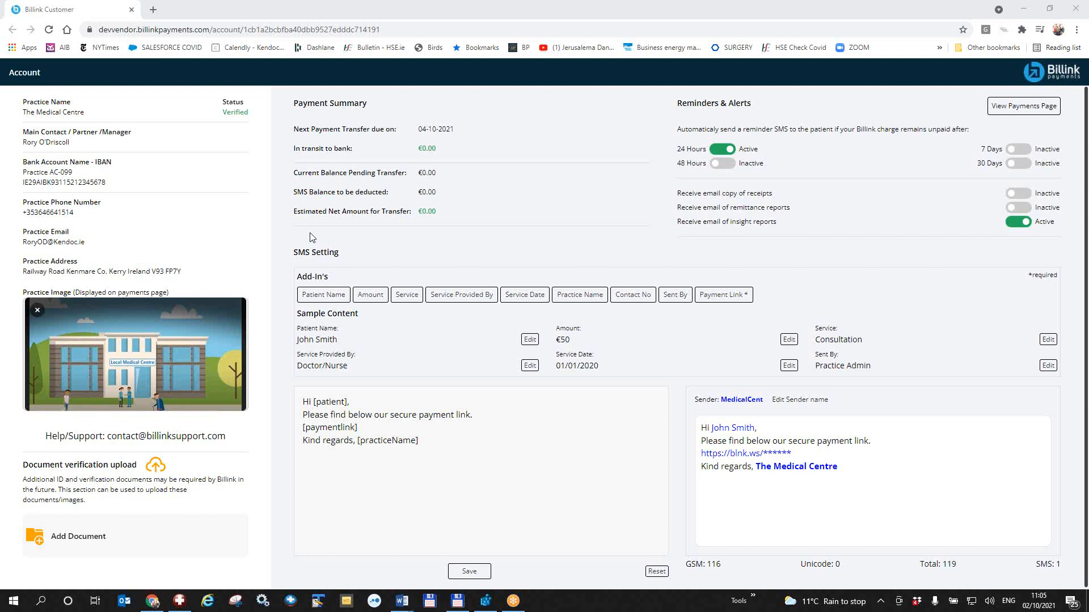
pyautogui.moveTo(8, 148)
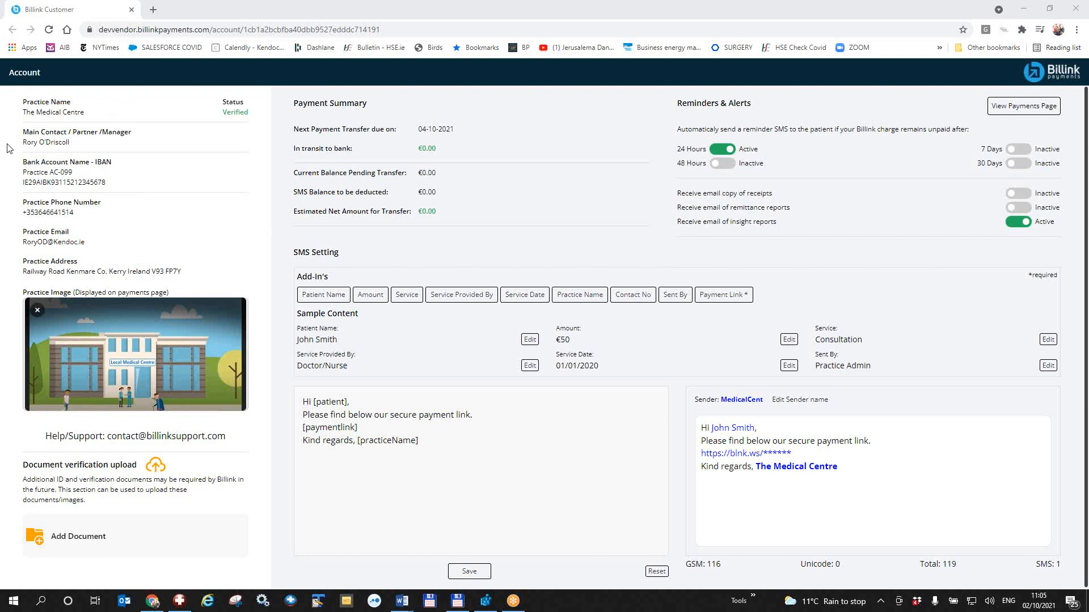
pyautogui.moveTo(37, 257)
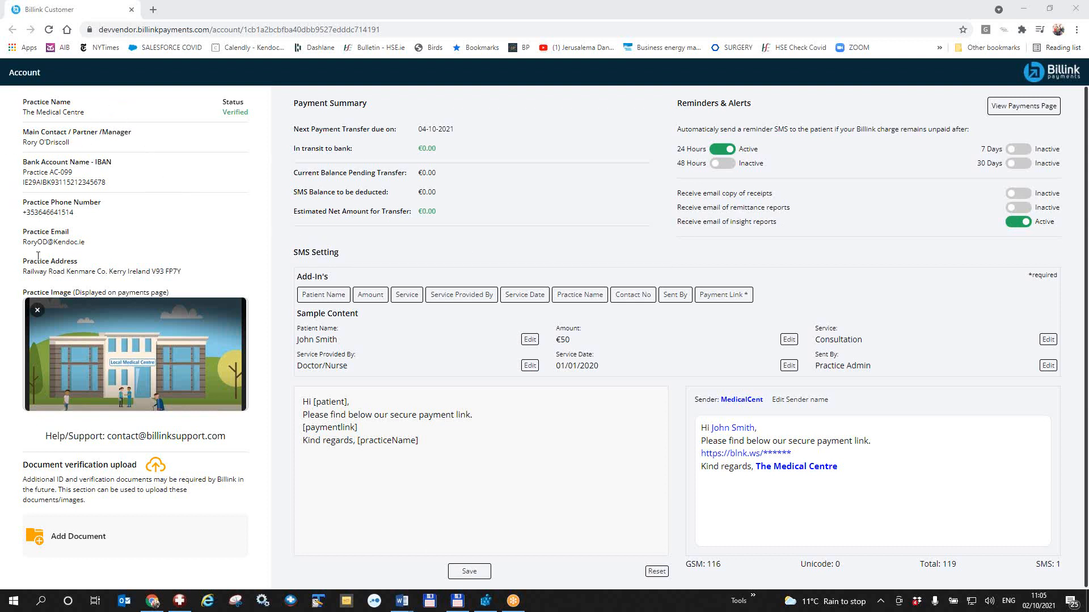
pyautogui.moveTo(123, 248)
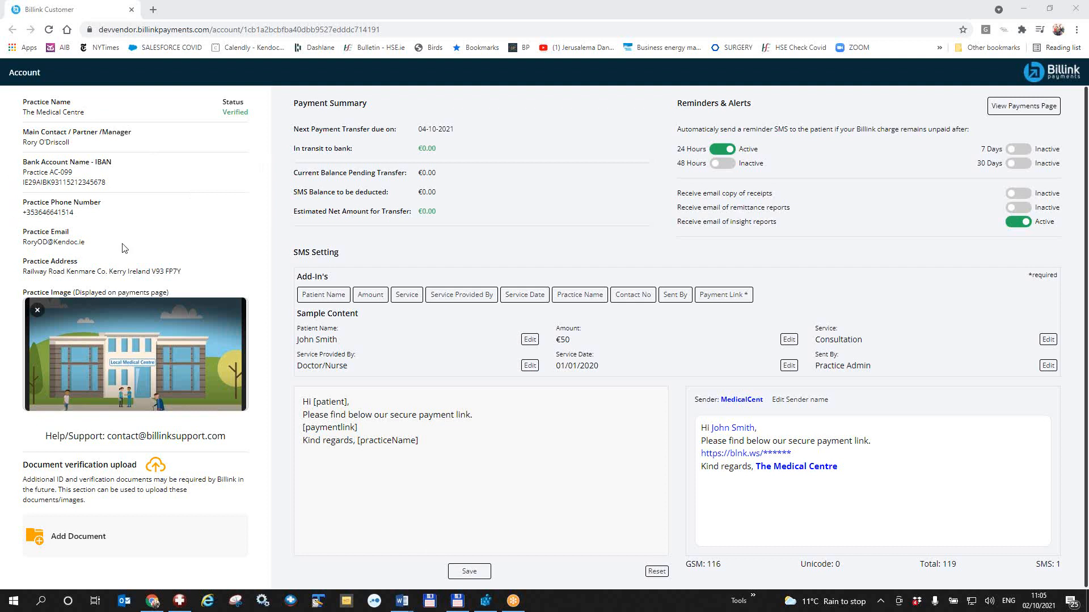
pyautogui.moveTo(135, 338)
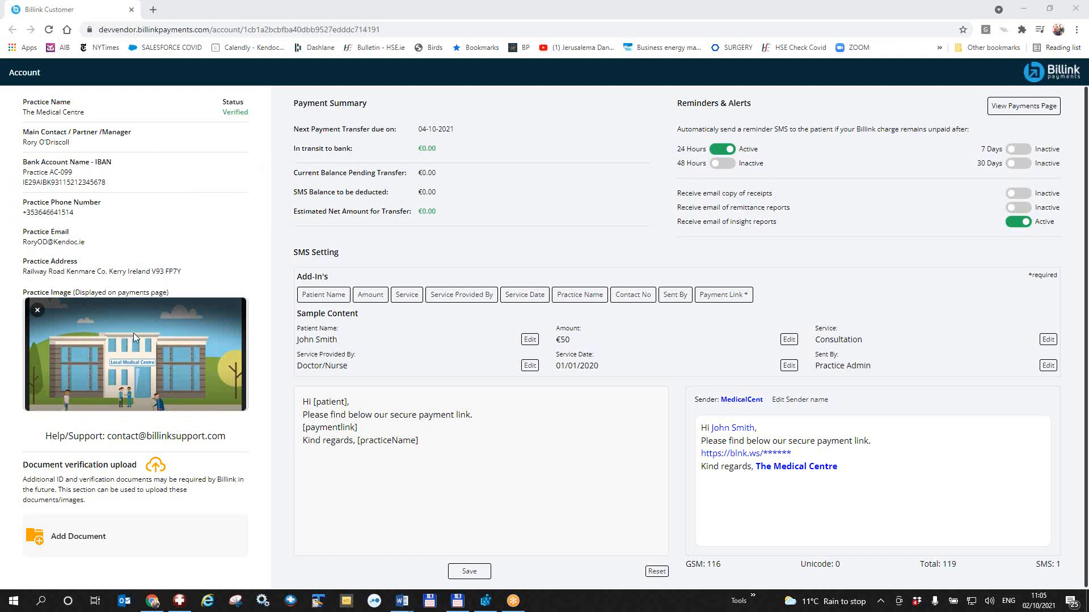
pyautogui.moveTo(320, 221)
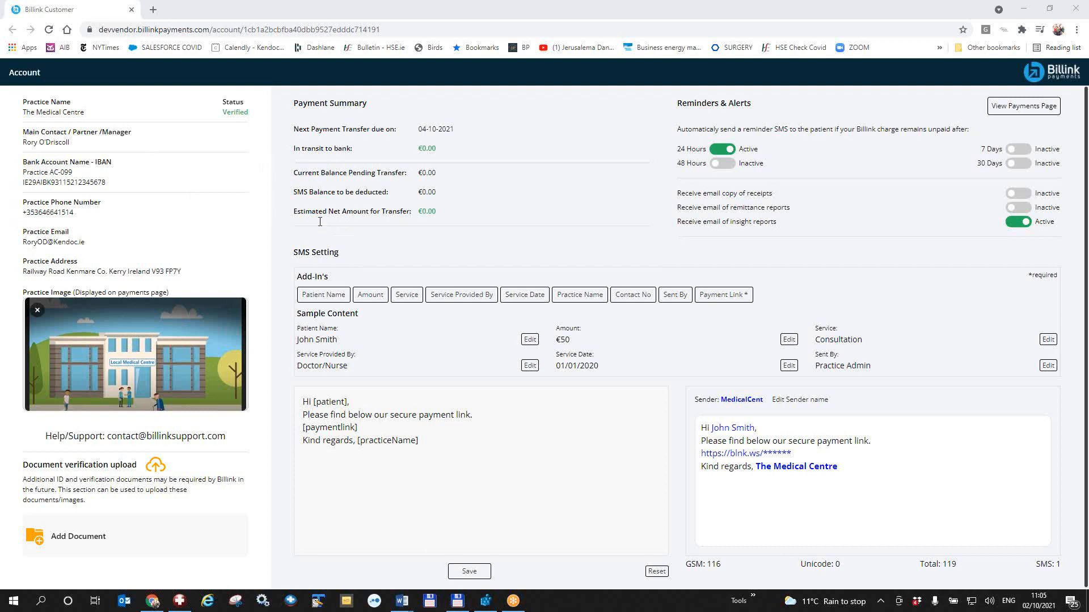
pyautogui.moveTo(447, 165)
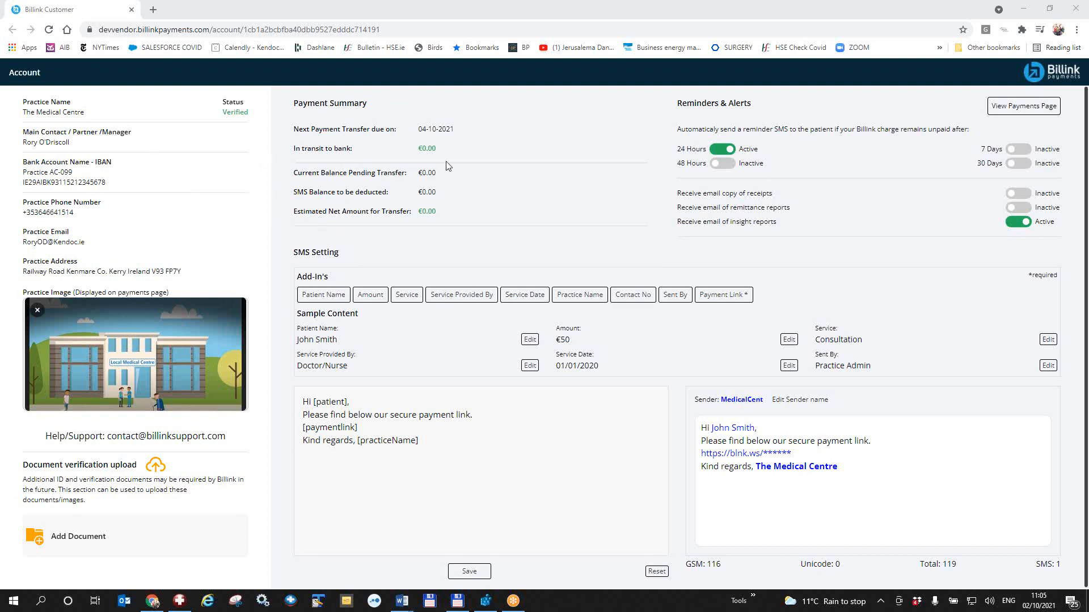
pyautogui.moveTo(741, 209)
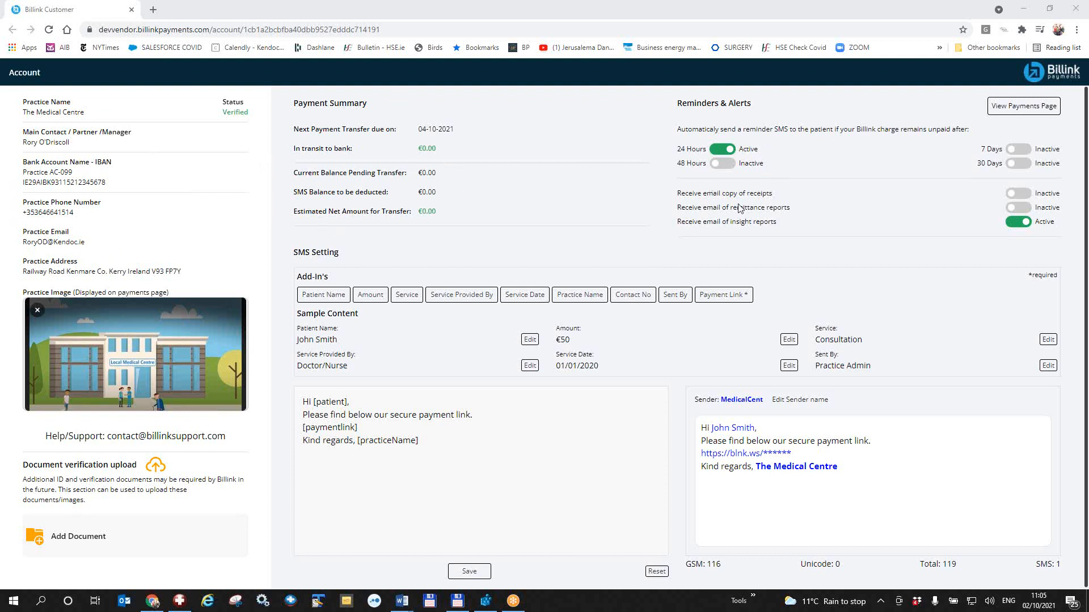
pyautogui.moveTo(467, 404)
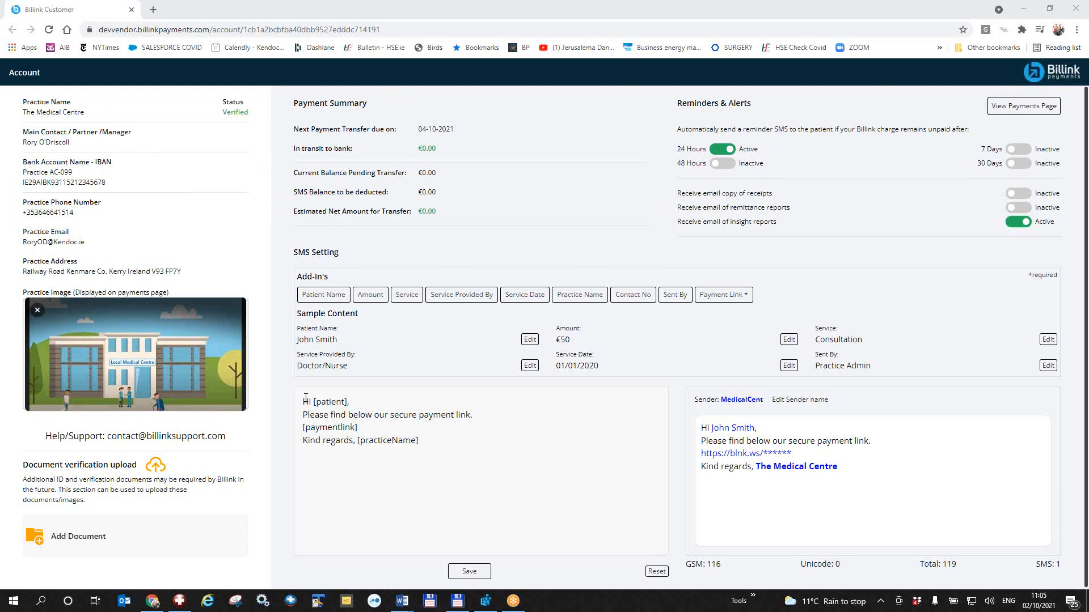
pyautogui.moveTo(415, 423)
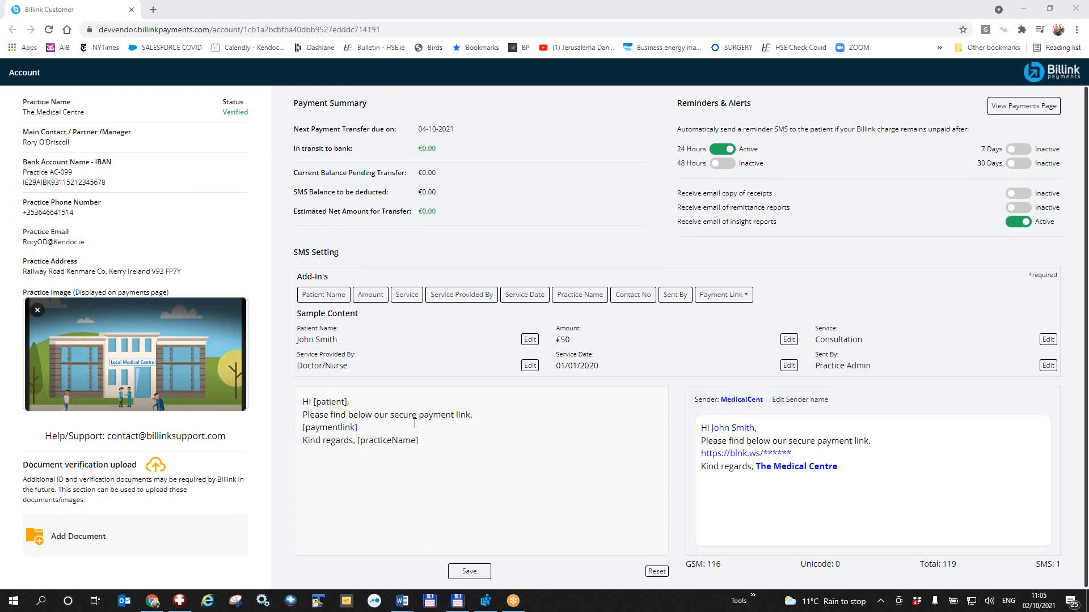
pyautogui.moveTo(687, 450)
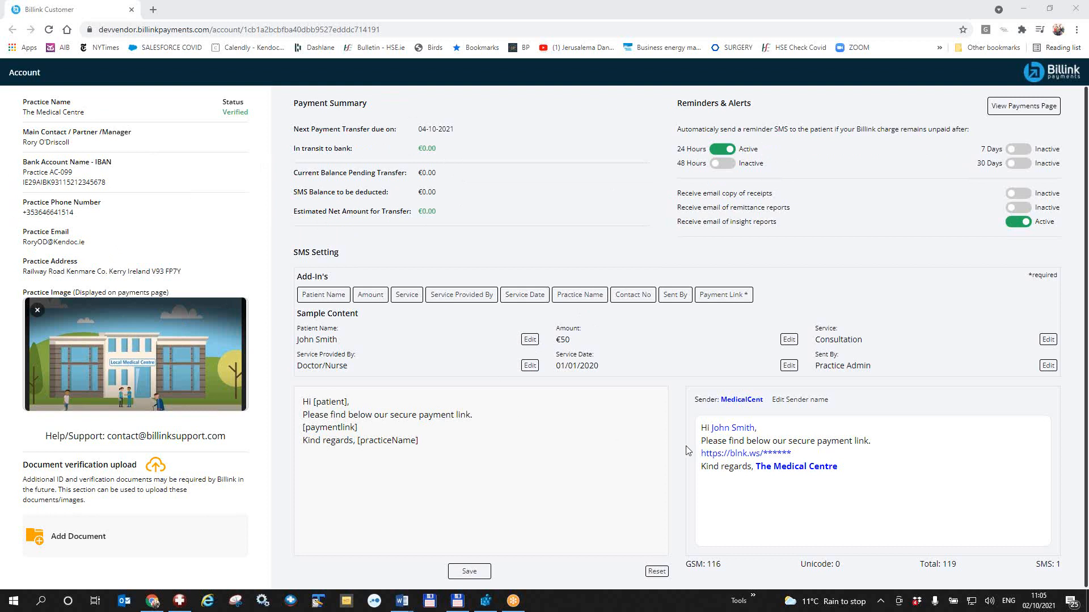
pyautogui.moveTo(848, 475)
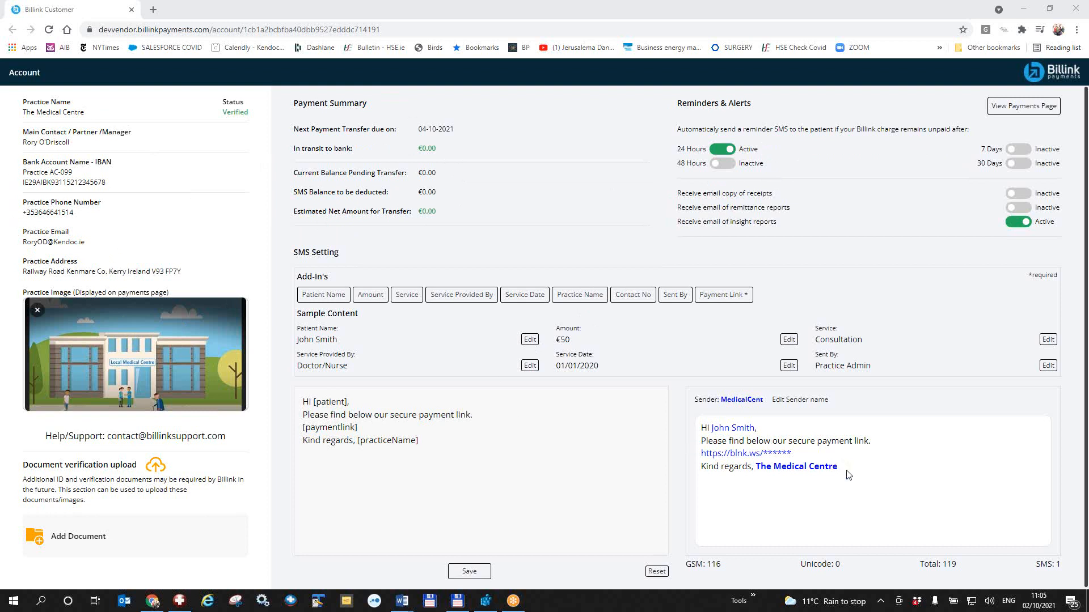
pyautogui.moveTo(305, 408)
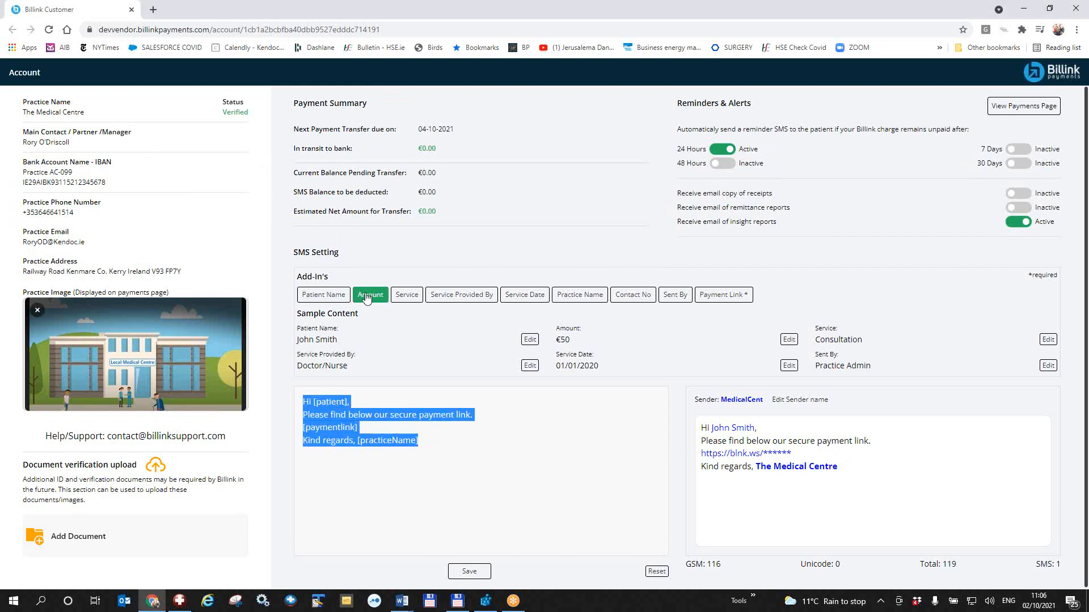
# Step: Insert Amount, Service Provided By and Practice Name placeholders into the SMS reminder
pyautogui.click(461, 294)
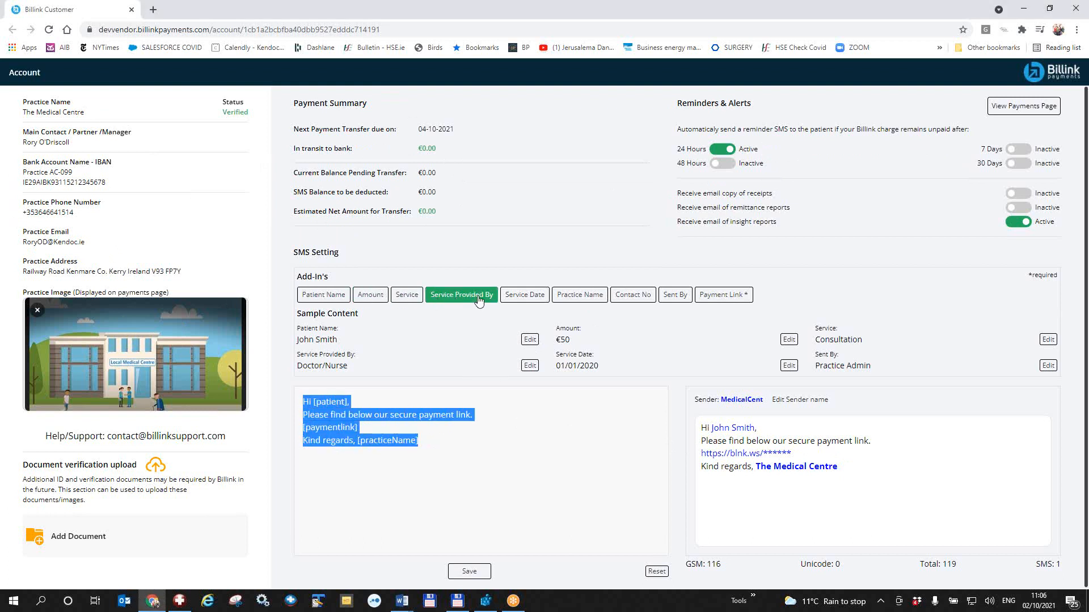
pyautogui.click(579, 295)
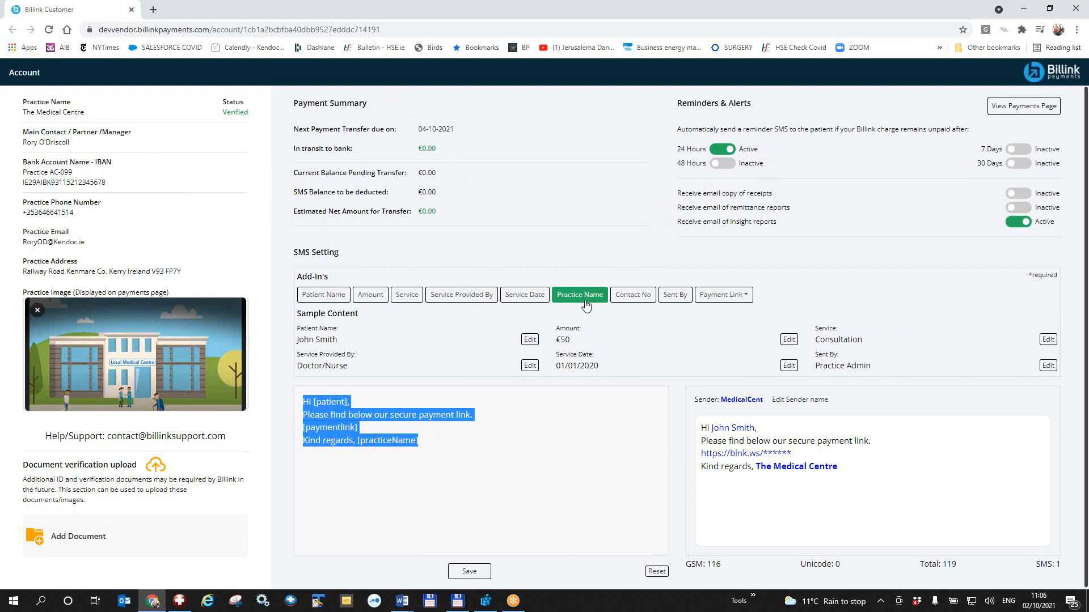
pyautogui.click(580, 295)
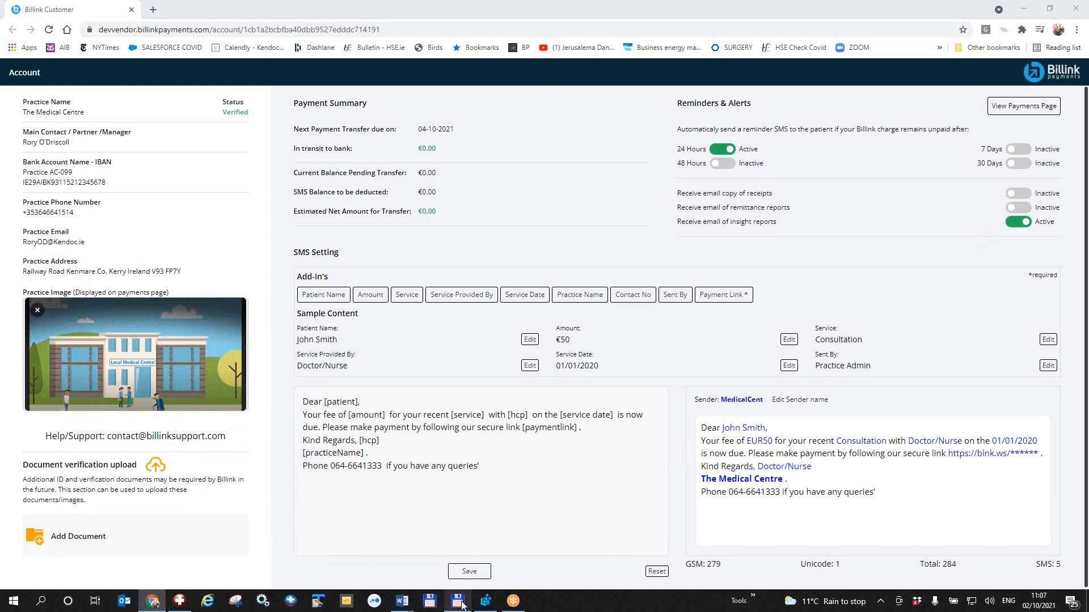
# Step: Upload PCC2.jpg as the new practice image for the payments page
pyautogui.click(457, 601)
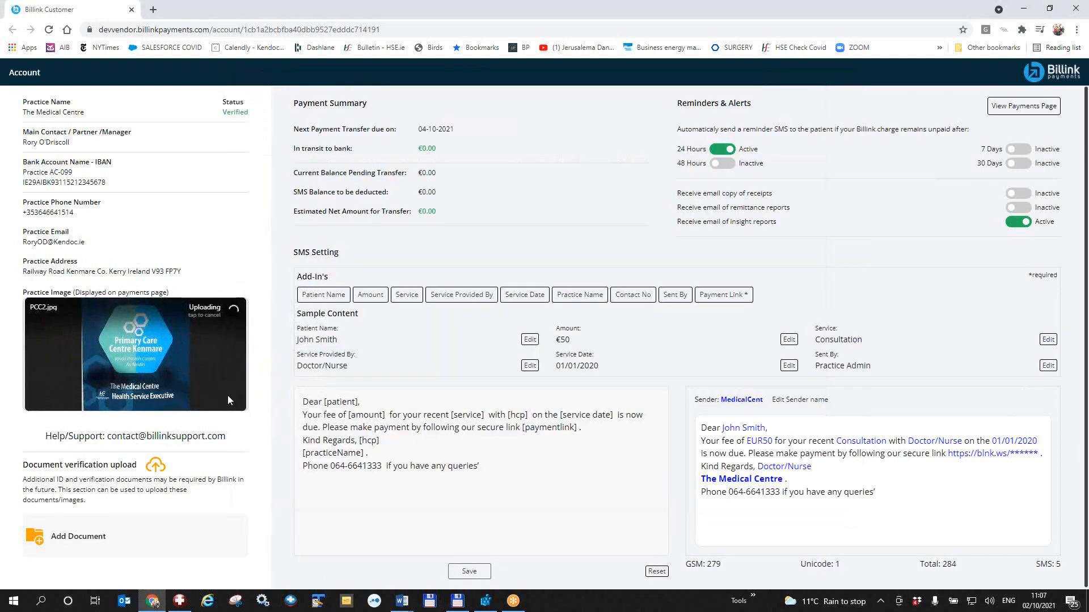
pyautogui.click(469, 572)
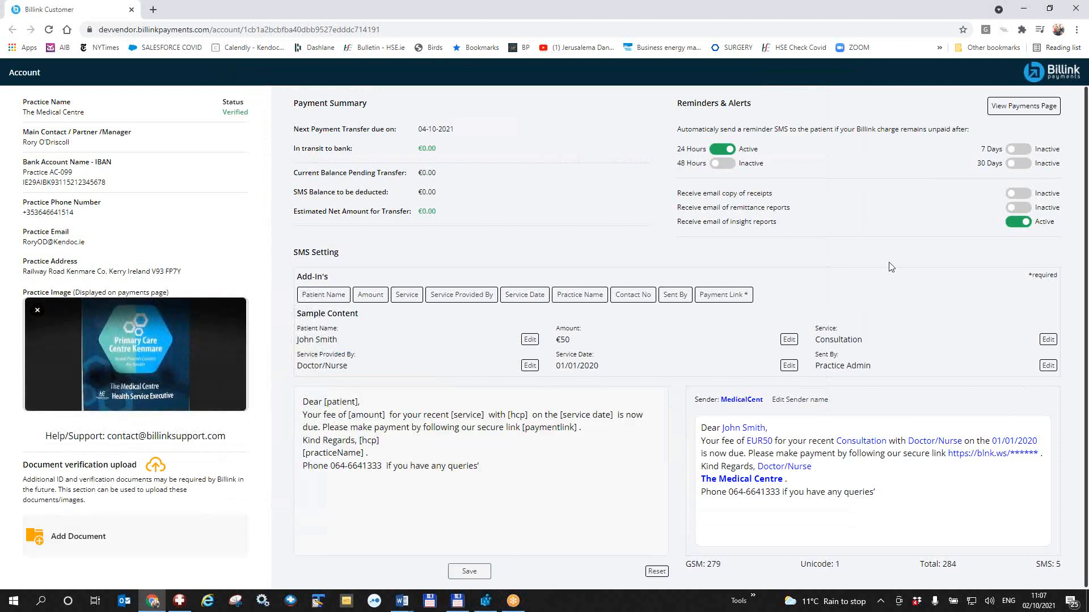
pyautogui.moveTo(888, 219)
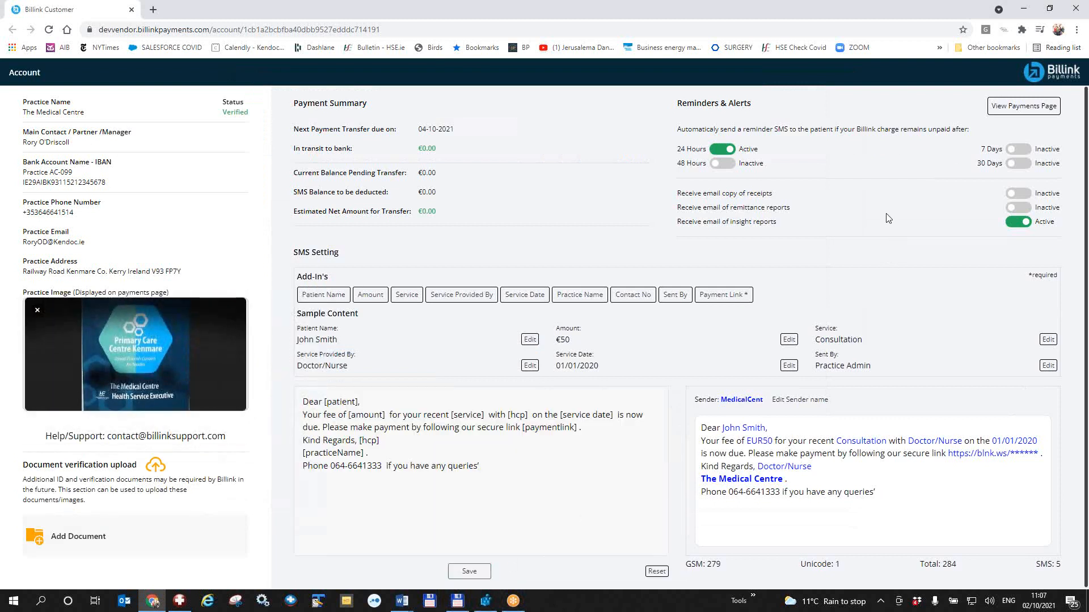
pyautogui.moveTo(781, 231)
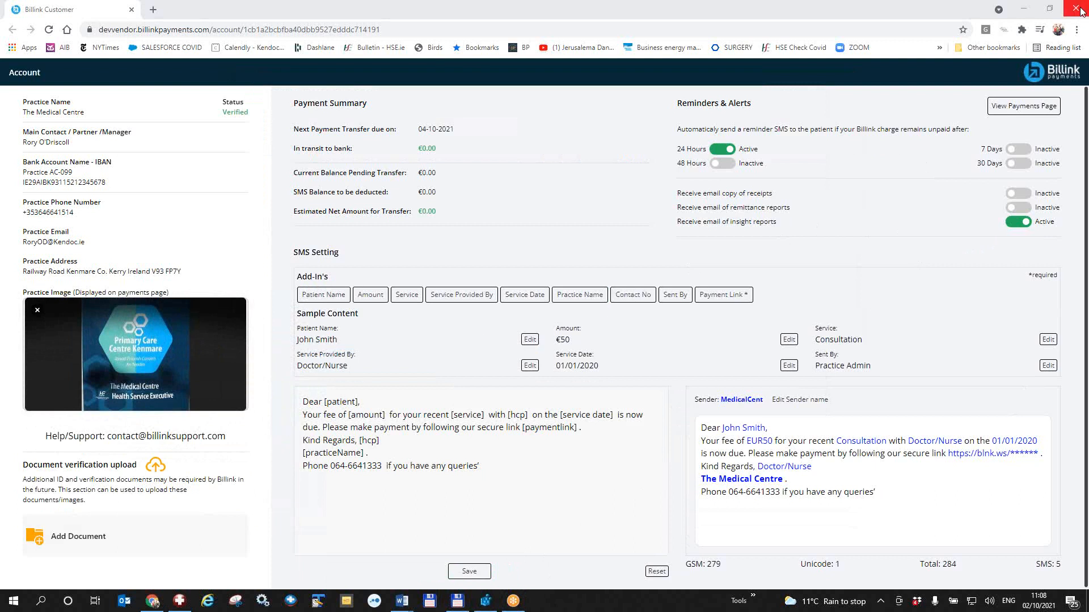
# Step: Close the Billink portal browser window, returning to the Word document
pyautogui.click(401, 601)
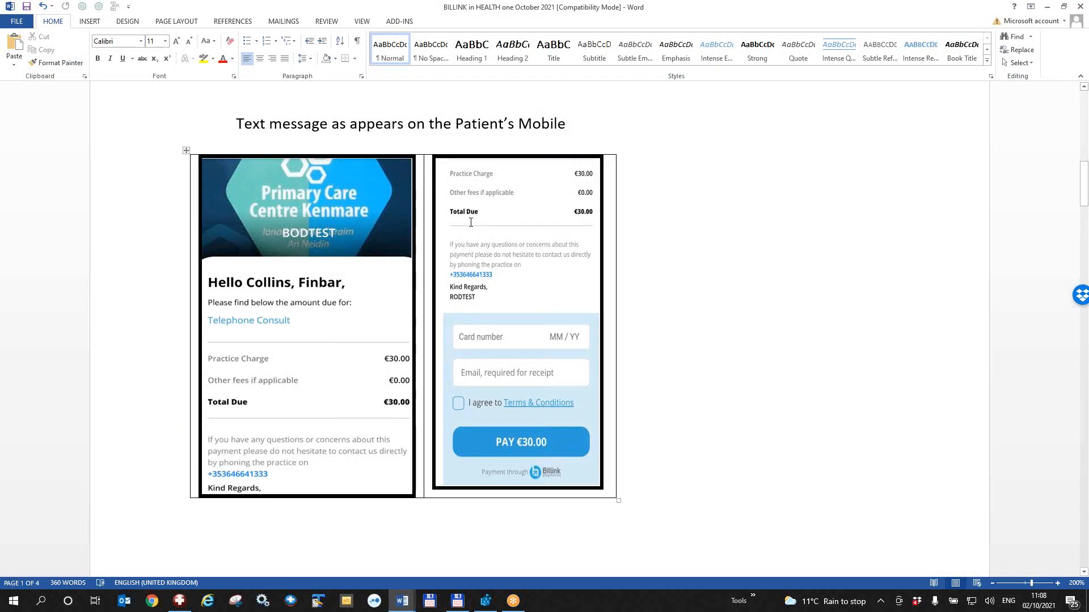
pyautogui.moveTo(908, 164)
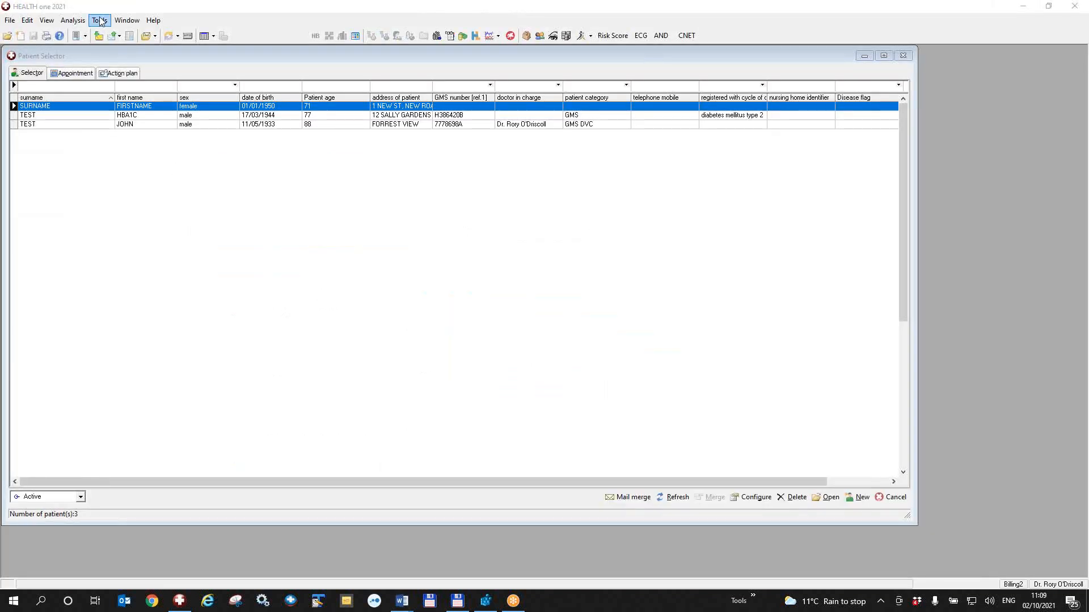
# Step: Show the Billink submenu under Tools with registration, portal, transactions and payments
pyautogui.click(98, 19)
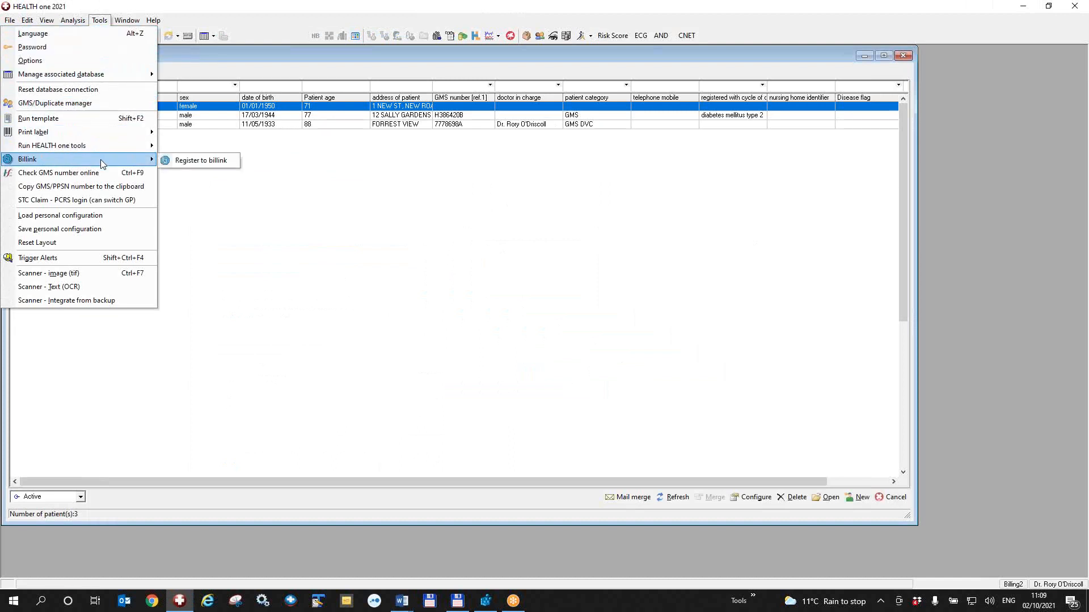
pyautogui.moveTo(847, 224)
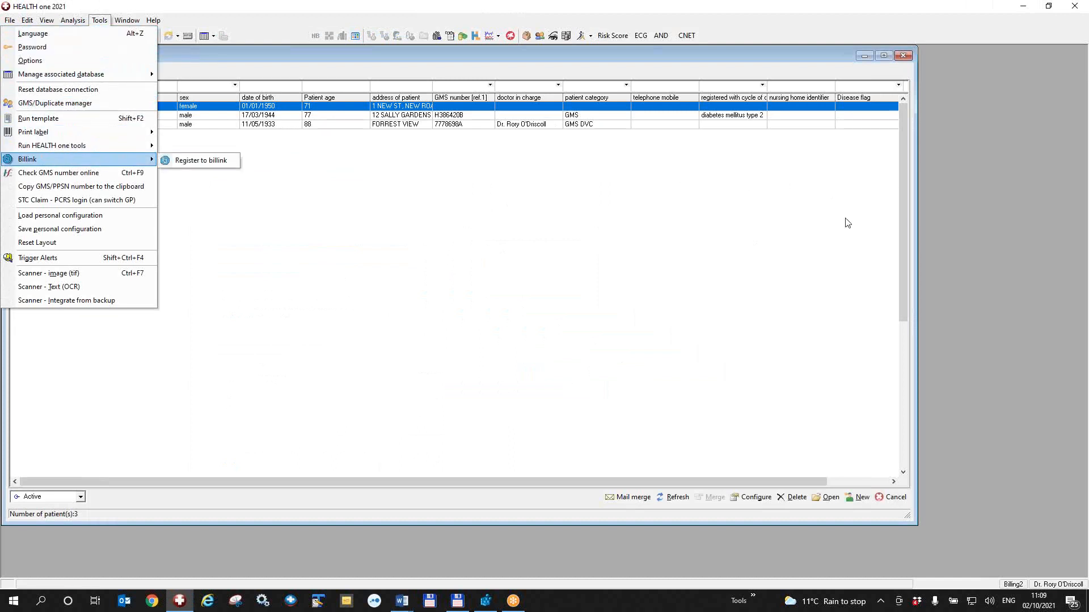
pyautogui.moveTo(52, 145)
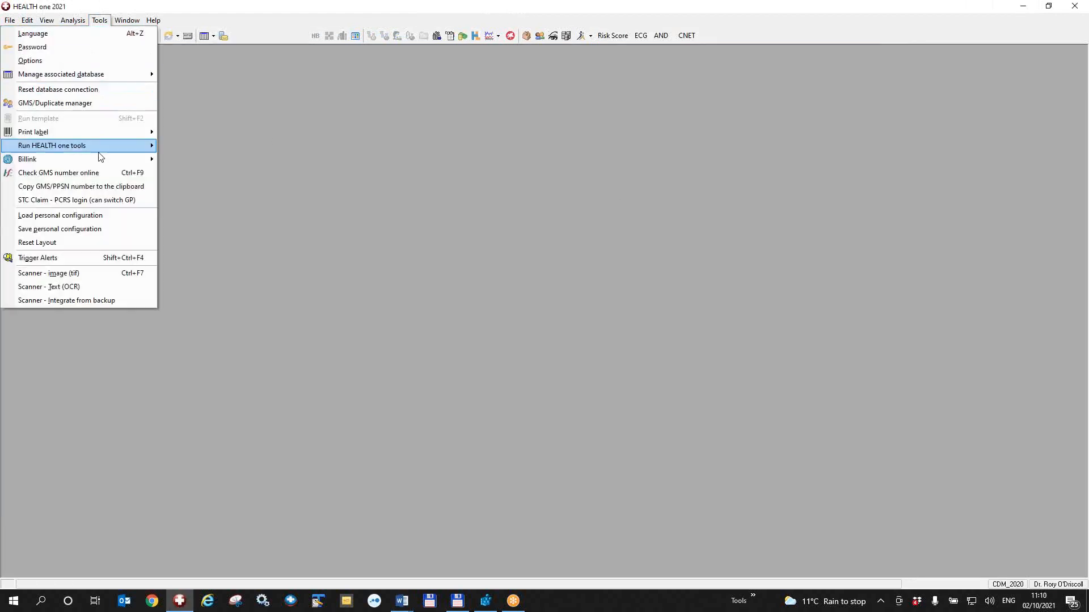
pyautogui.moveTo(27, 159)
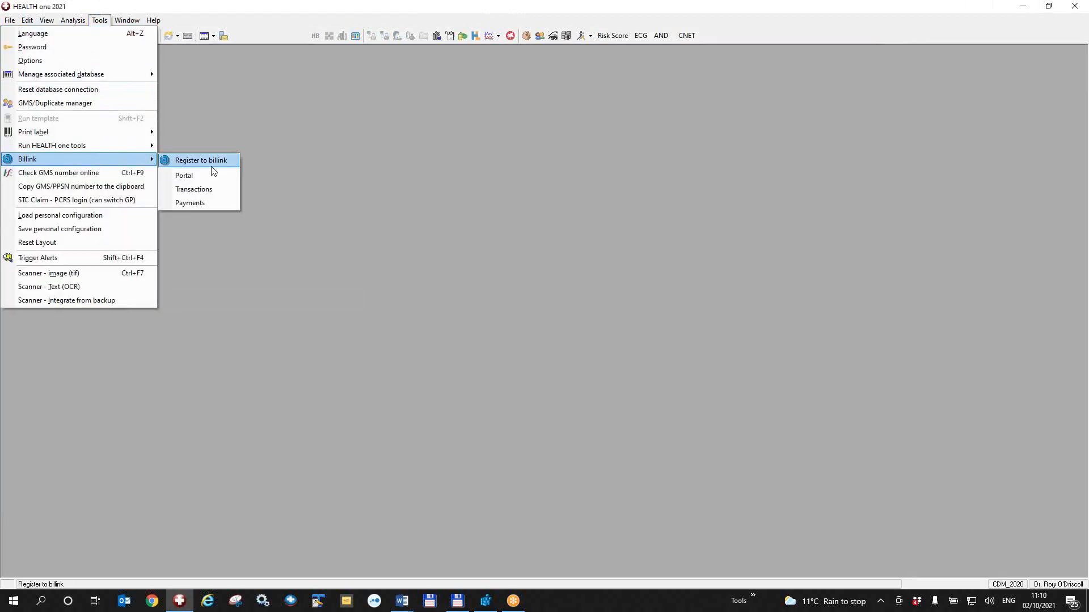
pyautogui.moveTo(200, 175)
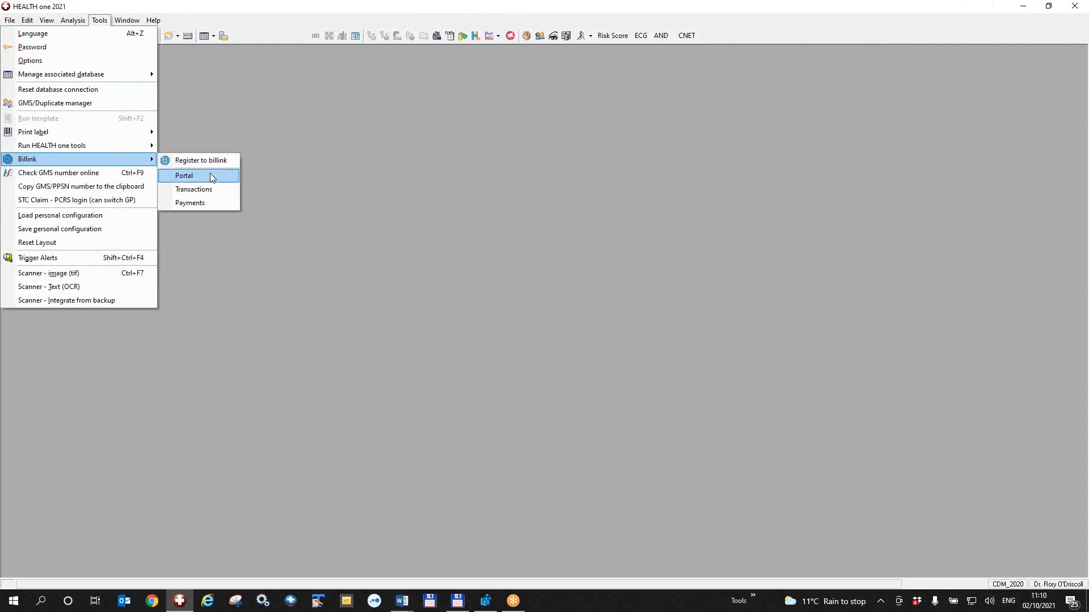
pyautogui.moveTo(194, 190)
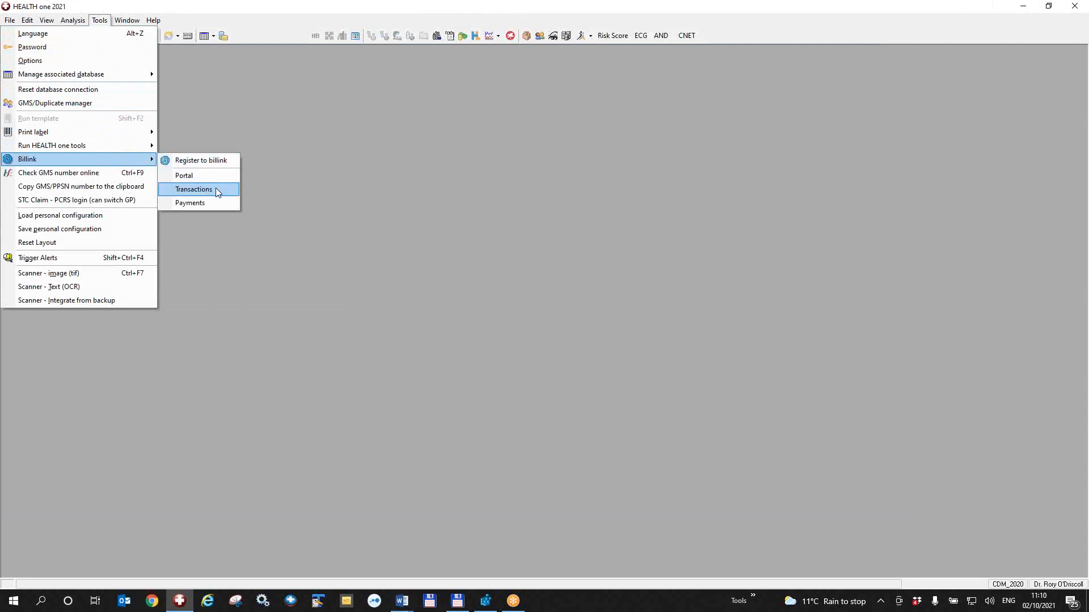
pyautogui.moveTo(199, 174)
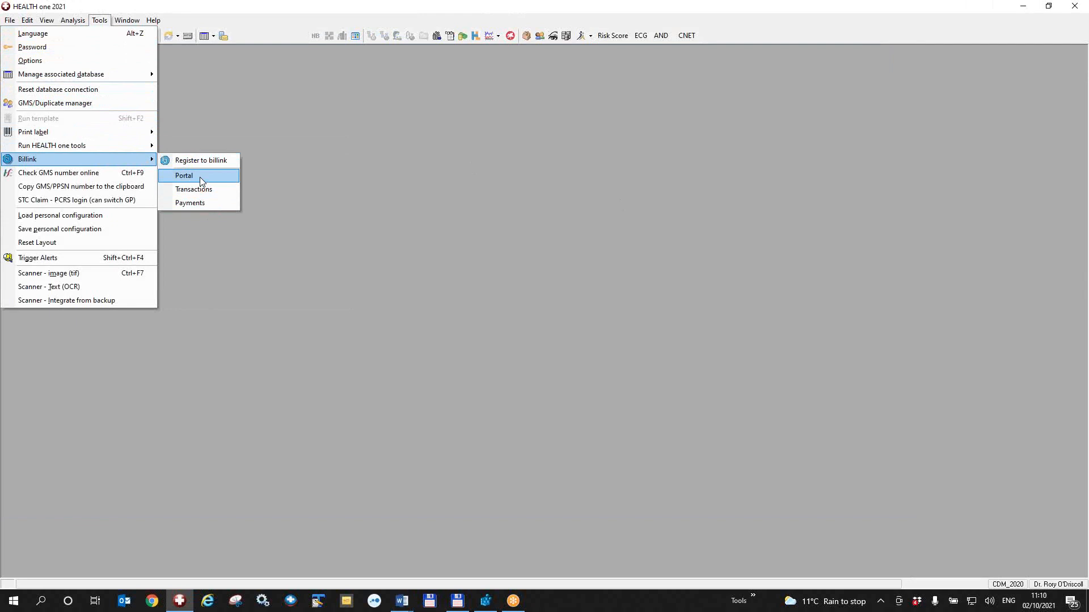
# Step: Add a new 'consultation by telephone' contact transaction dated 02/10/2021
pyautogui.click(183, 174)
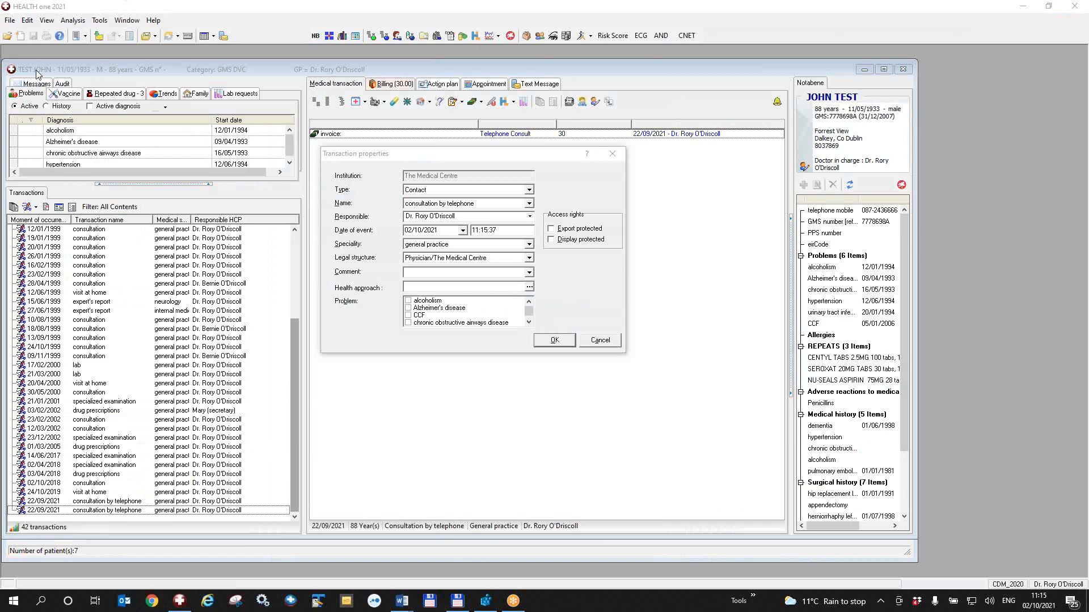
pyautogui.moveTo(419, 212)
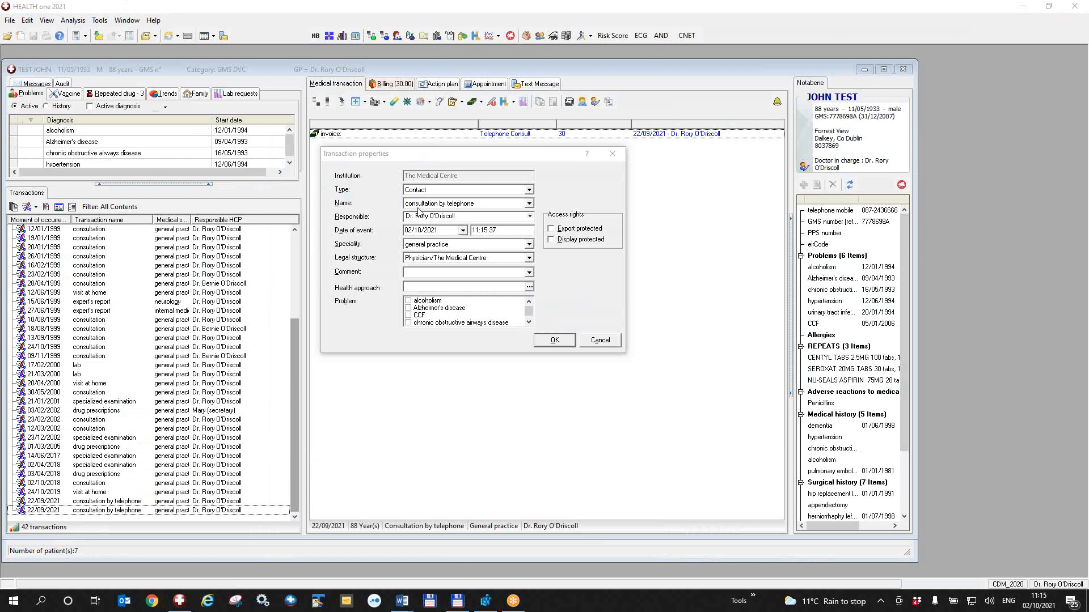
pyautogui.moveTo(465, 213)
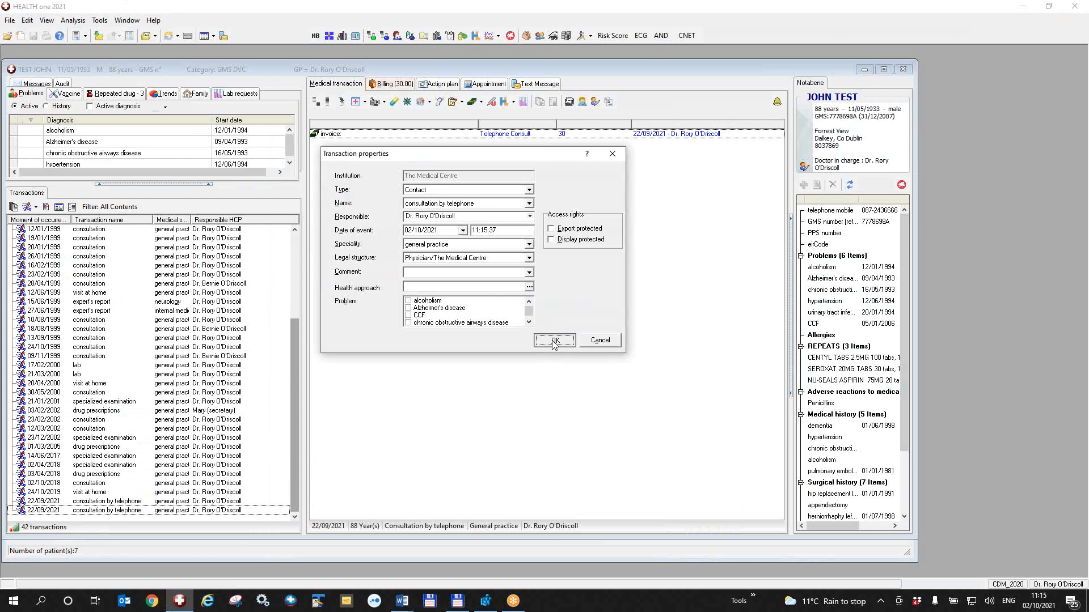
# Step: Confirm the telephone consultation transaction so the invoice editor shows the €30 Telephone Consult charge
pyautogui.click(554, 340)
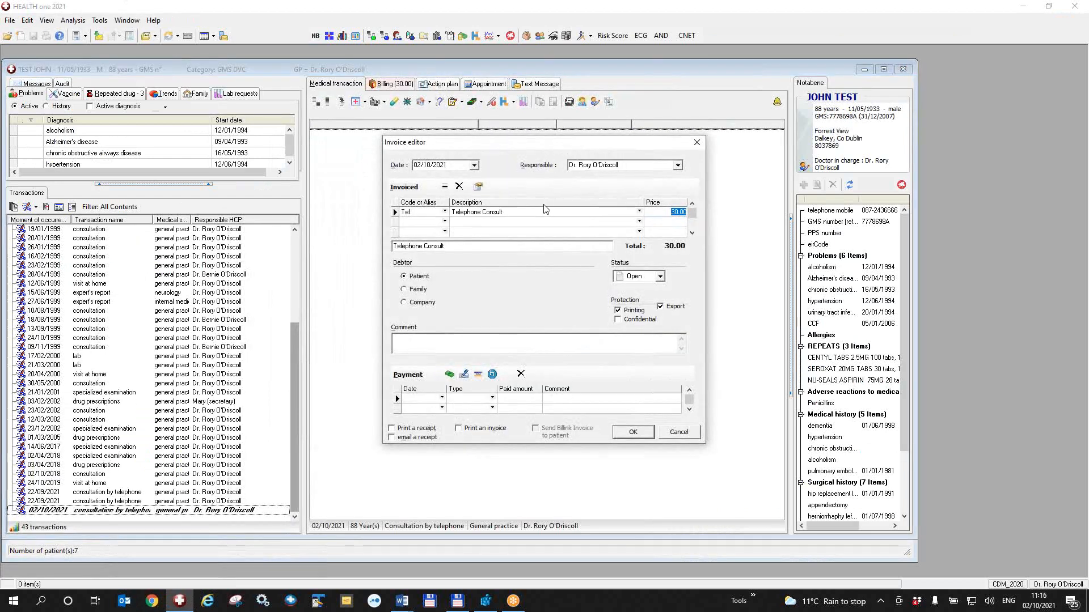
pyautogui.moveTo(527, 196)
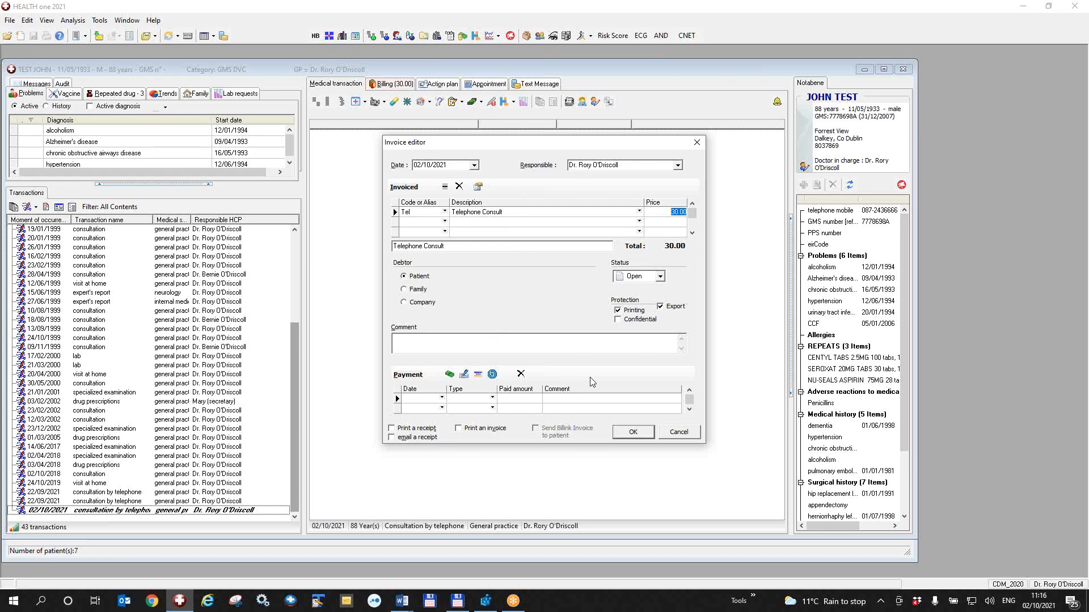
pyautogui.moveTo(491, 374)
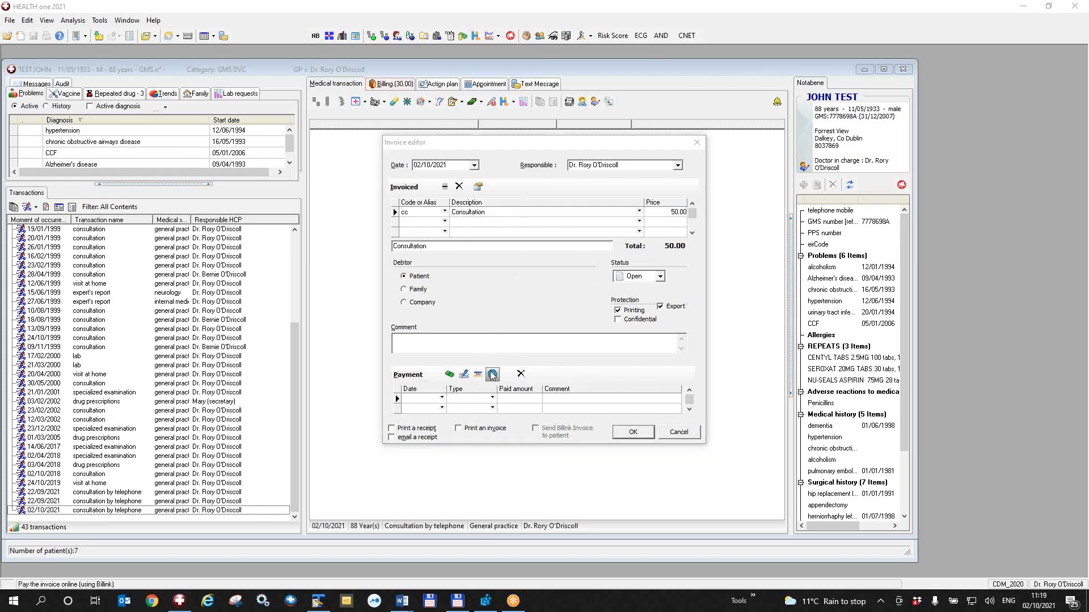
pyautogui.click(491, 373)
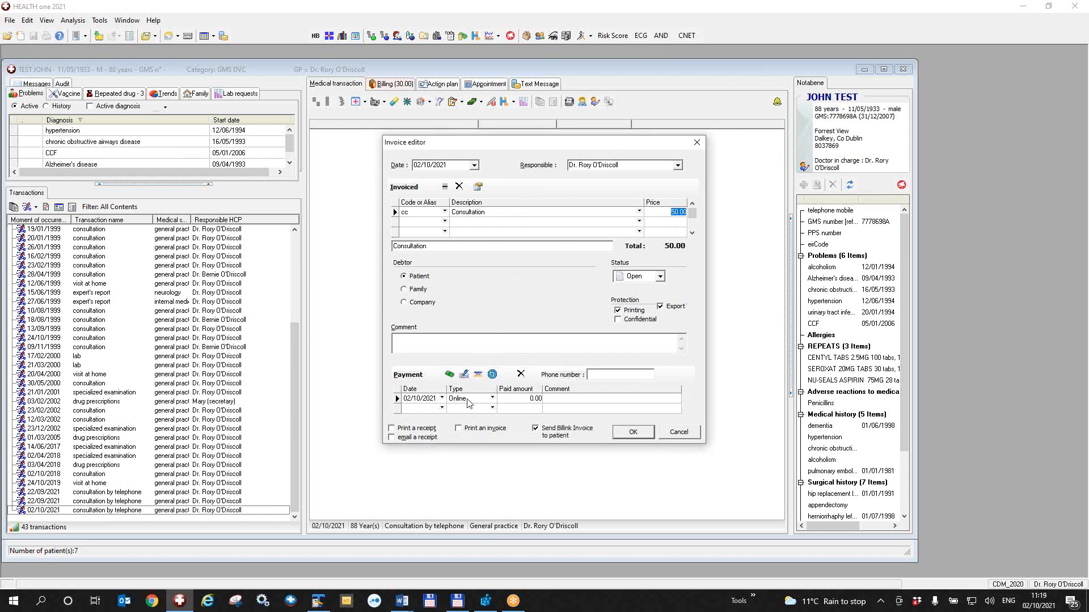
pyautogui.moveTo(495, 399)
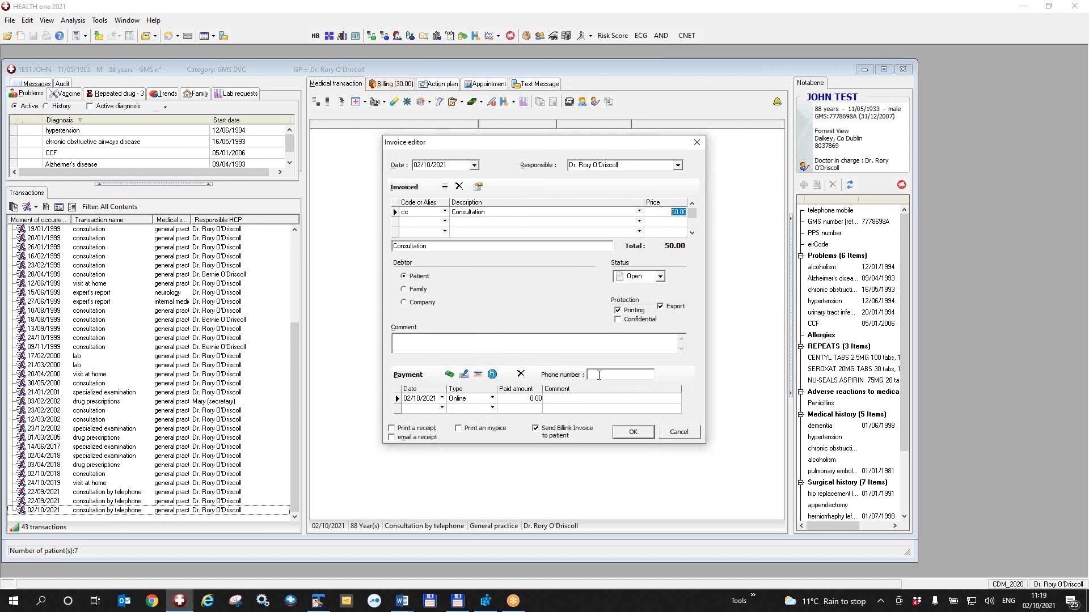
pyautogui.moveTo(569, 423)
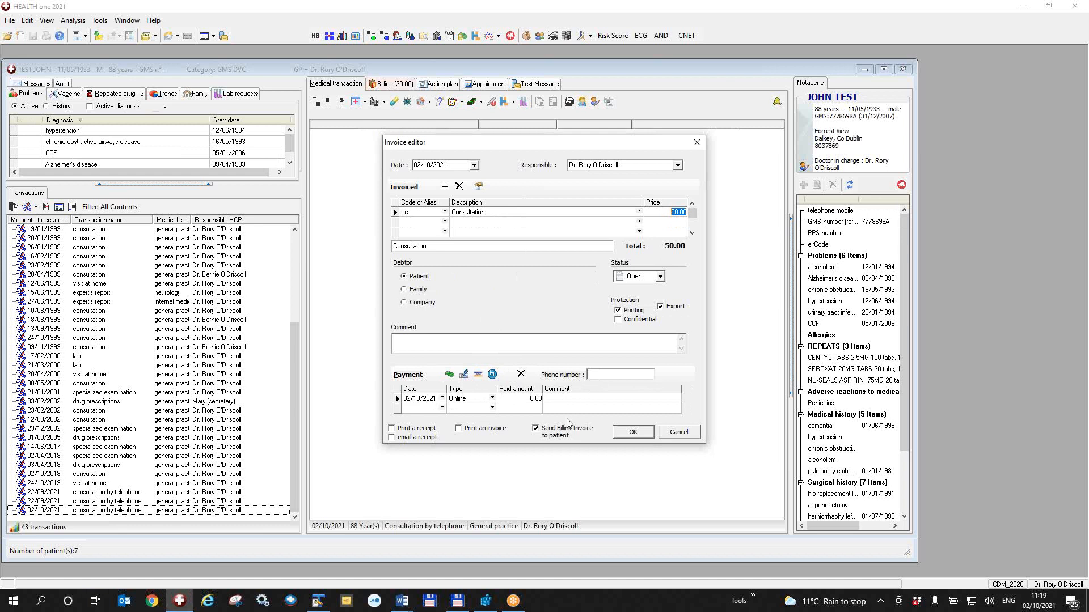
pyautogui.moveTo(545, 438)
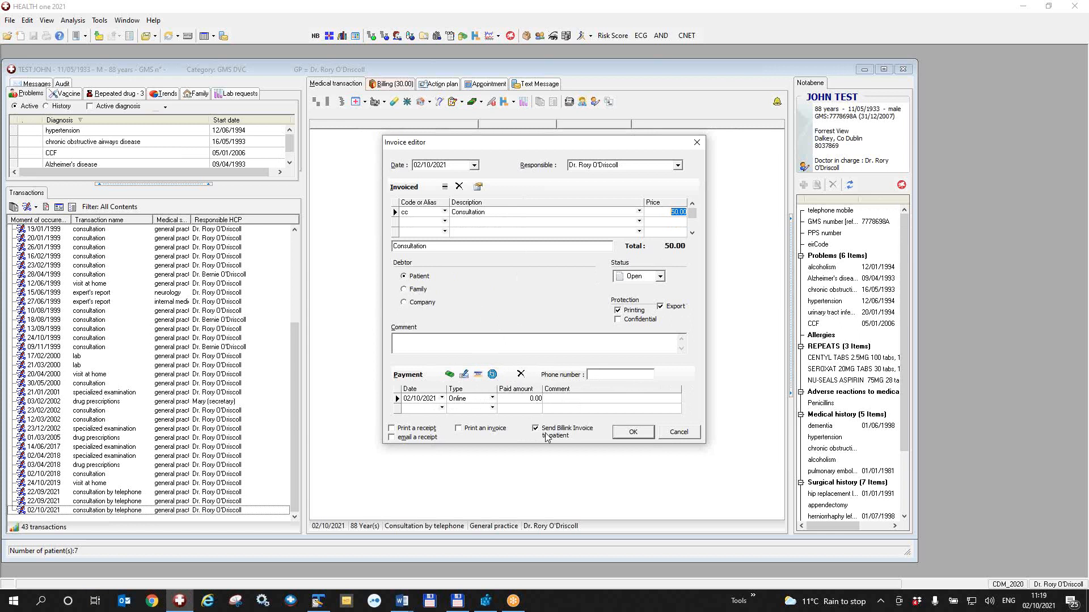
pyautogui.moveTo(624, 434)
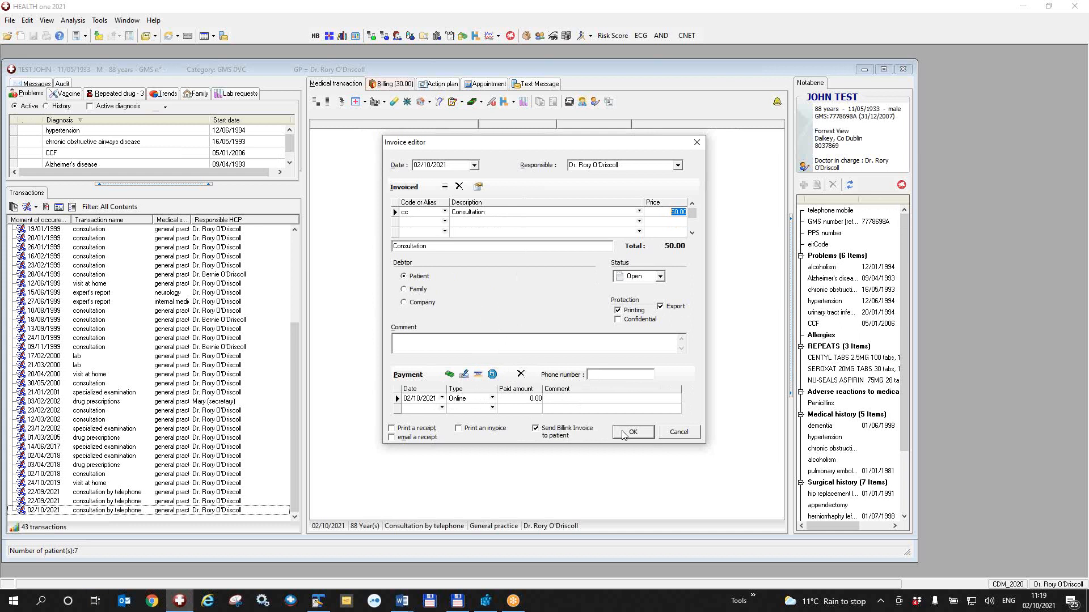
pyautogui.moveTo(620, 433)
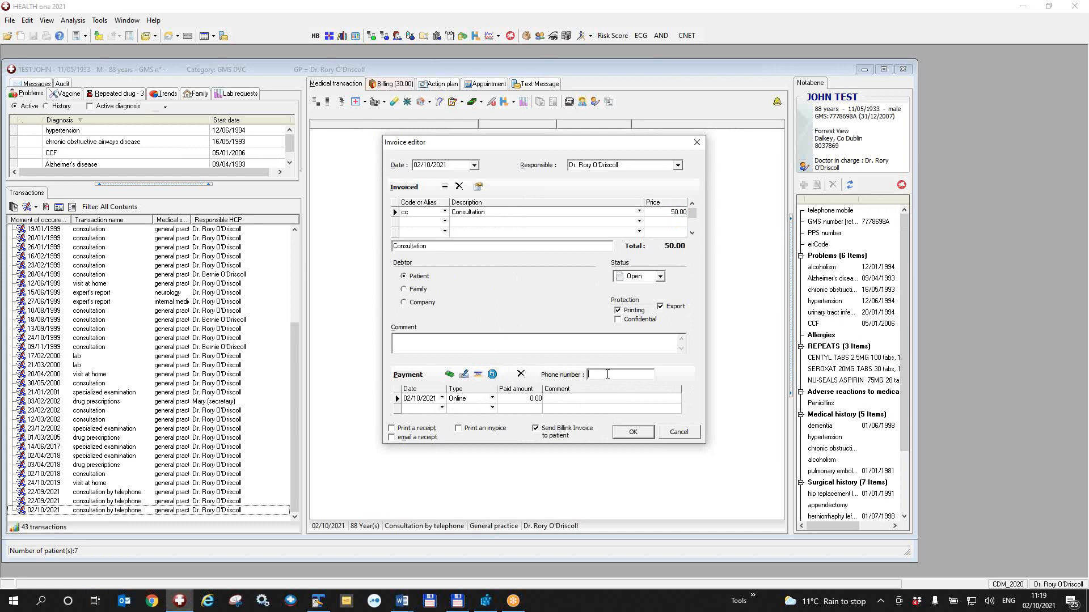
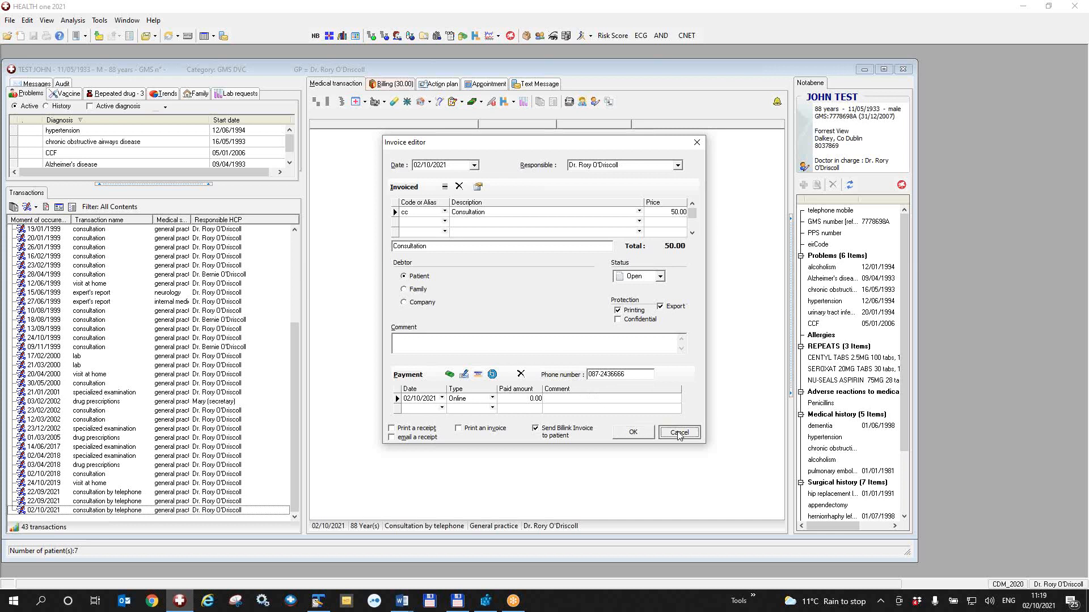
pyautogui.click(679, 432)
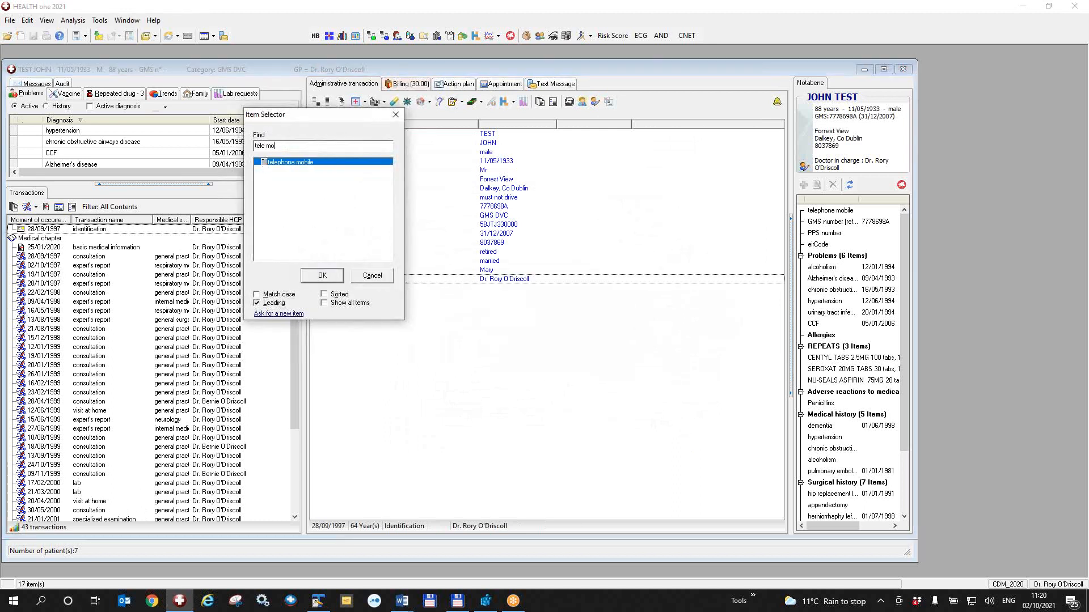
pyautogui.click(321, 275)
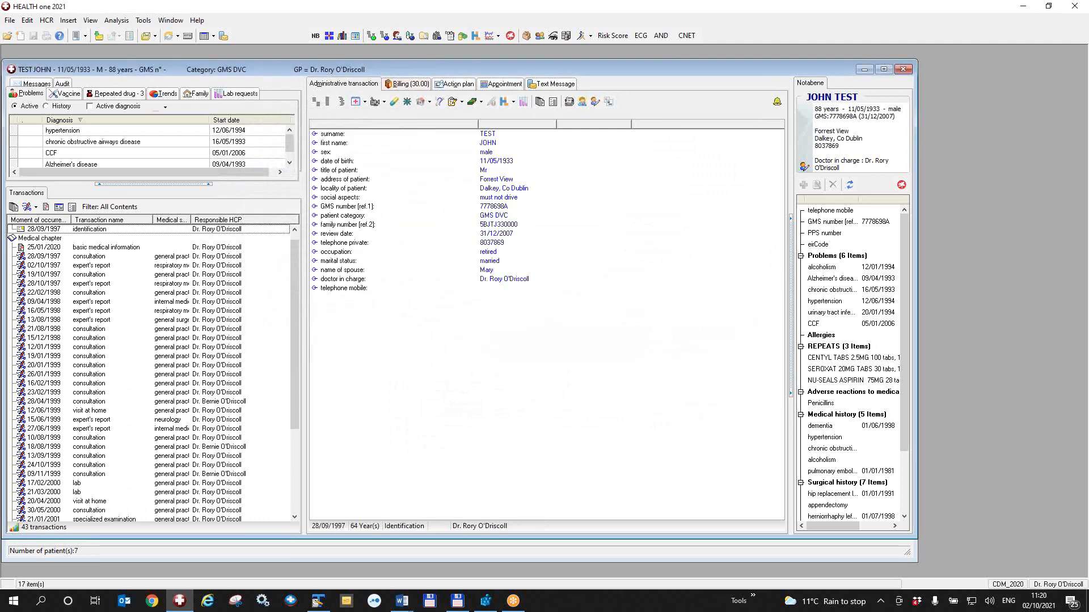
pyautogui.doubleClick(342, 288)
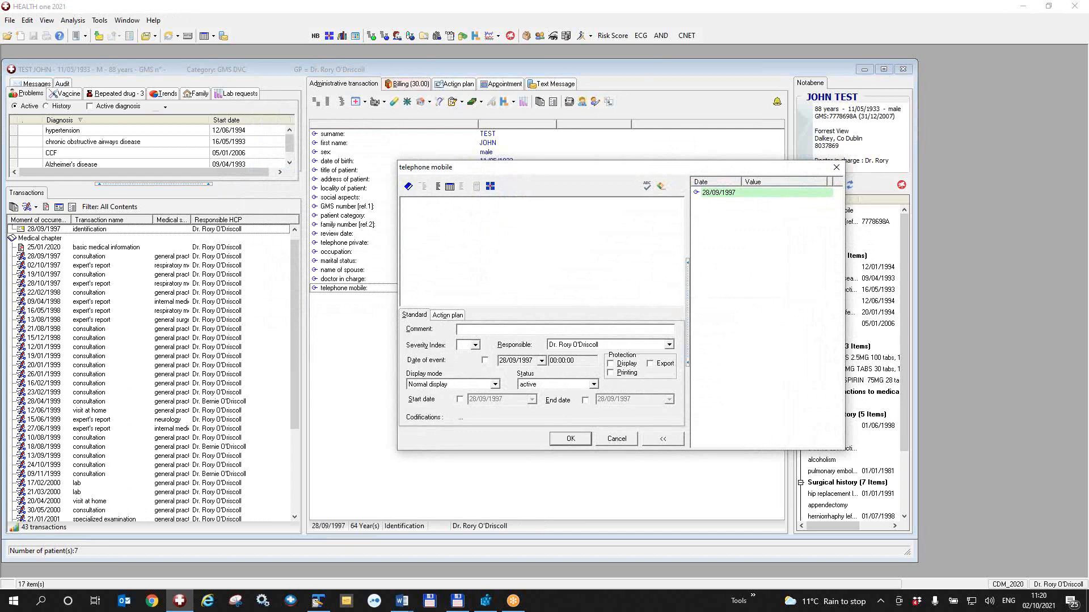
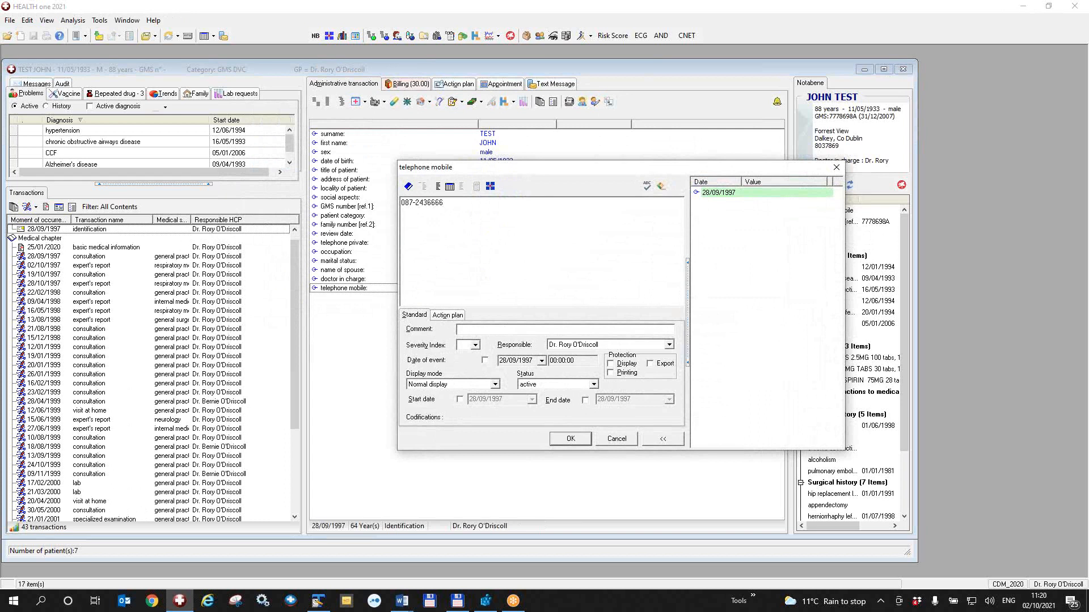
pyautogui.click(450, 202)
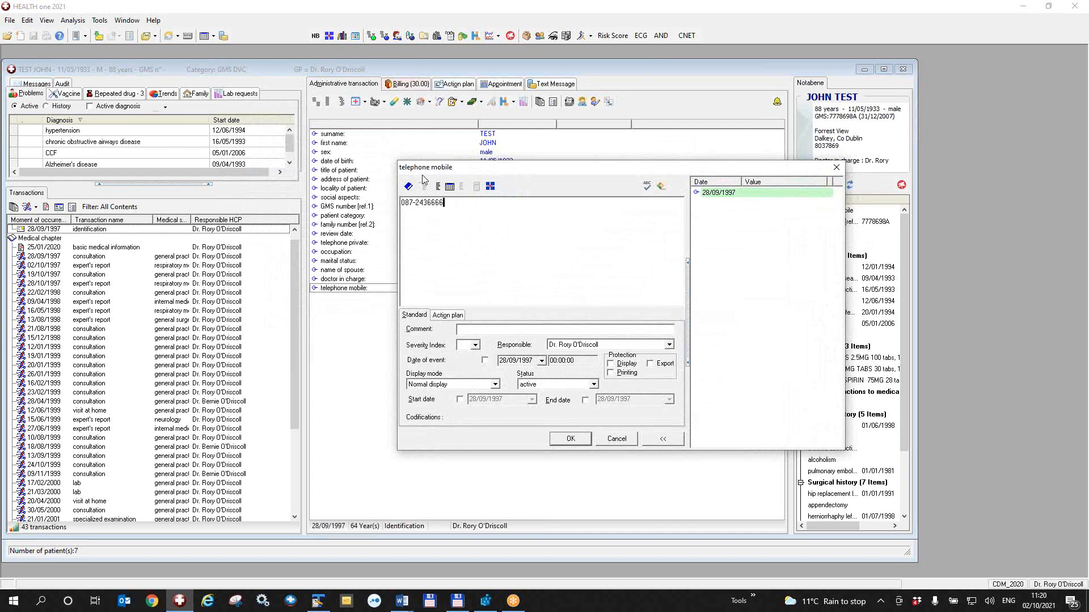
pyautogui.moveTo(434, 178)
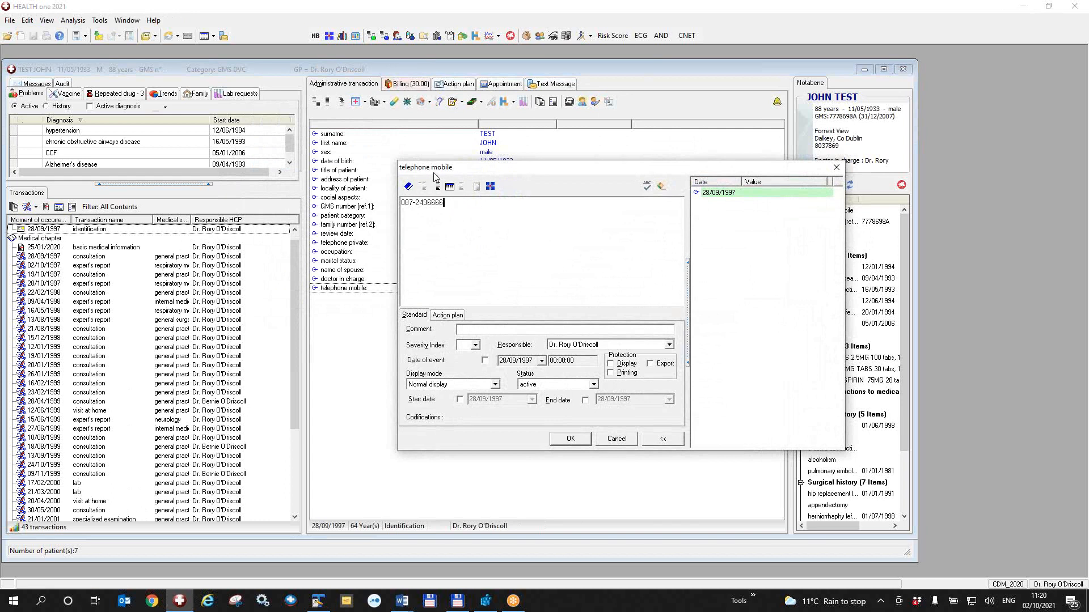
pyautogui.moveTo(452, 215)
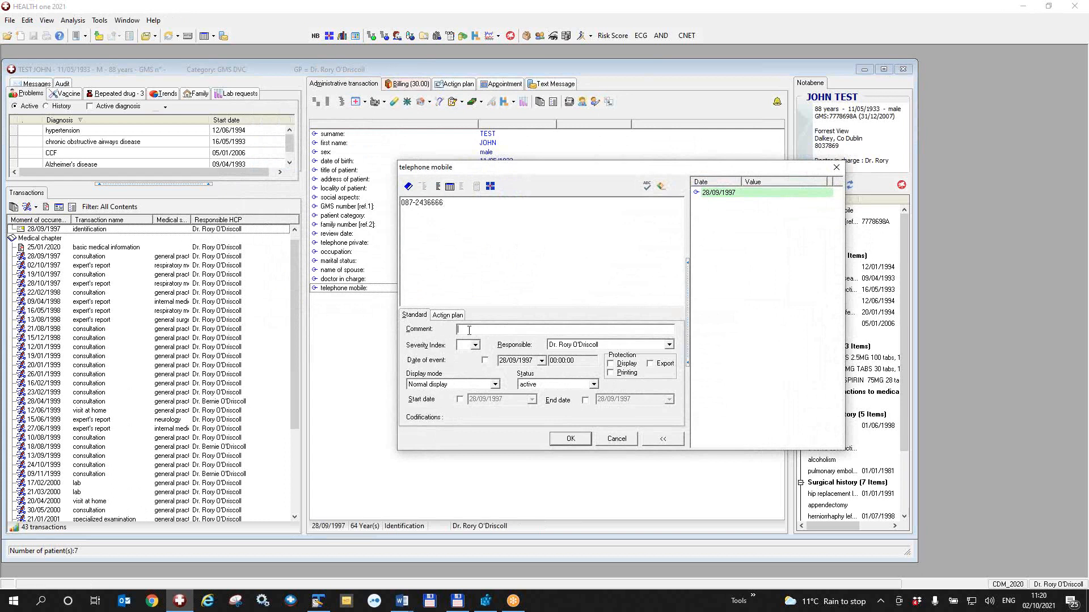
pyautogui.moveTo(520, 340)
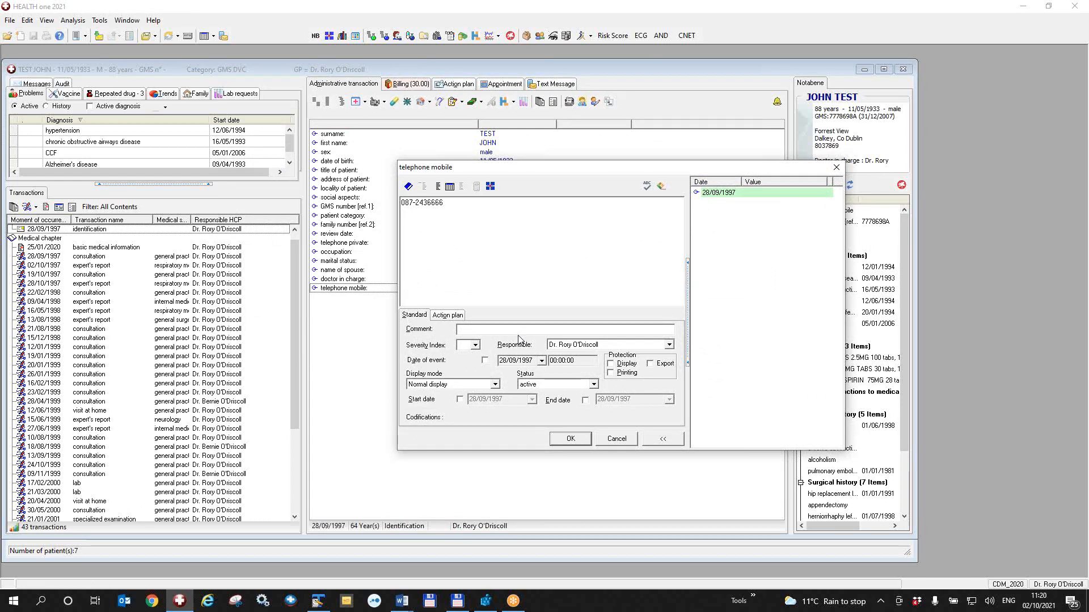
pyautogui.moveTo(615, 468)
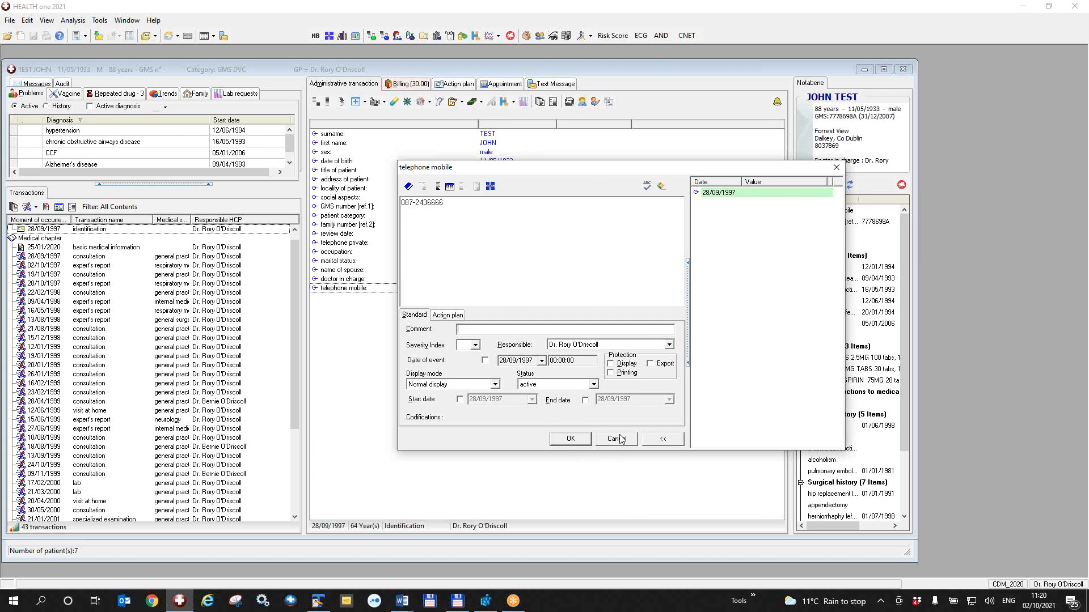
pyautogui.moveTo(886, 237)
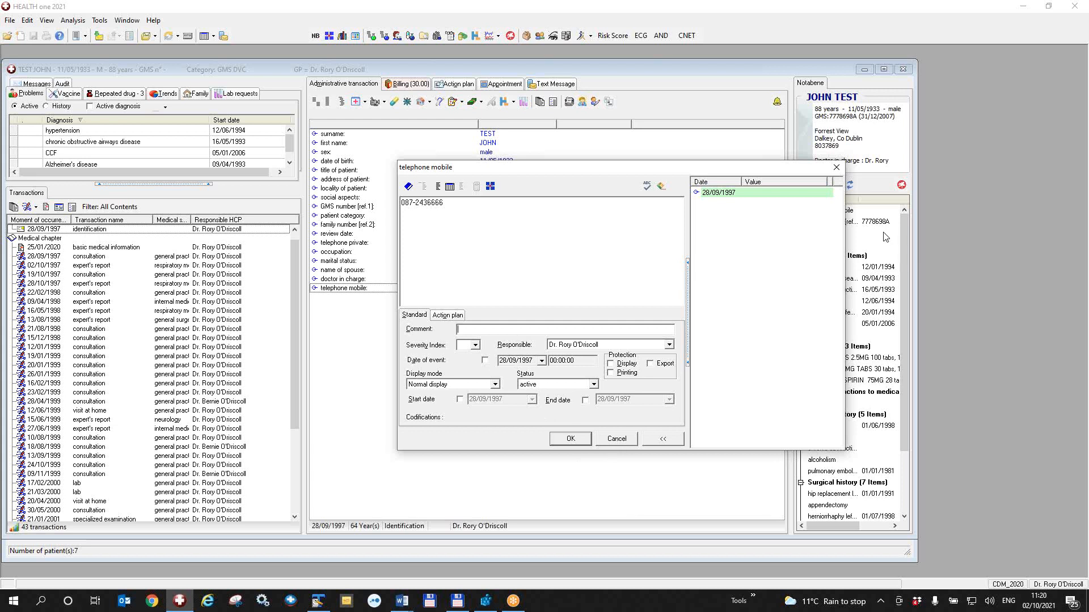
pyautogui.moveTo(791, 231)
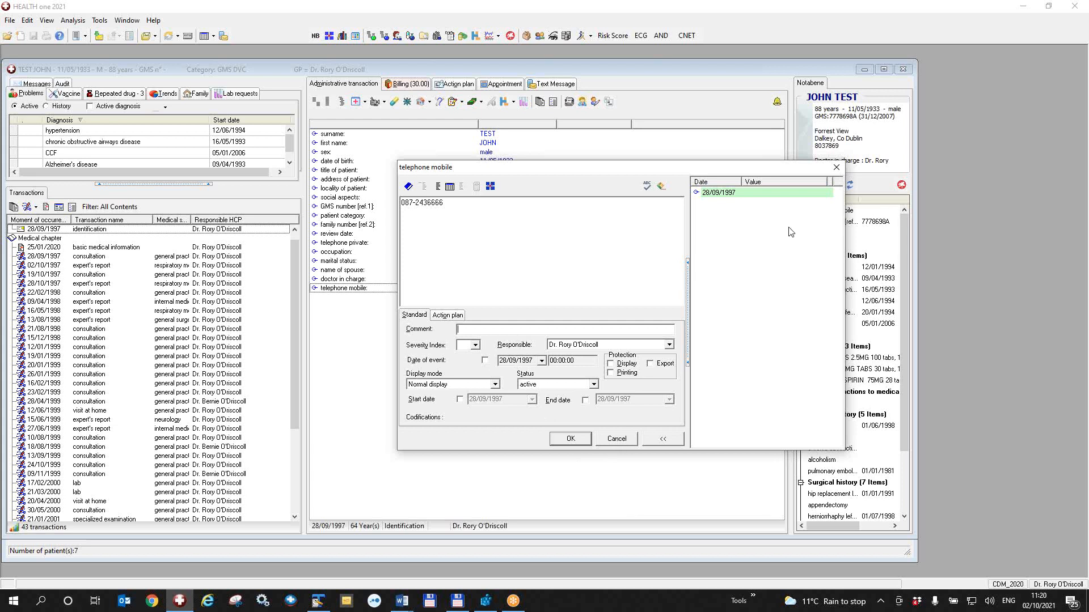
# Step: Append 'This Grannys Phone Number' to the mobile entry and save it
pyautogui.write('This Grannys Phone Number')
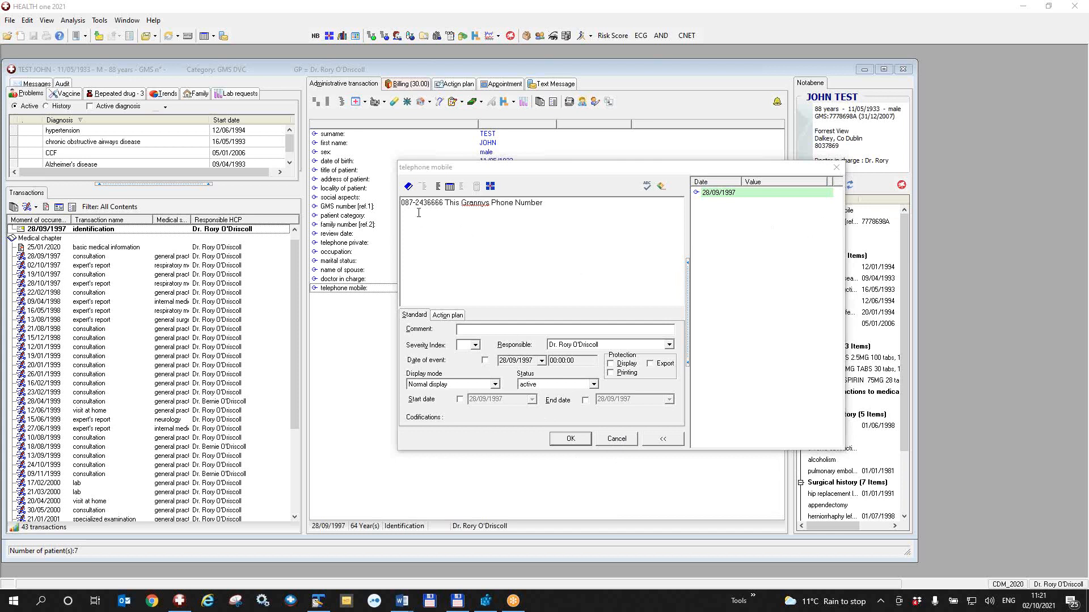
pyautogui.moveTo(435, 203)
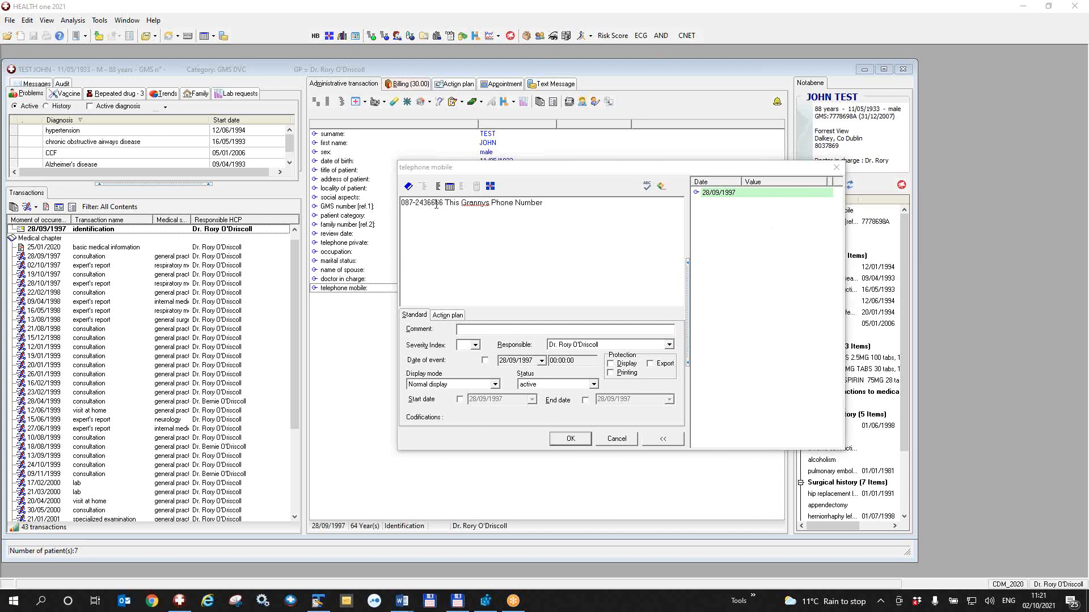
pyautogui.moveTo(494, 299)
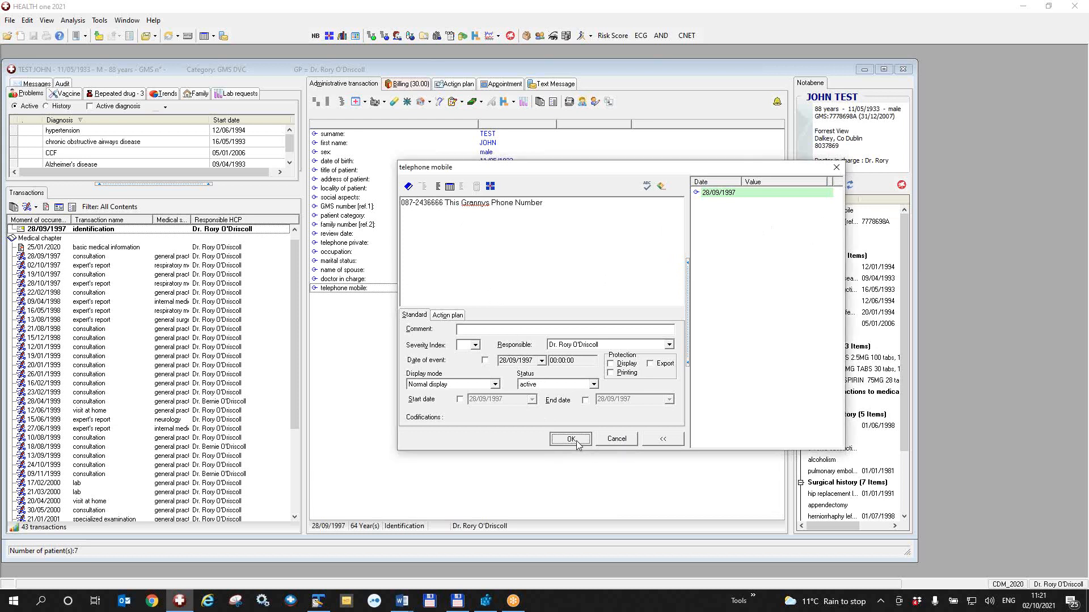
pyautogui.click(571, 439)
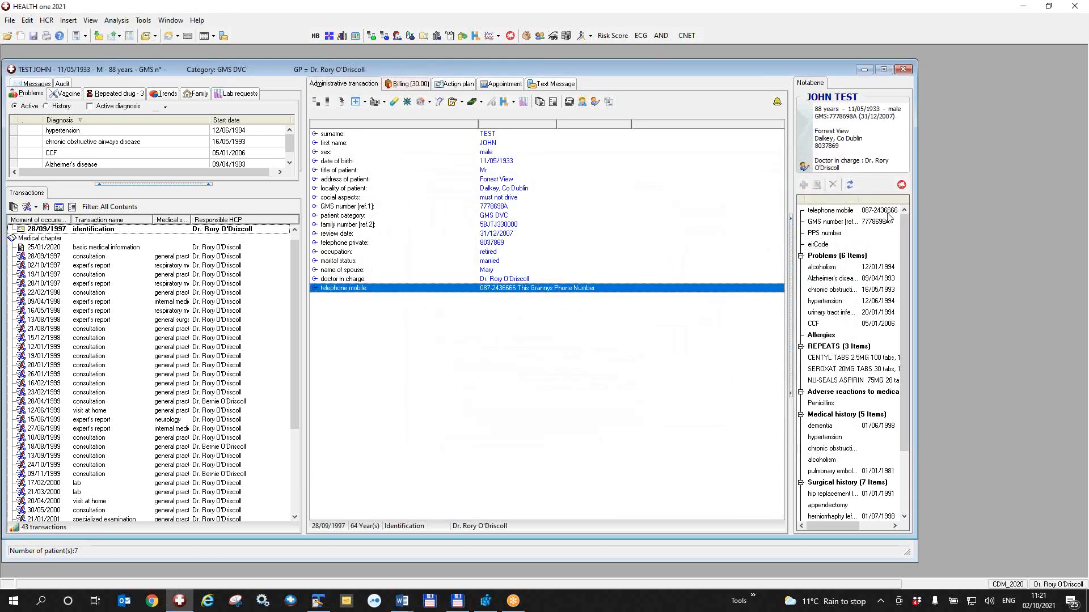
pyautogui.moveTo(812, 226)
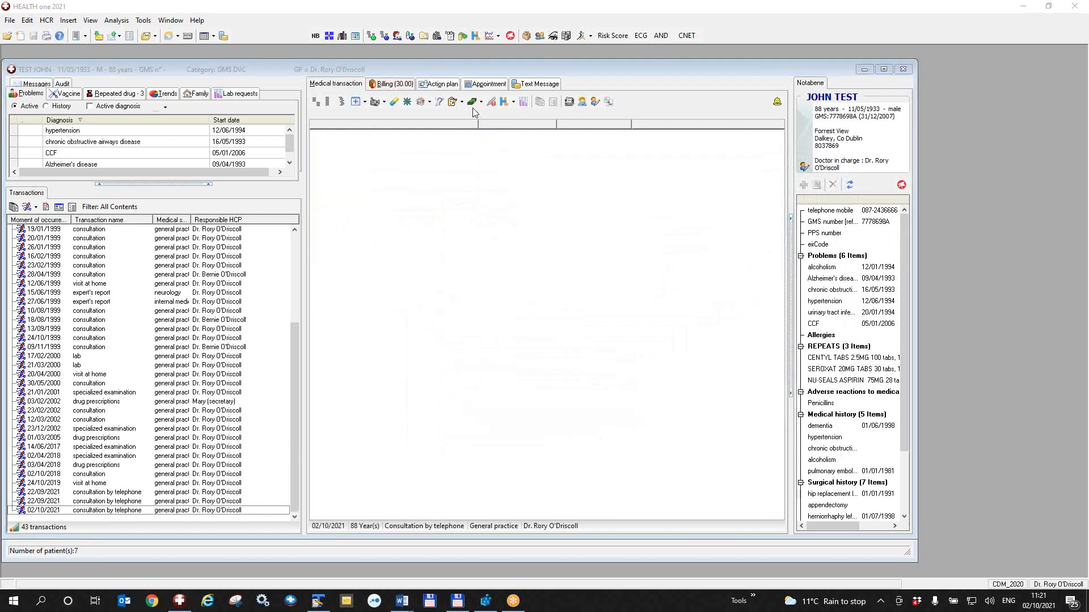
# Step: Invoice the €30 Telephone Consult with an online Billink payment request sent to the patient's mobile
pyautogui.click(472, 101)
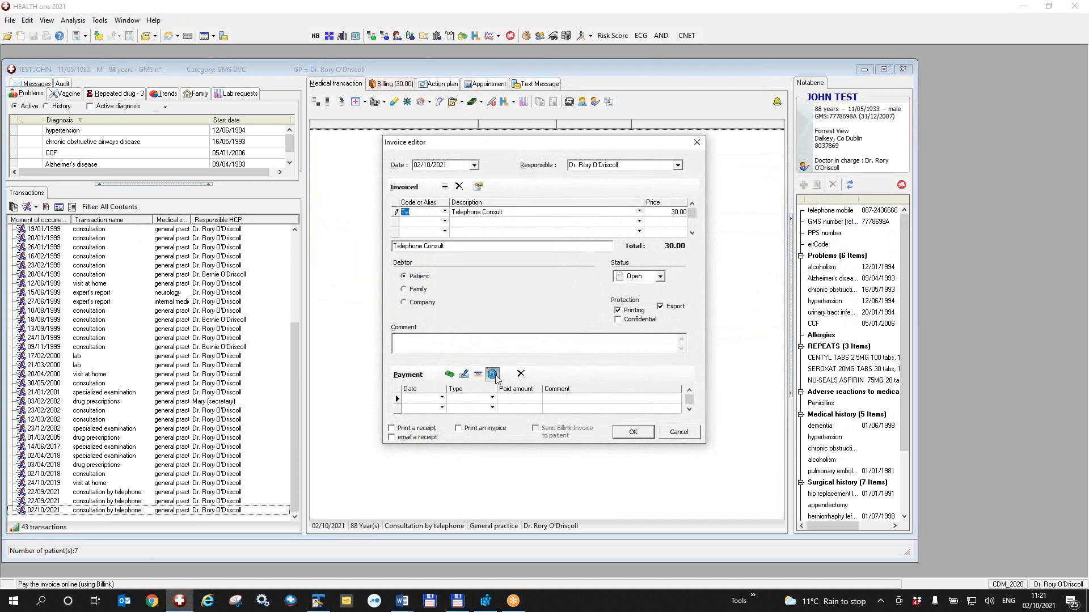
pyautogui.click(491, 374)
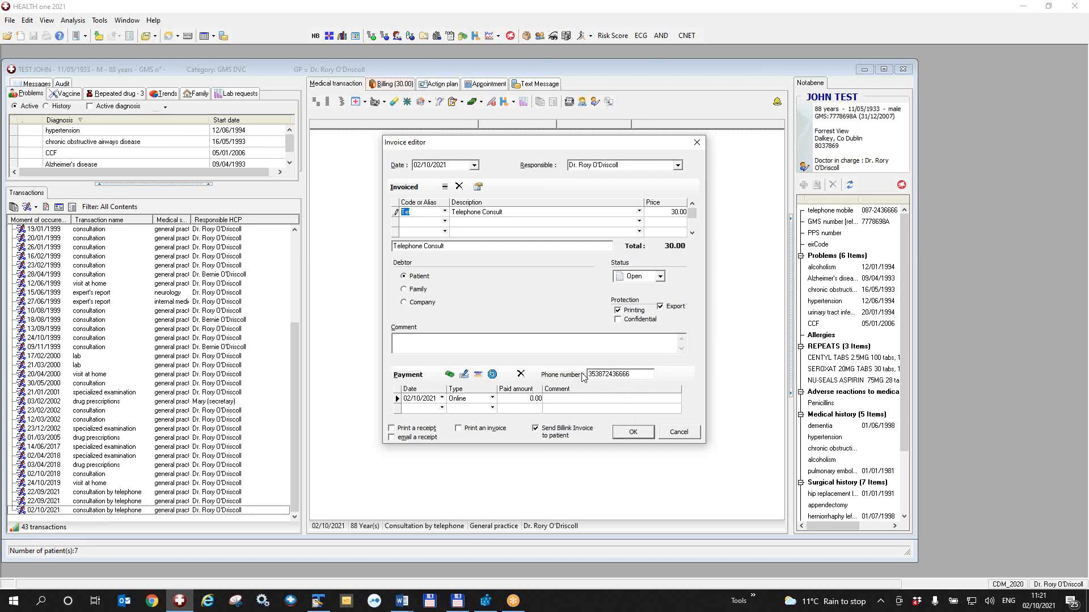
pyautogui.moveTo(568, 431)
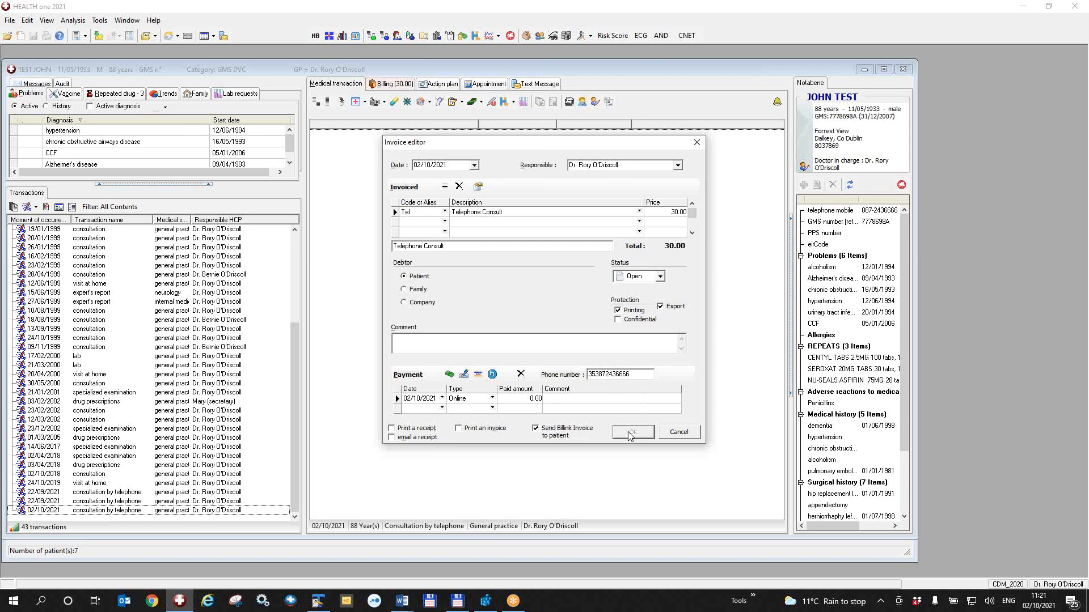
pyautogui.click(631, 431)
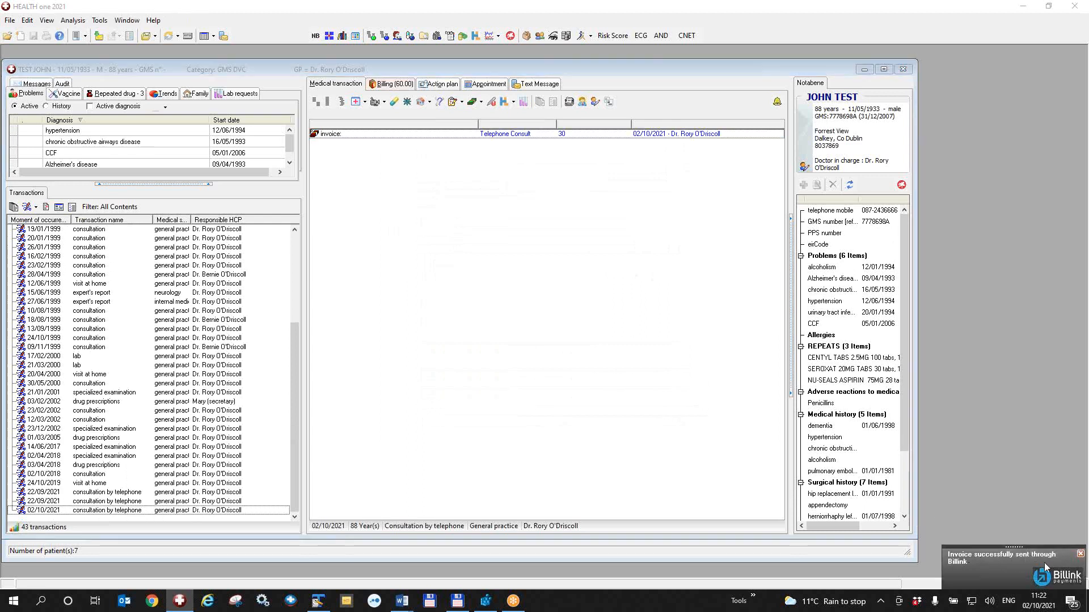
pyautogui.moveTo(960, 569)
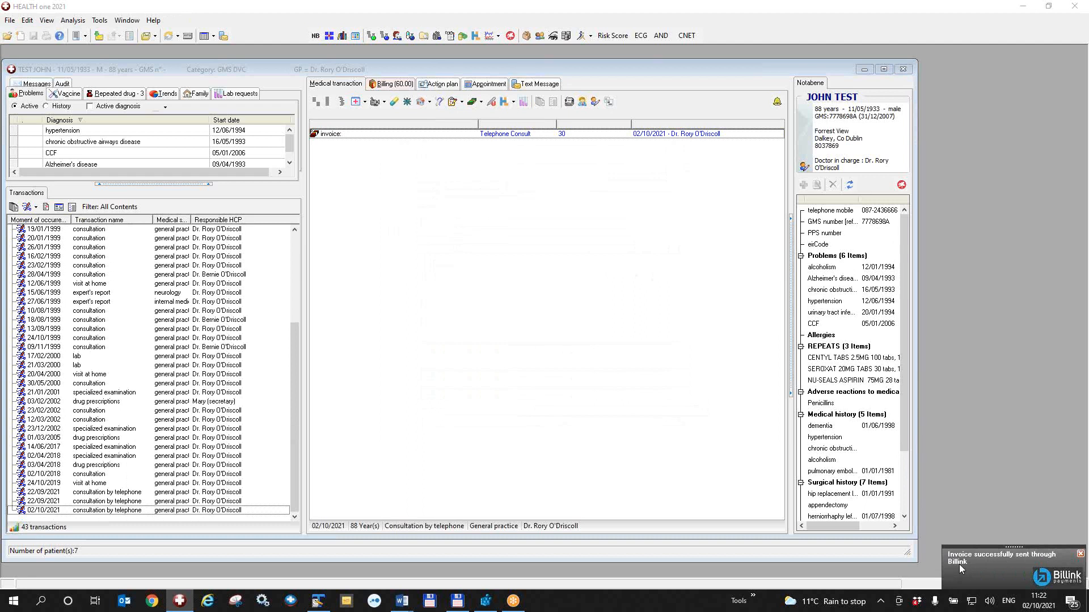
pyautogui.moveTo(958, 562)
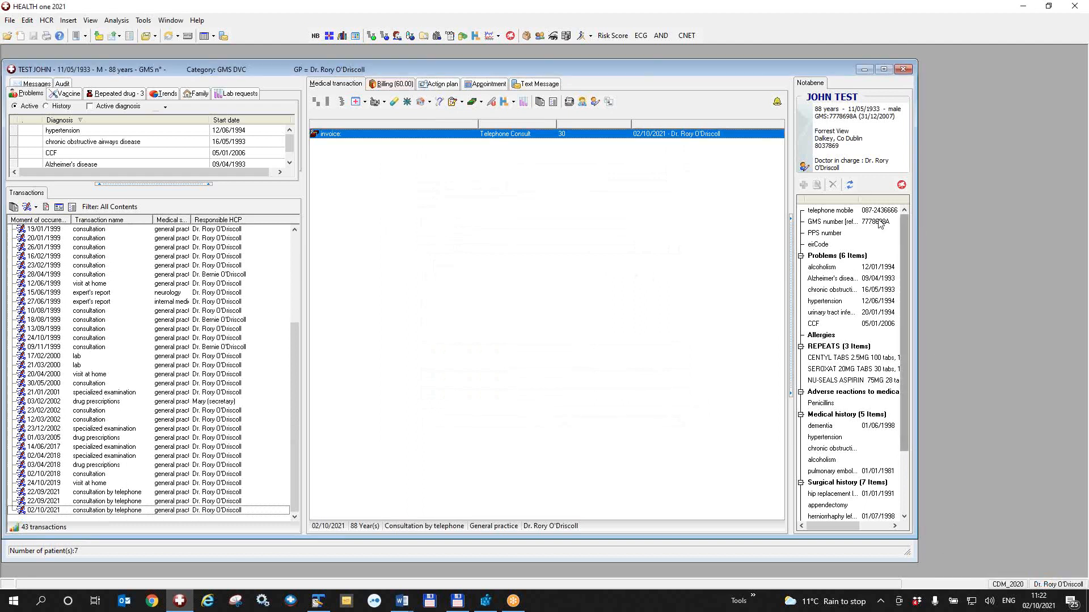
pyautogui.moveTo(832, 230)
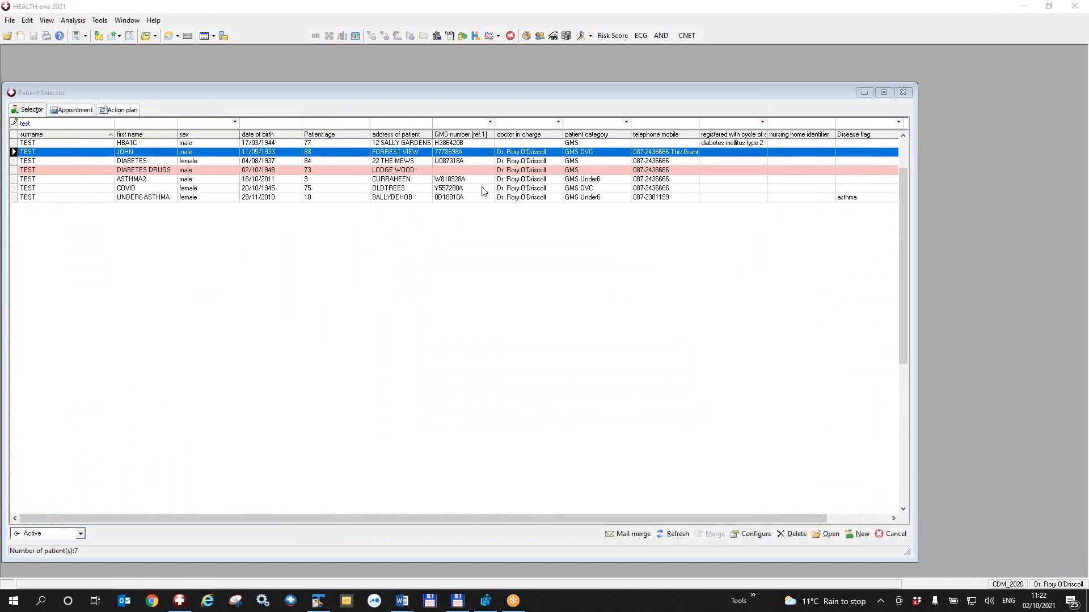
pyautogui.moveTo(665, 239)
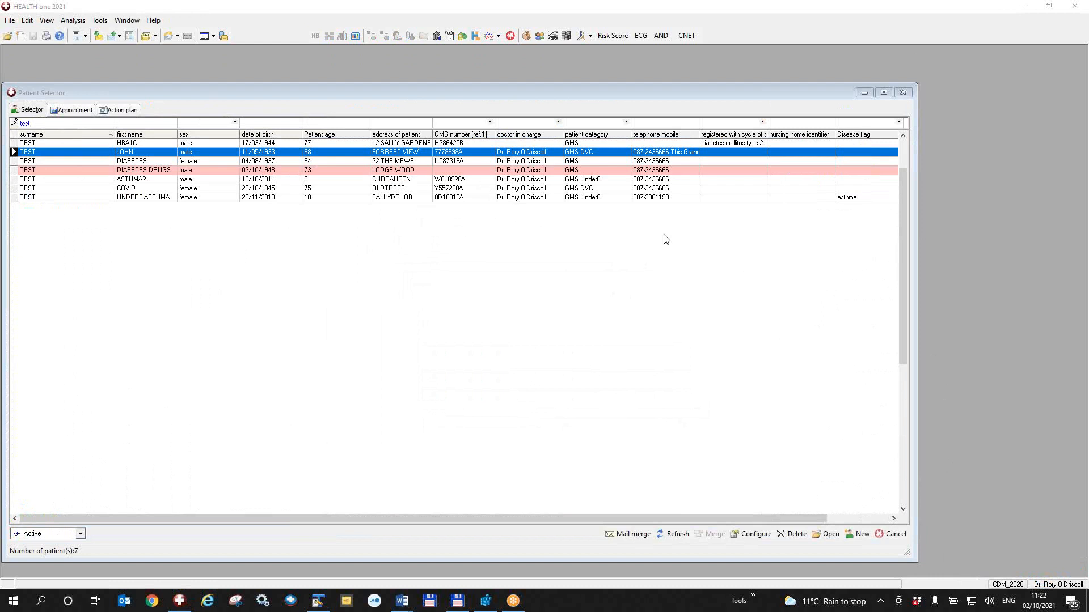
pyautogui.moveTo(757, 274)
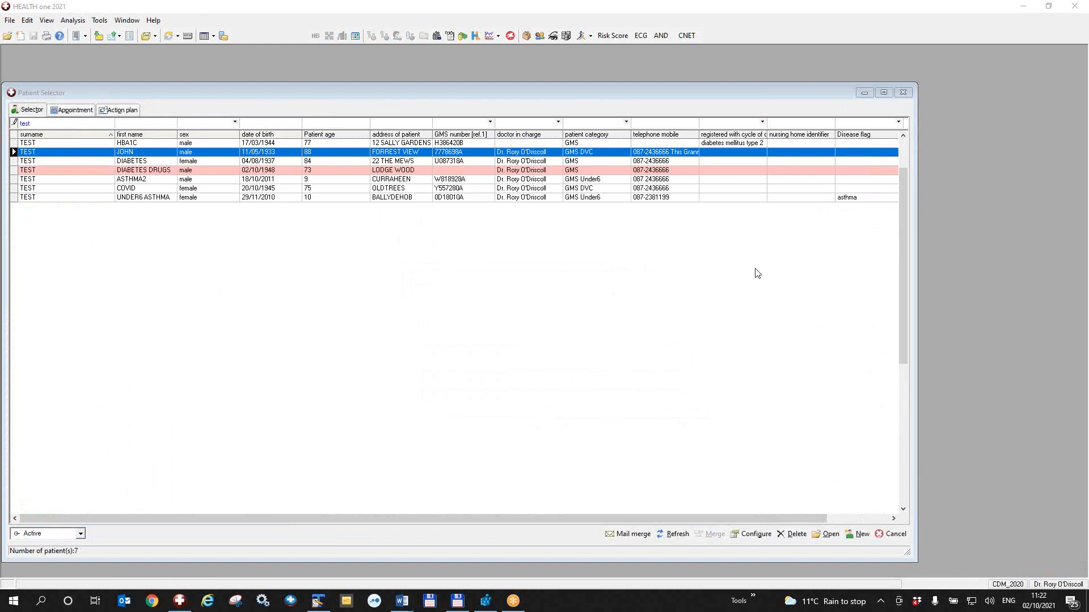
# Step: Switch to the Word document showing the €30 Telephone Consult payment text message
pyautogui.click(402, 601)
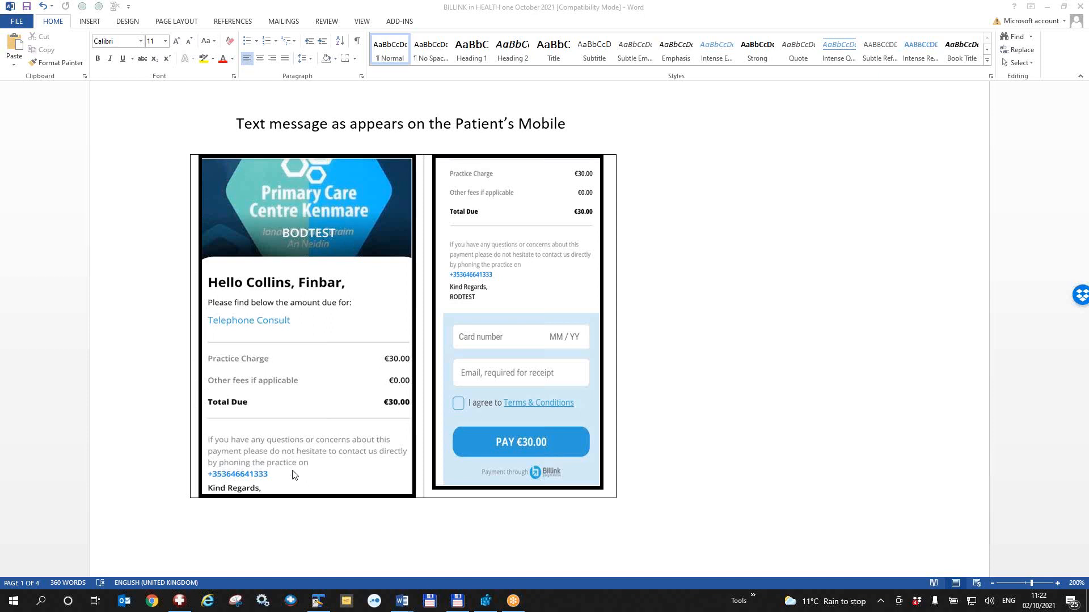
pyautogui.moveTo(490, 339)
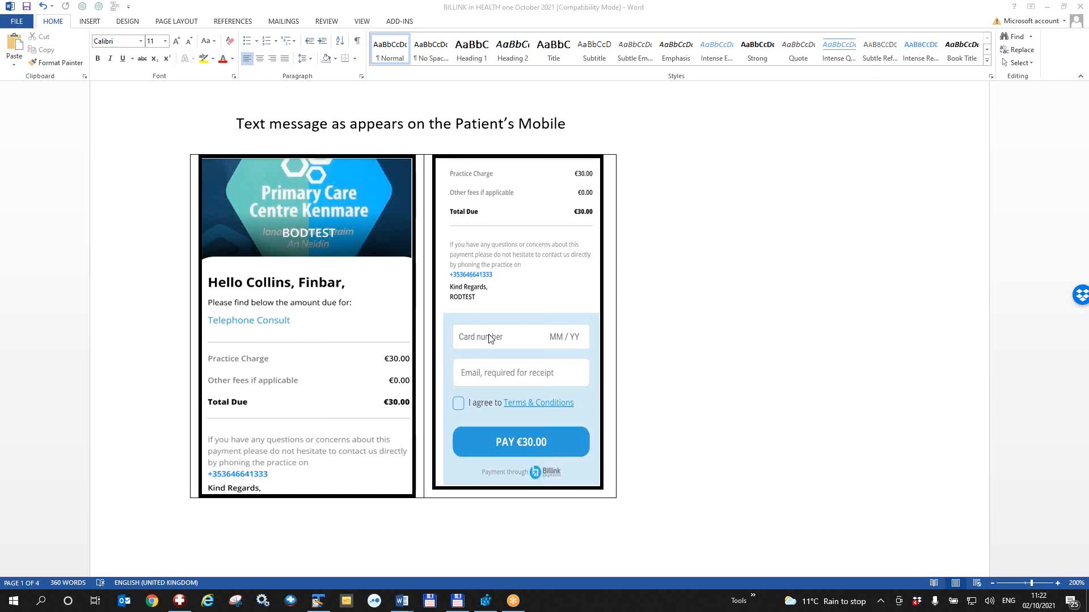
pyautogui.moveTo(454, 417)
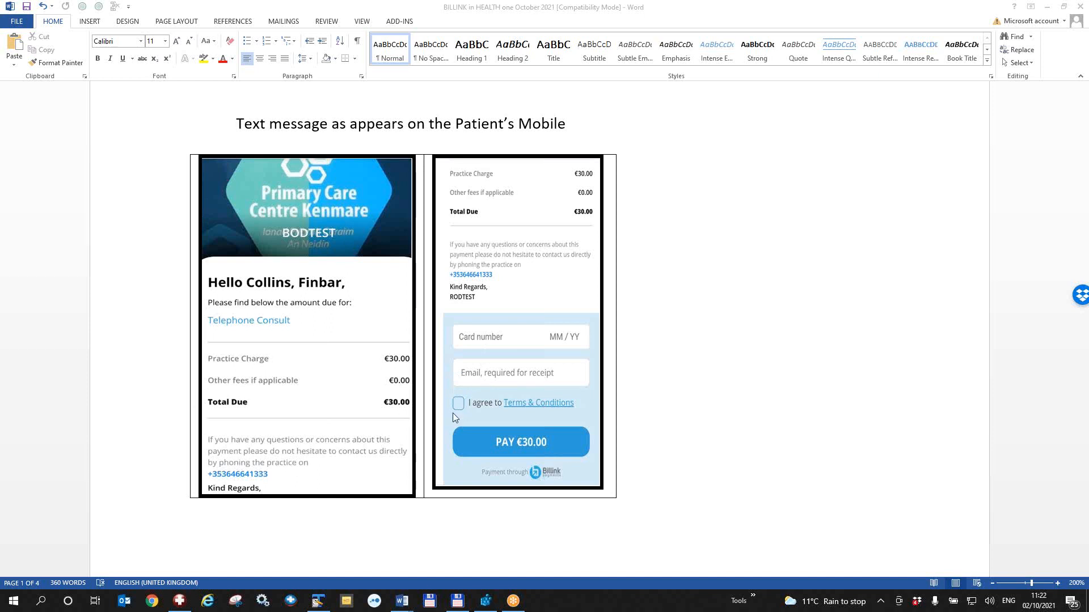
pyautogui.moveTo(513, 448)
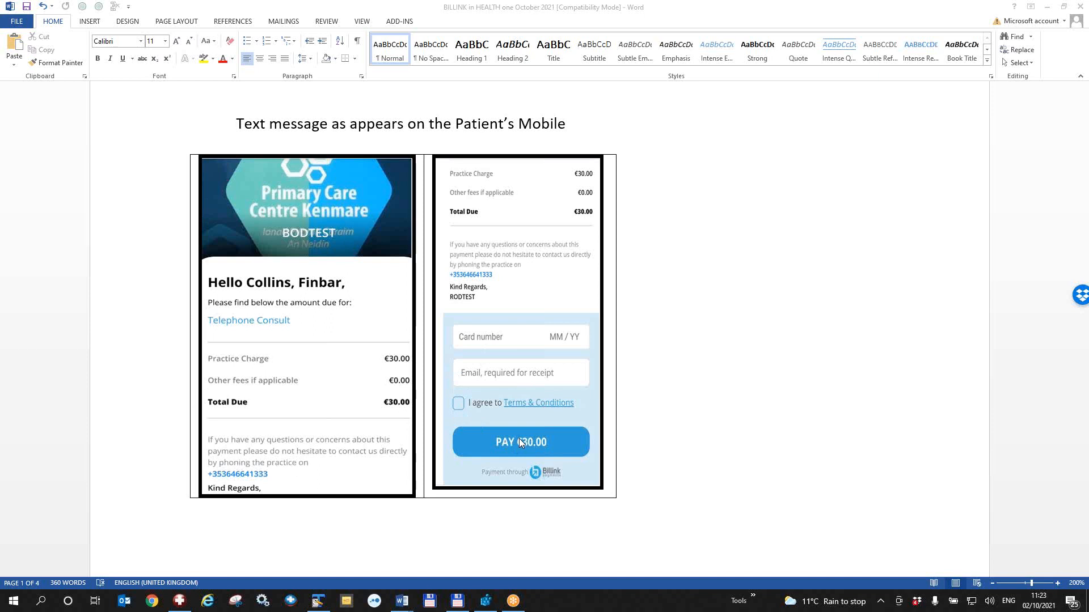
pyautogui.moveTo(824, 292)
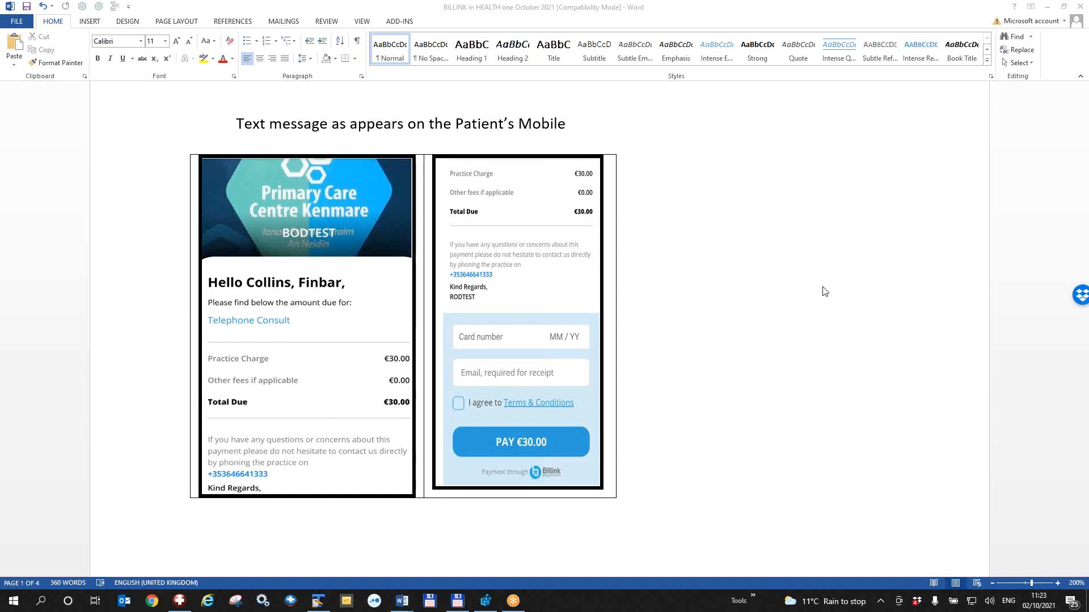
pyautogui.moveTo(795, 289)
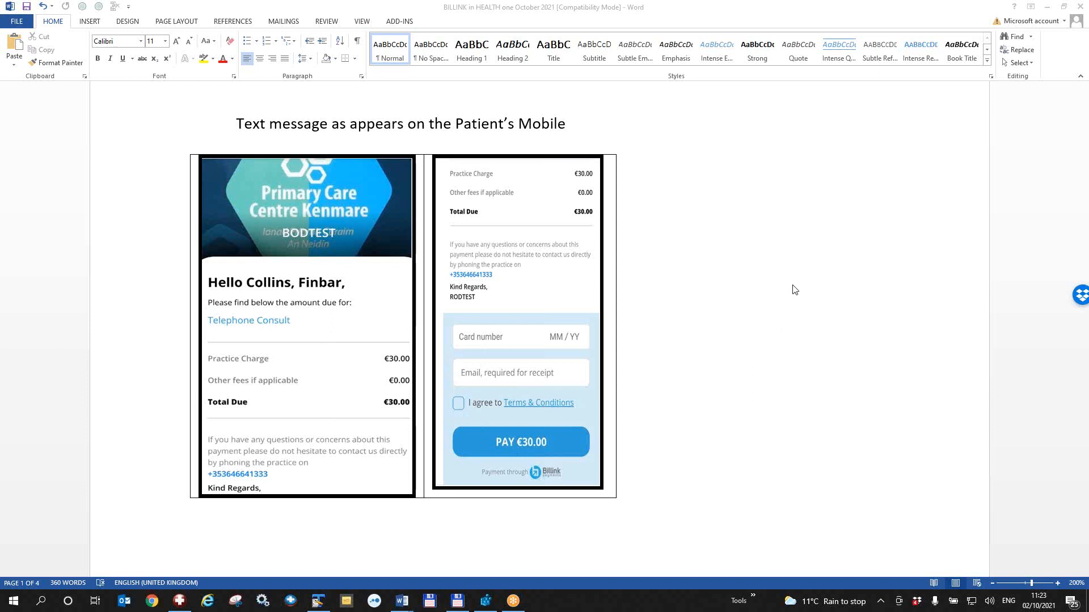
# Step: In Billing queries list today's bills: John's €30 Telephone Consult and Claire's €50 Consultation
pyautogui.click(317, 601)
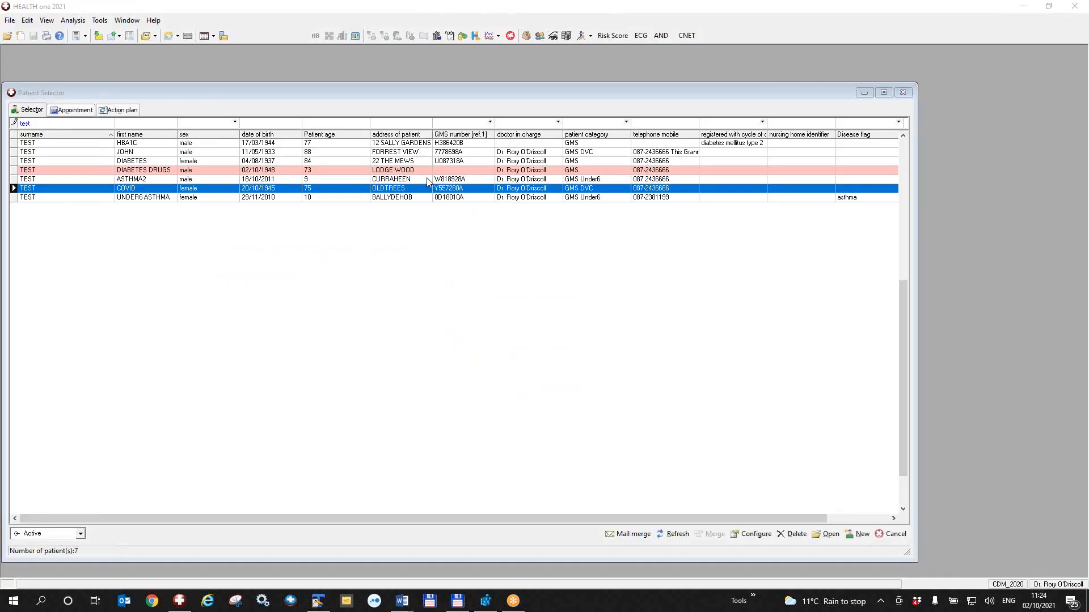
pyautogui.moveTo(464, 61)
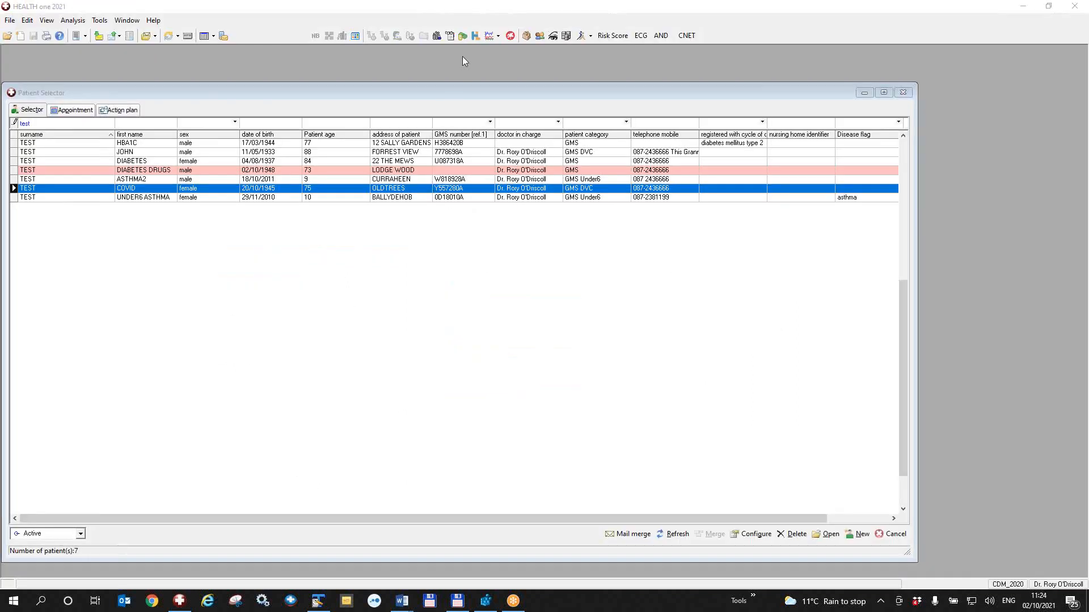
pyautogui.moveTo(463, 35)
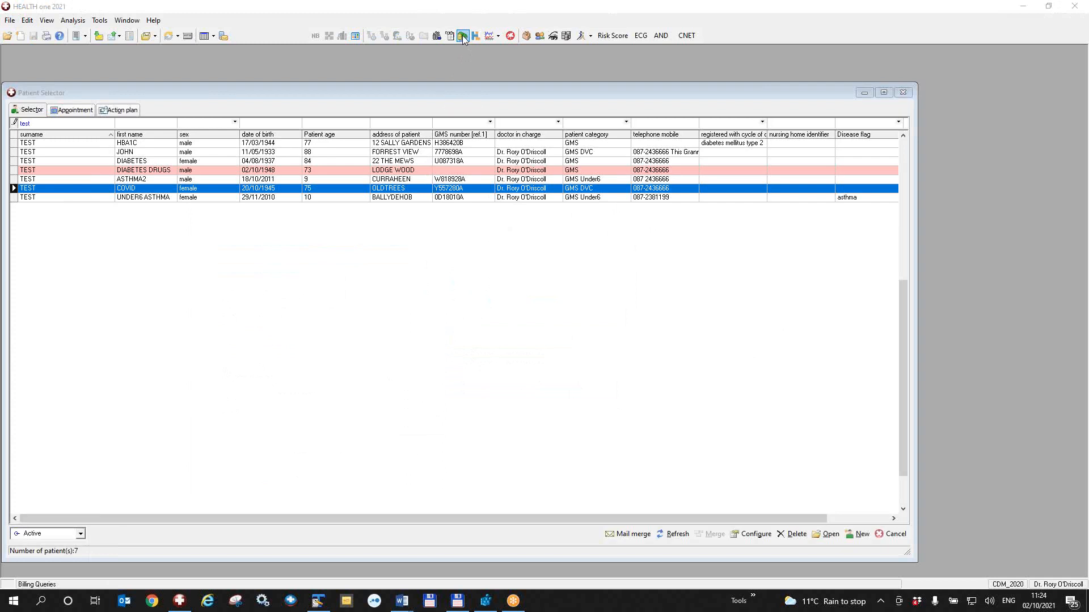
pyautogui.moveTo(460, 49)
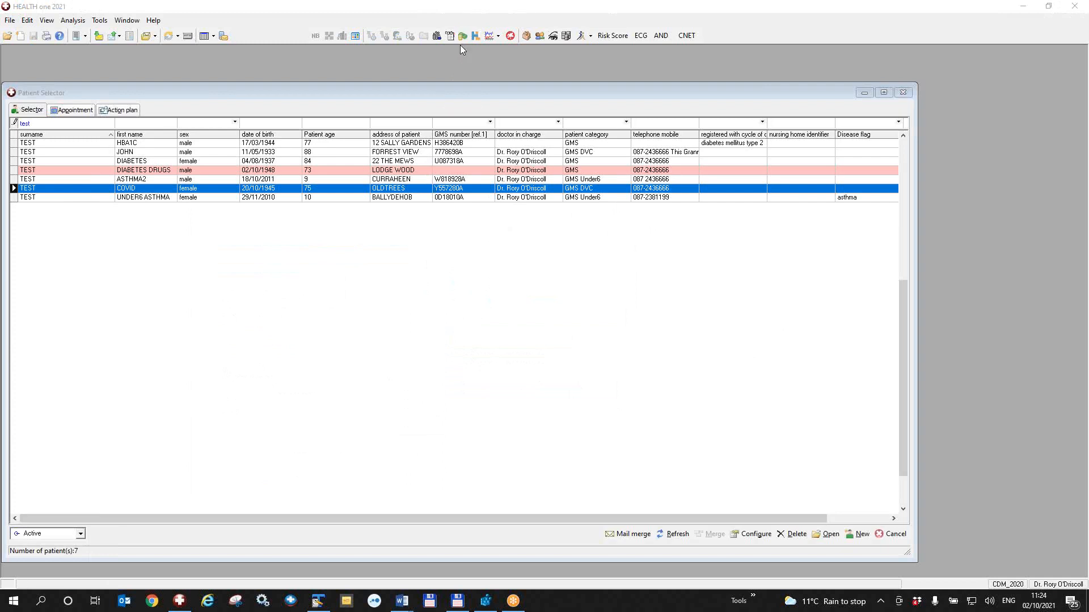
pyautogui.click(461, 35)
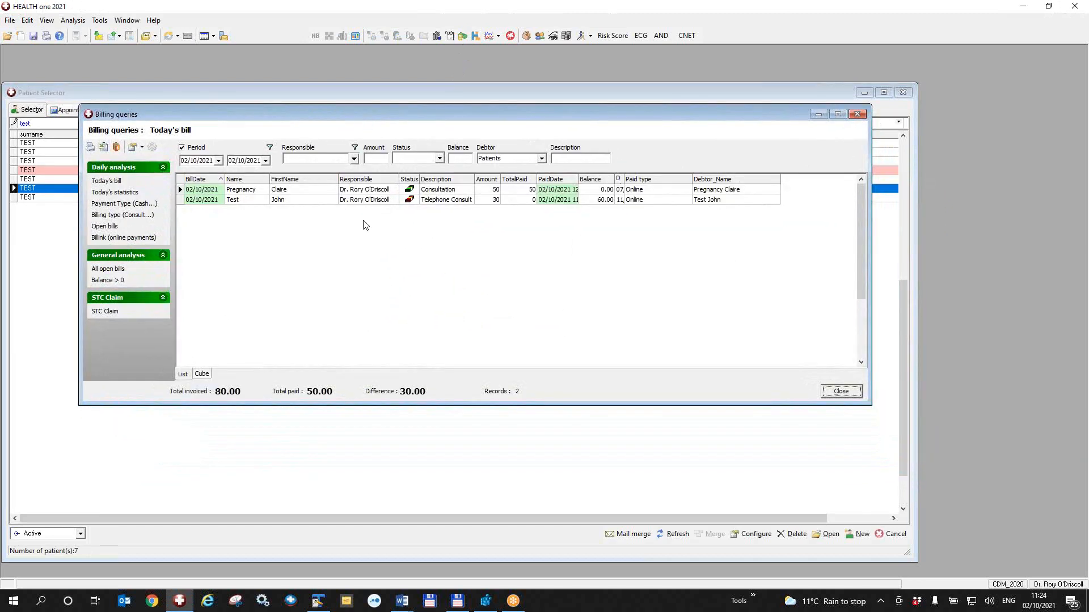
pyautogui.moveTo(387, 262)
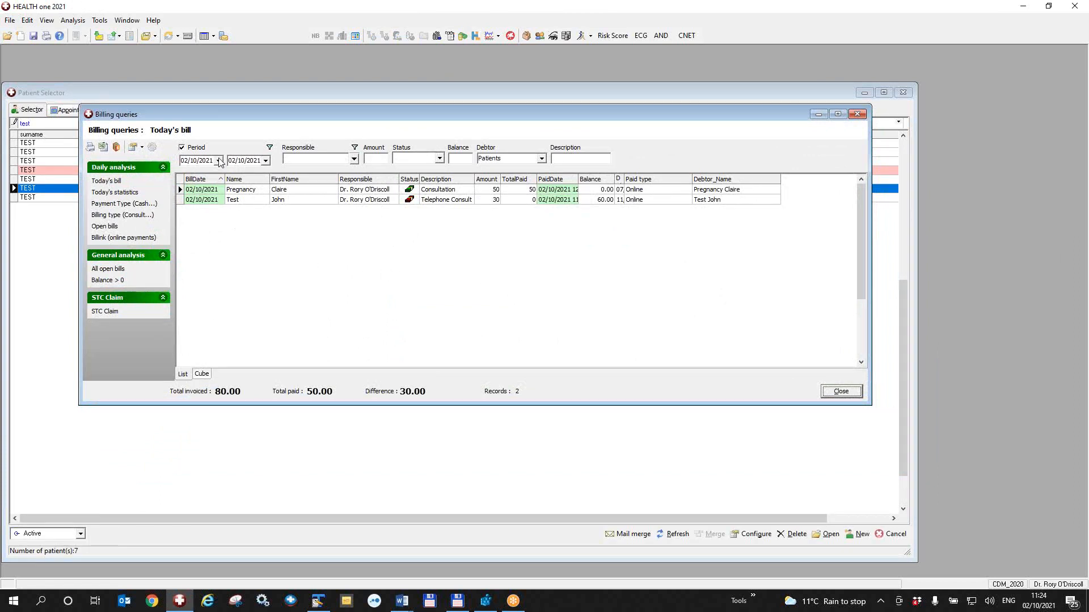
pyautogui.click(218, 160)
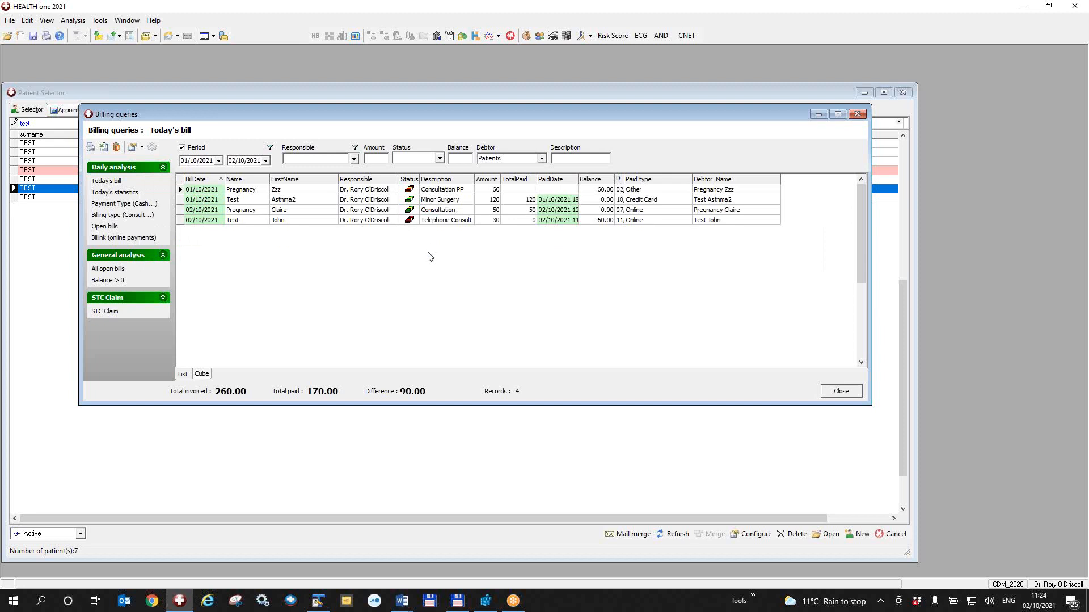
pyautogui.moveTo(631, 206)
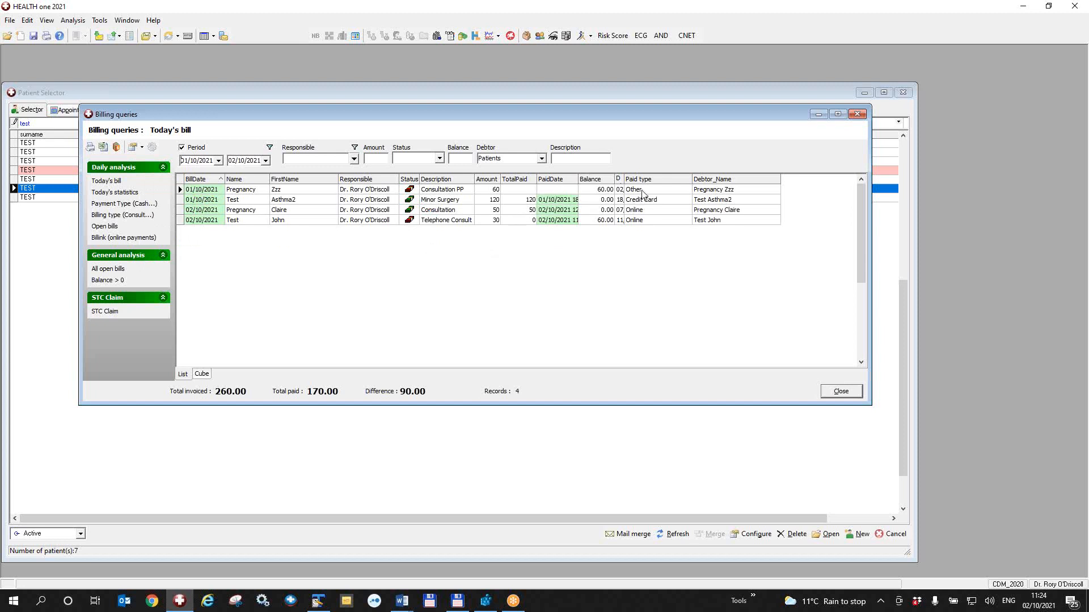
pyautogui.moveTo(637, 214)
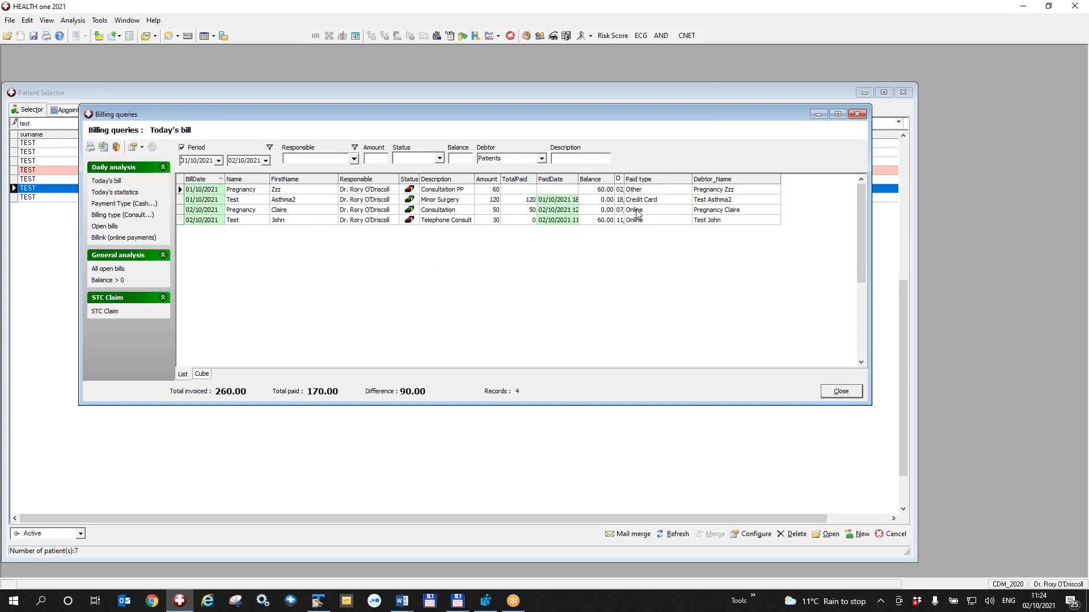
pyautogui.click(218, 160)
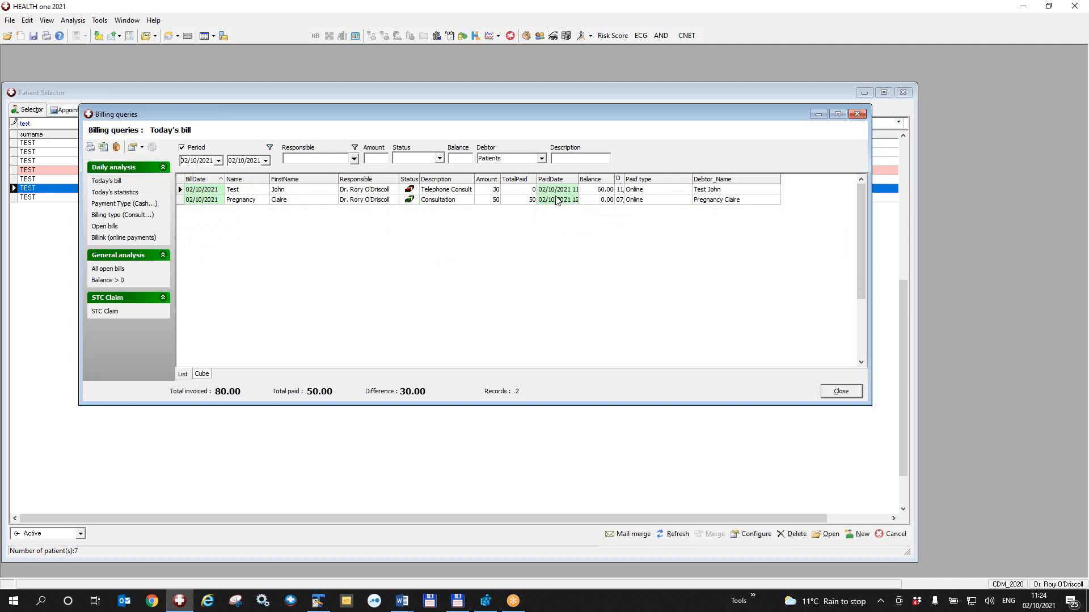
pyautogui.moveTo(491, 204)
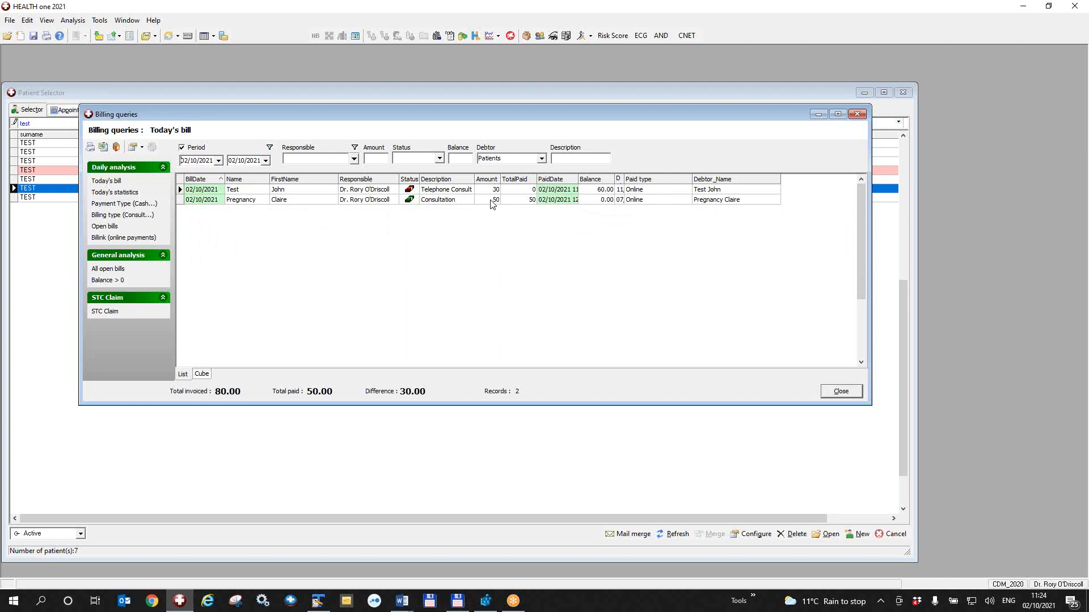
pyautogui.moveTo(527, 204)
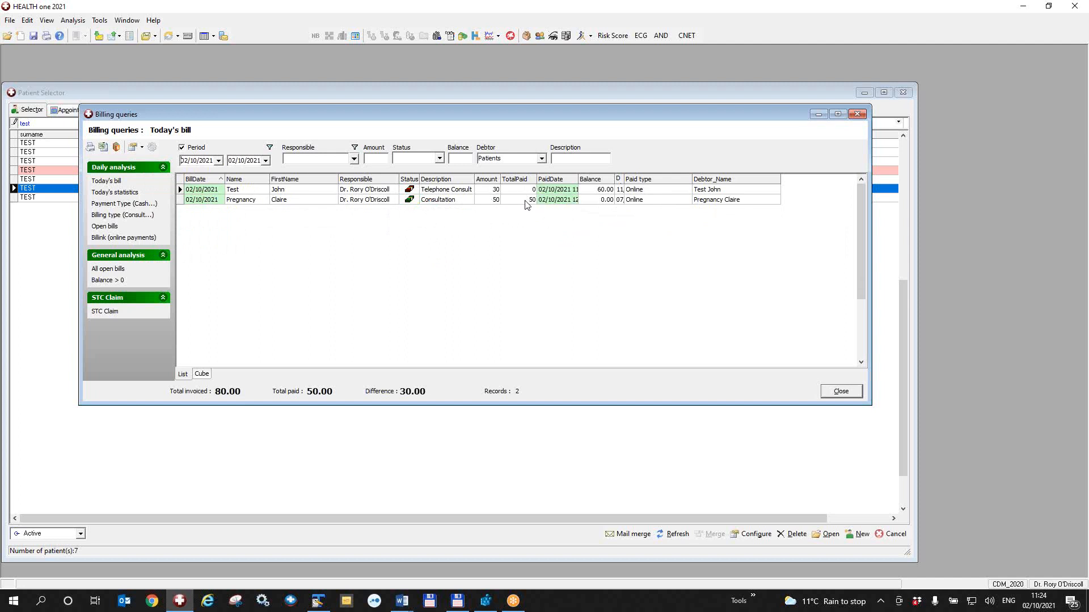
pyautogui.moveTo(492, 197)
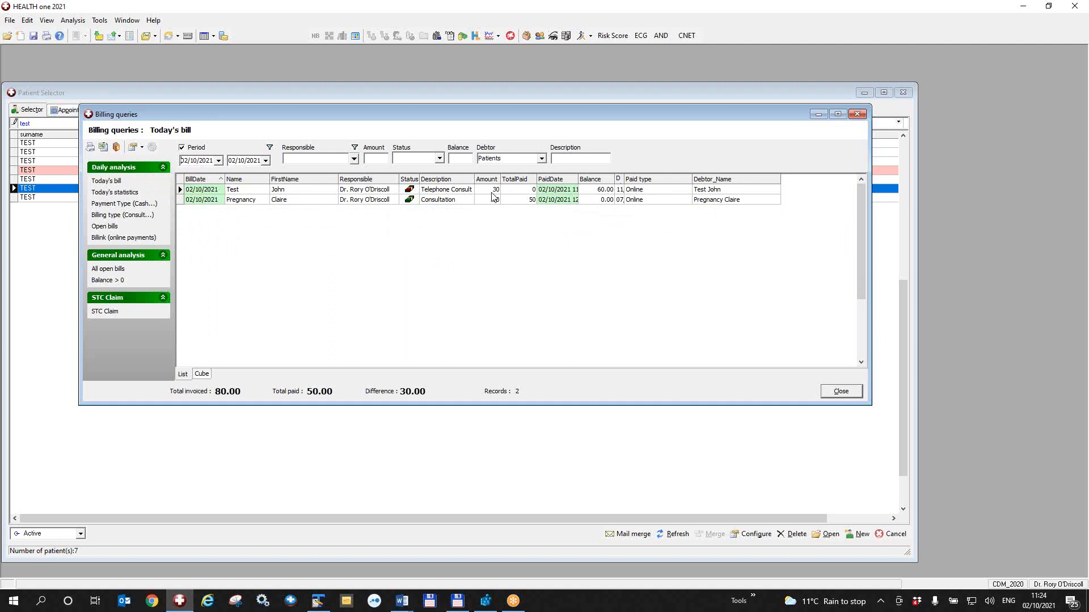
pyautogui.moveTo(475, 199)
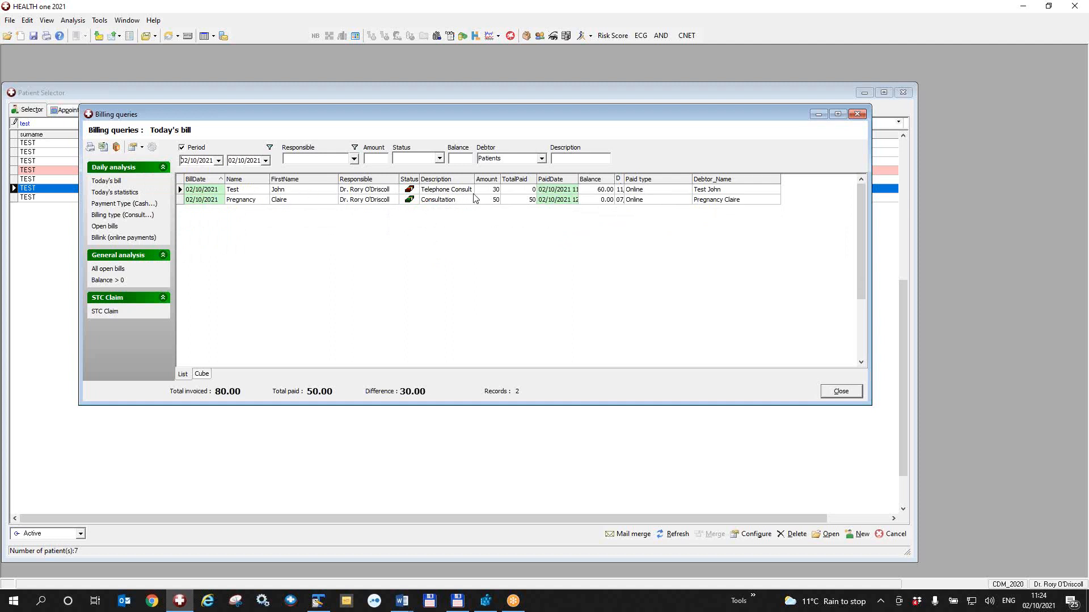
pyautogui.moveTo(528, 205)
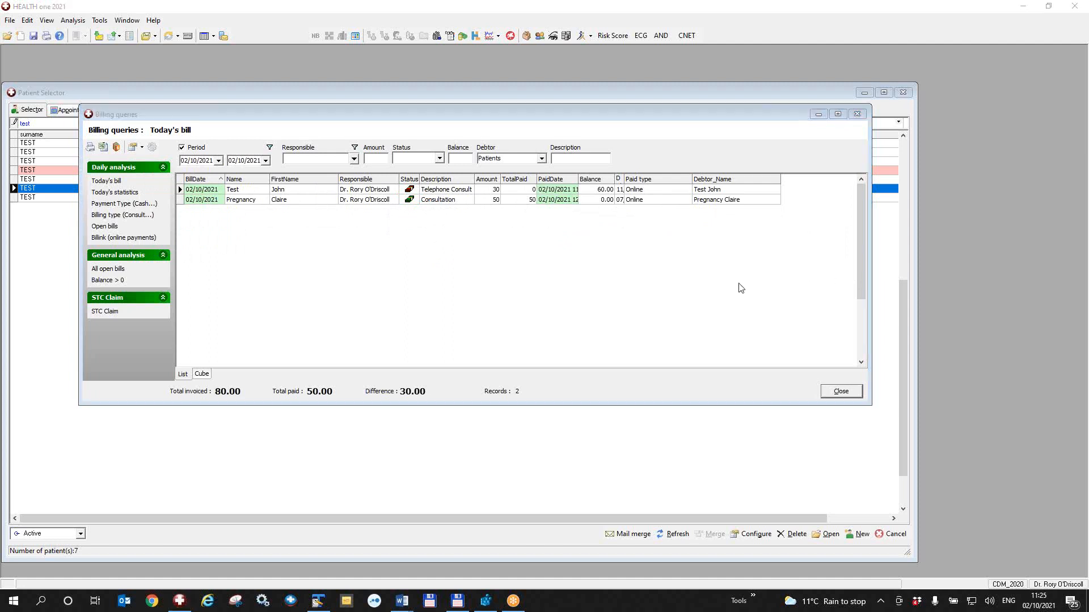
pyautogui.moveTo(123, 237)
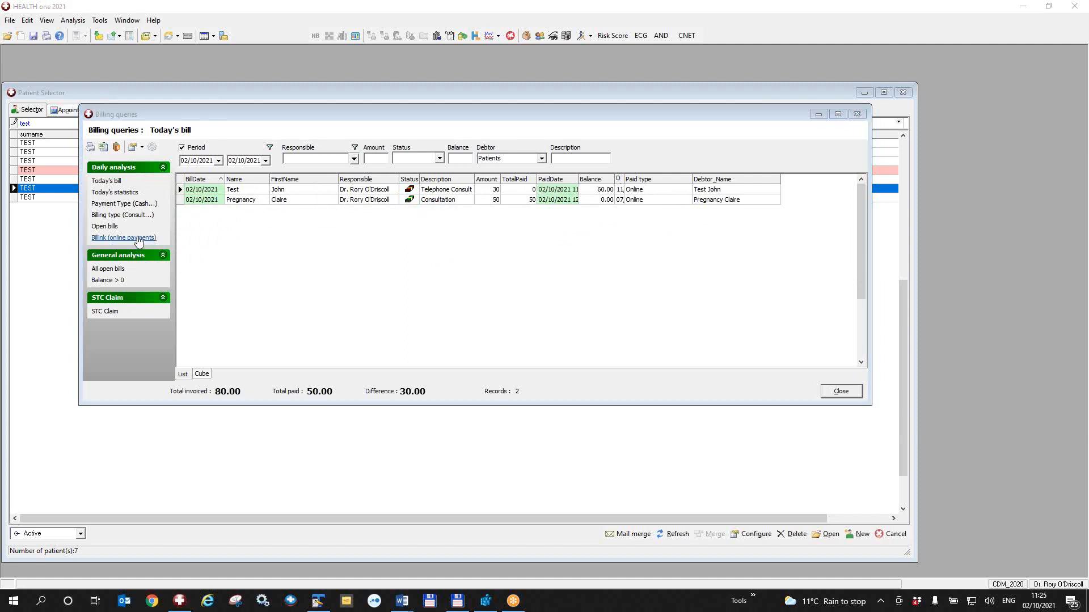
# Step: Show the Billink online payments list and synchronise statuses, leaving John's €30 consult unpaid
pyautogui.click(125, 238)
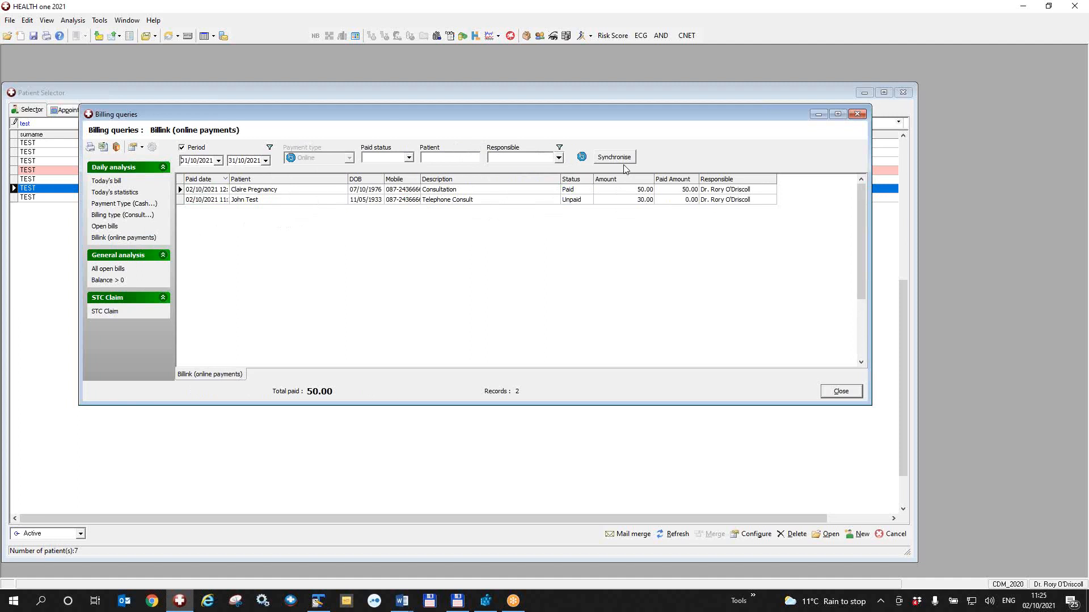
pyautogui.click(613, 157)
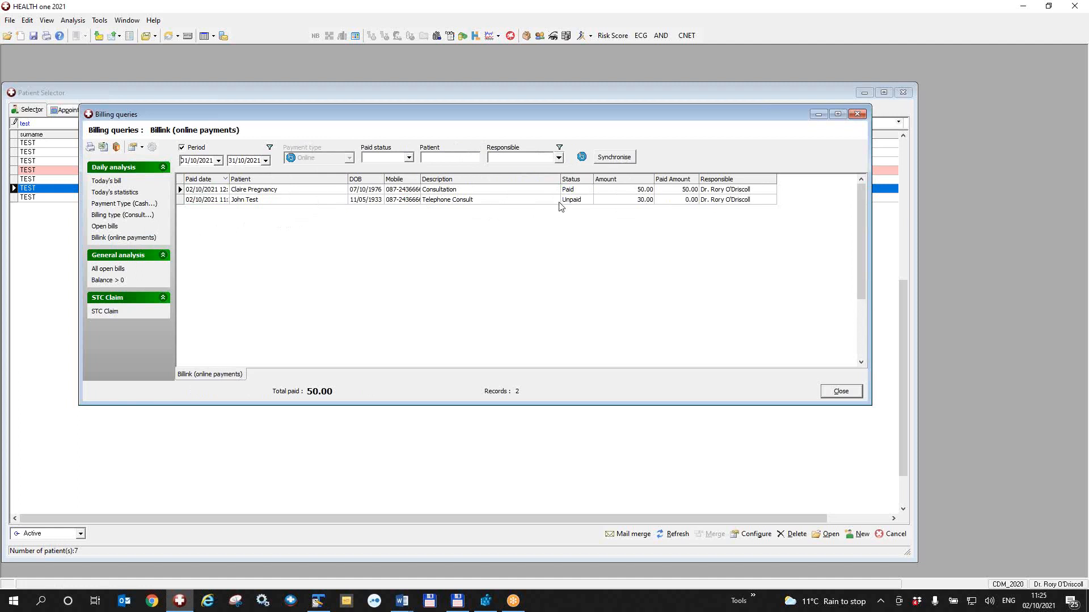
pyautogui.moveTo(124, 237)
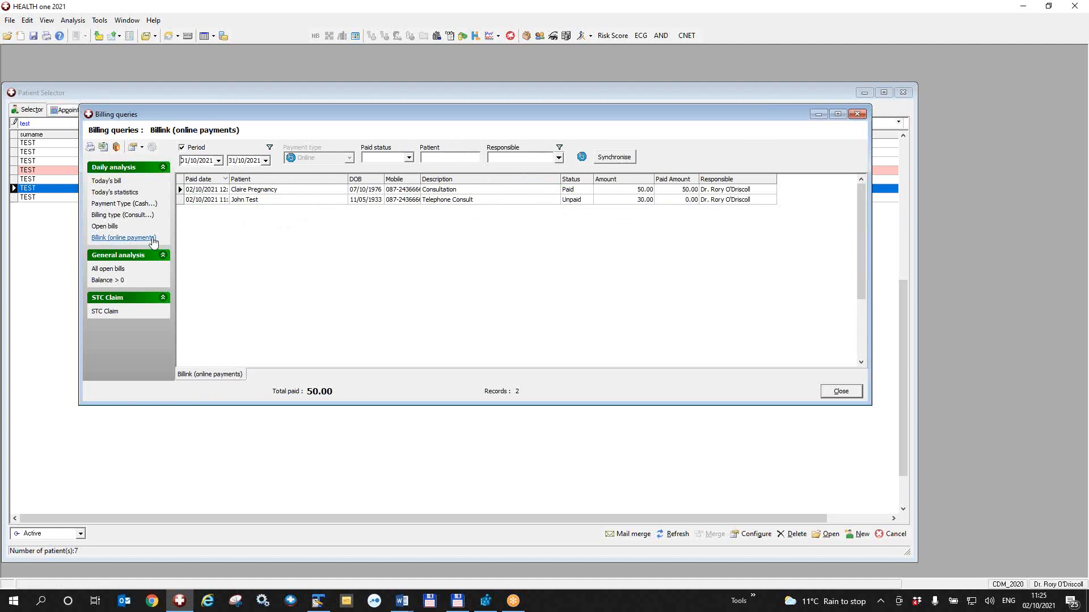
pyautogui.moveTo(366, 231)
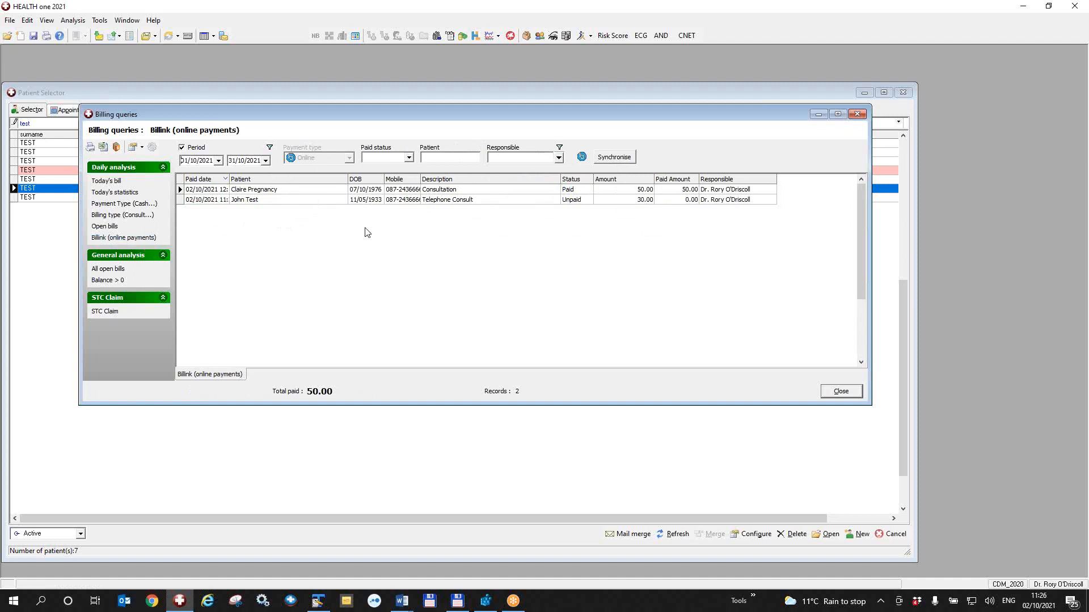
# Step: Open the Billink payment link for John Test's unpaid €30 telephone consult
pyautogui.click(447, 199)
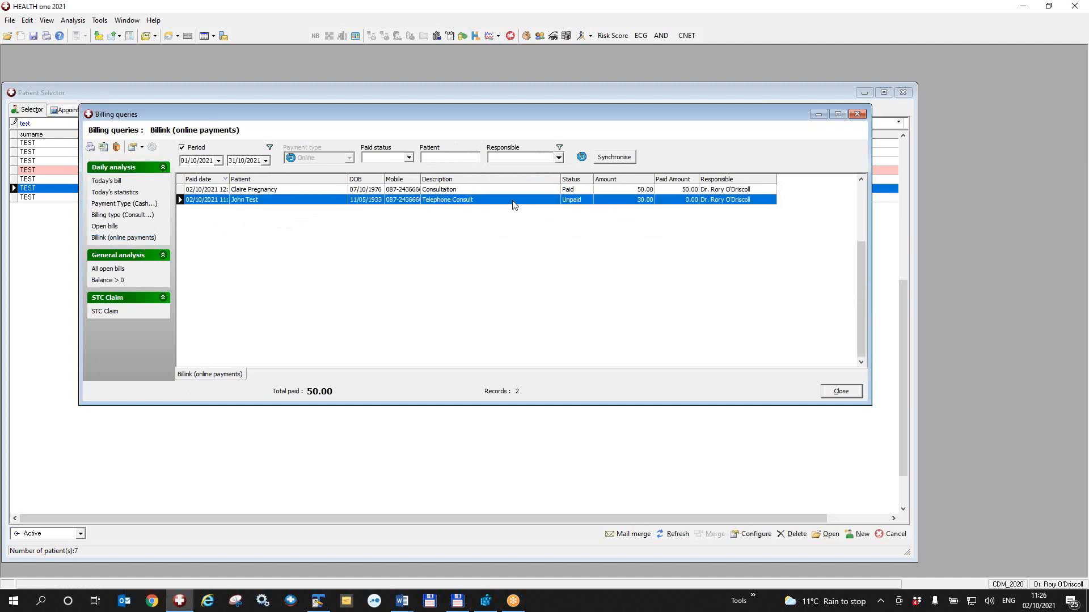
pyautogui.rightClick(511, 205)
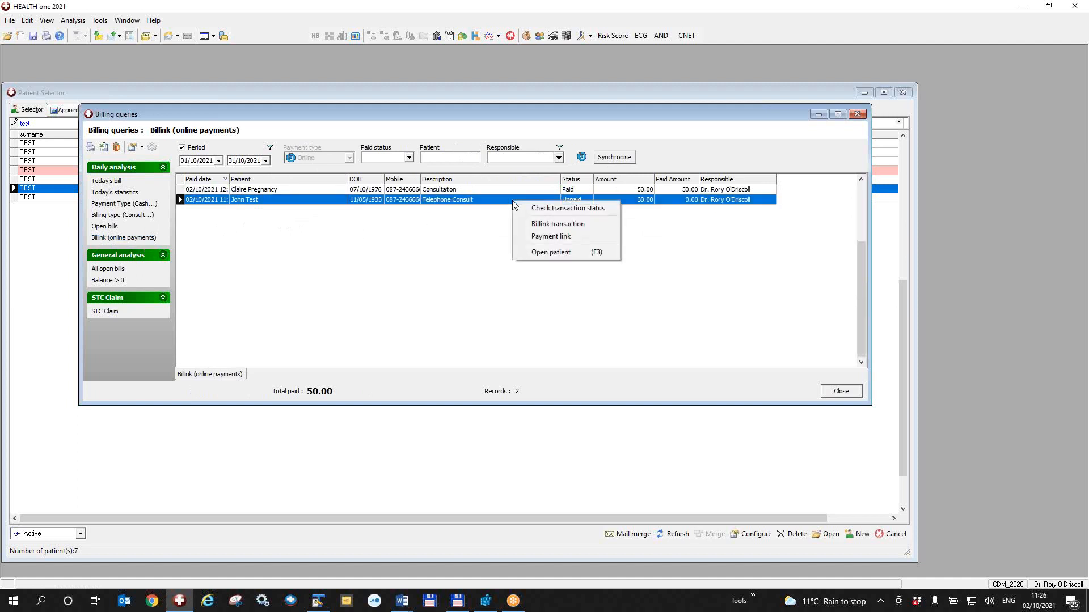
pyautogui.moveTo(550, 235)
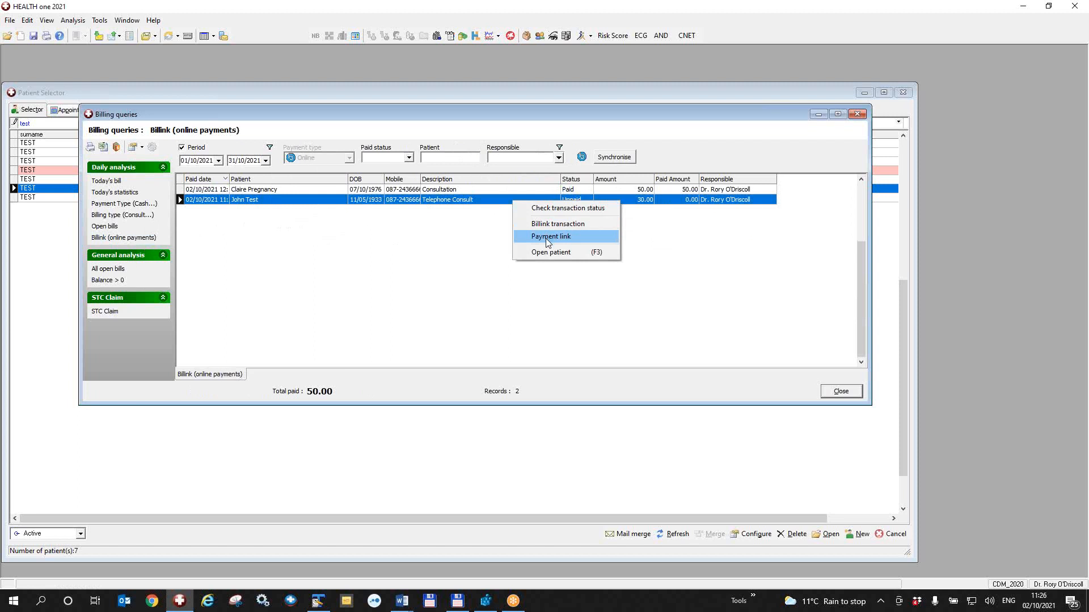
pyautogui.moveTo(551, 244)
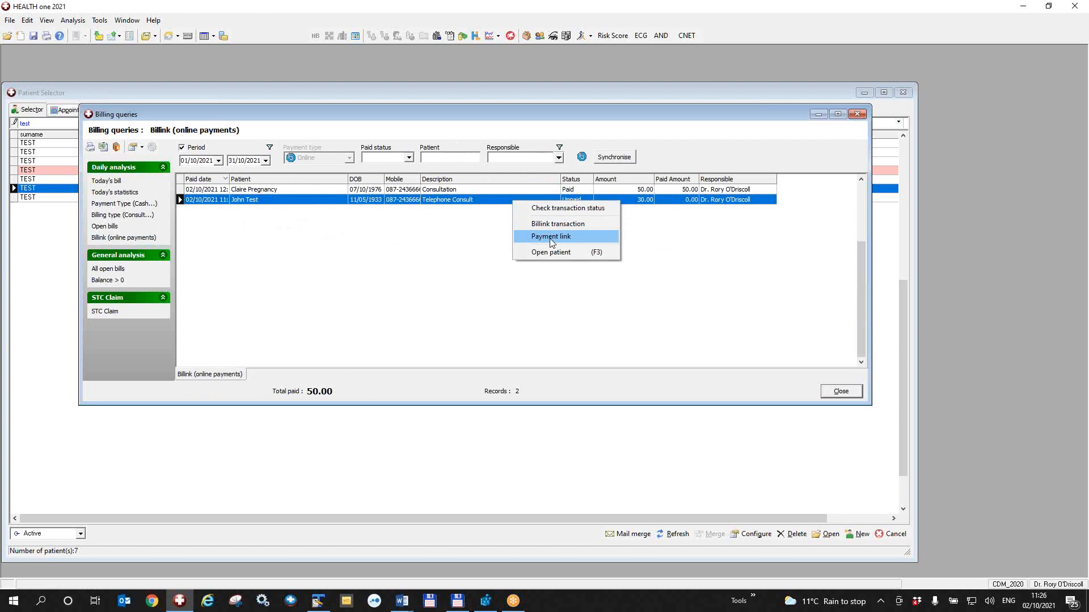
pyautogui.moveTo(550, 236)
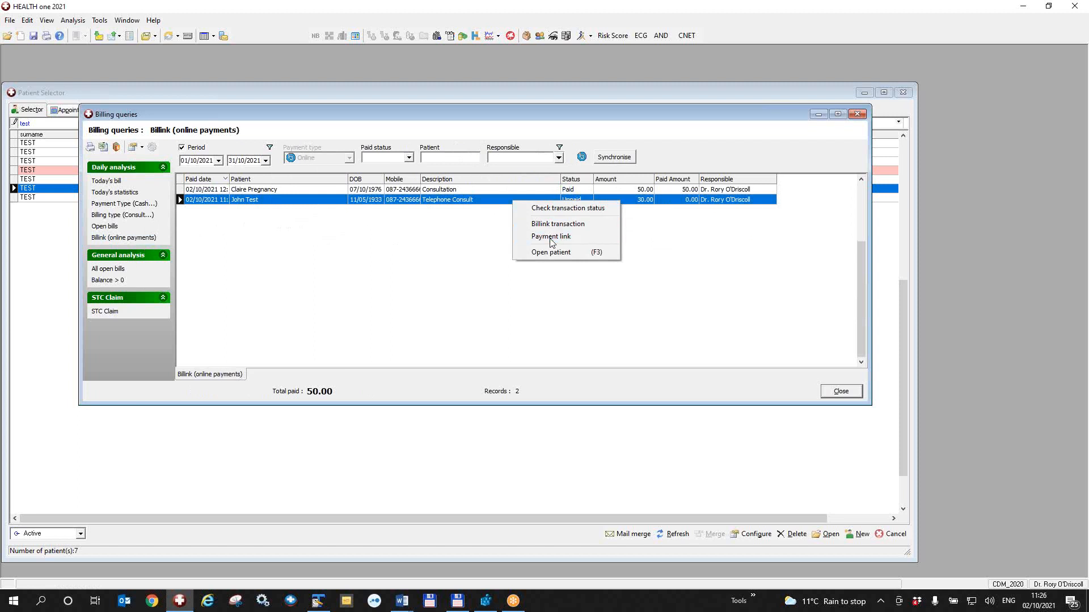
pyautogui.click(551, 236)
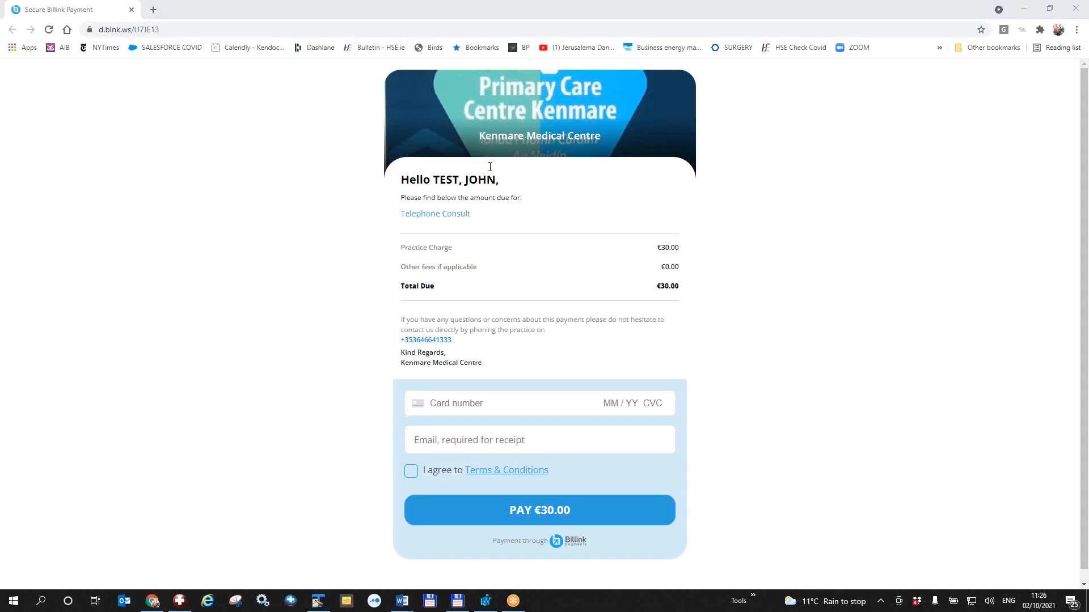
pyautogui.moveTo(458, 261)
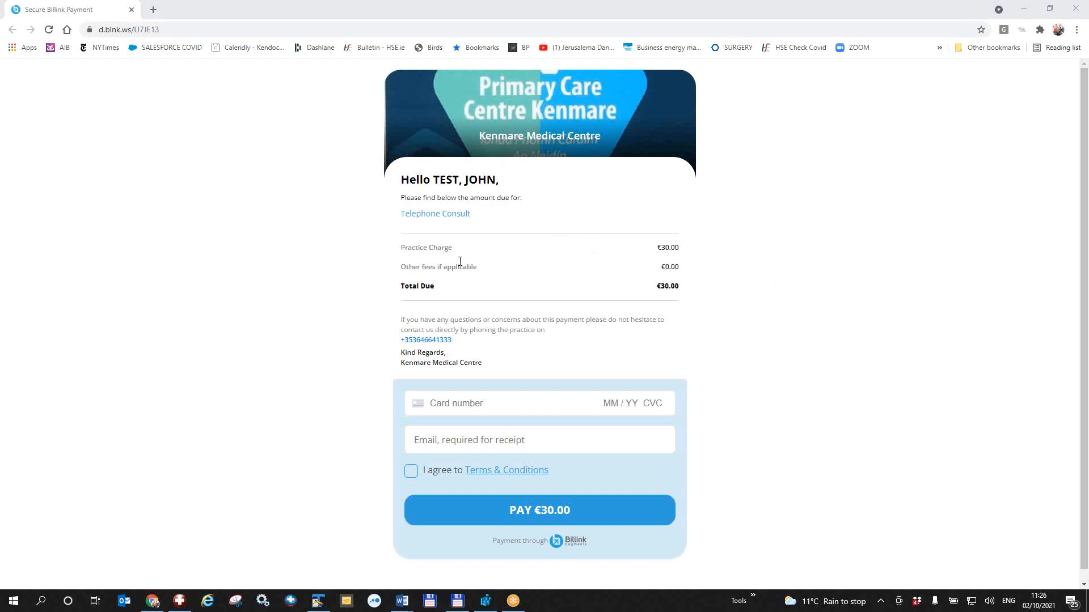
pyautogui.moveTo(466, 402)
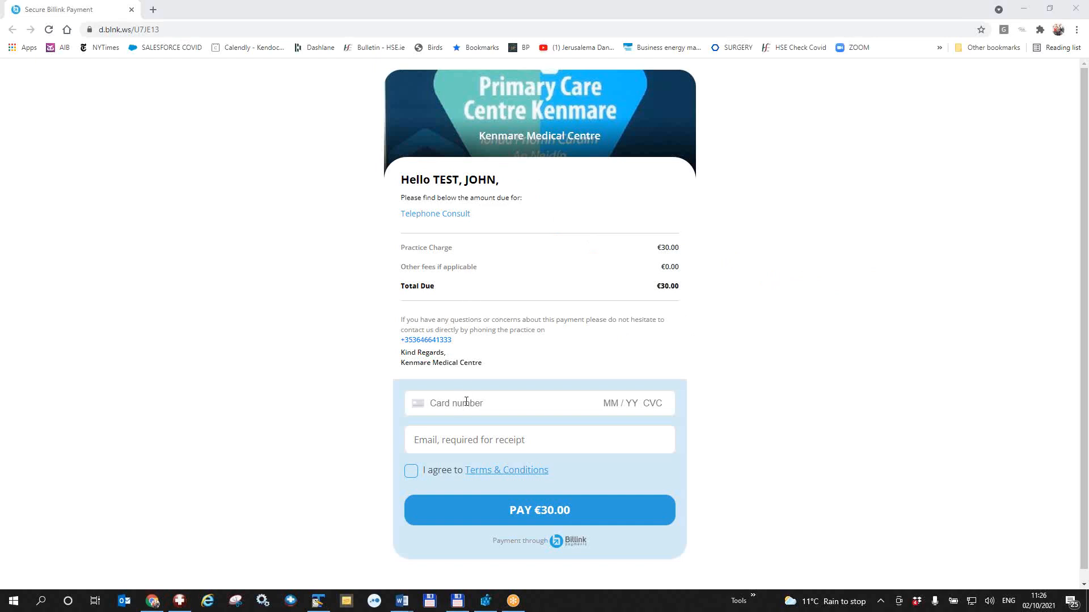
# Step: Pay the €30.00 with a saved test card after agreeing to the Terms & Conditions
pyautogui.click(487, 403)
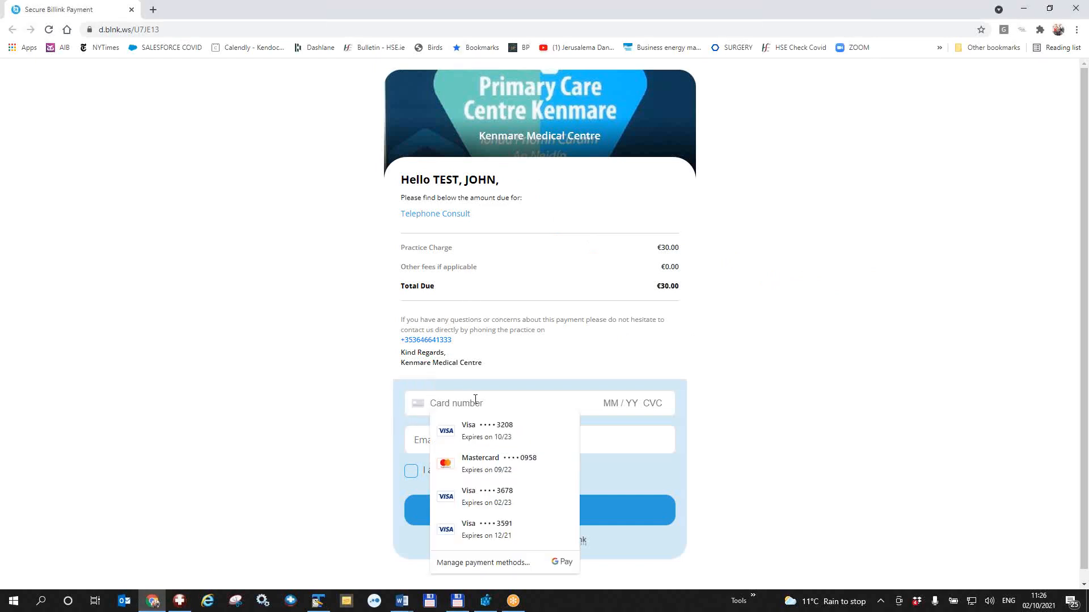
pyautogui.click(487, 431)
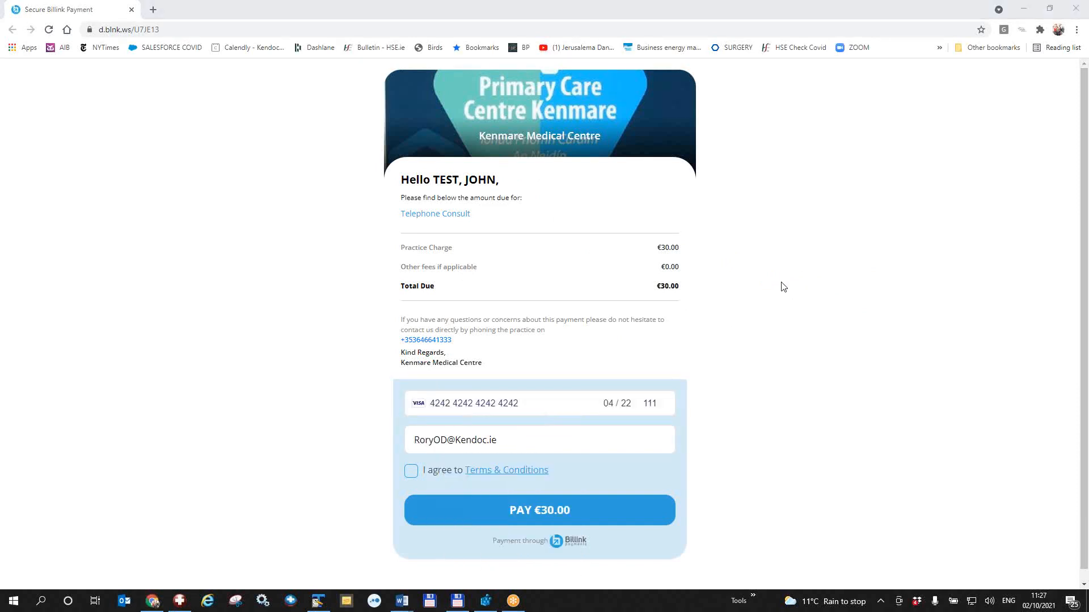
pyautogui.moveTo(495, 416)
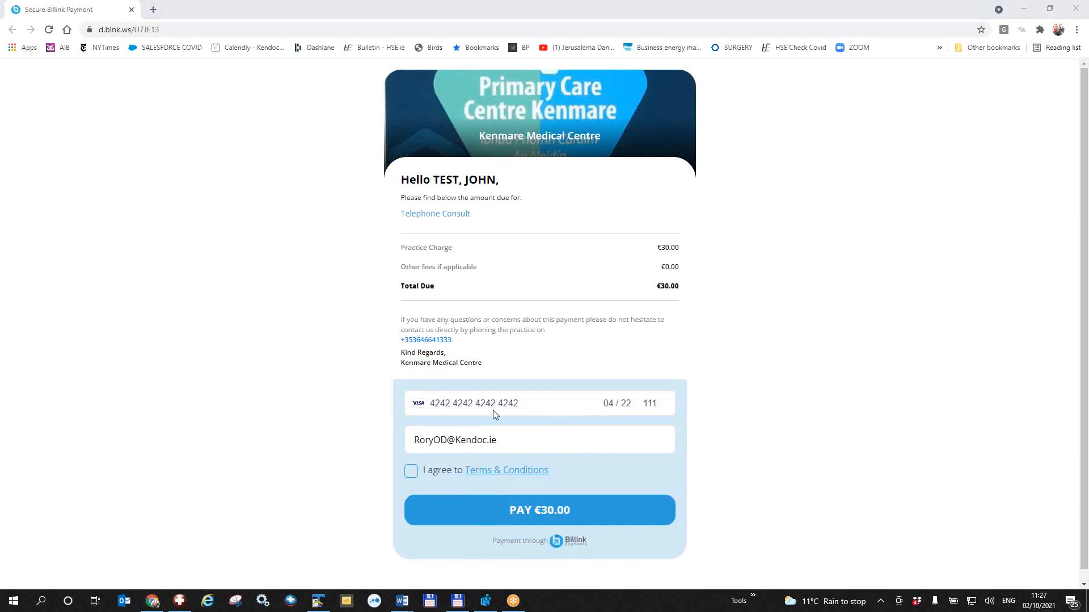
pyautogui.moveTo(518, 458)
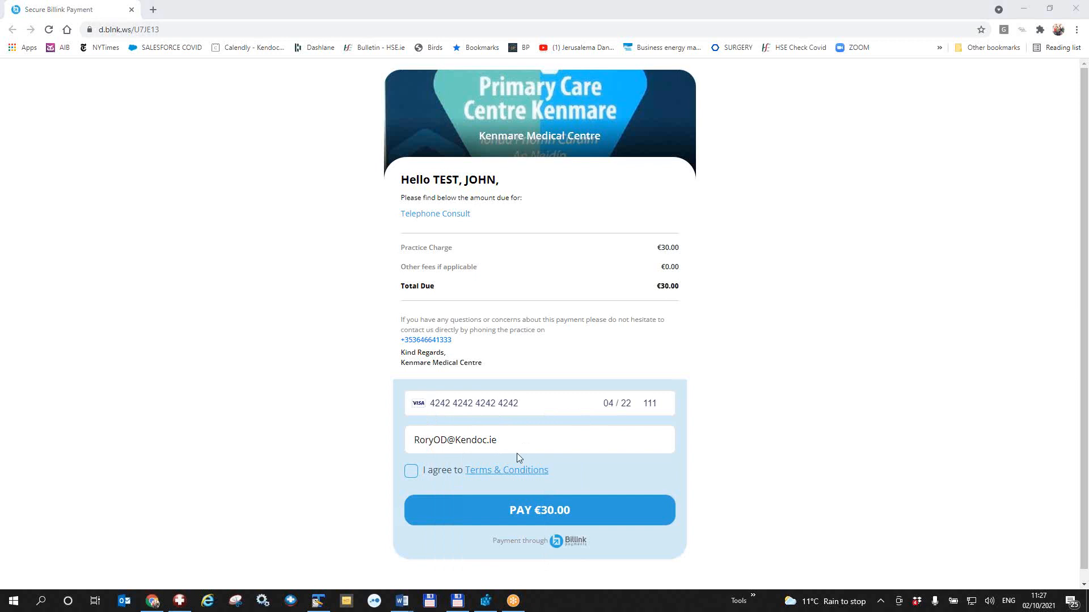
pyautogui.click(411, 470)
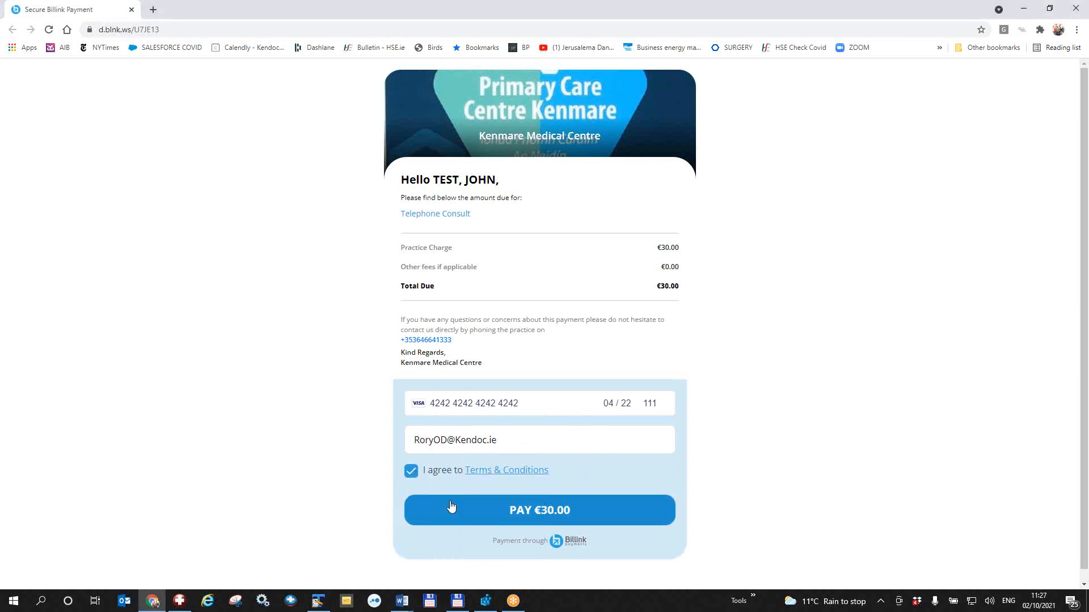
pyautogui.moveTo(567, 514)
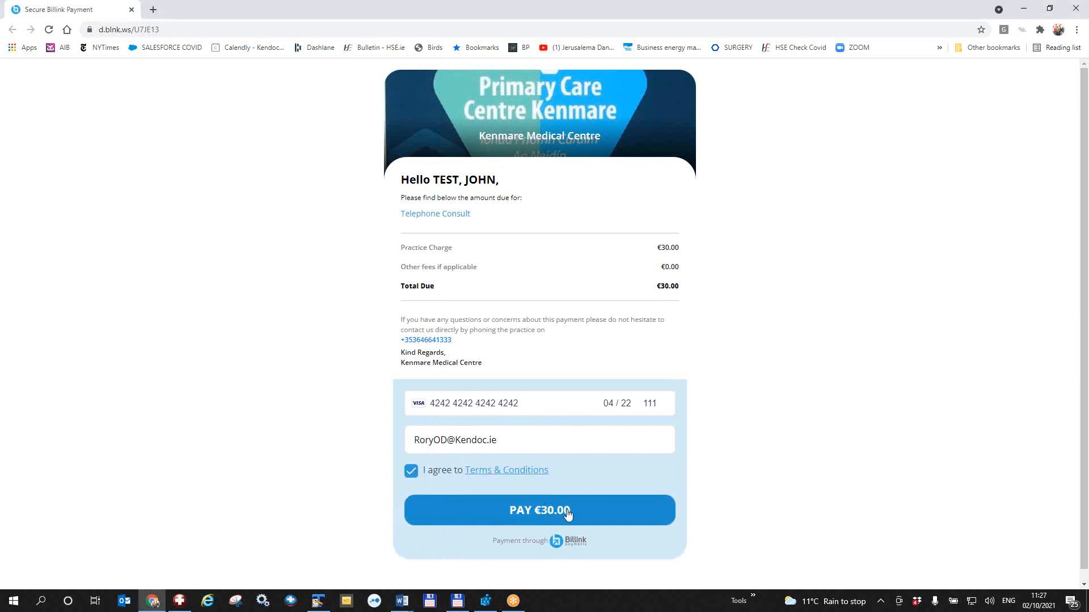
pyautogui.click(539, 510)
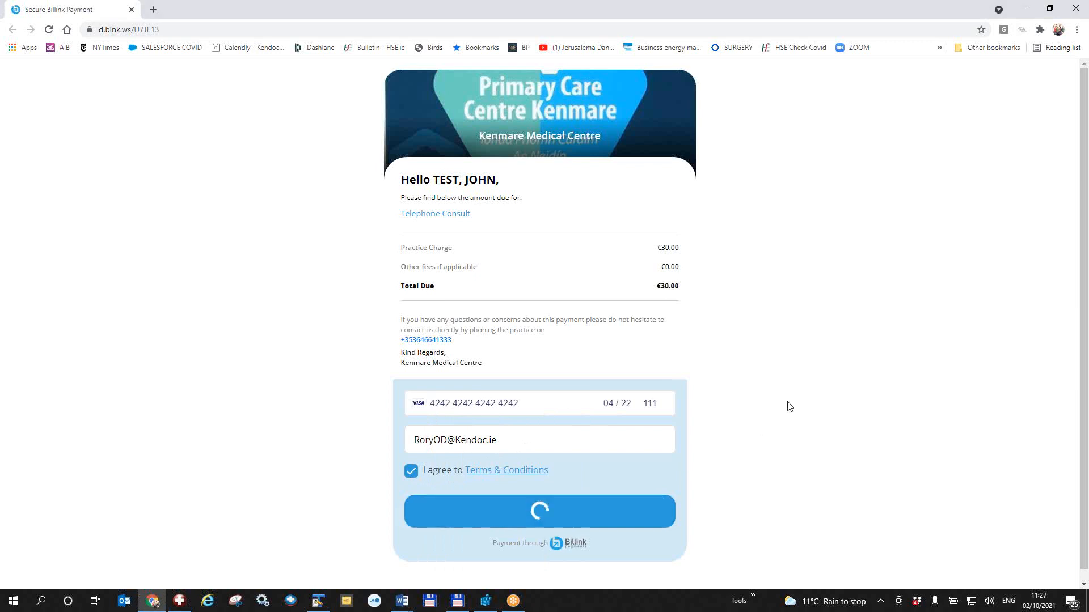
pyautogui.click(538, 511)
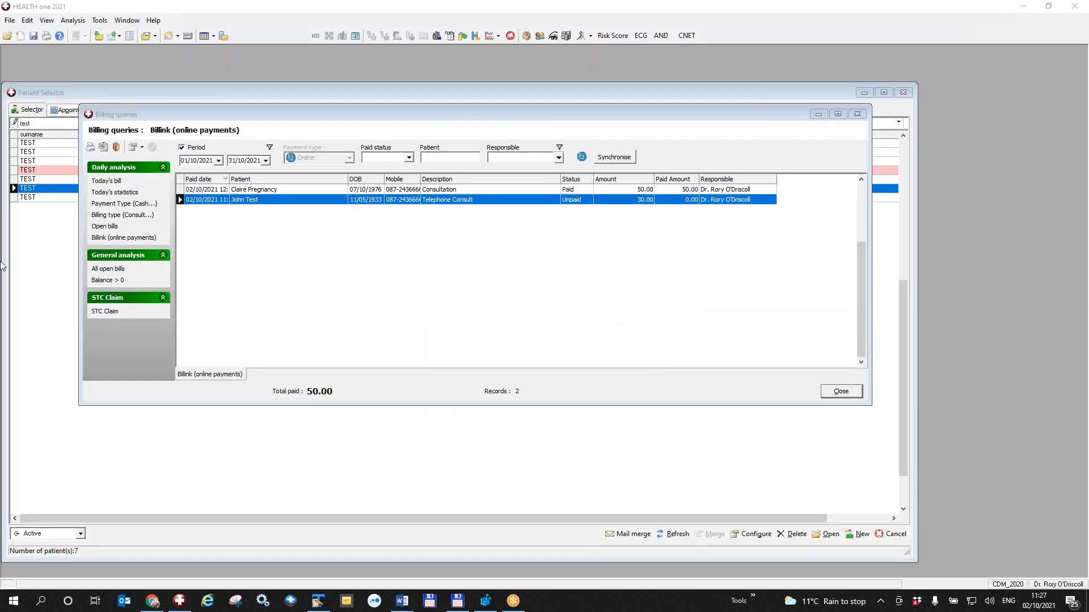
pyautogui.moveTo(124, 237)
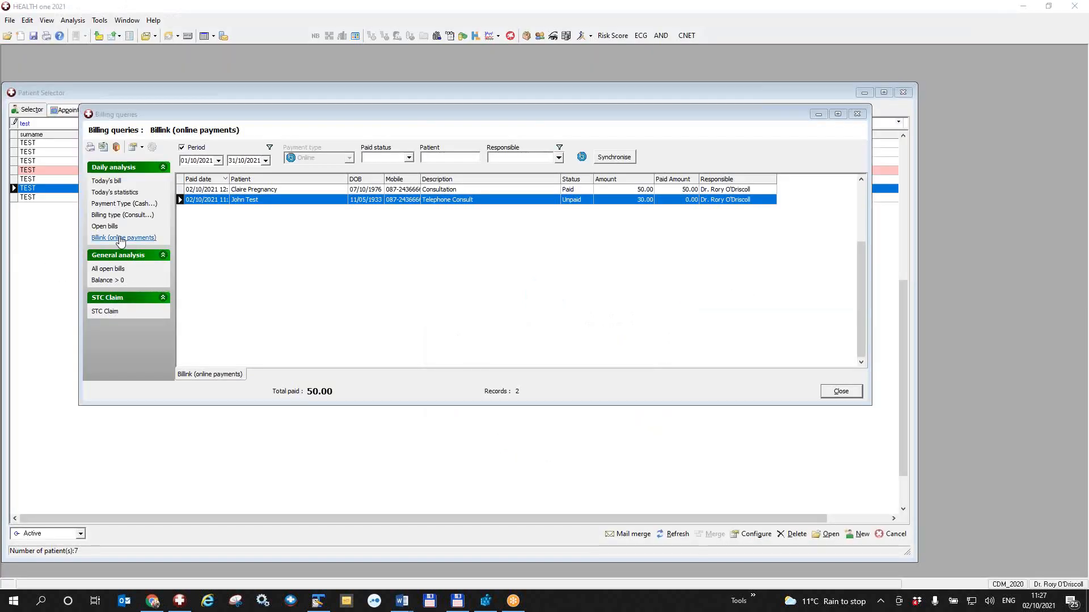
pyautogui.moveTo(841, 399)
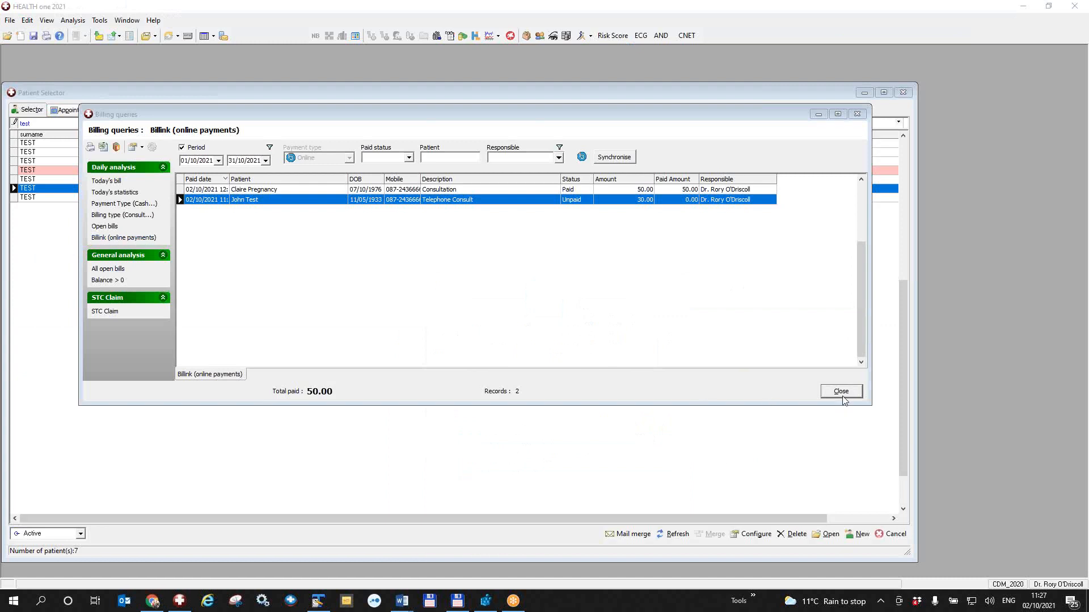
# Step: Synchronise with Billink until both consultations show Paid (total 80.00), then close the query
pyautogui.click(614, 157)
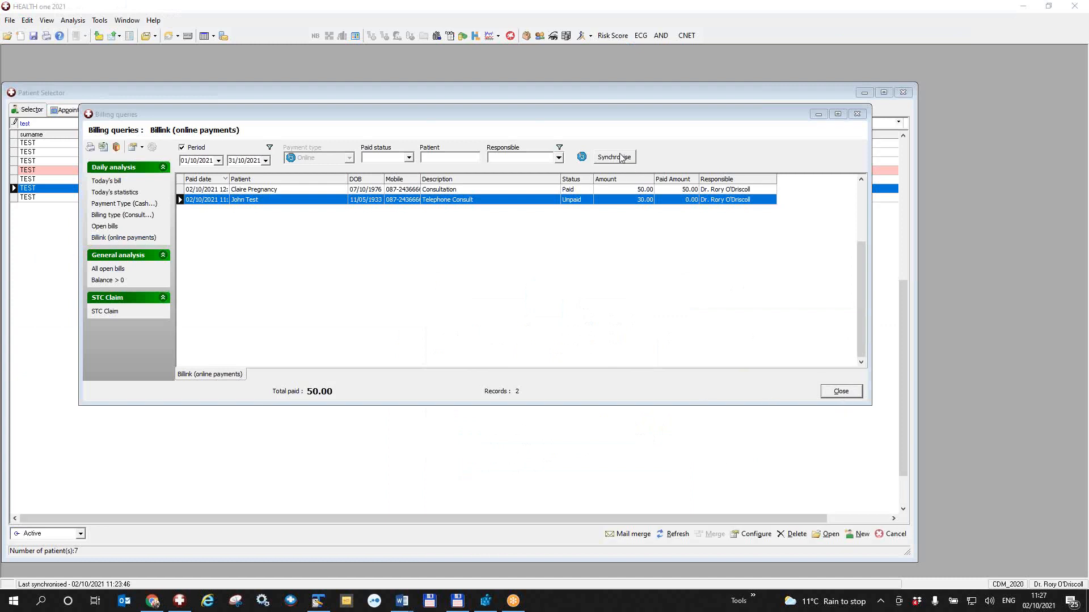
pyautogui.click(613, 157)
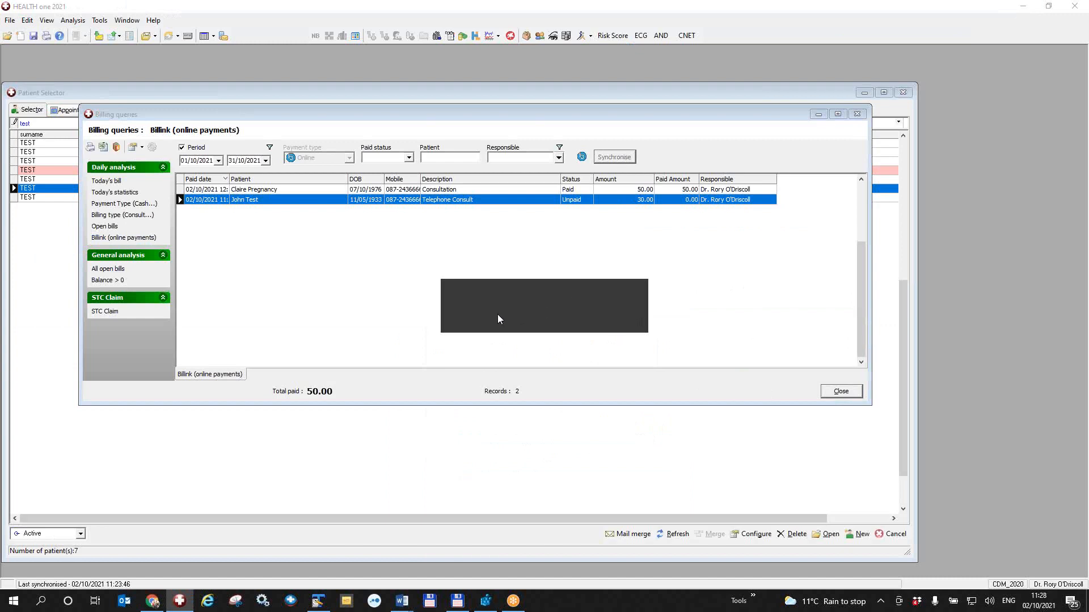
pyautogui.click(614, 157)
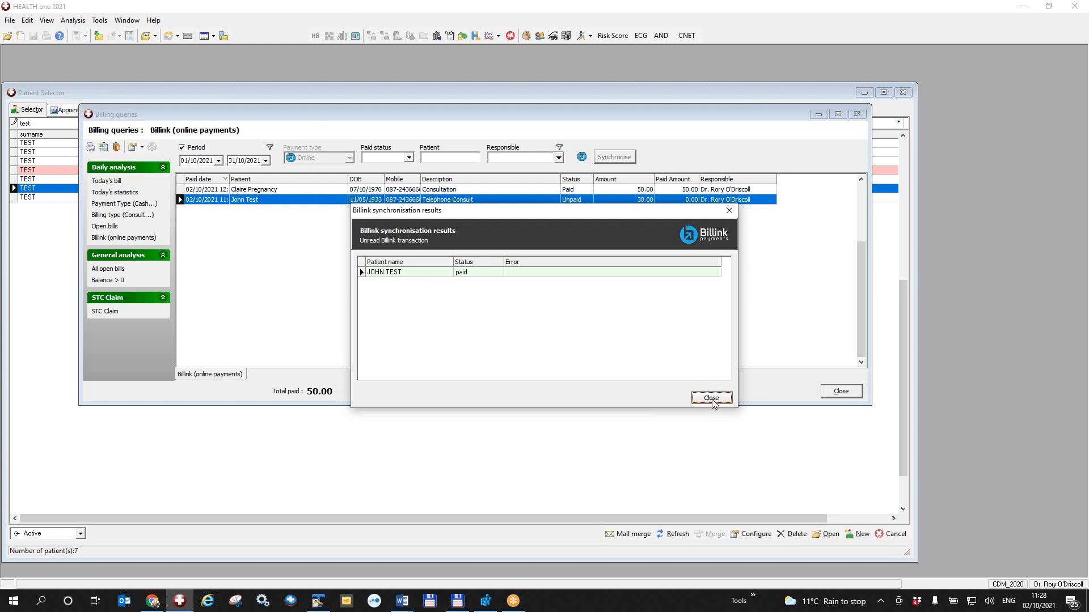
pyautogui.click(710, 398)
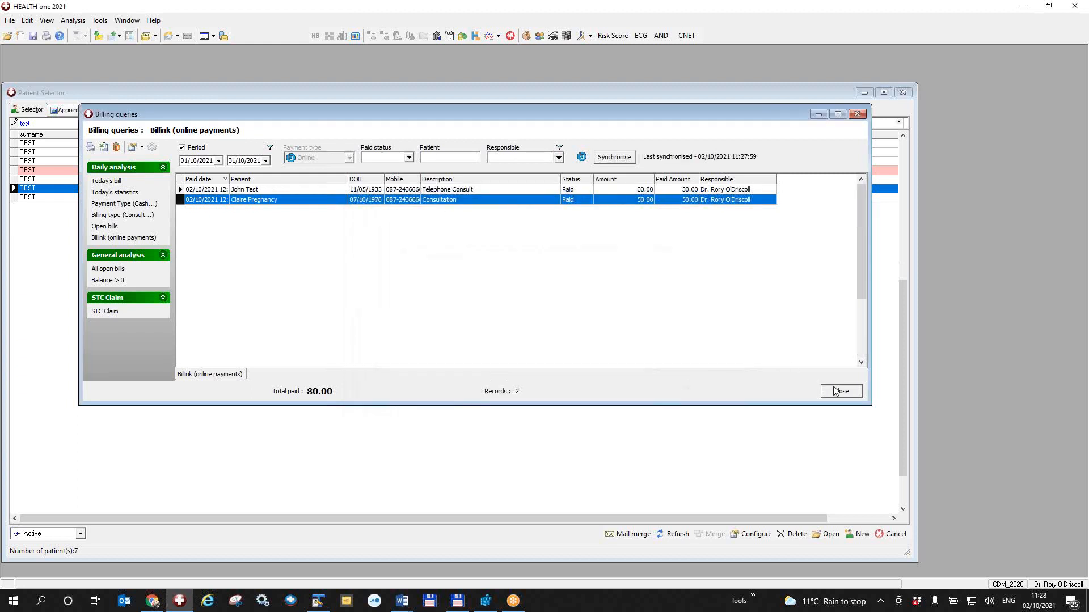
pyautogui.click(840, 391)
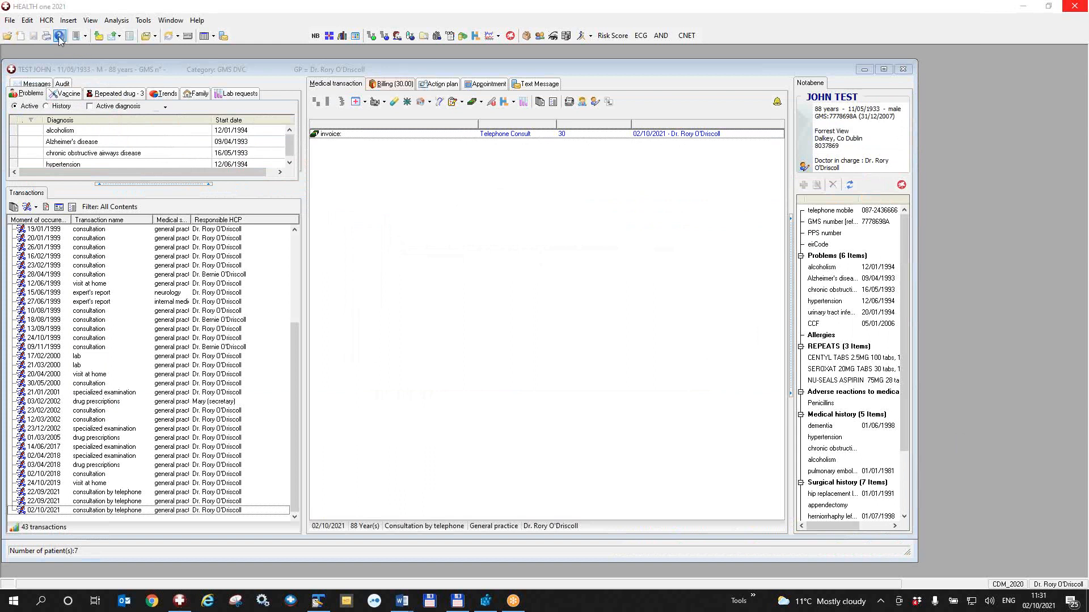
pyautogui.moveTo(94, 32)
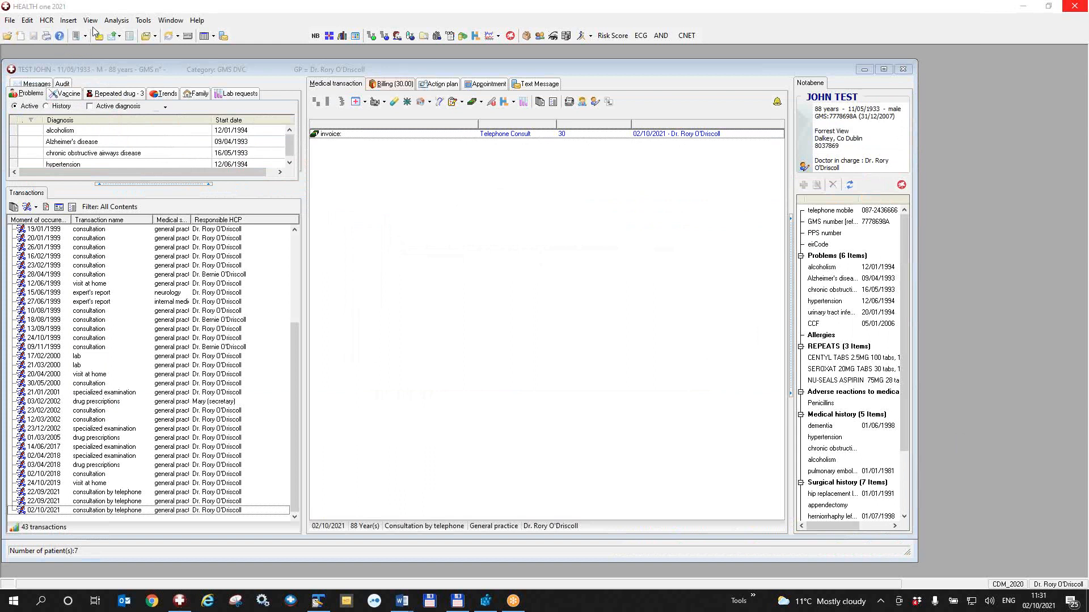
# Step: From the Analysis Billink online payment dashboard, request the Billink transaction for the telephone consult row
pyautogui.click(115, 19)
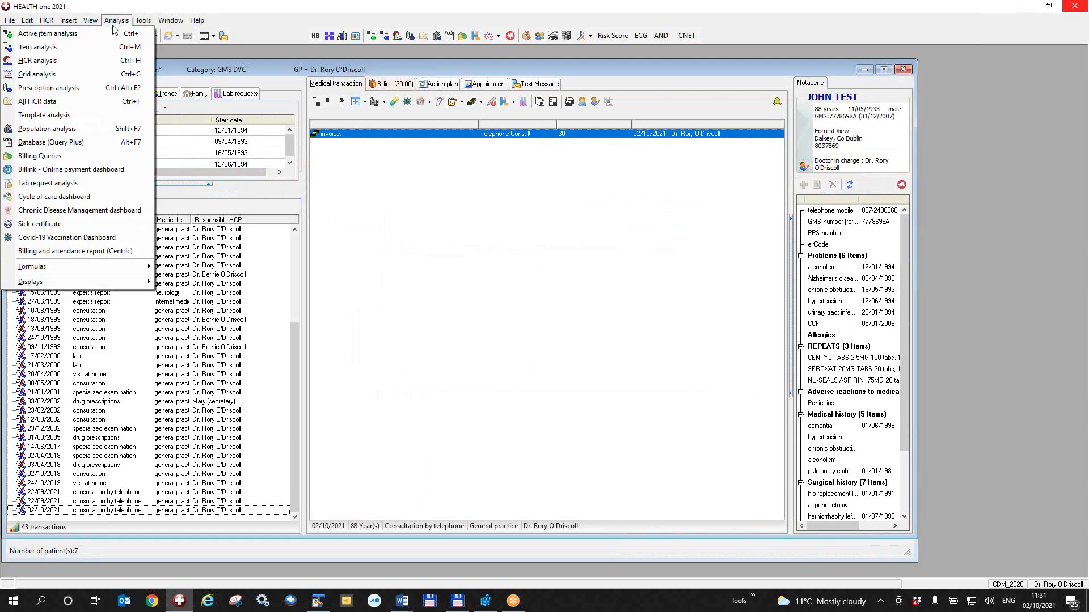
pyautogui.moveTo(40, 155)
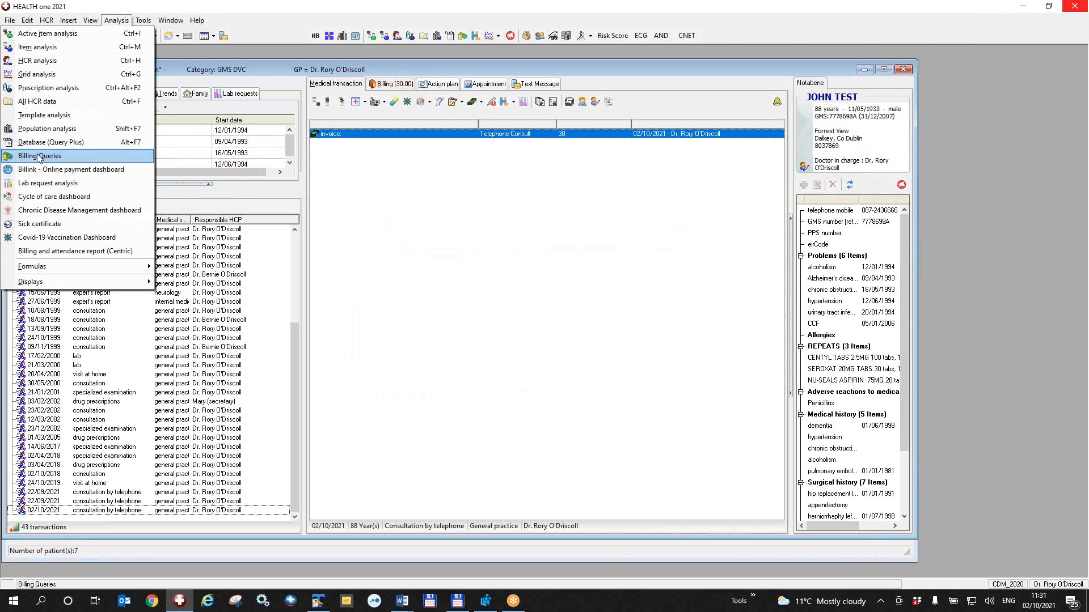
pyautogui.moveTo(70, 169)
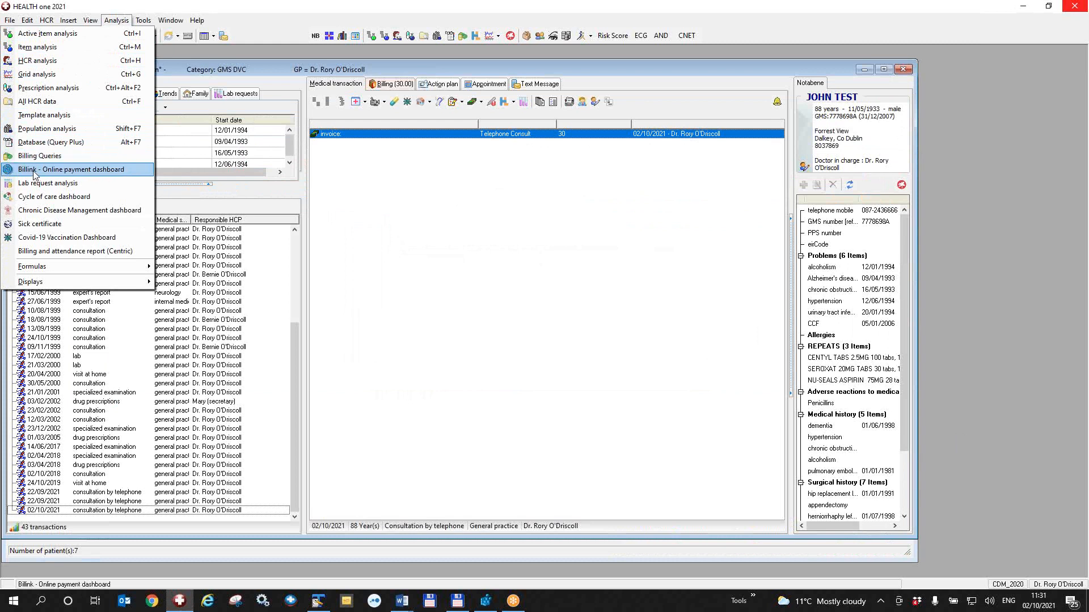
pyautogui.click(72, 169)
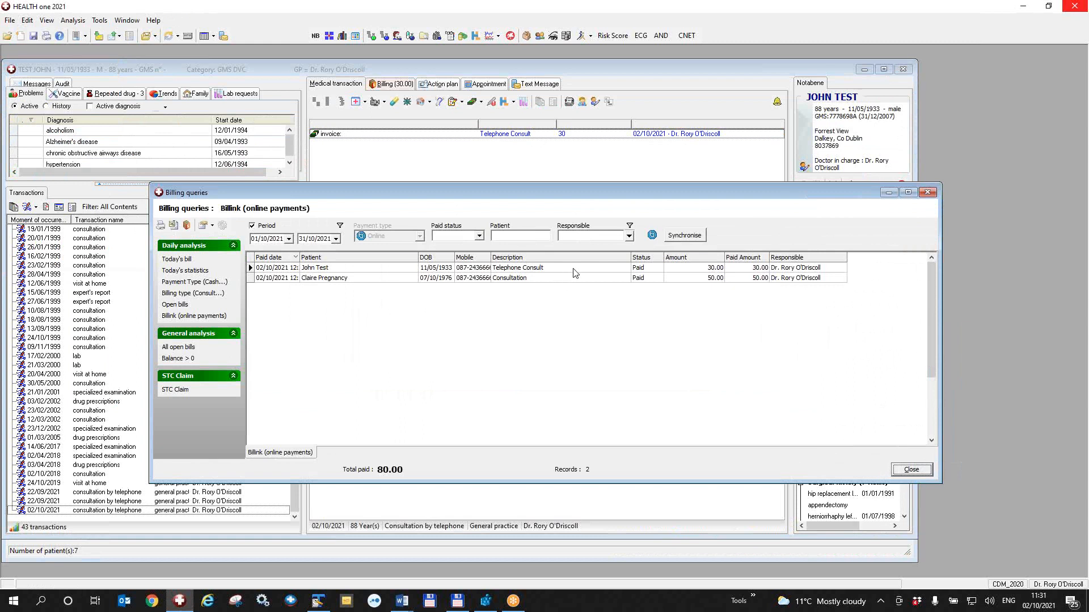
pyautogui.rightClick(518, 267)
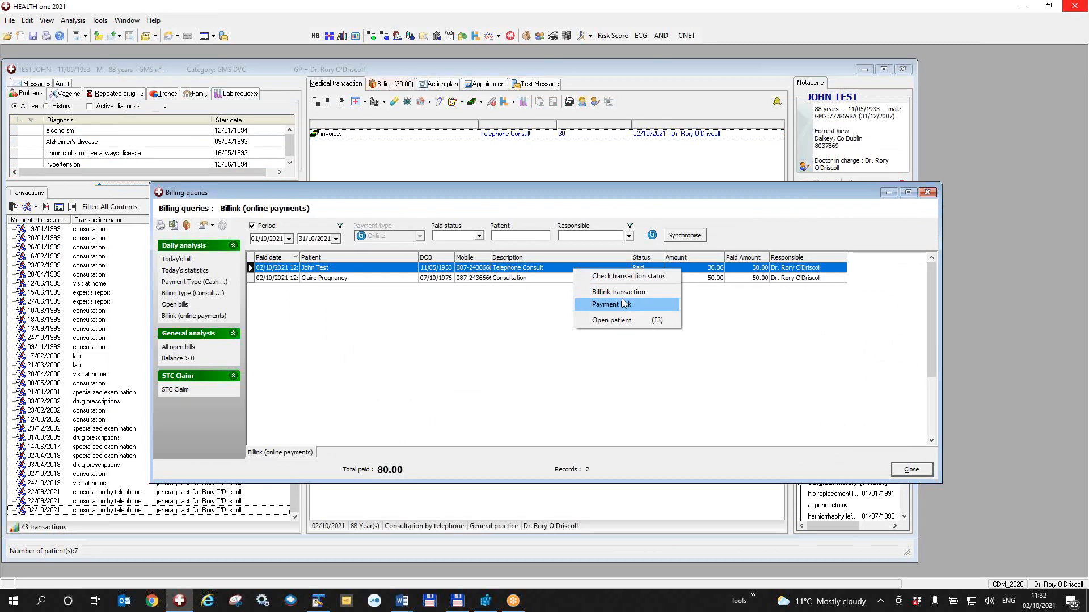
pyautogui.moveTo(623, 291)
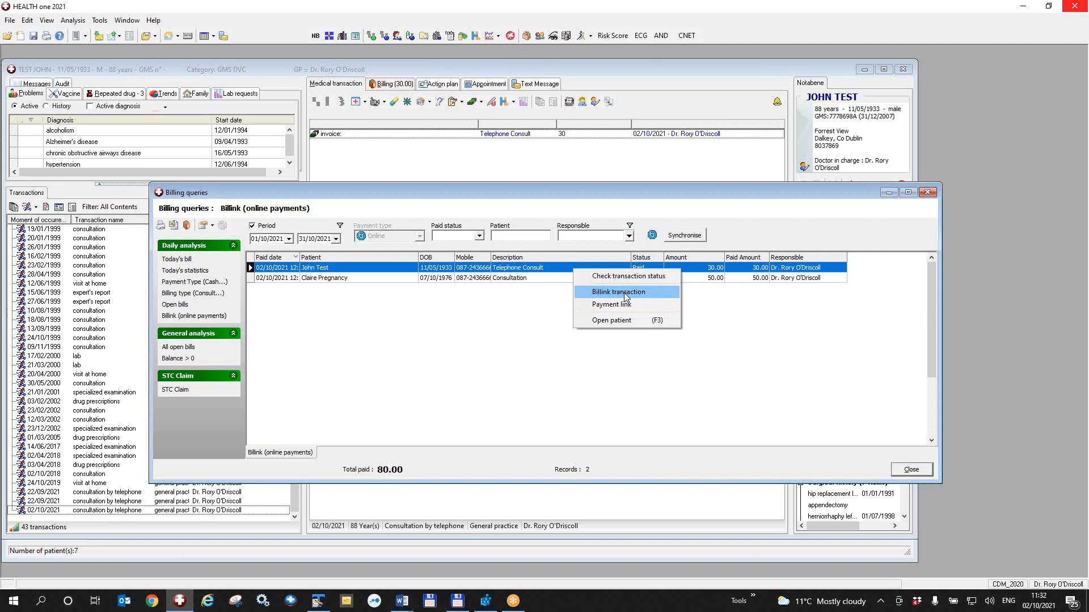
pyautogui.click(617, 292)
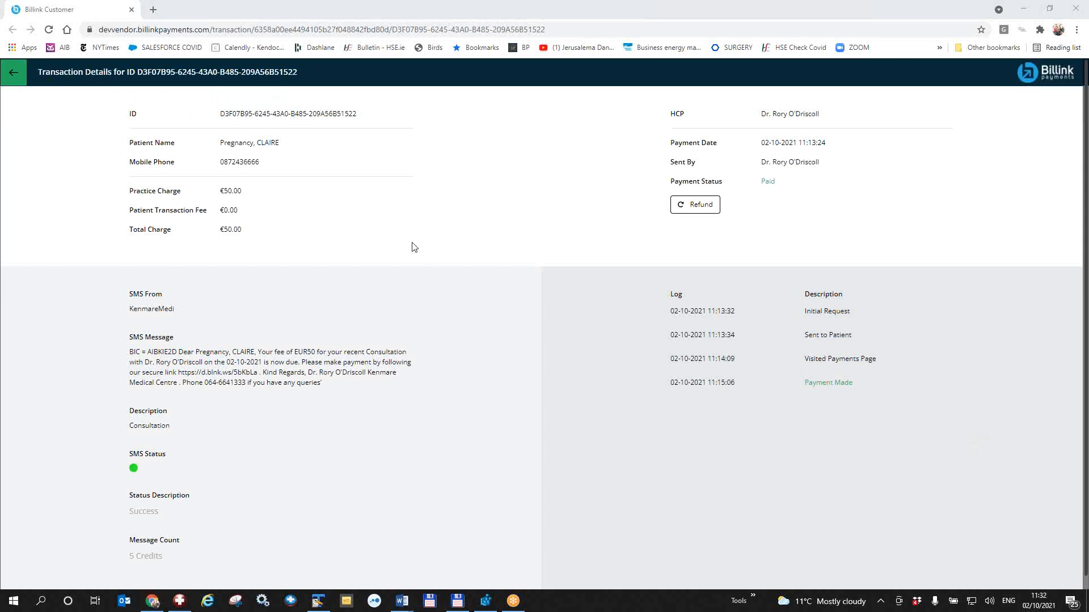
pyautogui.moveTo(309, 112)
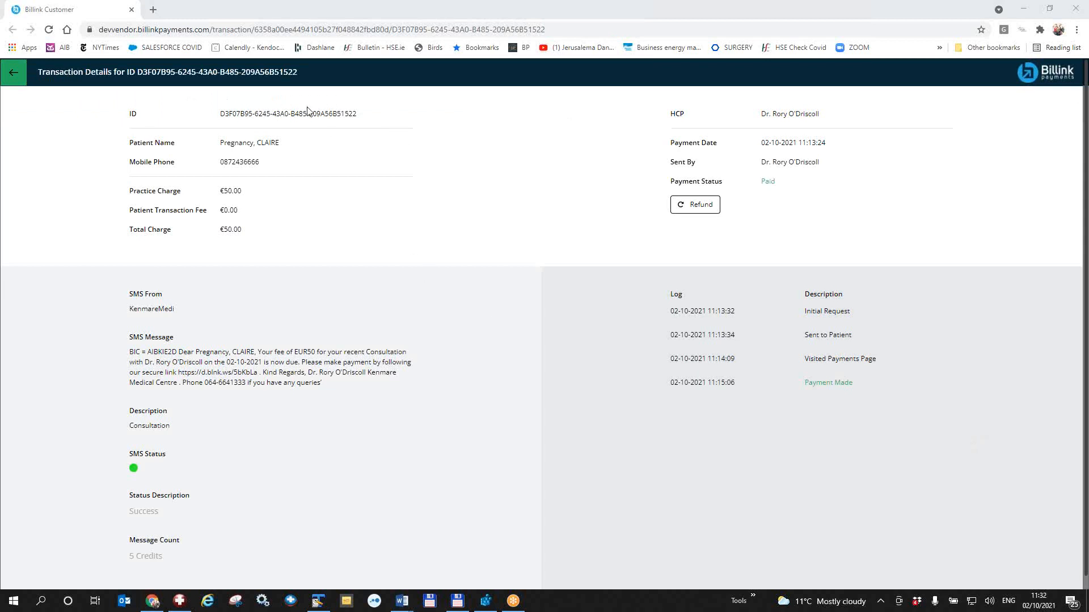
pyautogui.moveTo(270, 236)
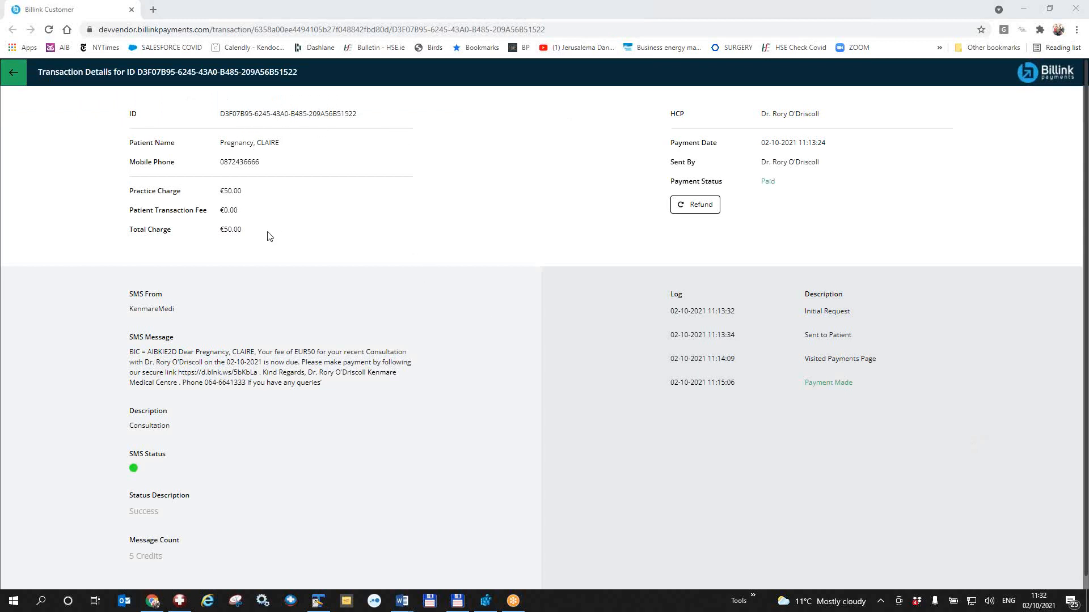
pyautogui.moveTo(186, 350)
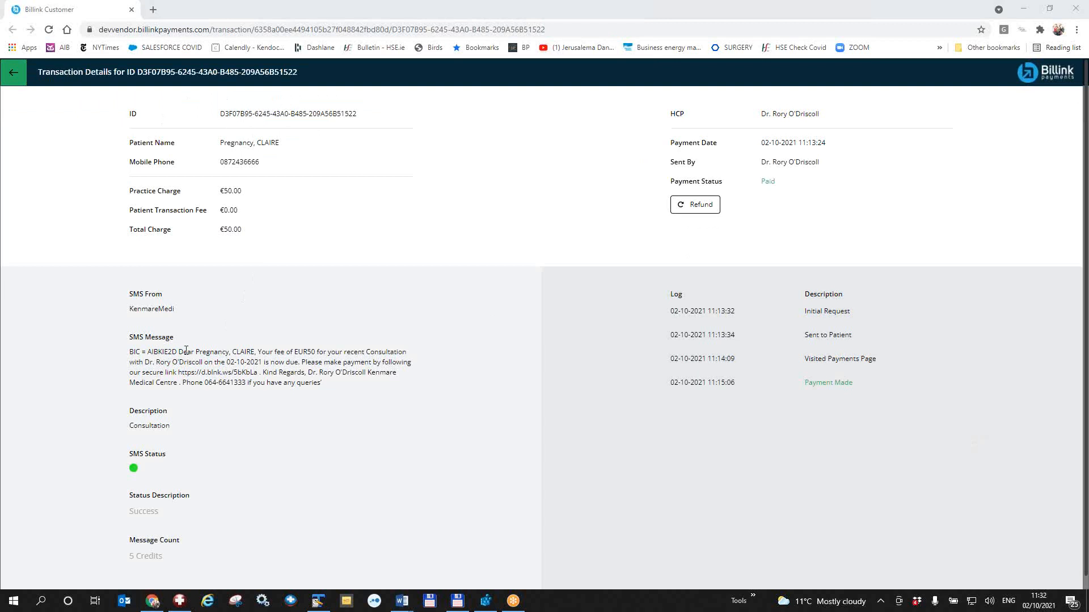
pyautogui.moveTo(329, 336)
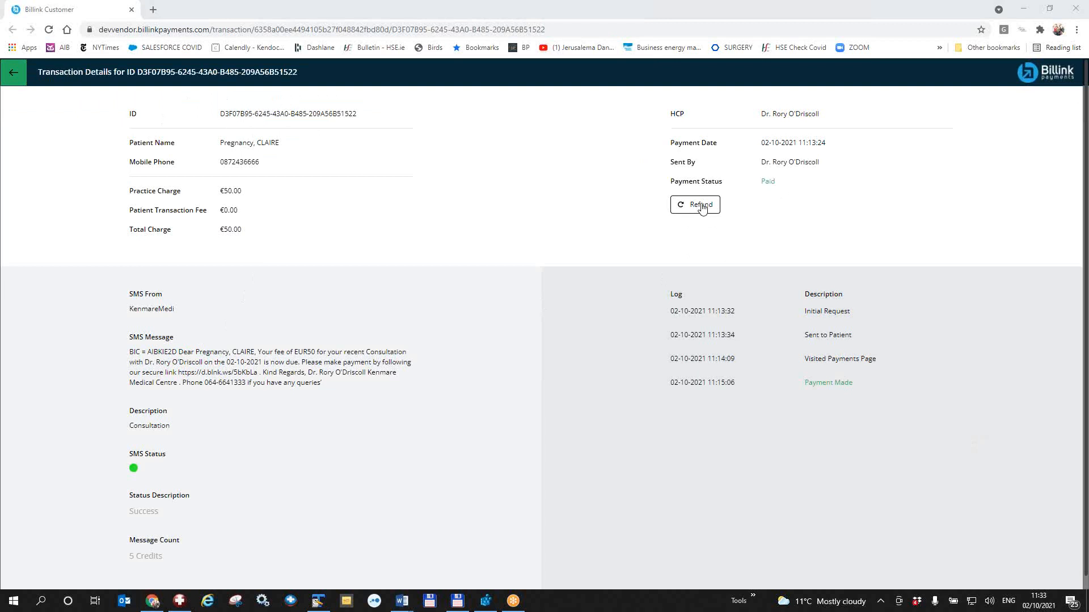
pyautogui.moveTo(1062, 429)
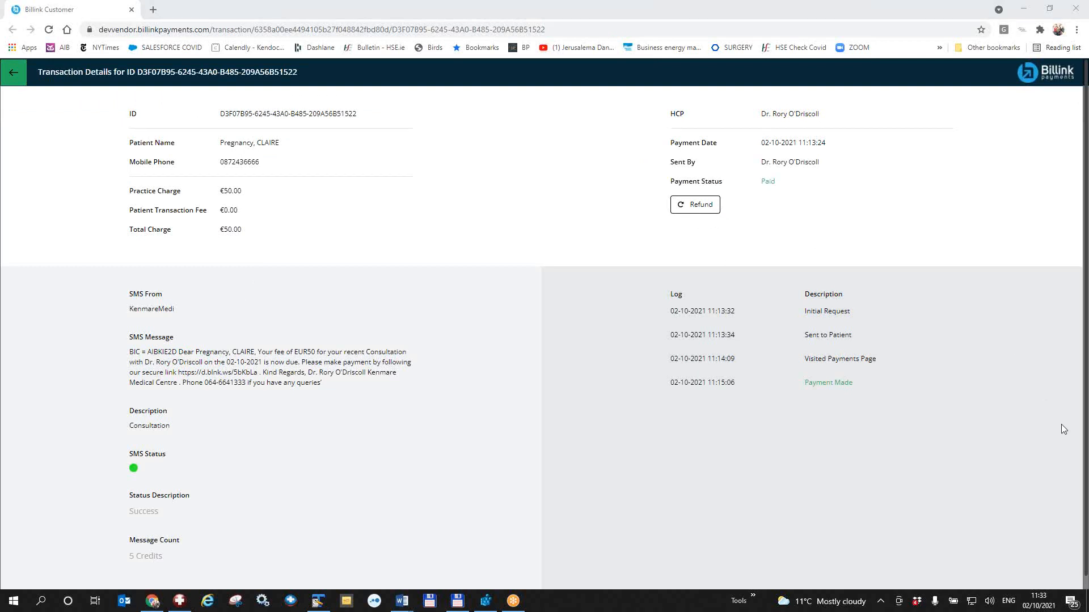
pyautogui.moveTo(963, 444)
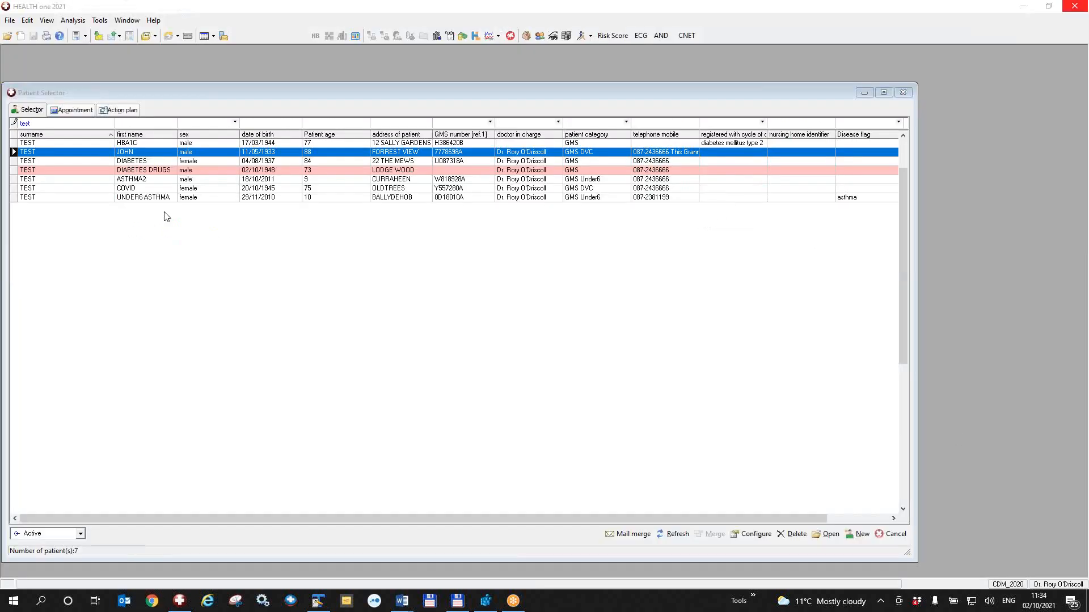
pyautogui.moveTo(99, 19)
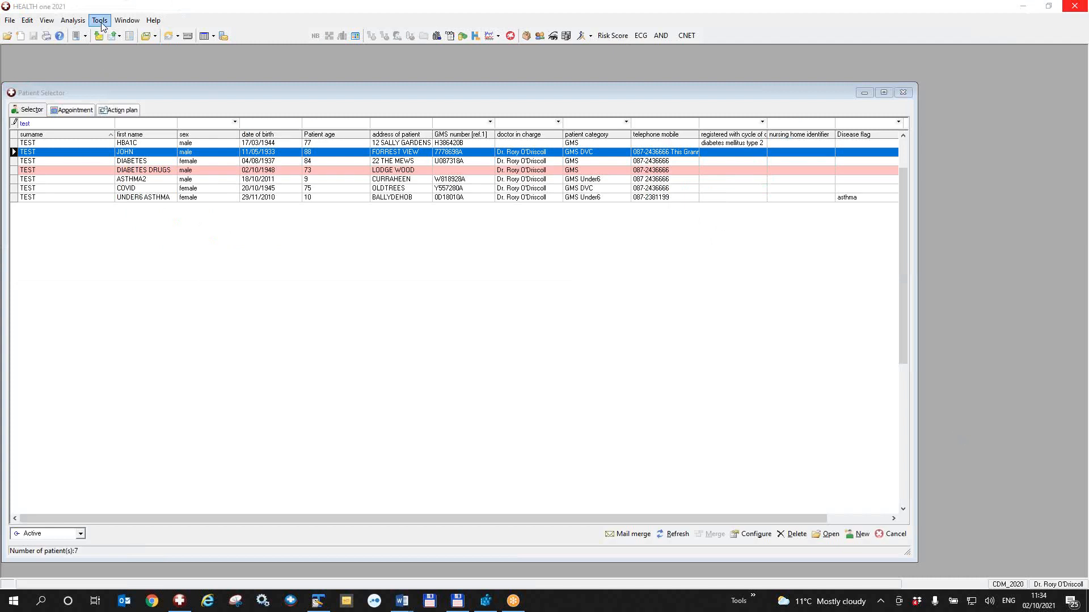
# Step: View the 02-10-2021 €30 Telephone Consult transaction in the Billink list, then return to the Word summary
pyautogui.click(98, 19)
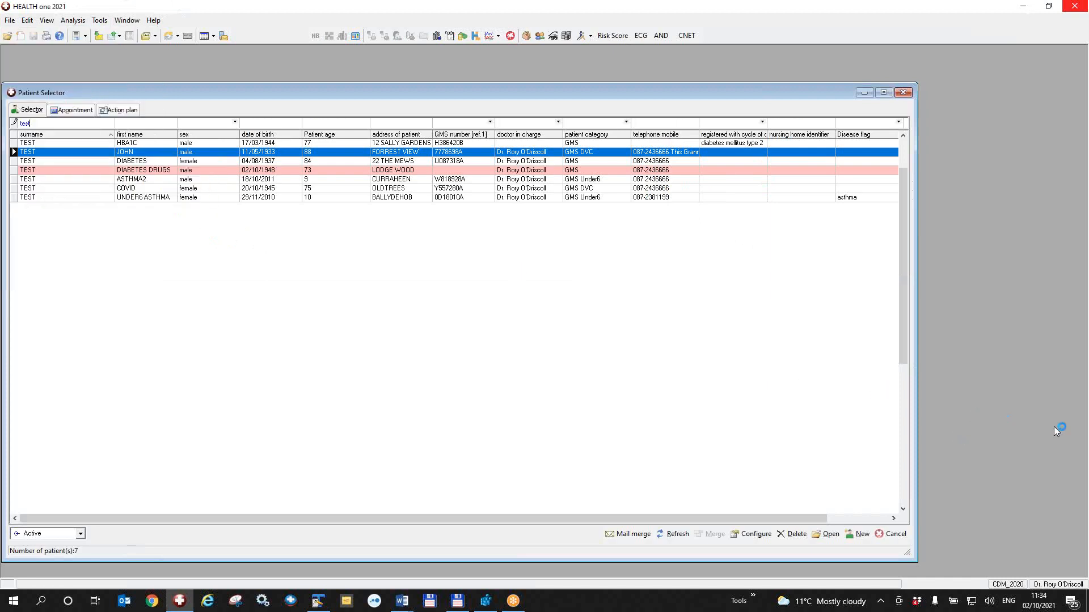
pyautogui.click(151, 601)
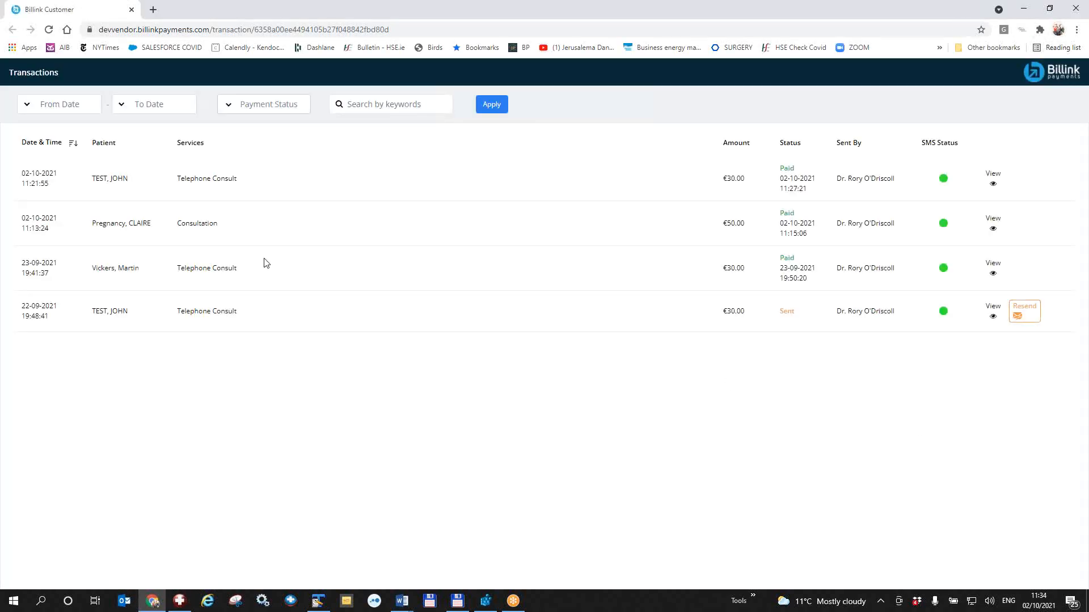
pyautogui.moveTo(192, 329)
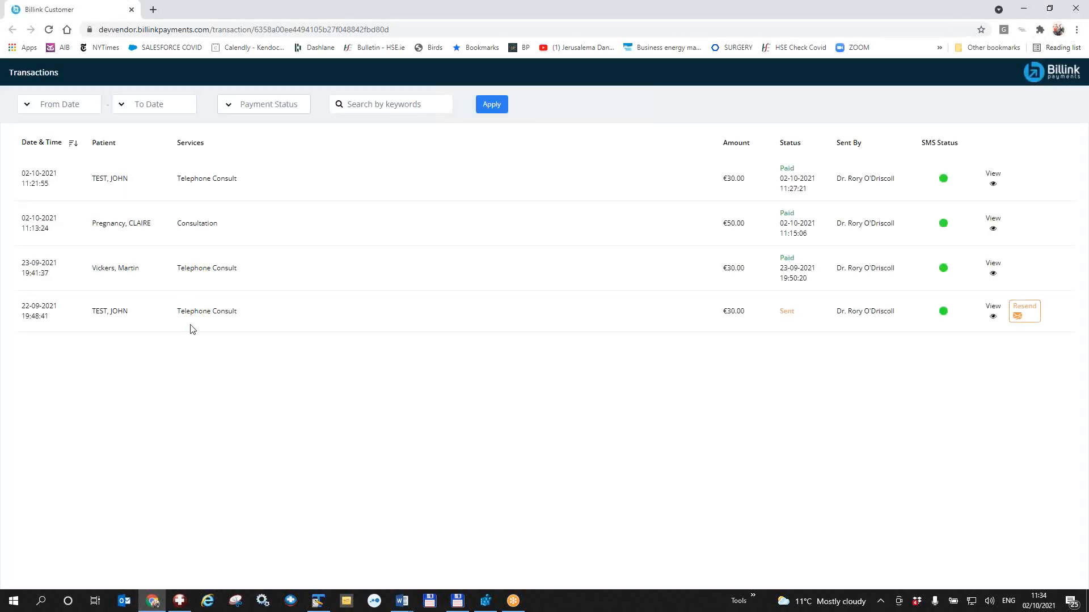
pyautogui.moveTo(939, 172)
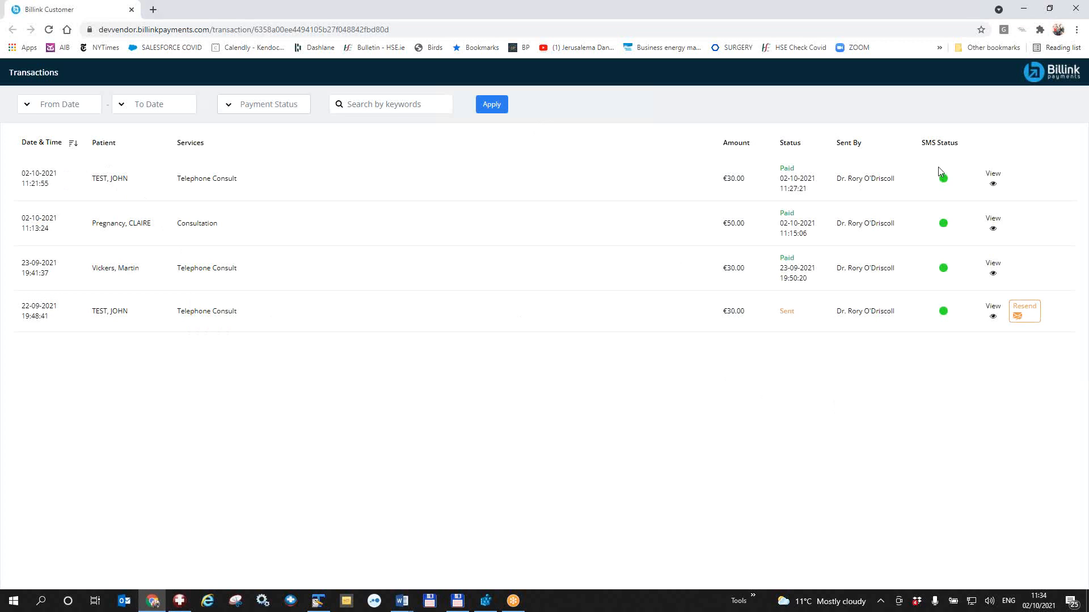
pyautogui.moveTo(1025, 320)
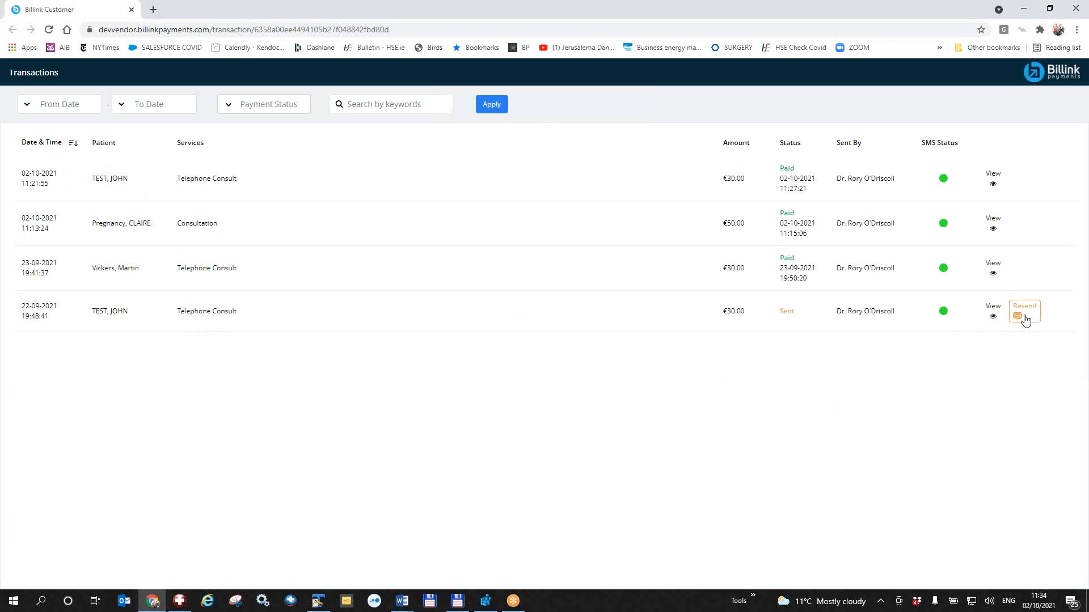
pyautogui.moveTo(801, 308)
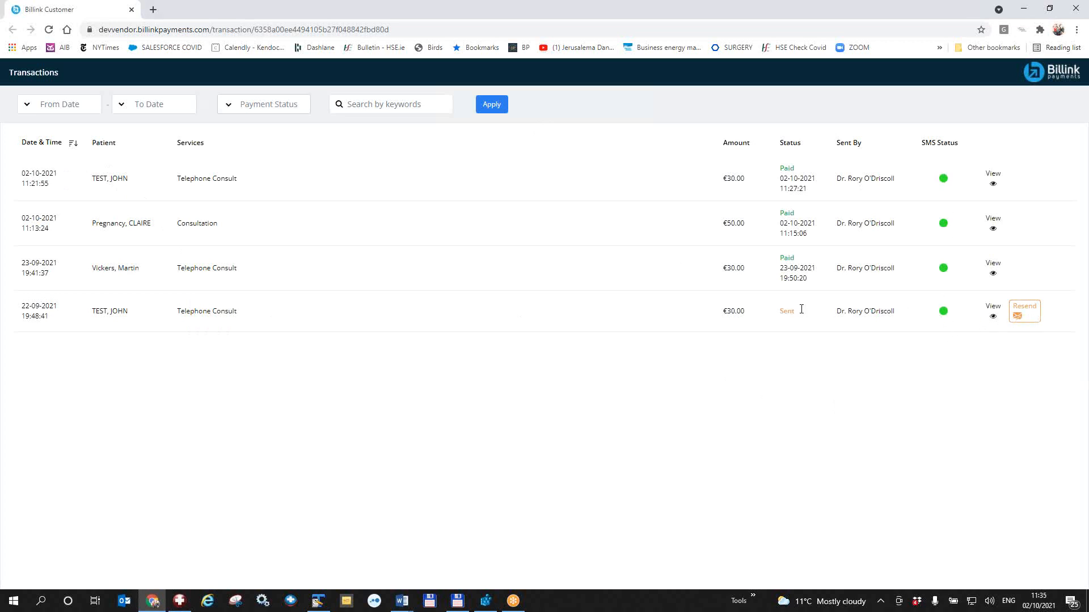
pyautogui.moveTo(1024, 316)
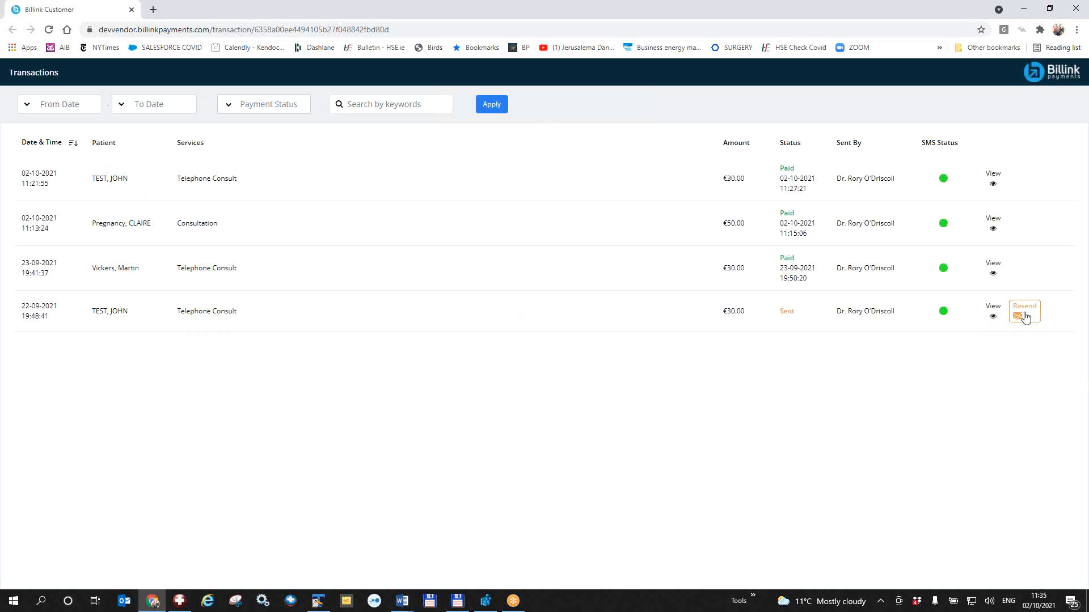
pyautogui.moveTo(994, 187)
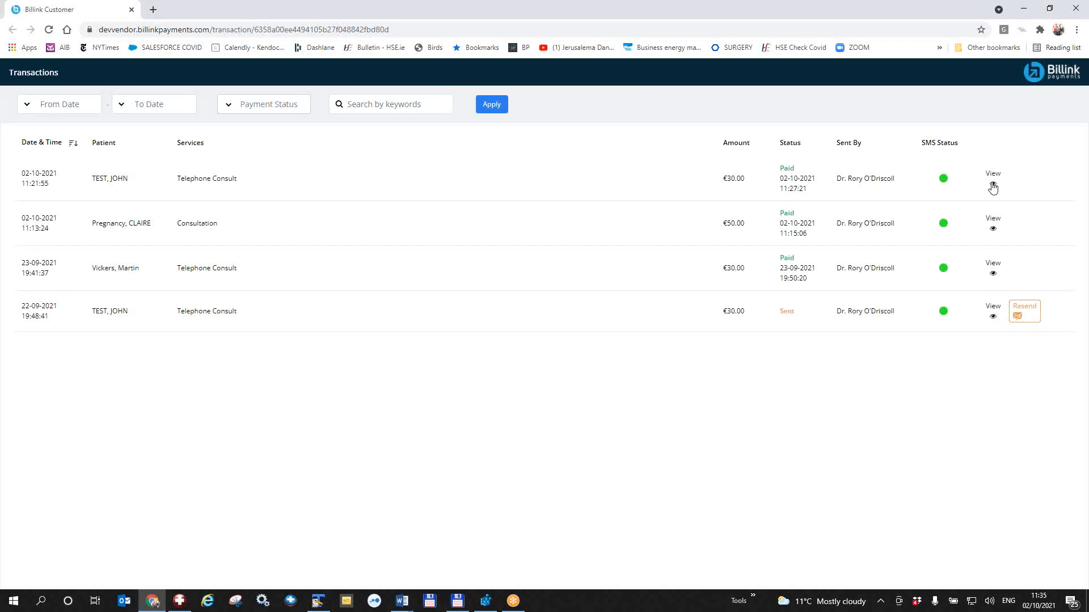
pyautogui.click(993, 178)
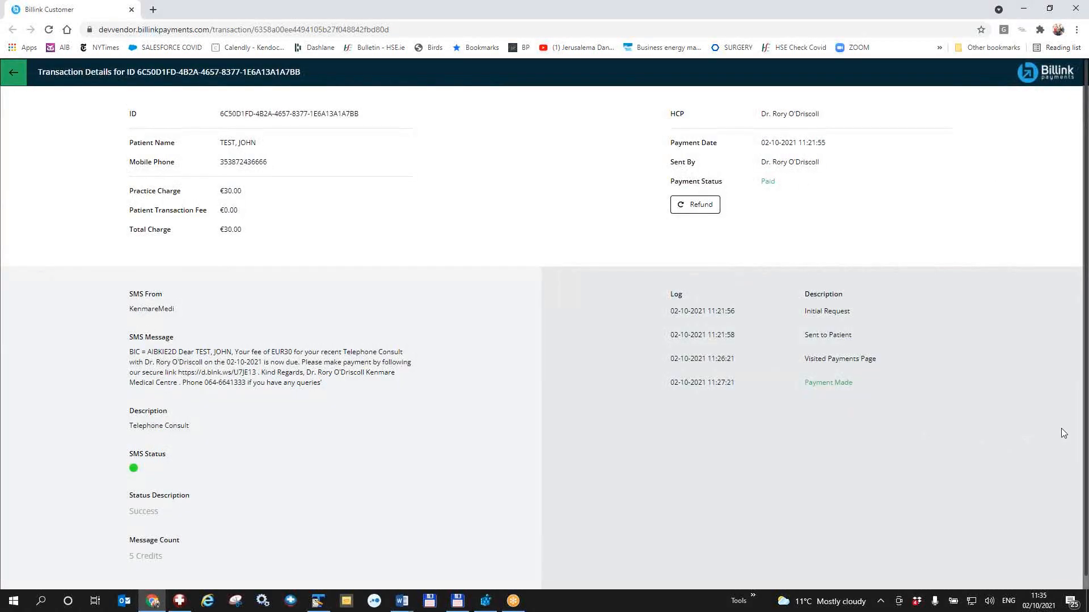
pyautogui.click(400, 601)
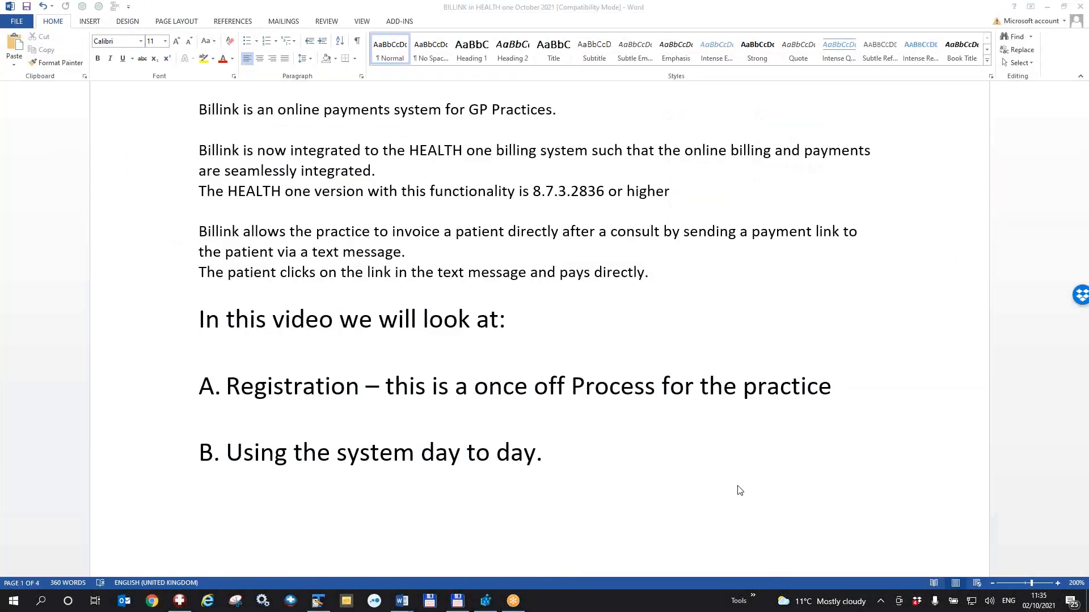
pyautogui.moveTo(724, 489)
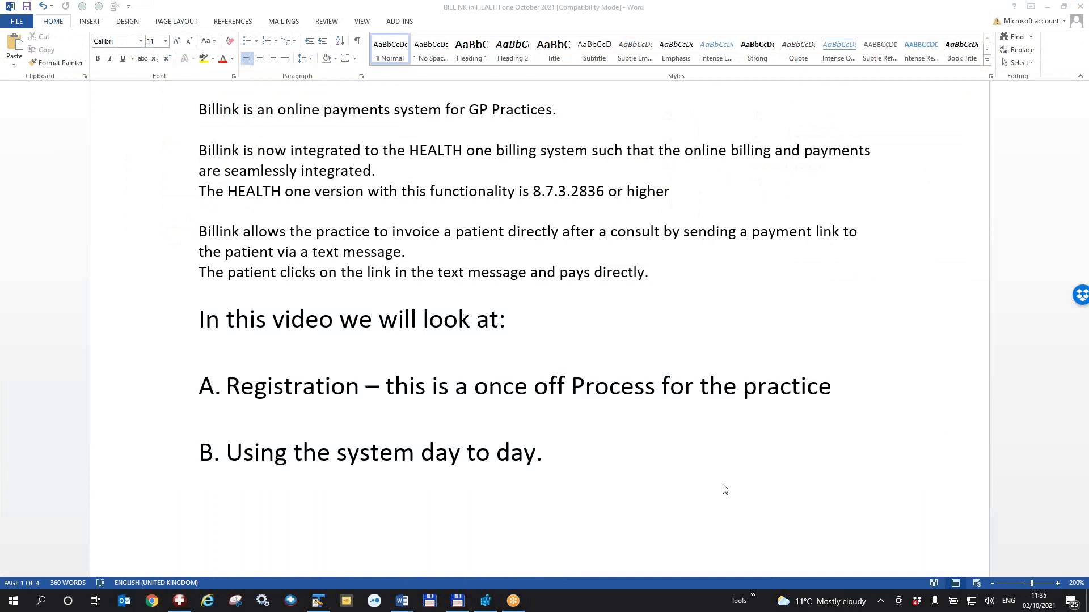
pyautogui.moveTo(252, 416)
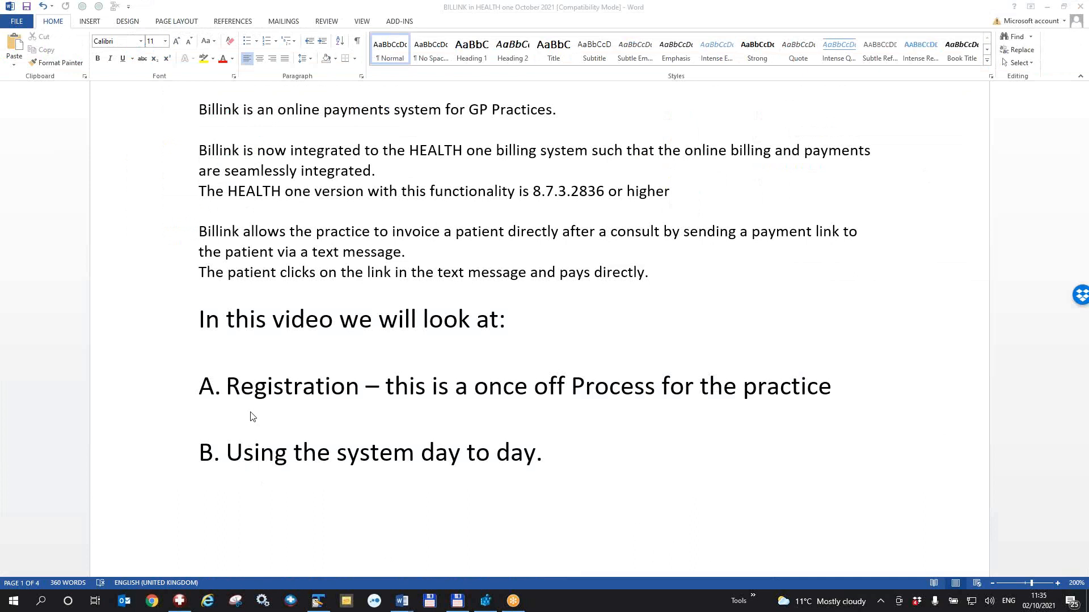
pyautogui.moveTo(312, 401)
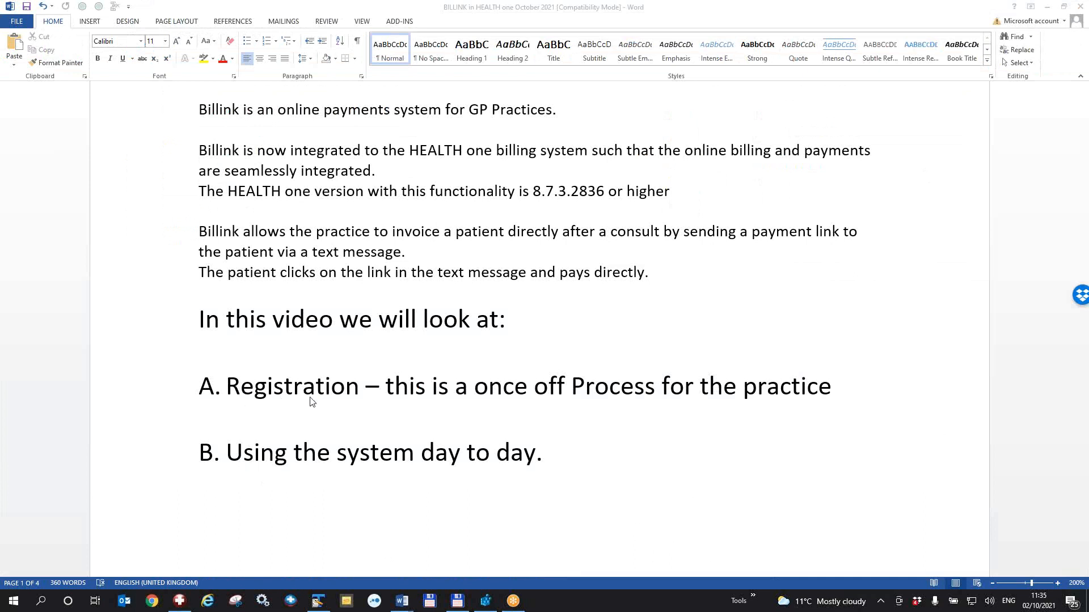
pyautogui.moveTo(538, 379)
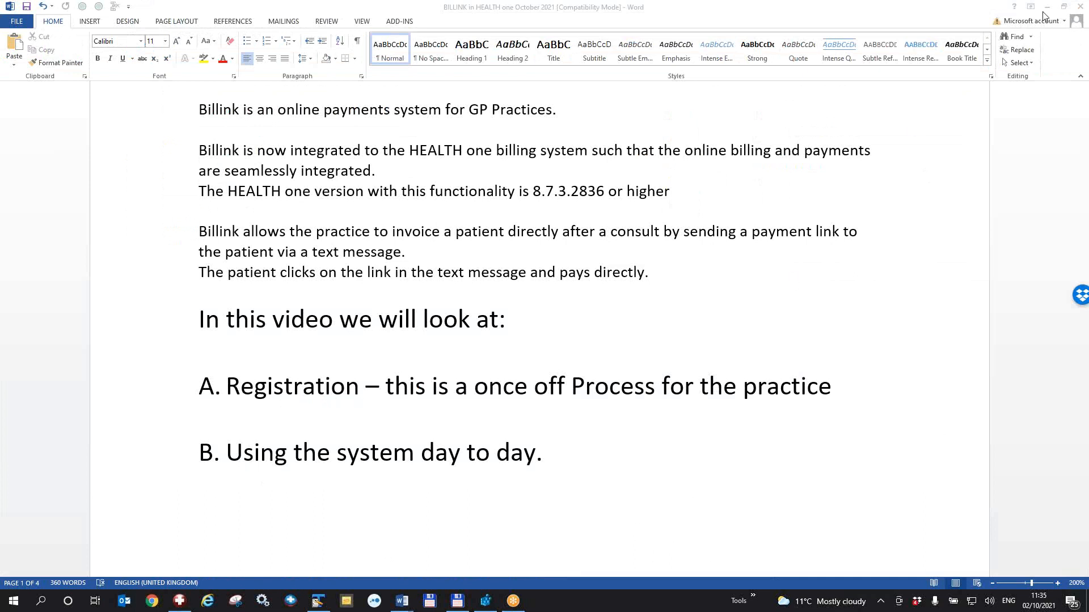
pyautogui.moveTo(952, 453)
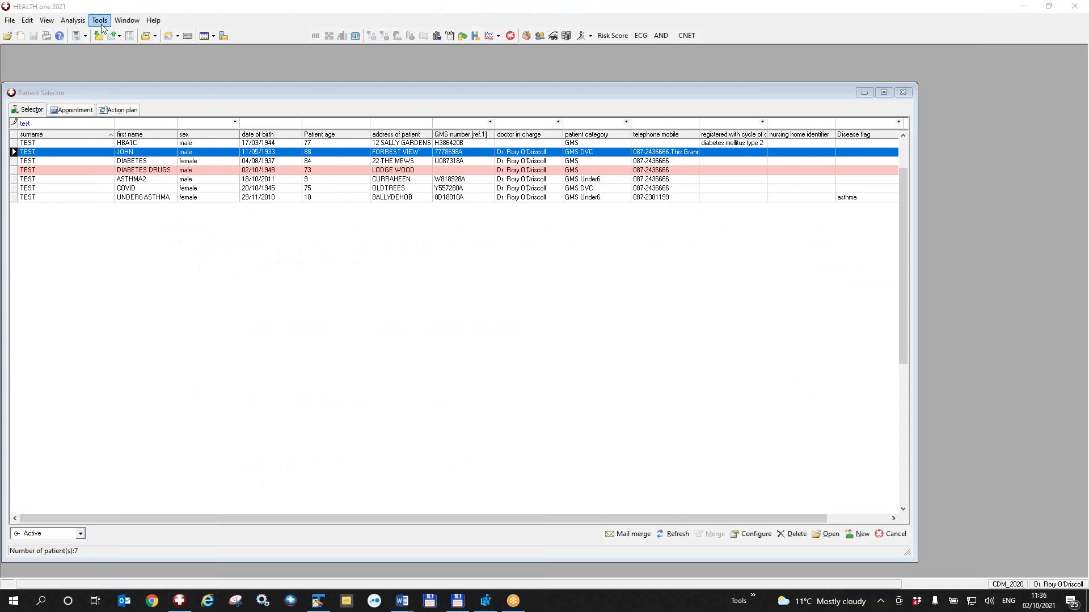
# Step: Browse the Tools > Billink menu entries unchanged, then bring the Word fee summary forward
pyautogui.click(99, 19)
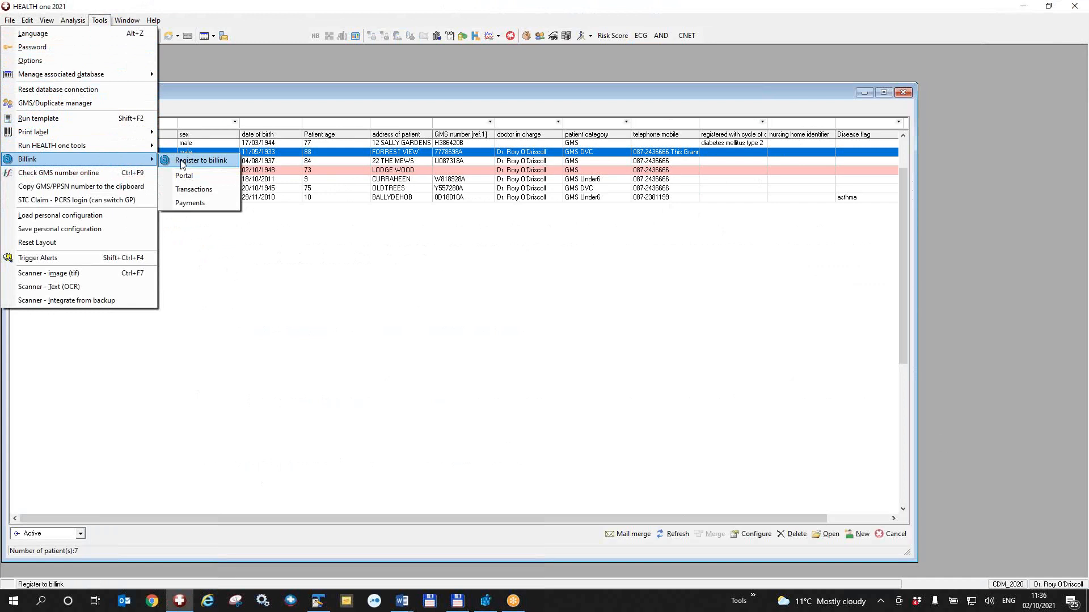
pyautogui.moveTo(184, 174)
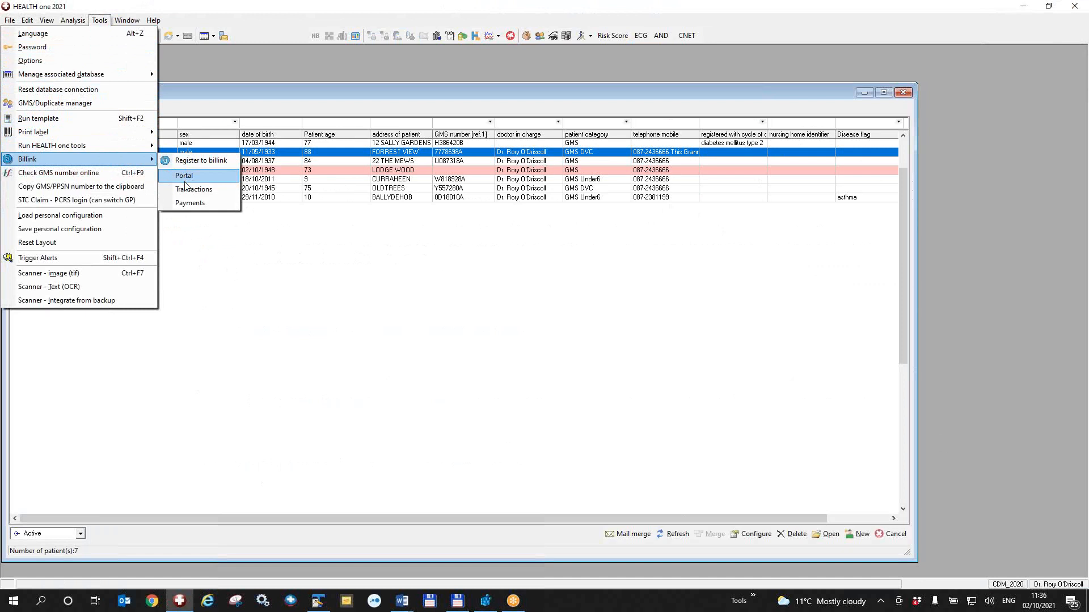
pyautogui.moveTo(193, 189)
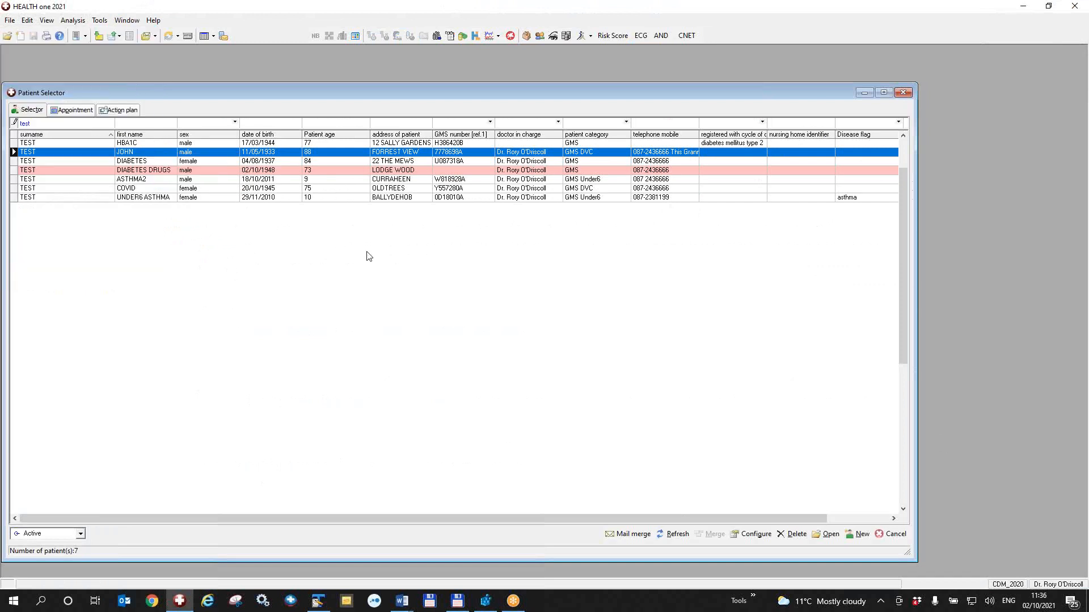
pyautogui.moveTo(340, 181)
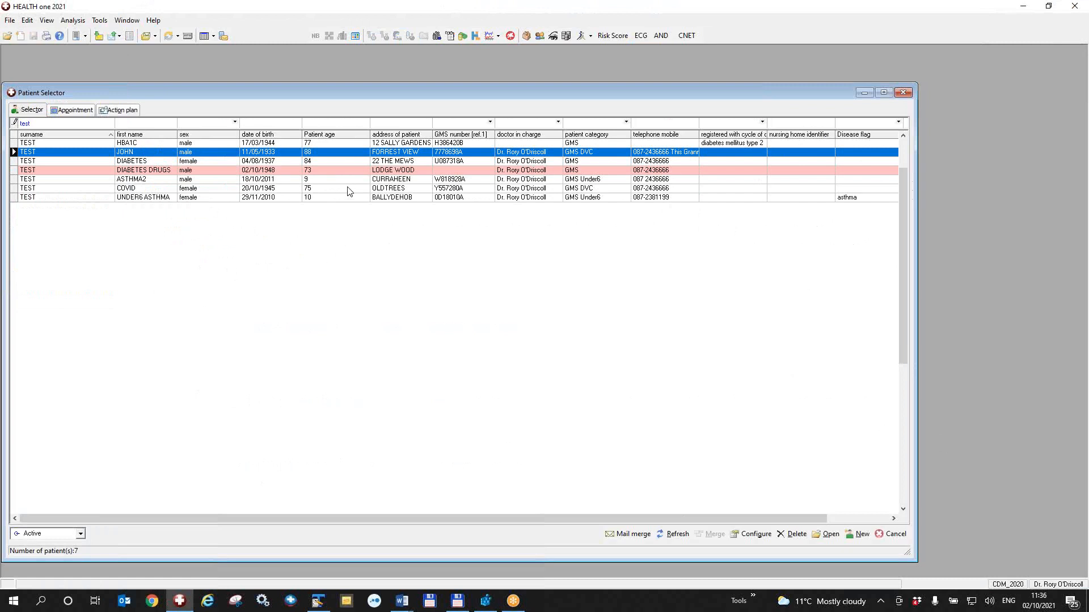
pyautogui.click(400, 602)
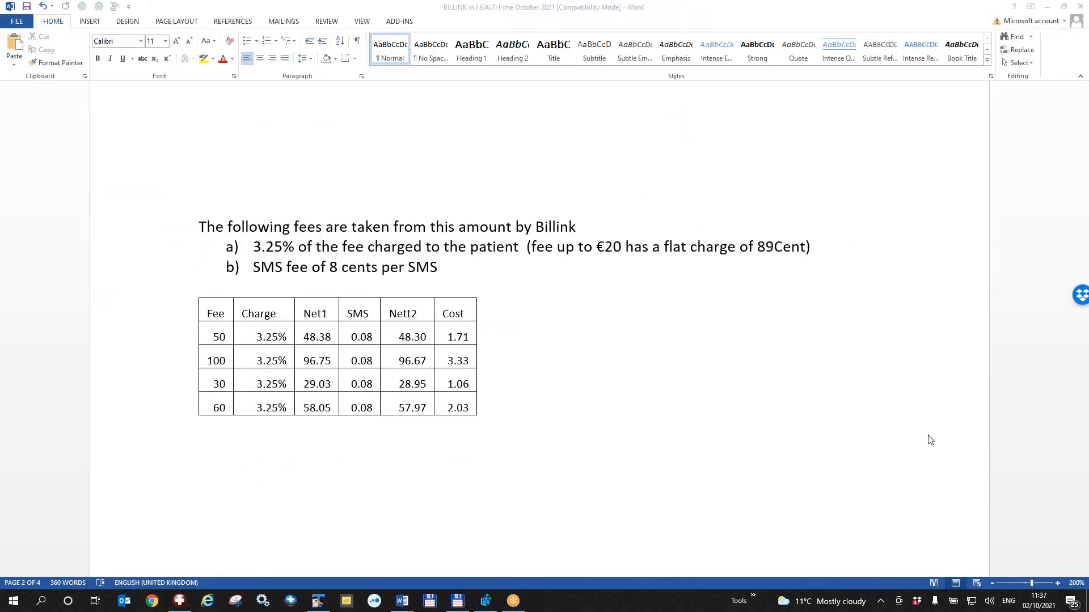
pyautogui.moveTo(652, 438)
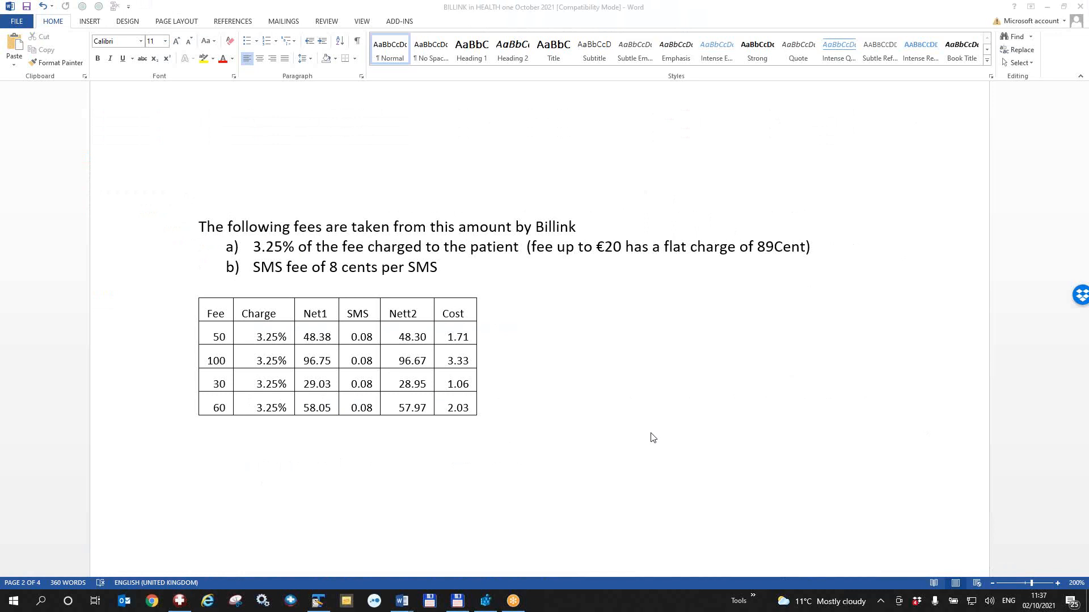
pyautogui.moveTo(641, 455)
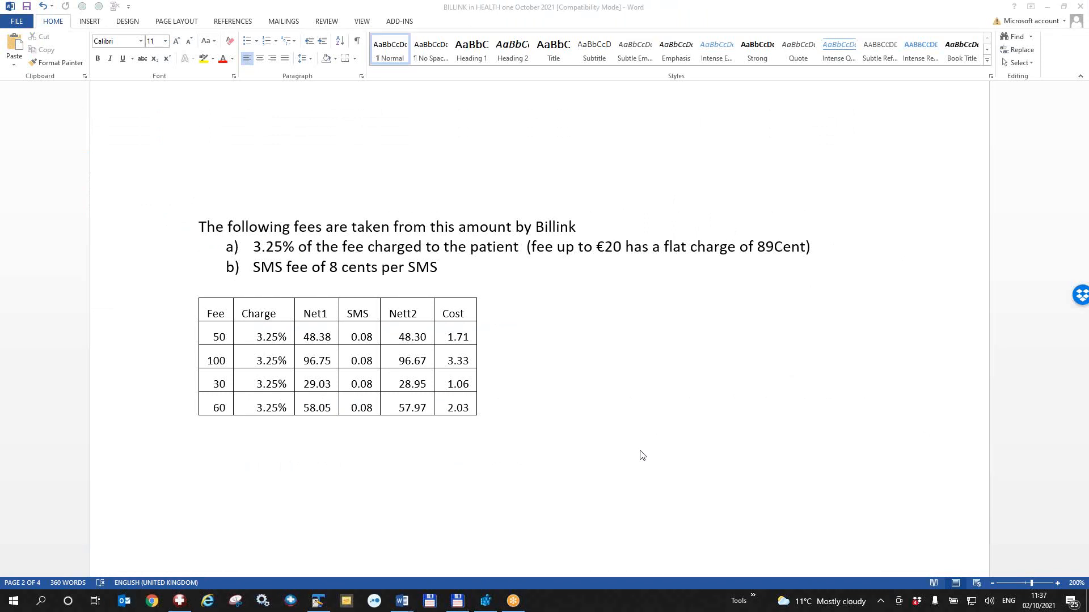
pyautogui.moveTo(228, 355)
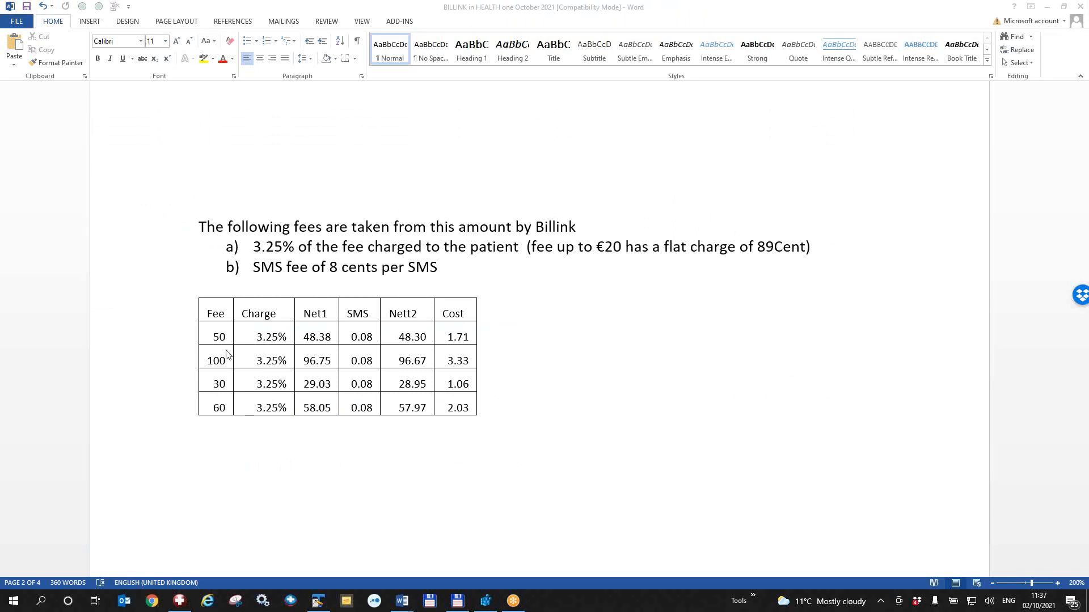
pyautogui.moveTo(215, 347)
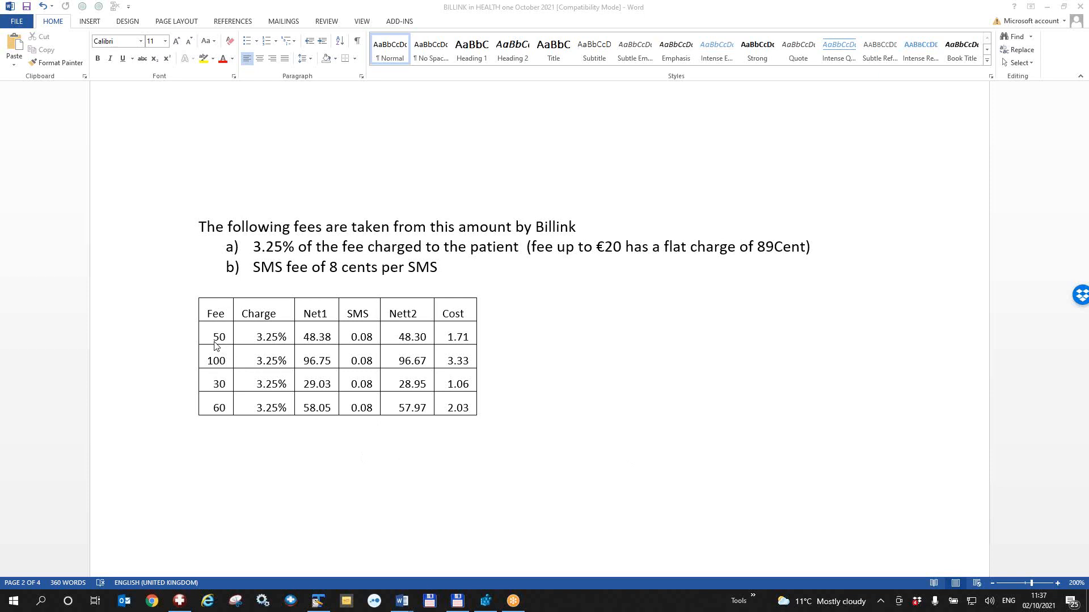
pyautogui.moveTo(228, 346)
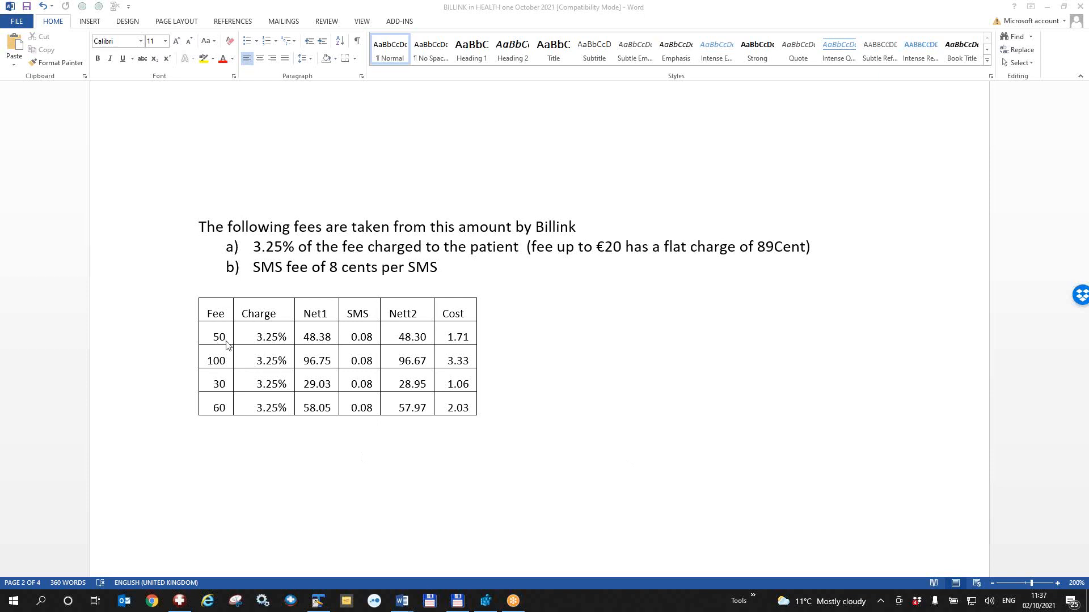
pyautogui.moveTo(472, 350)
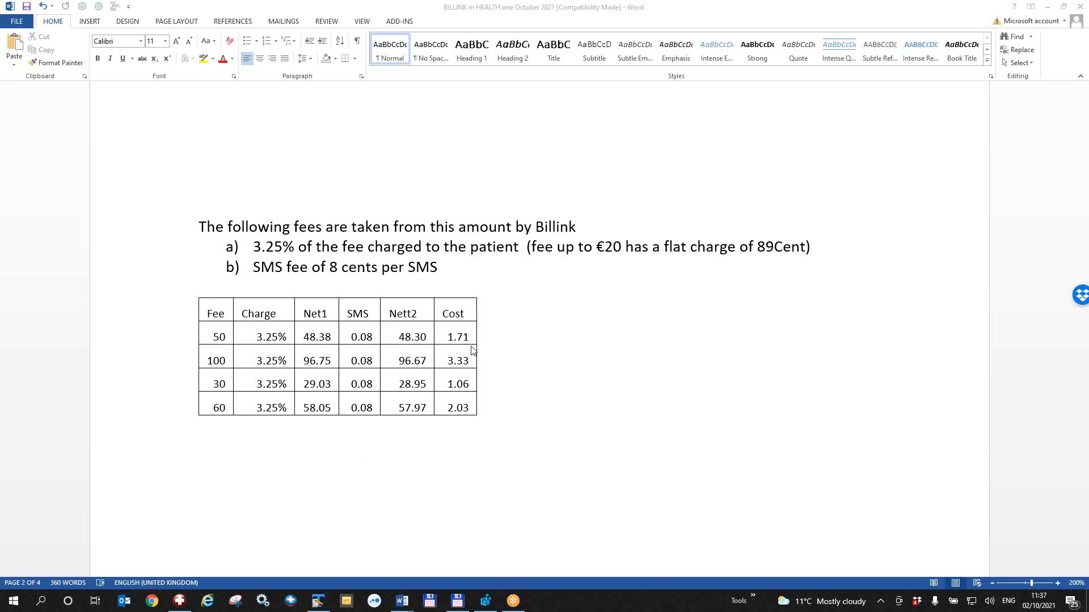
pyautogui.moveTo(227, 373)
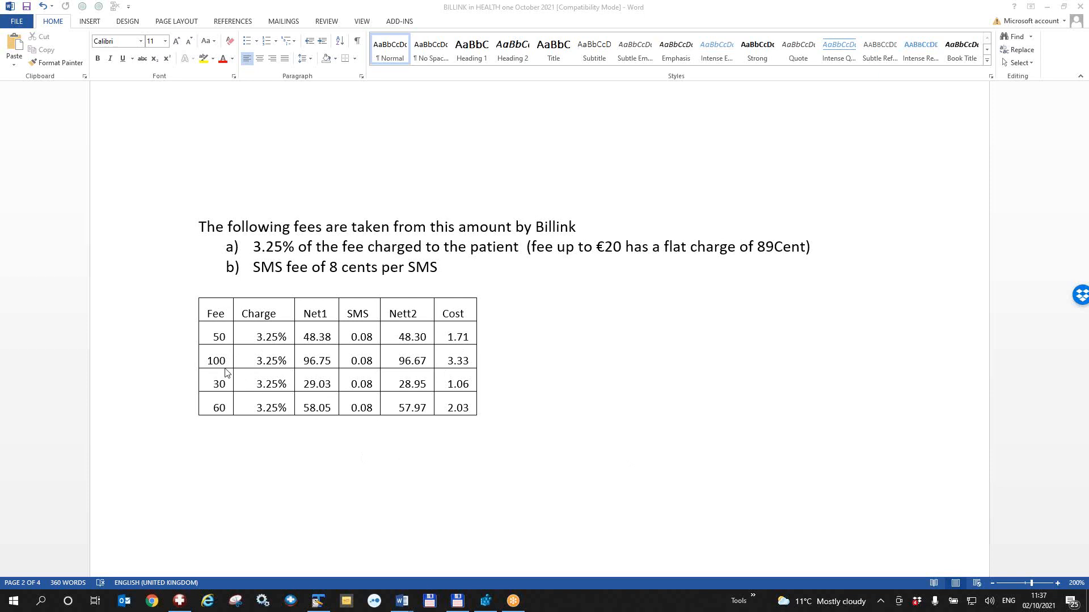
pyautogui.moveTo(470, 373)
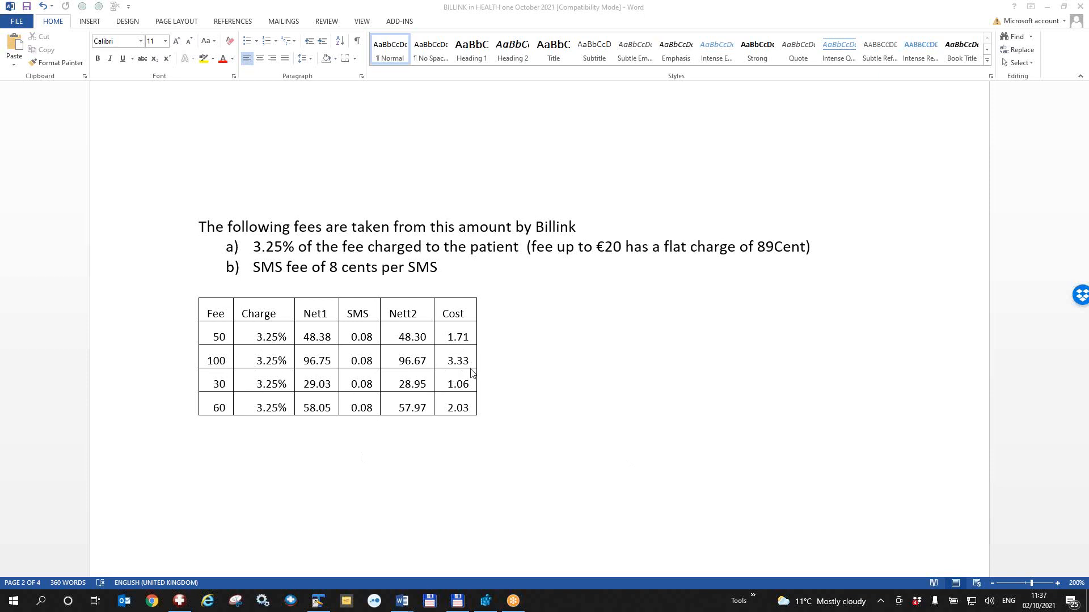
pyautogui.moveTo(330, 423)
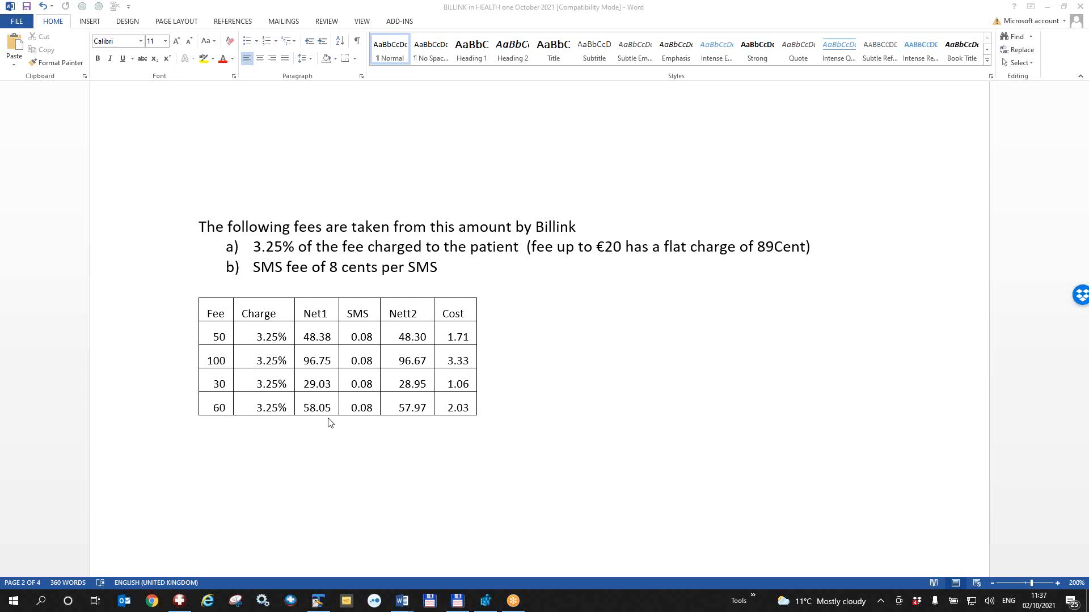
pyautogui.moveTo(464, 415)
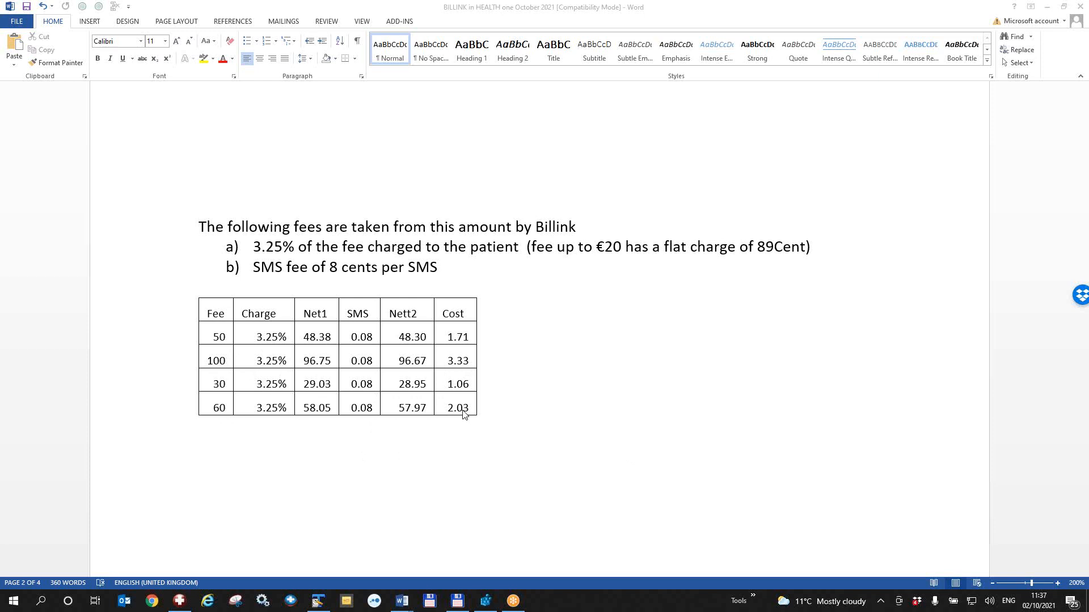
pyautogui.moveTo(382, 407)
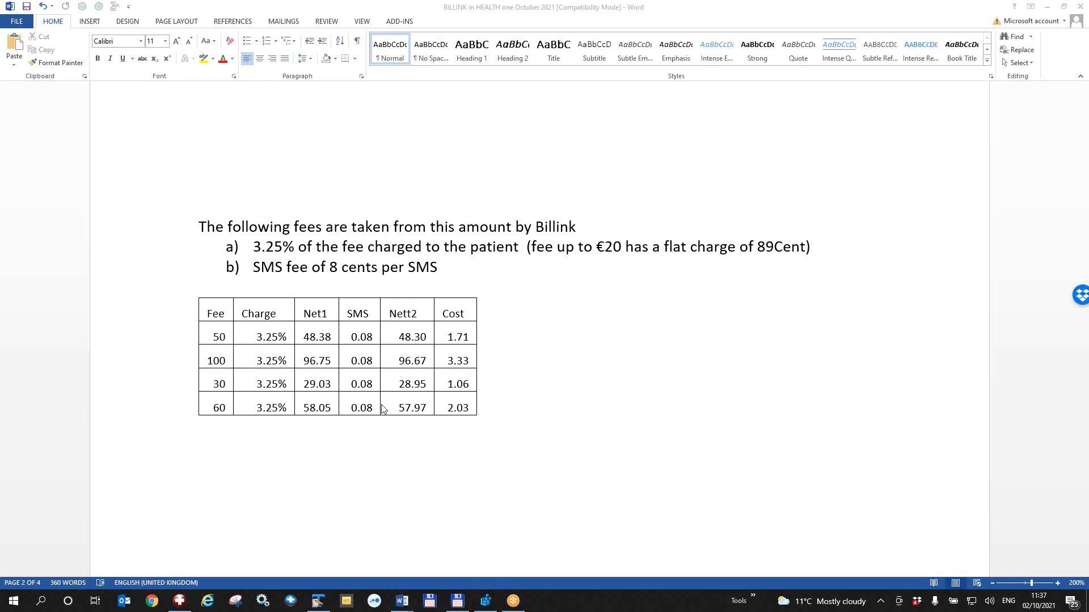
pyautogui.moveTo(320, 330)
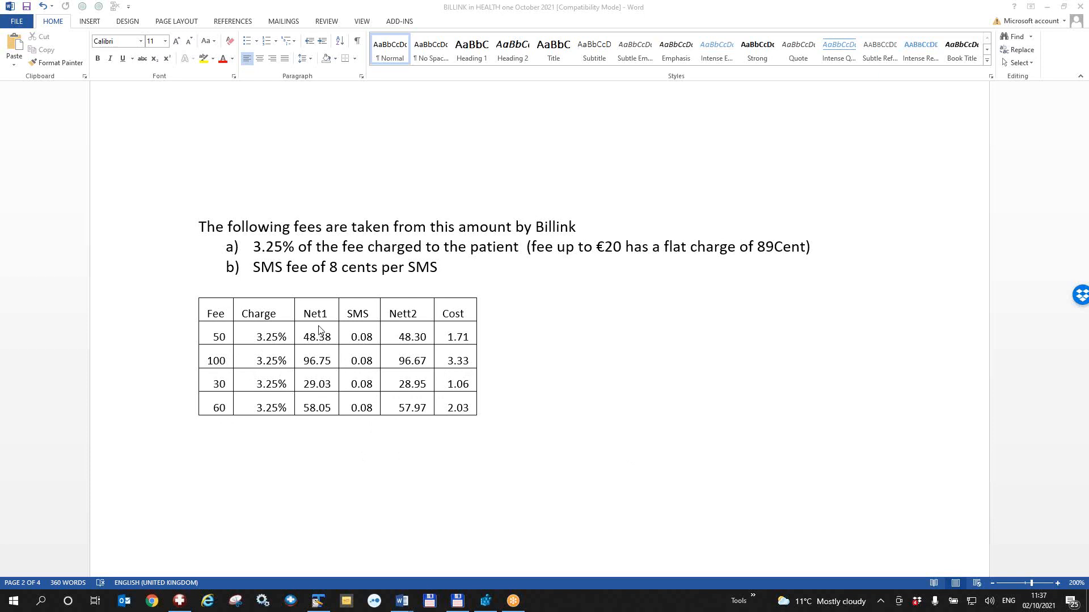
pyautogui.moveTo(274, 371)
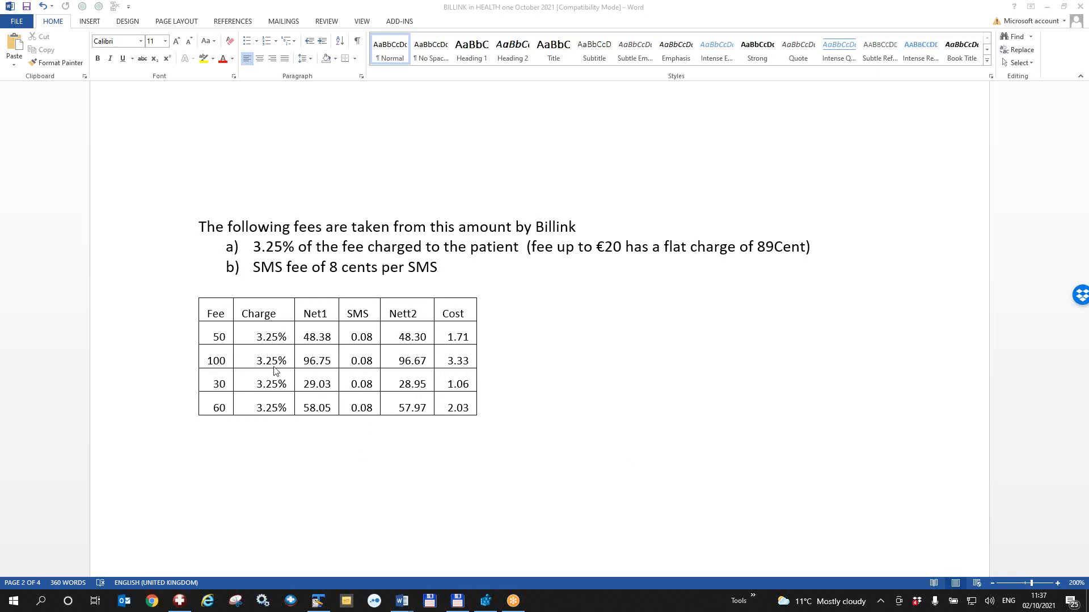
pyautogui.moveTo(1052, 441)
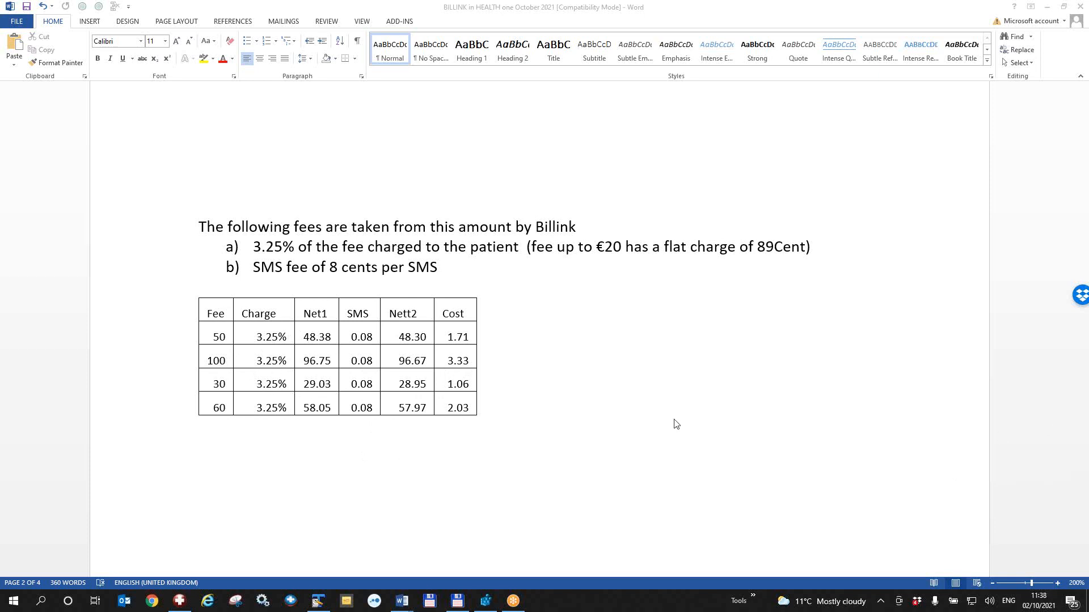
pyautogui.moveTo(645, 422)
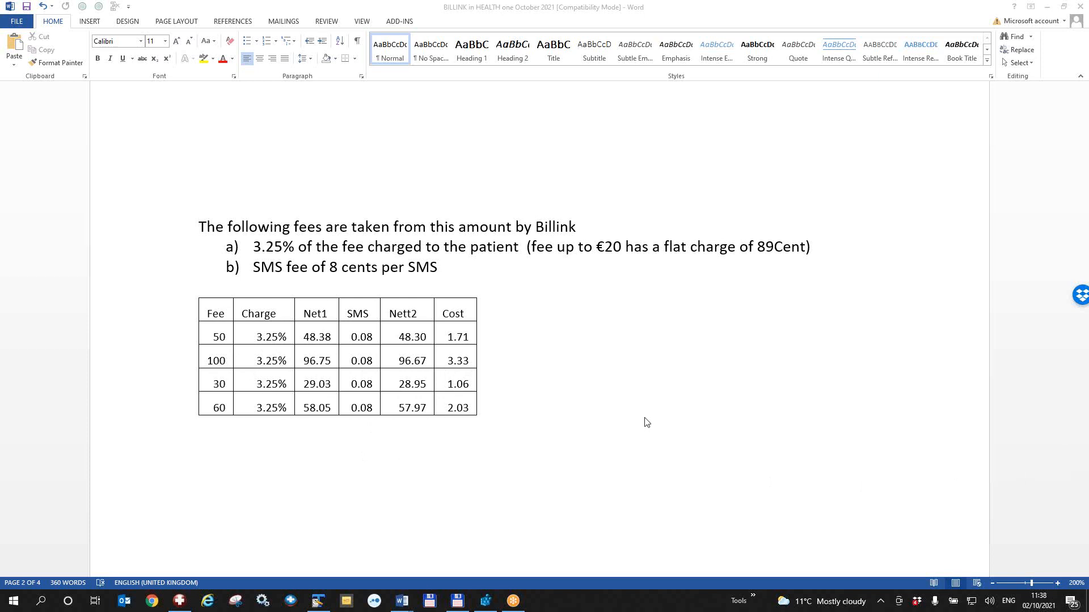
pyautogui.moveTo(655, 418)
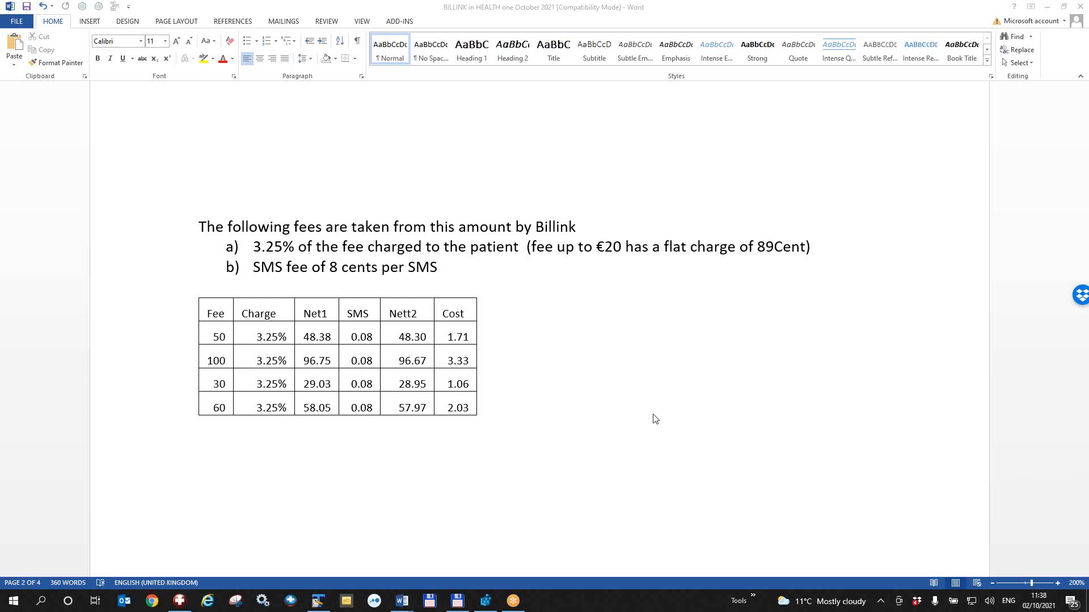
pyautogui.moveTo(1035, 436)
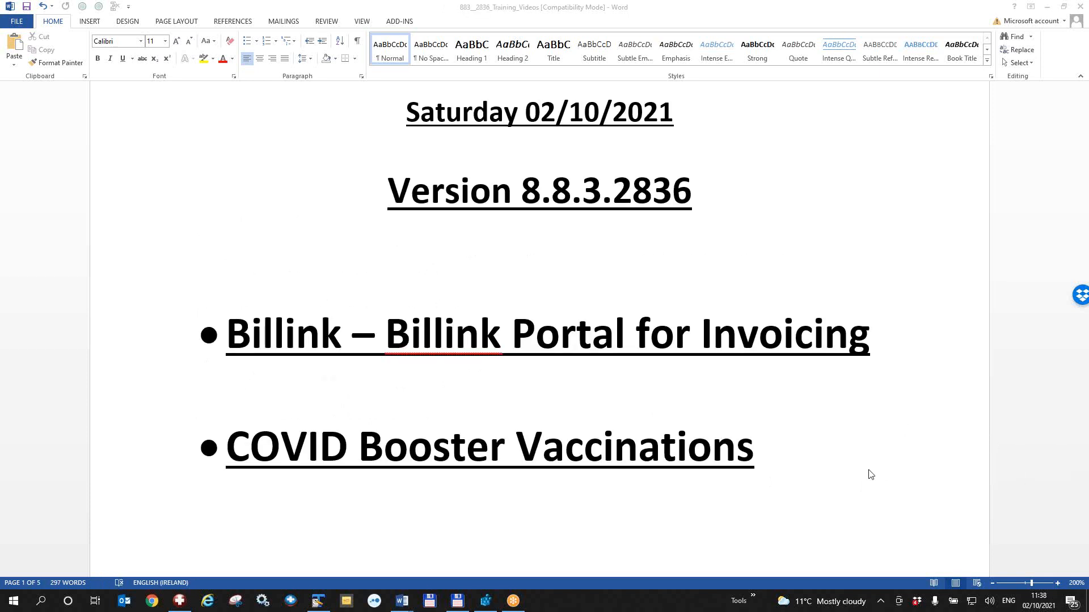
pyautogui.moveTo(932, 466)
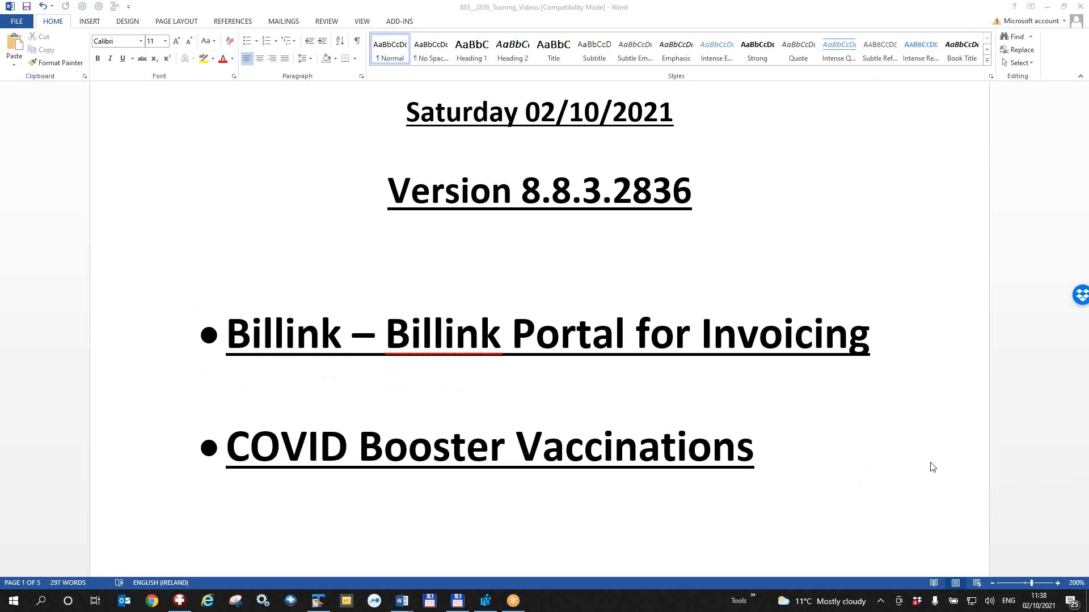
pyautogui.moveTo(975, 439)
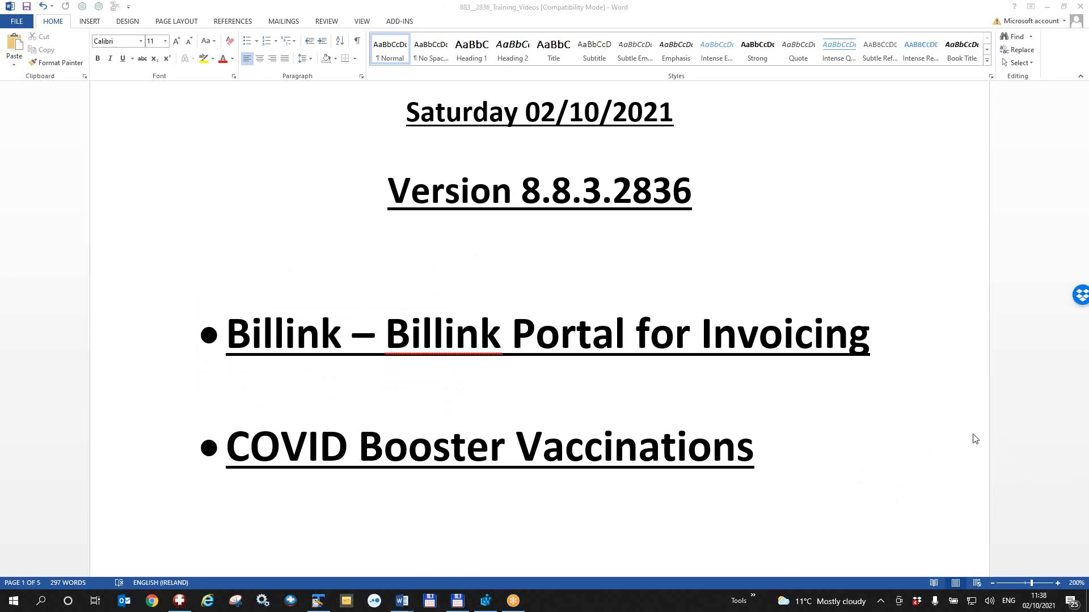